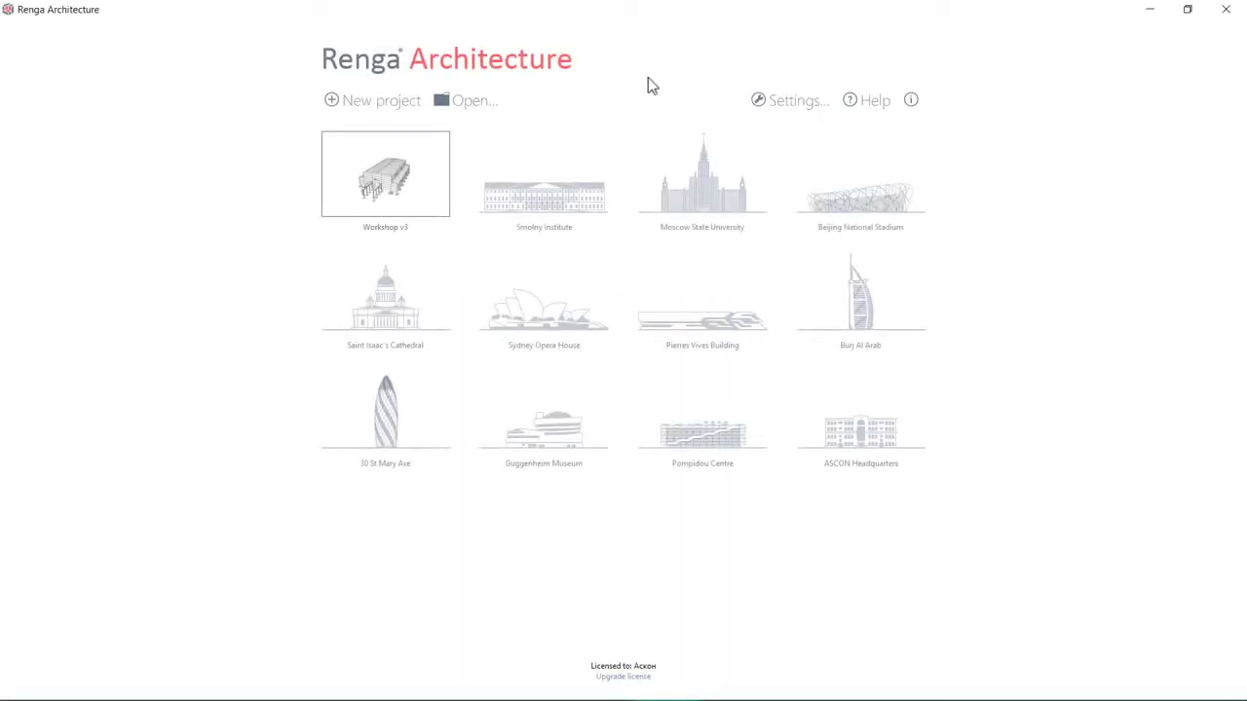
mouse_move(220, 379)
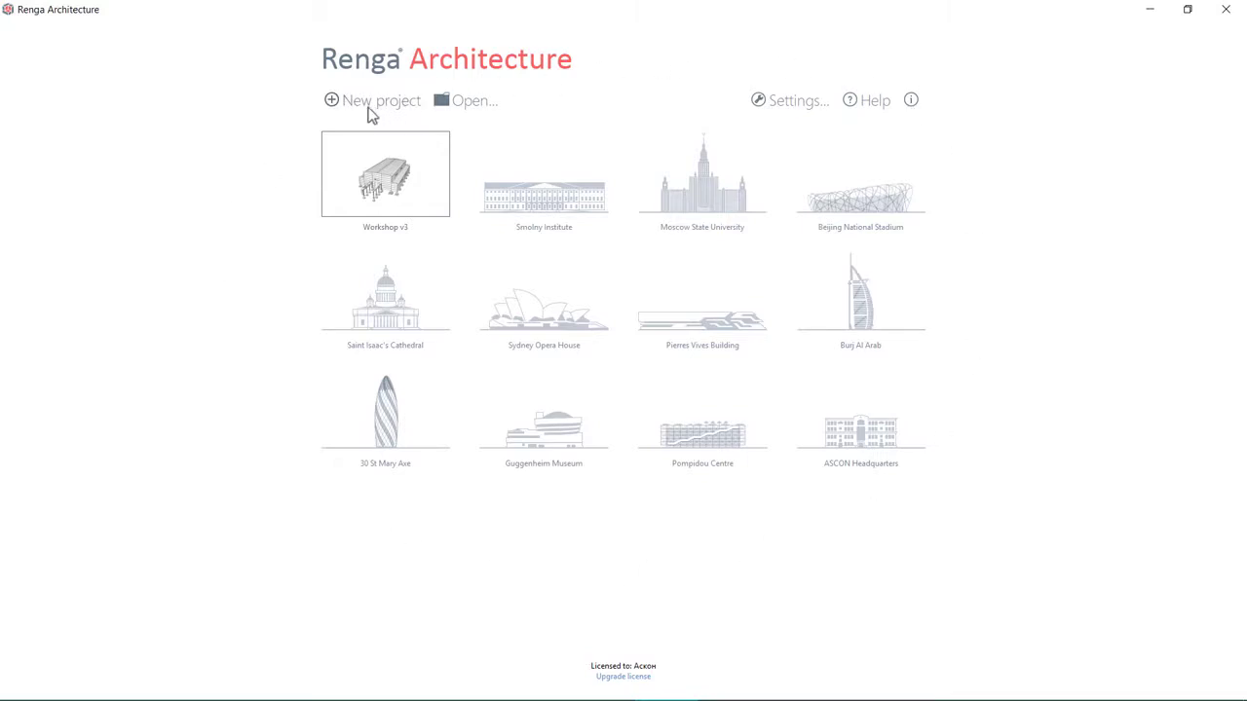
mouse_move(424, 114)
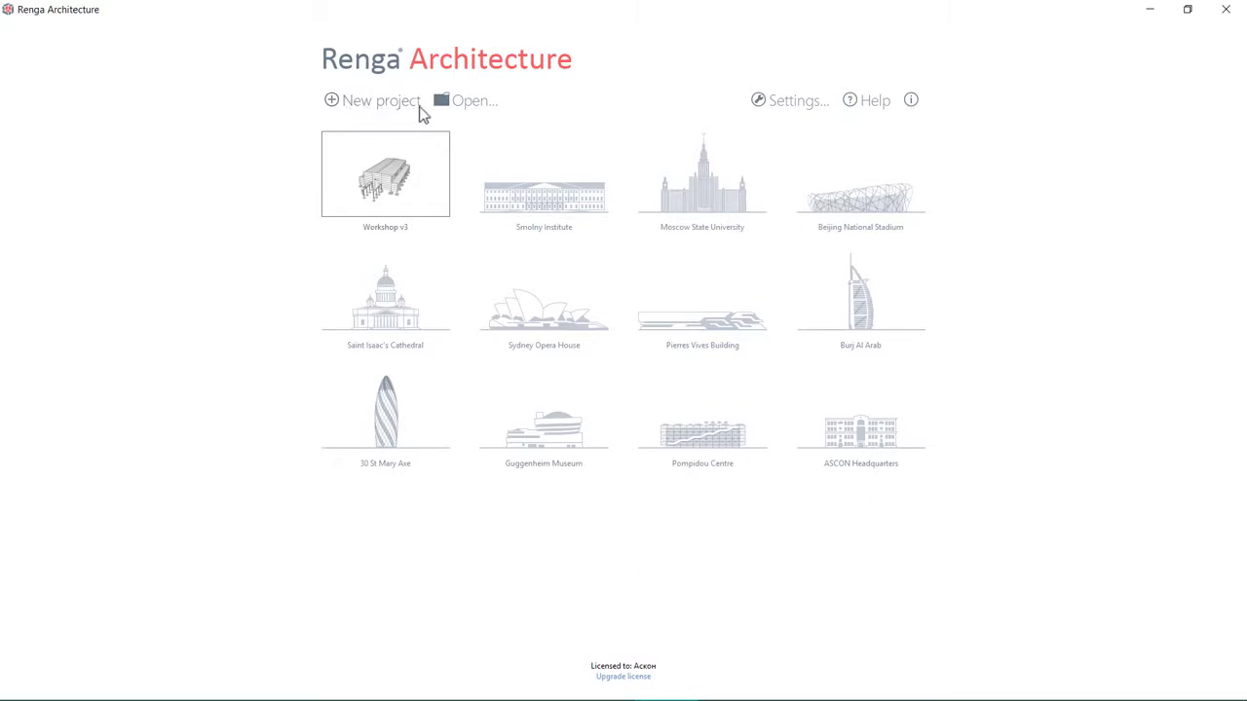
mouse_move(548, 80)
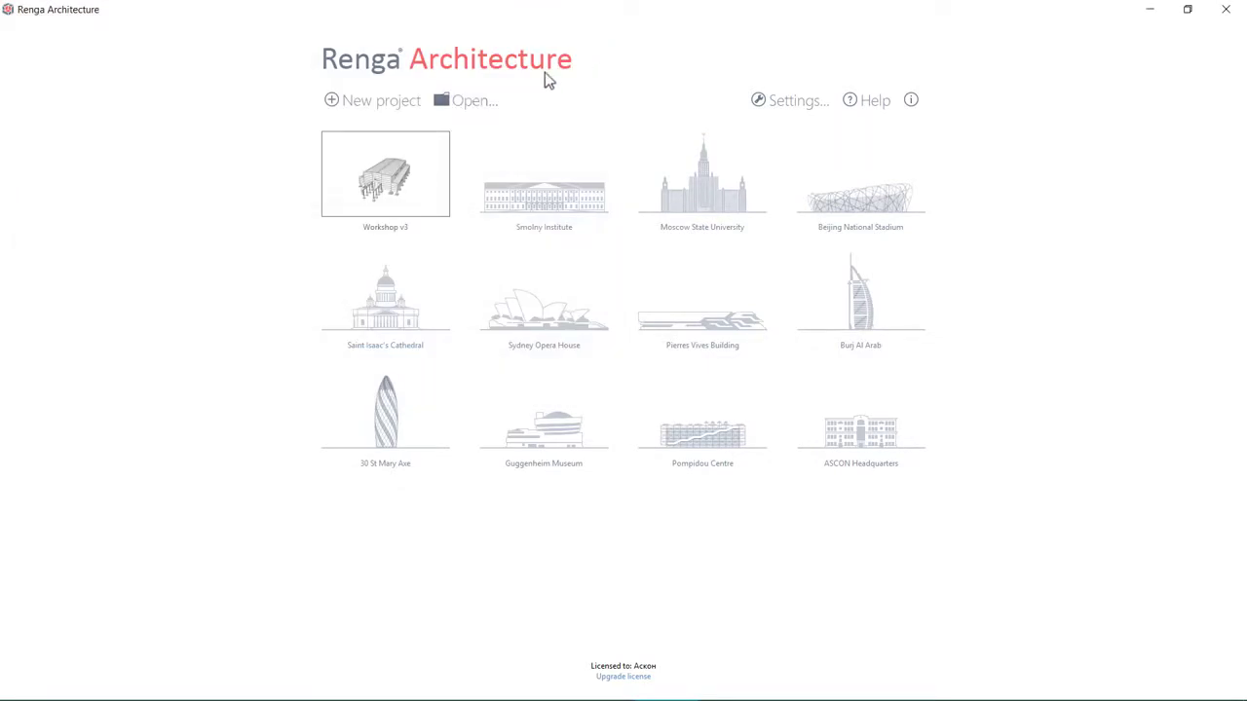
mouse_move(891, 270)
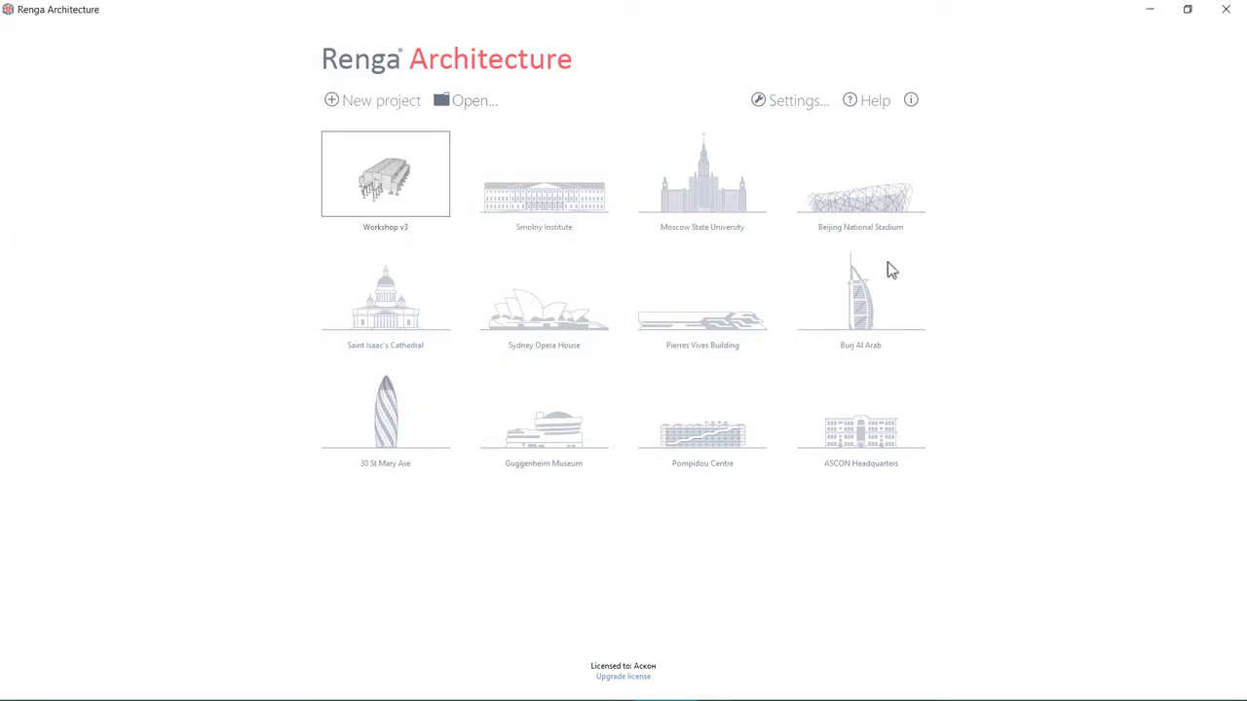
mouse_move(865, 435)
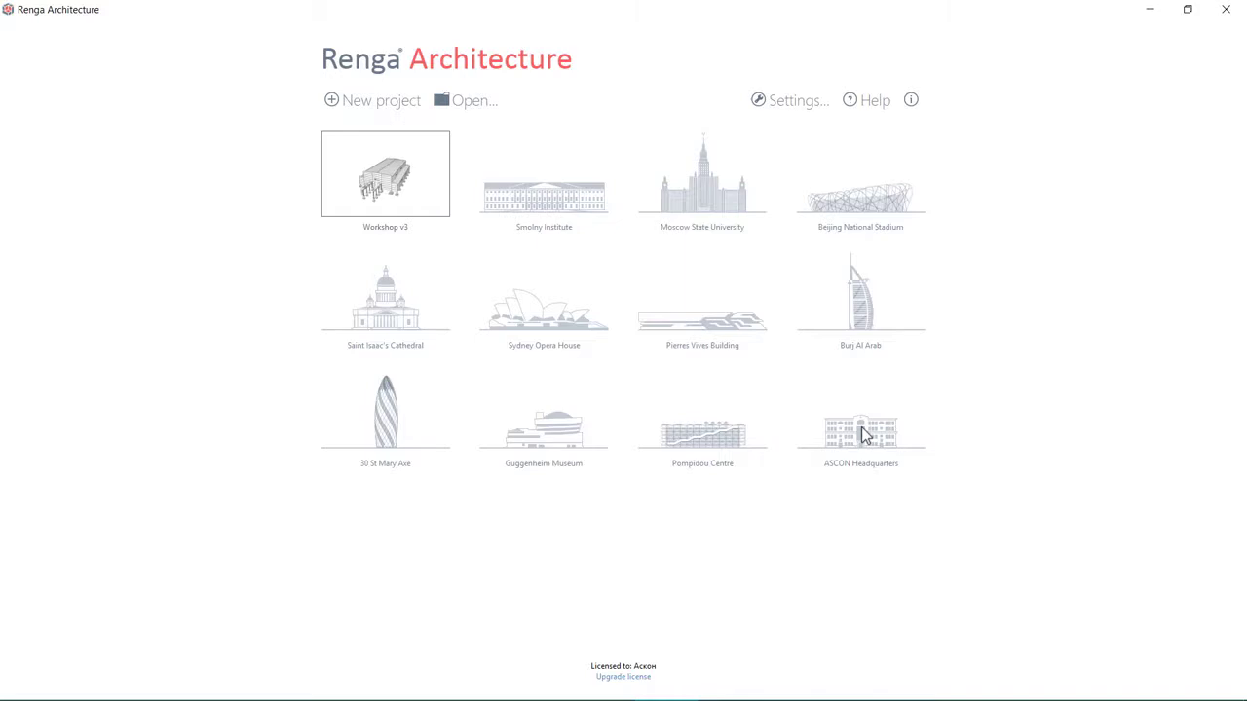
- Create a new empty project, orbit its bare base-level grid in 3D, and pick Column
click(623, 676)
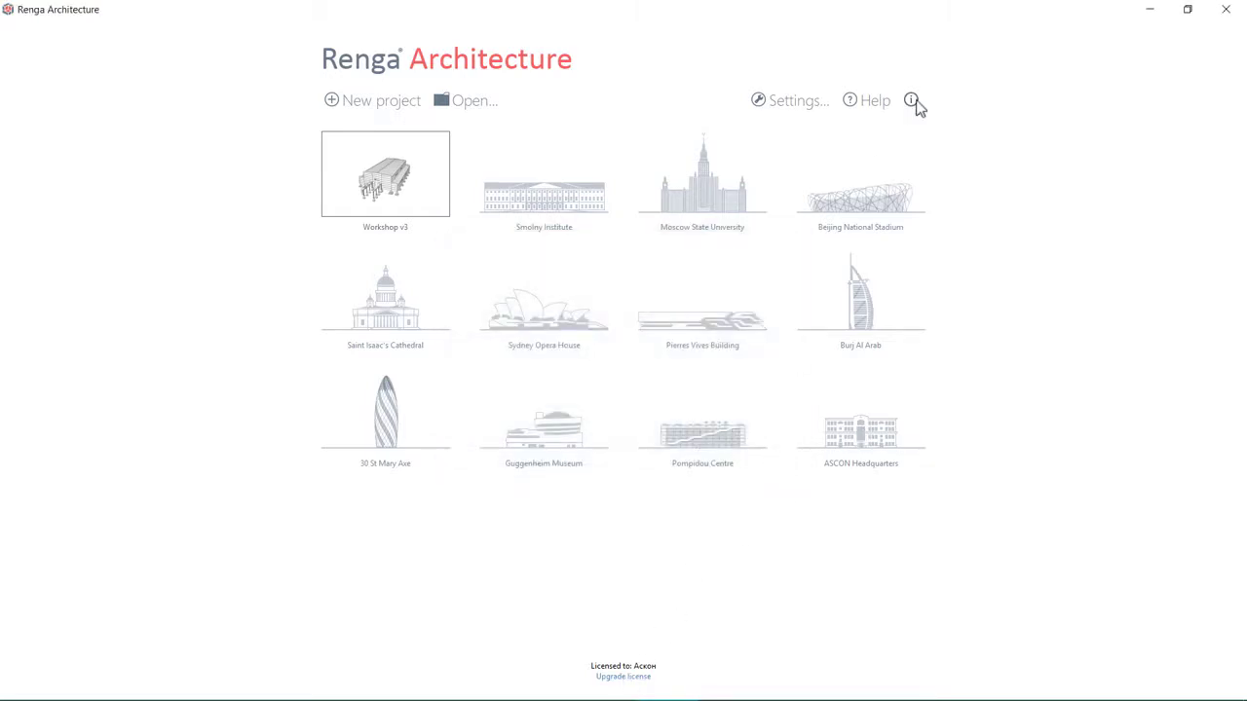
mouse_move(875, 107)
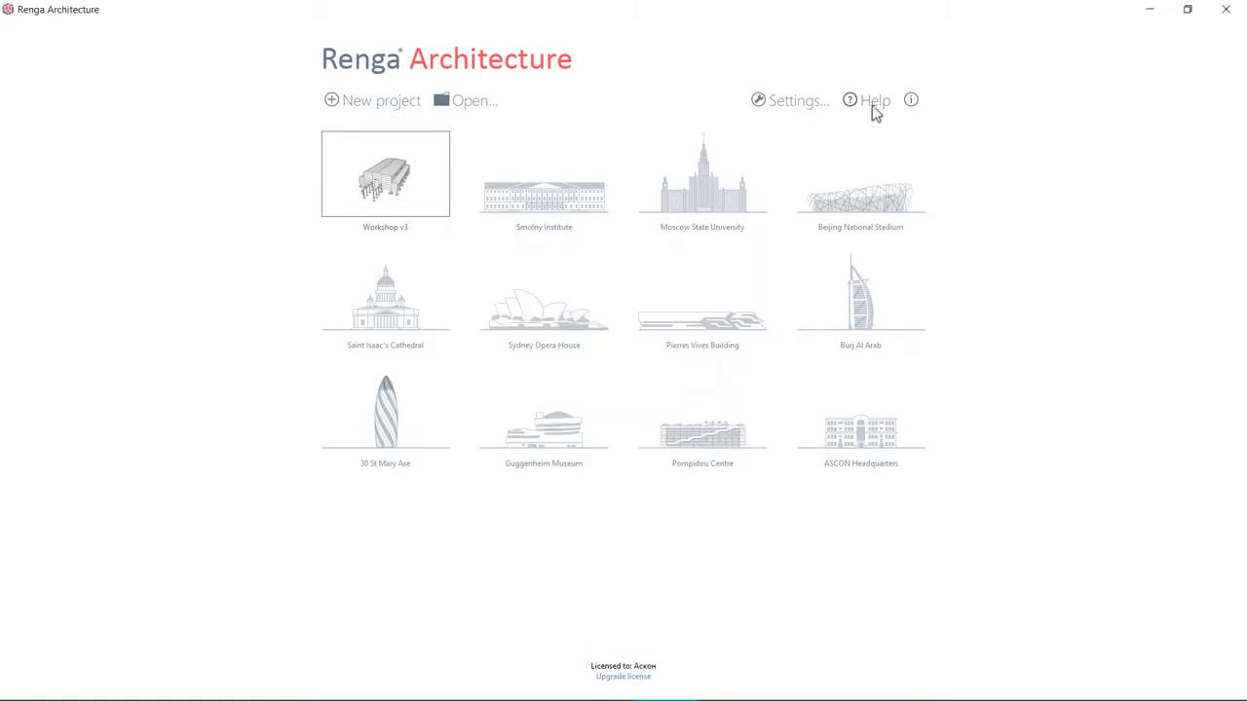
mouse_move(842, 103)
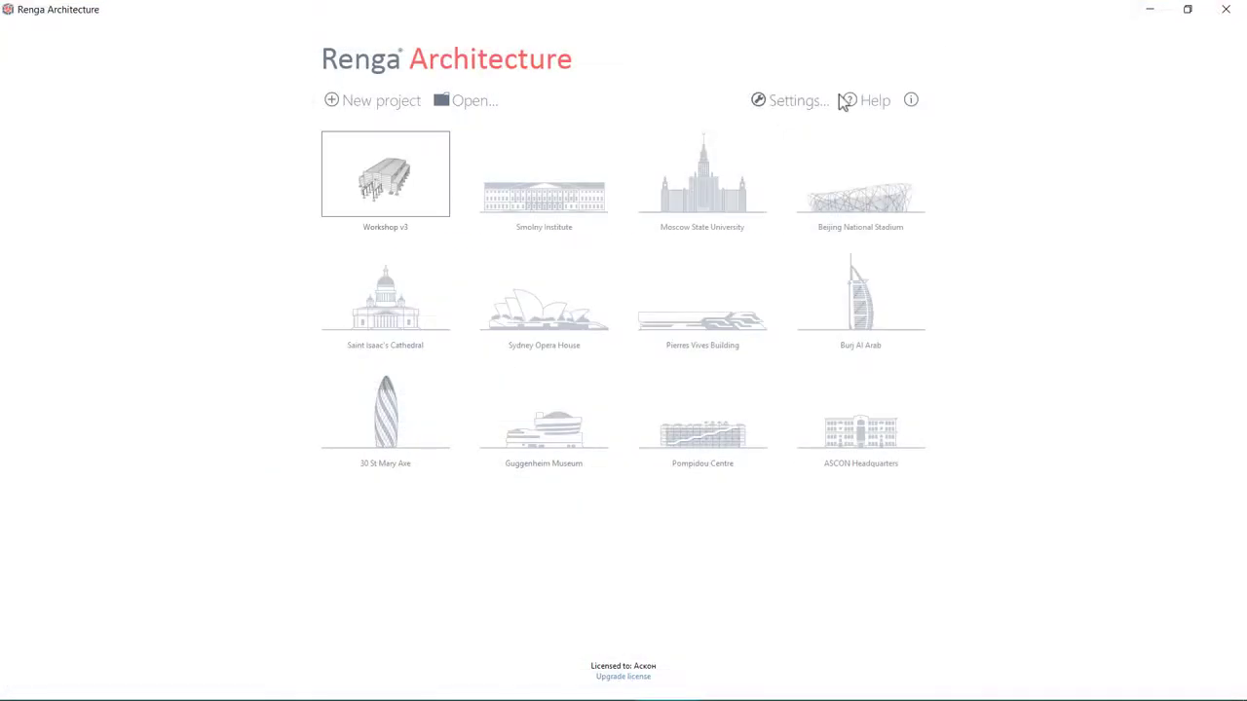
click(797, 100)
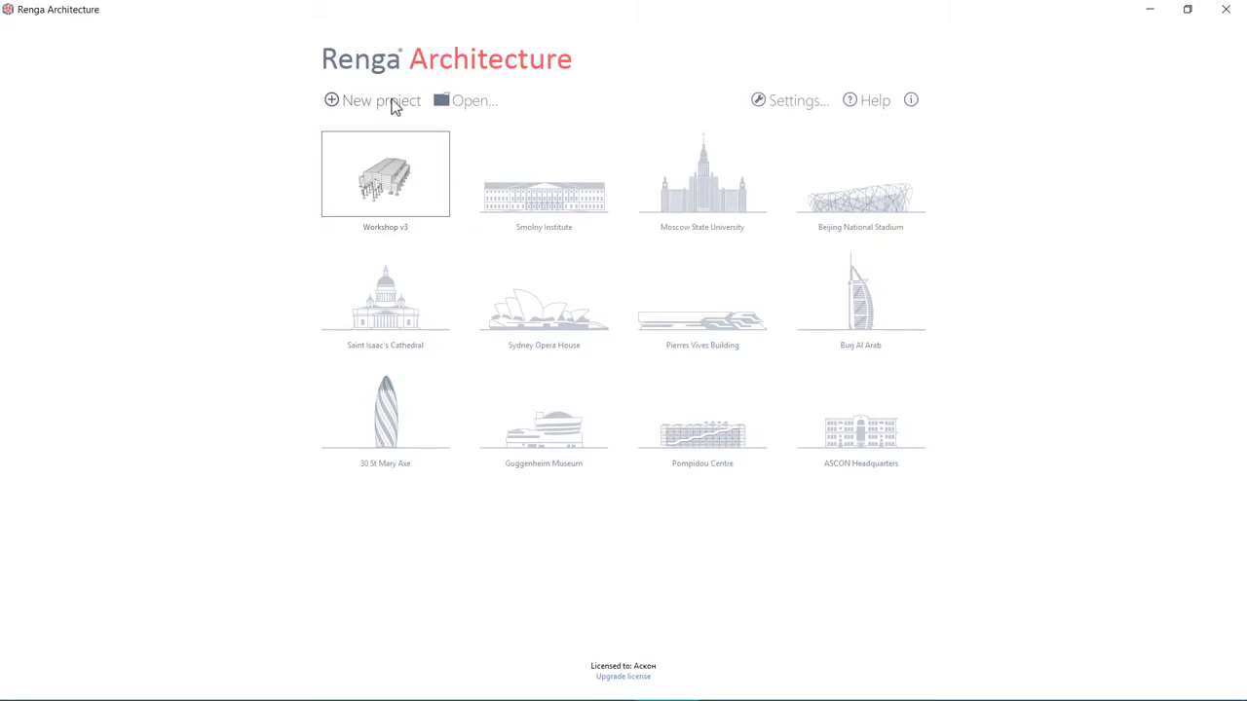
click(372, 101)
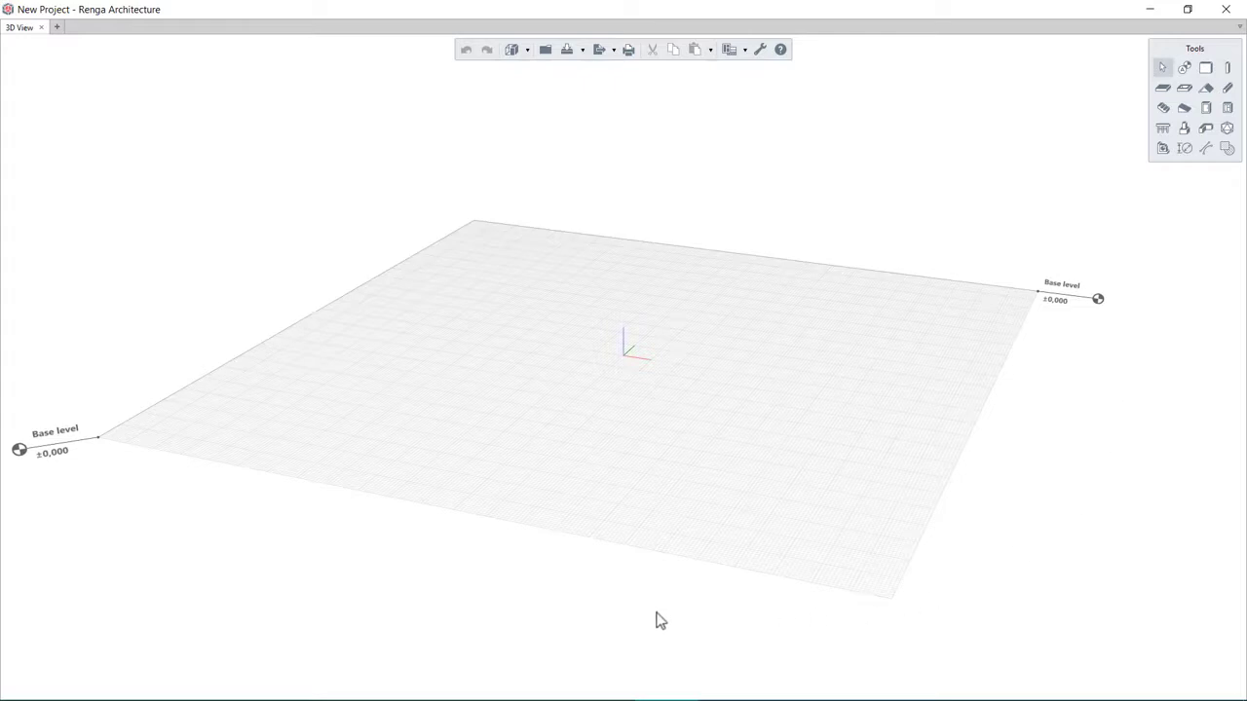
mouse_move(316, 98)
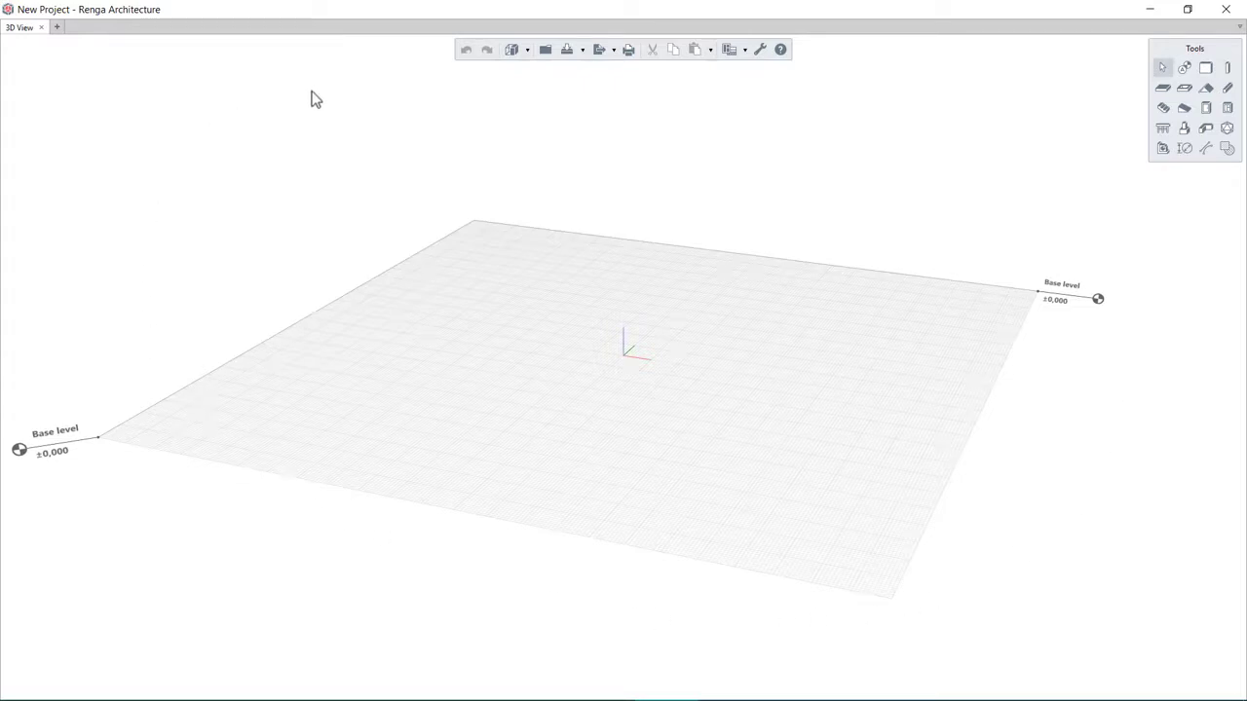
mouse_move(404, 137)
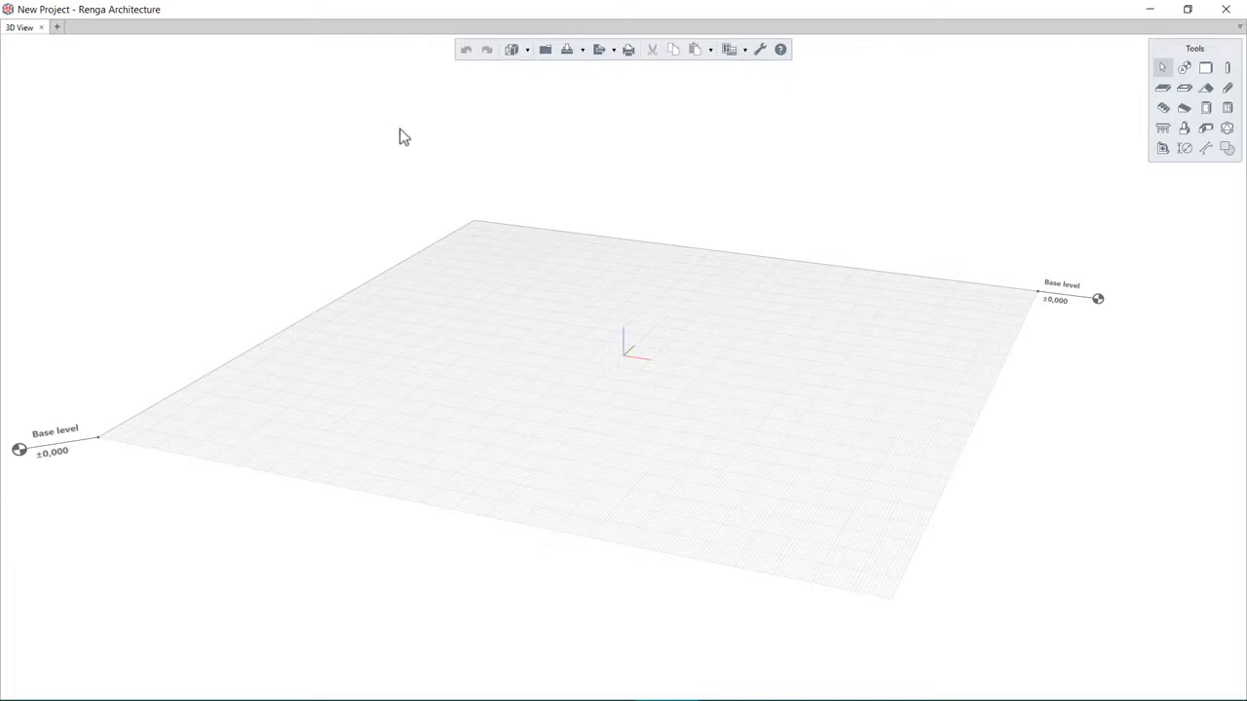
scroll(up, 3)
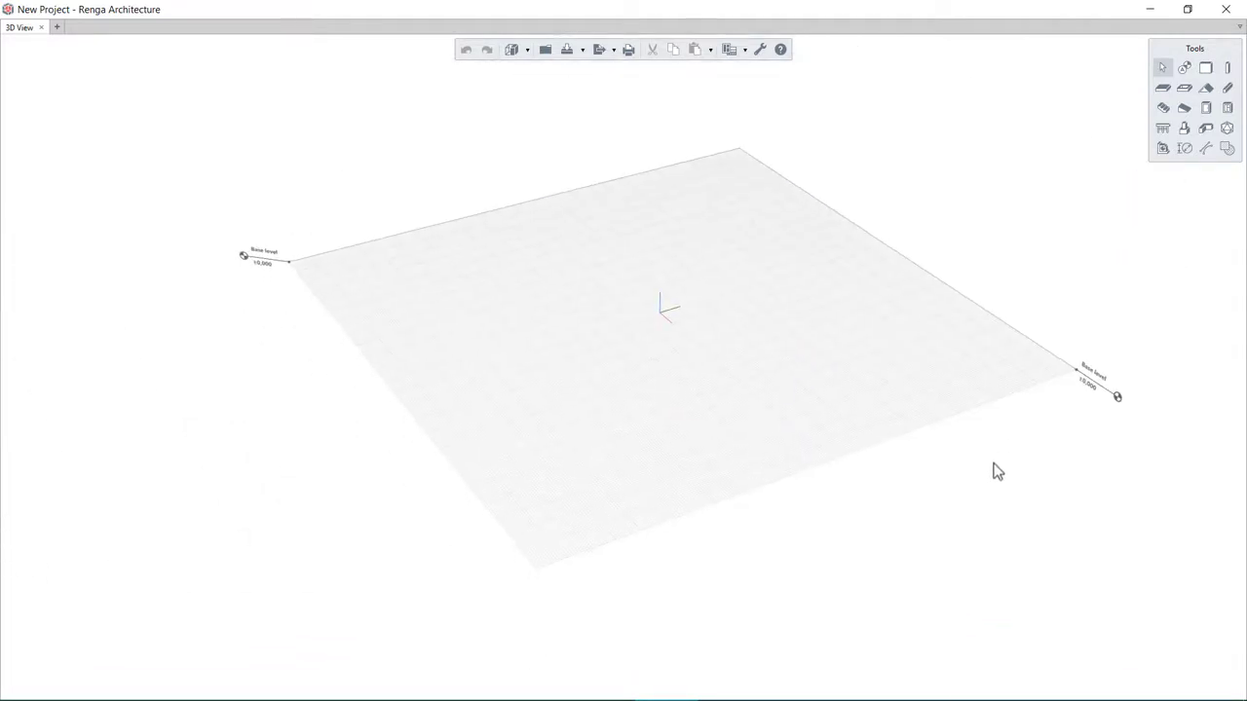
middle_click(983, 462)
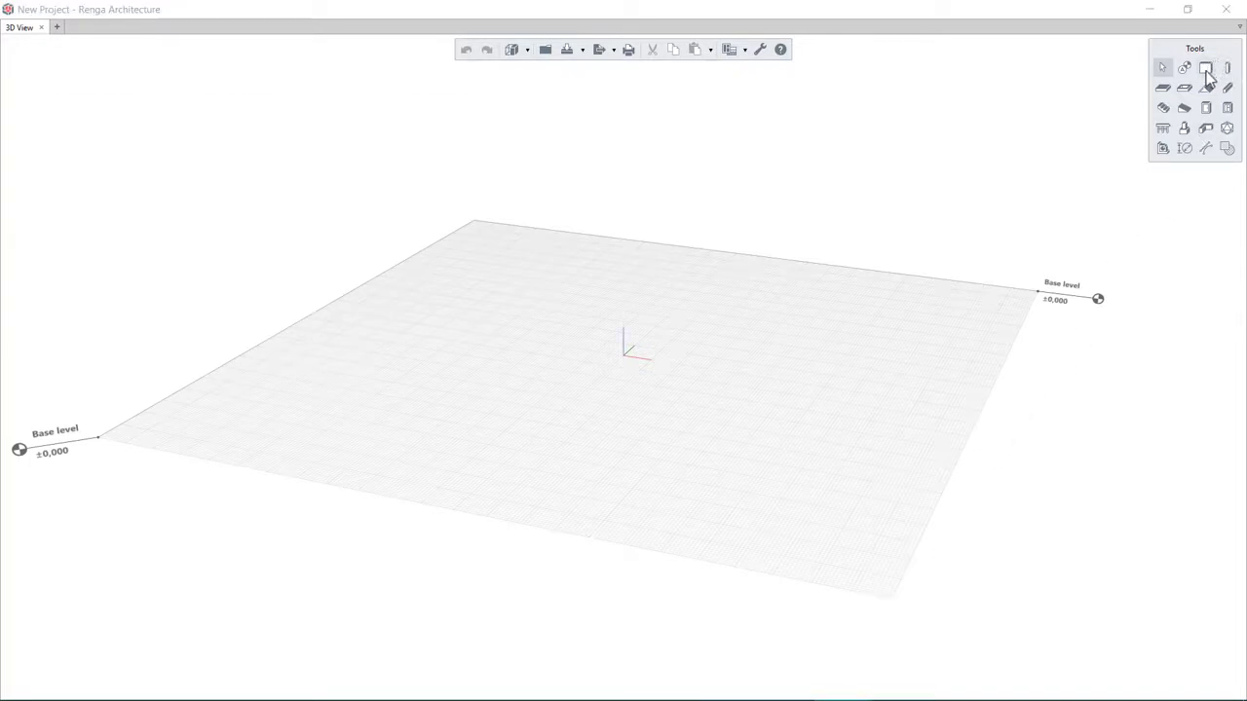
mouse_move(1227, 69)
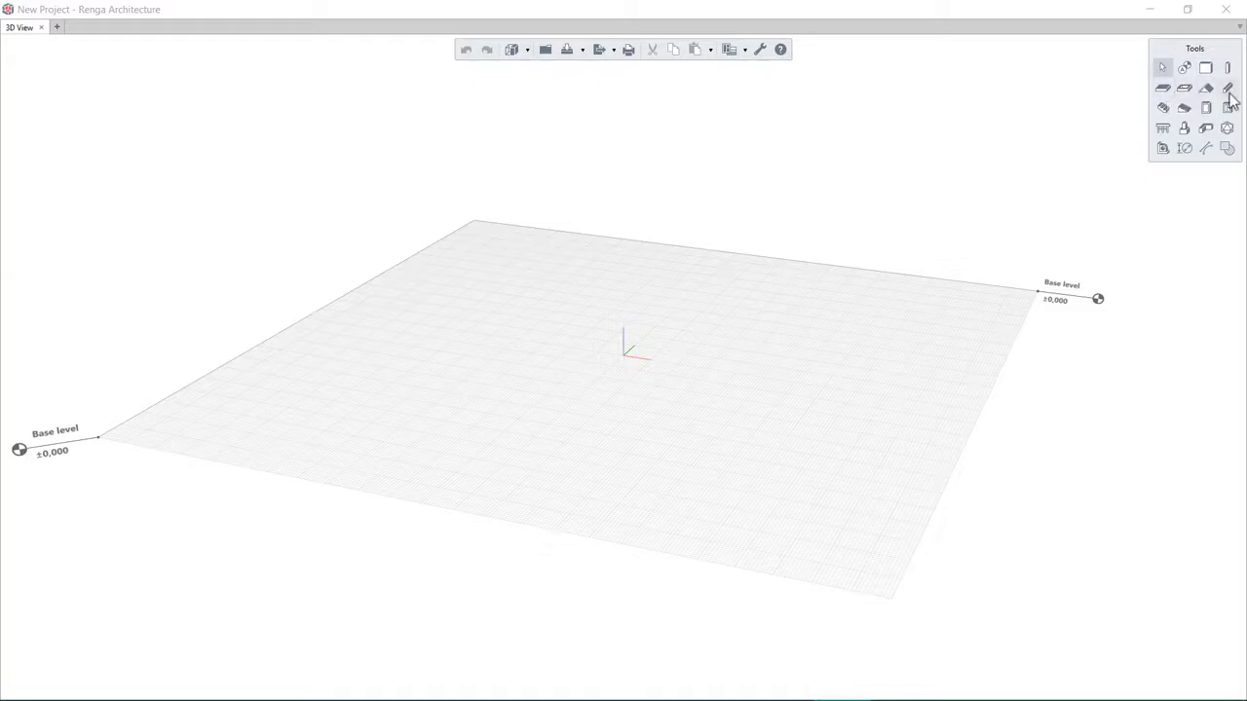
mouse_move(1185, 133)
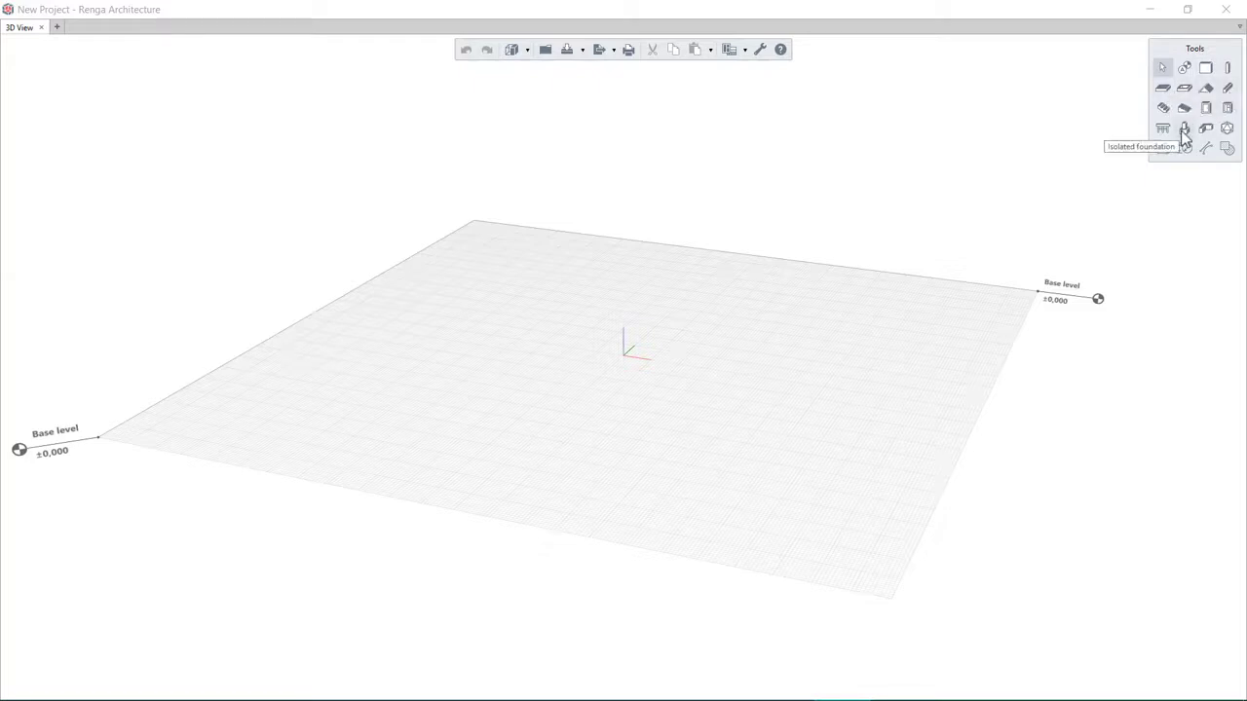
click(1226, 67)
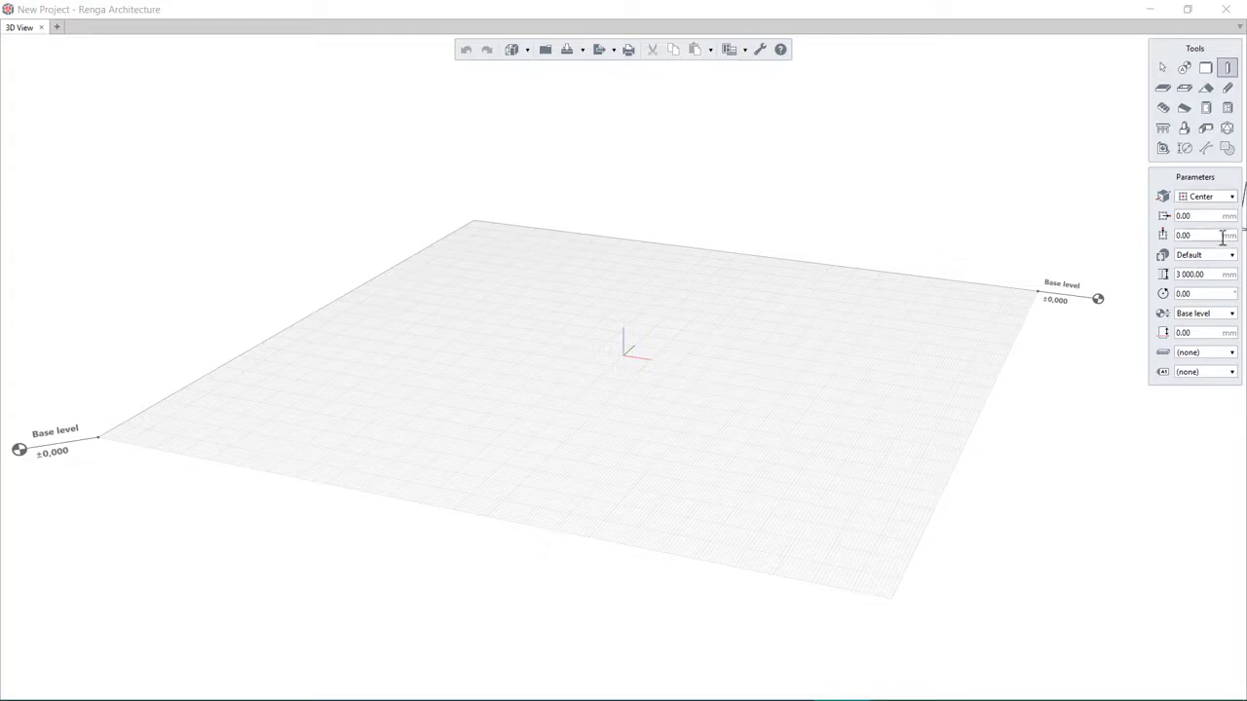
click(1231, 254)
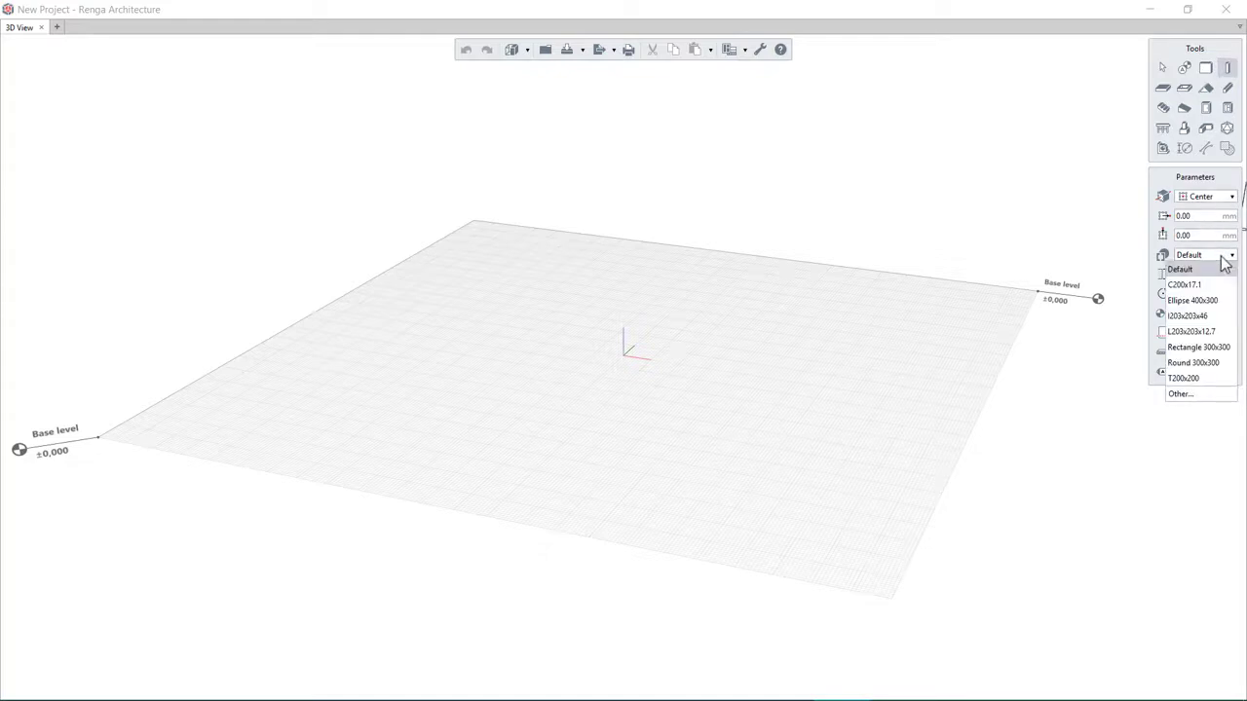
mouse_move(1214, 393)
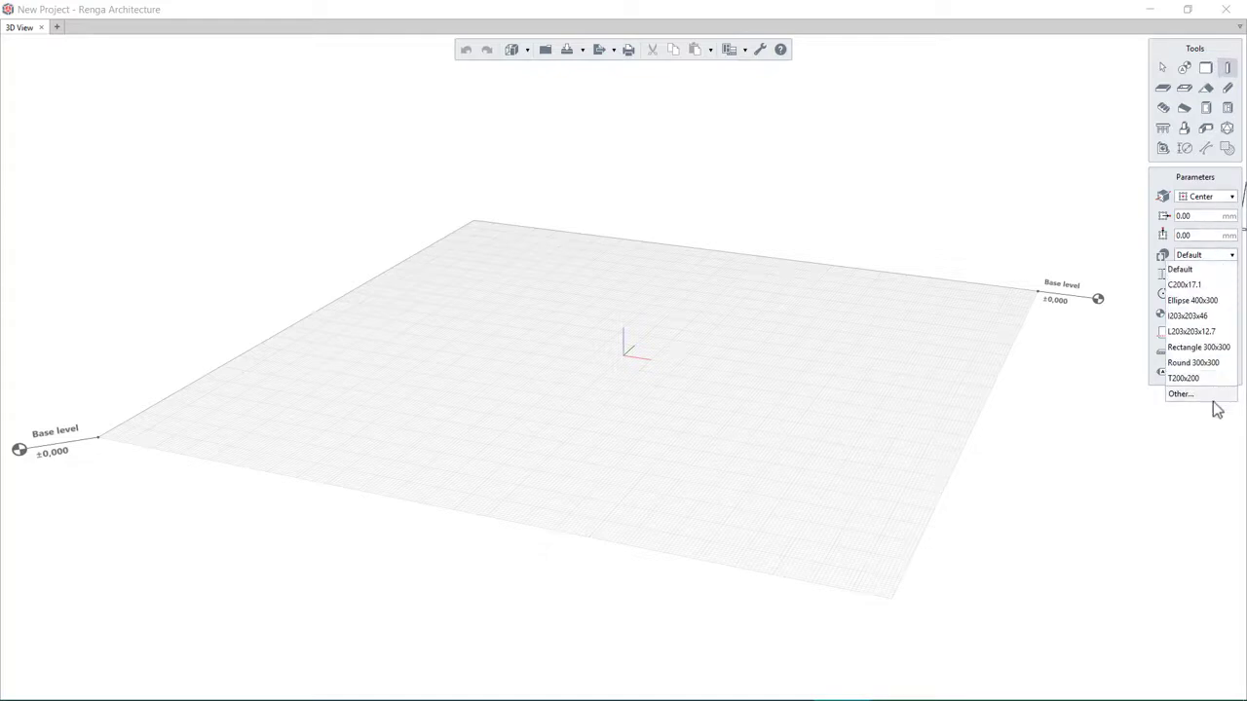
click(1188, 254)
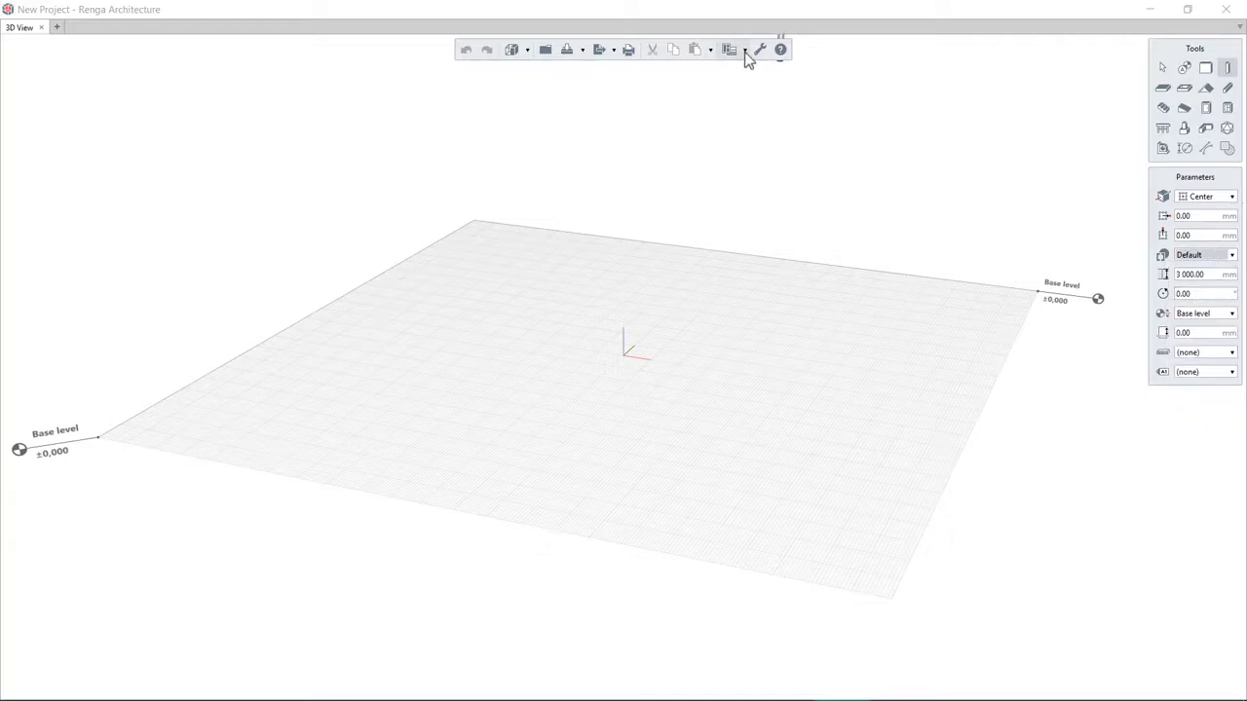
mouse_move(728, 49)
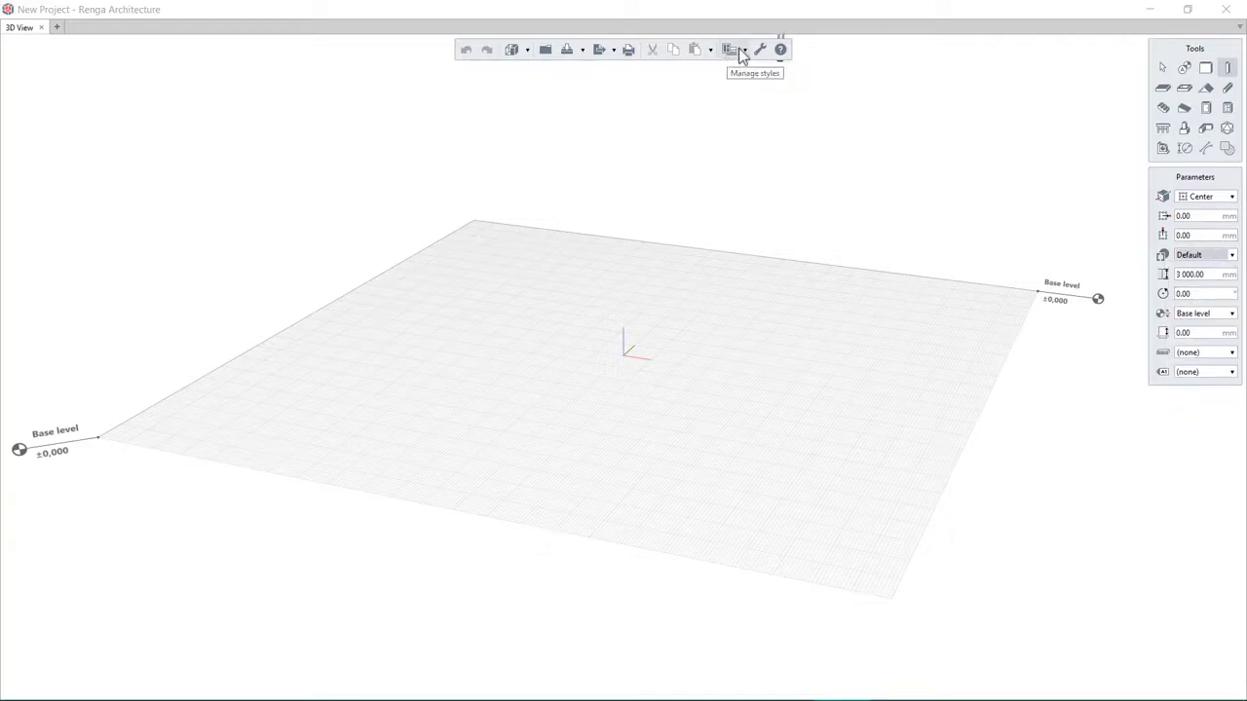
click(730, 50)
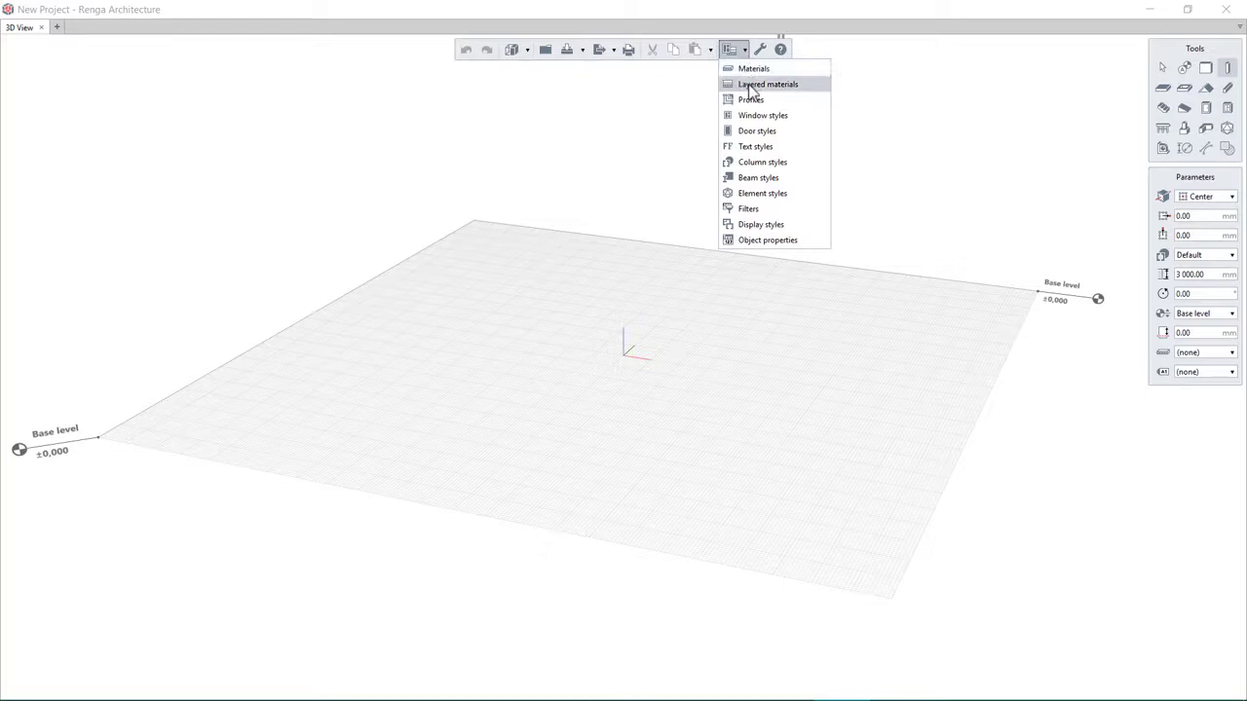
mouse_move(807, 162)
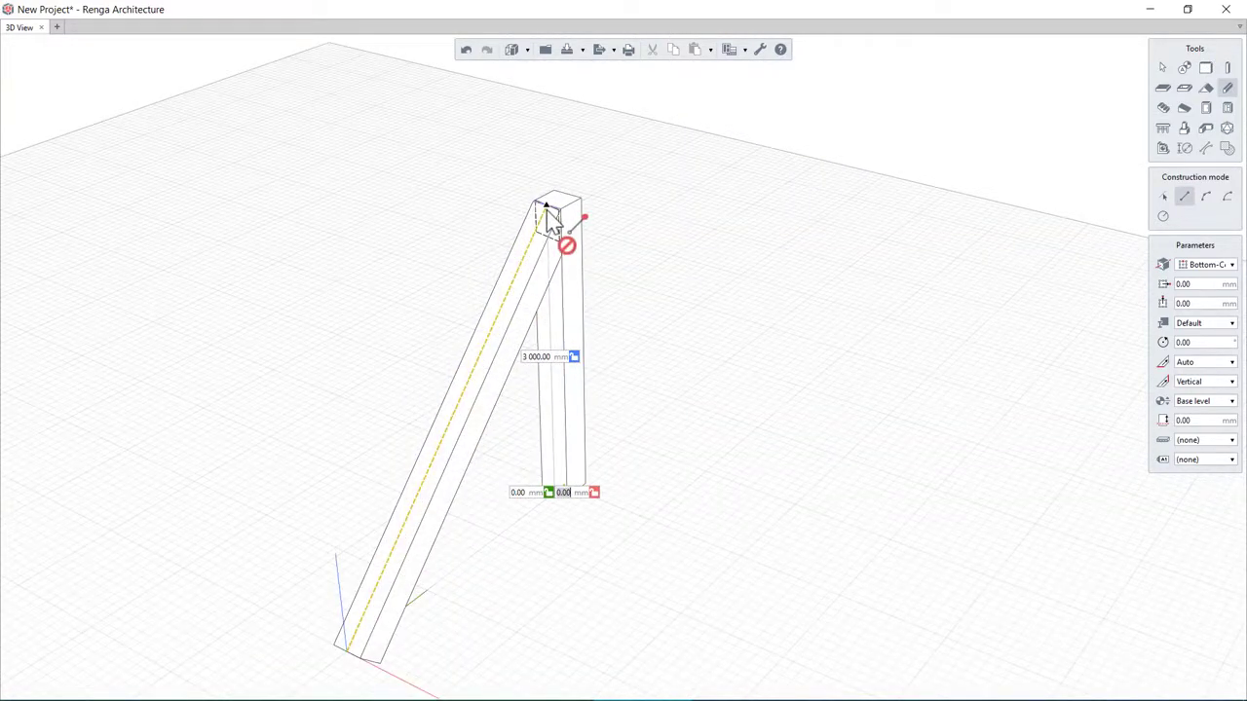
key(Escape)
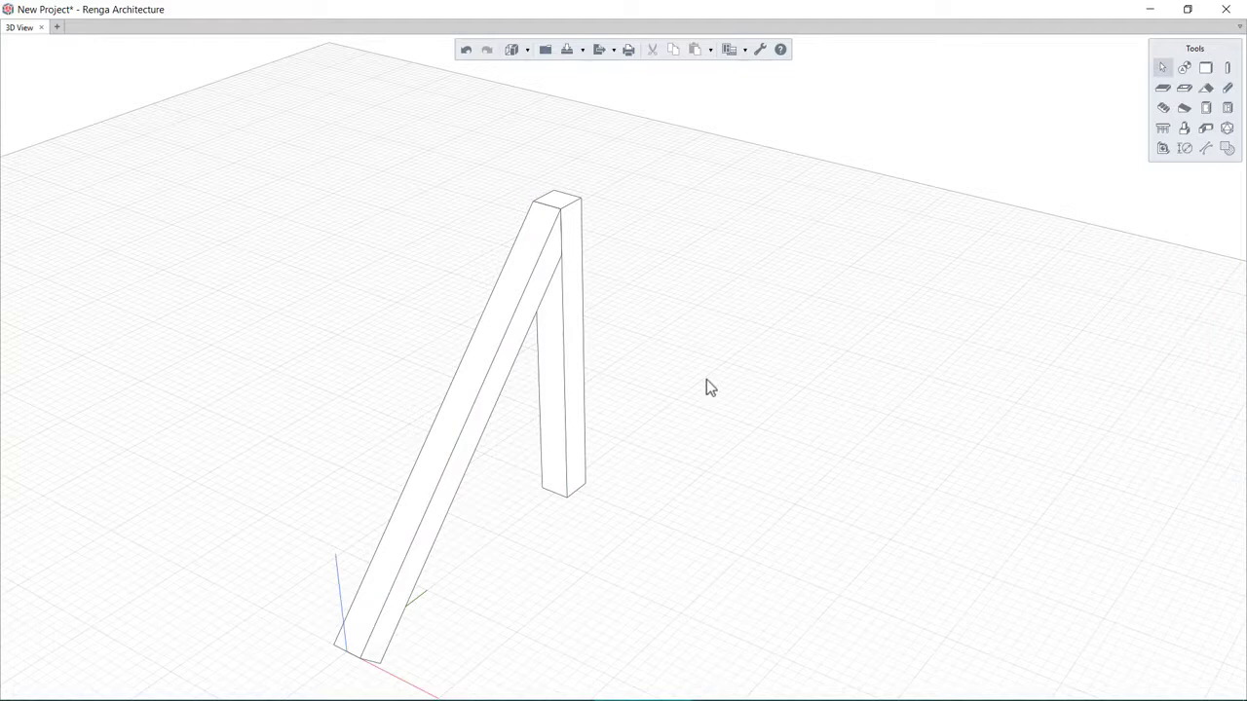
right_click(710, 388)
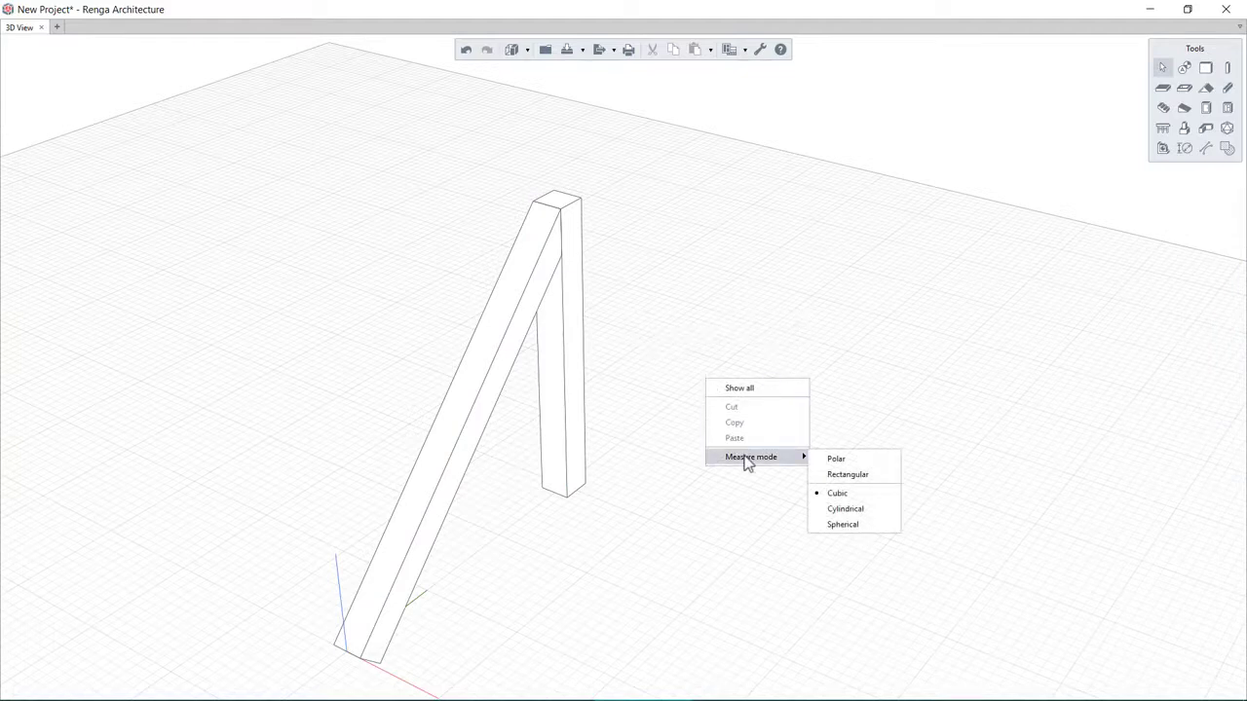
mouse_move(836, 459)
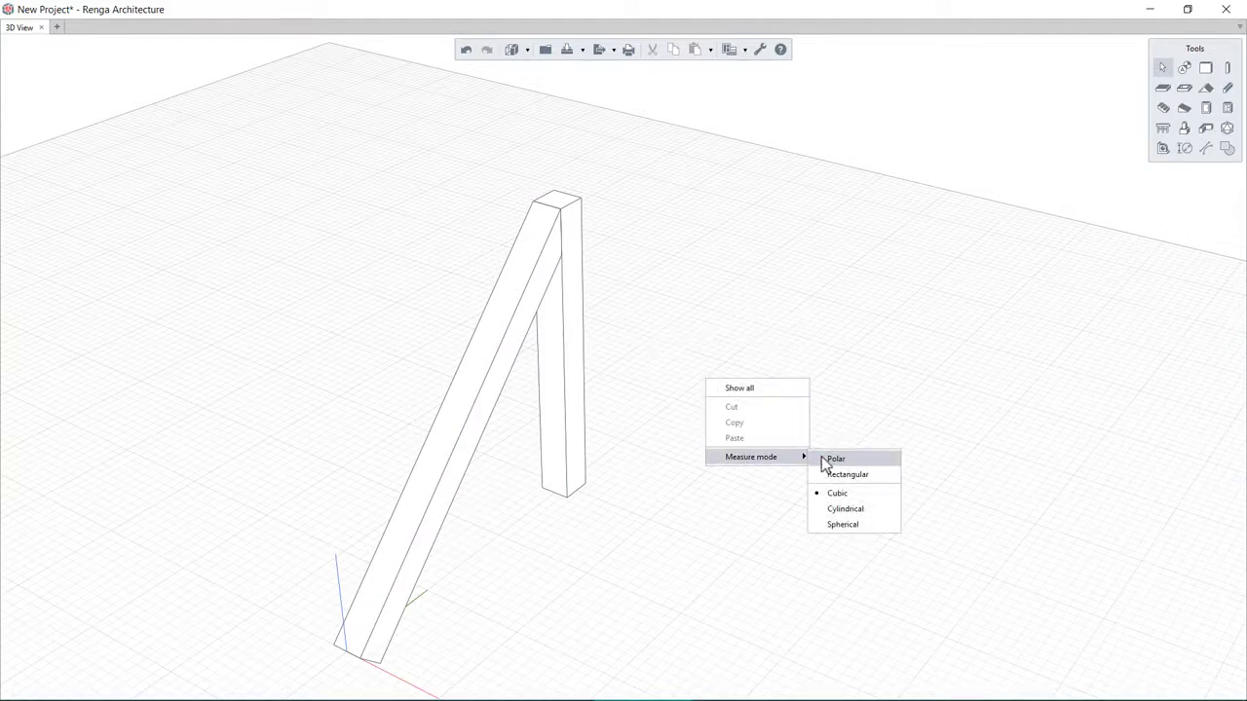
mouse_move(833, 477)
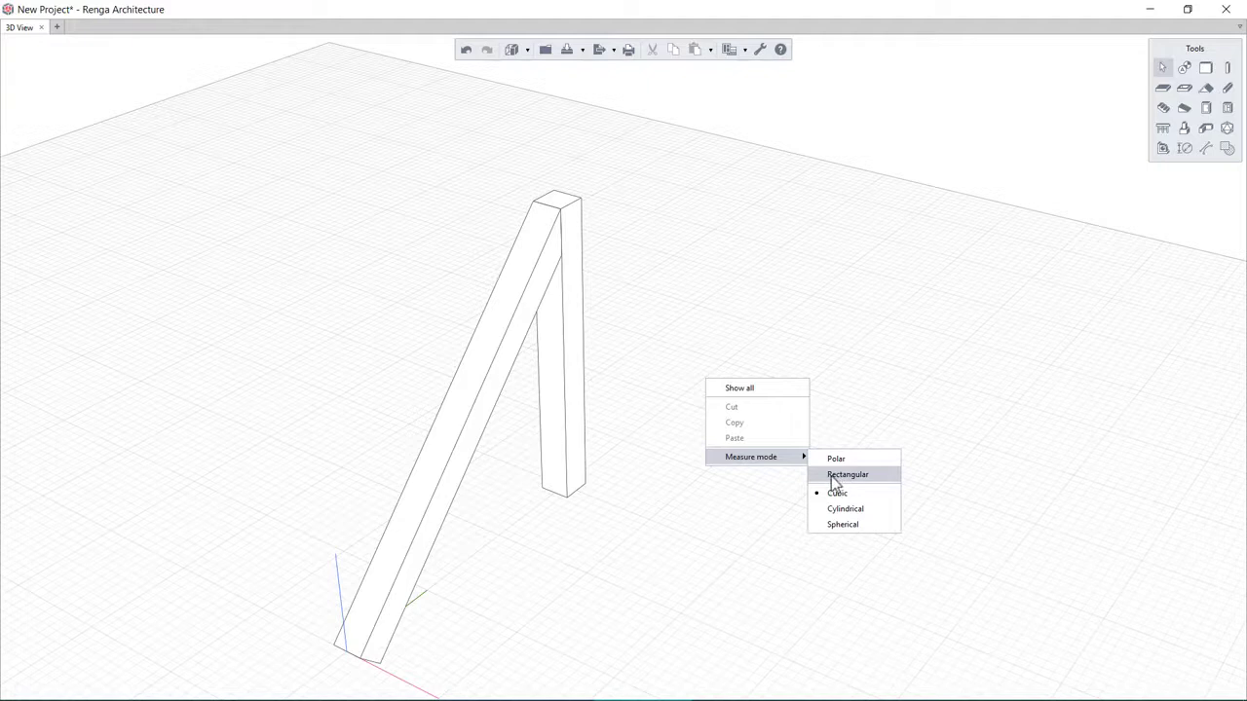
mouse_move(844, 509)
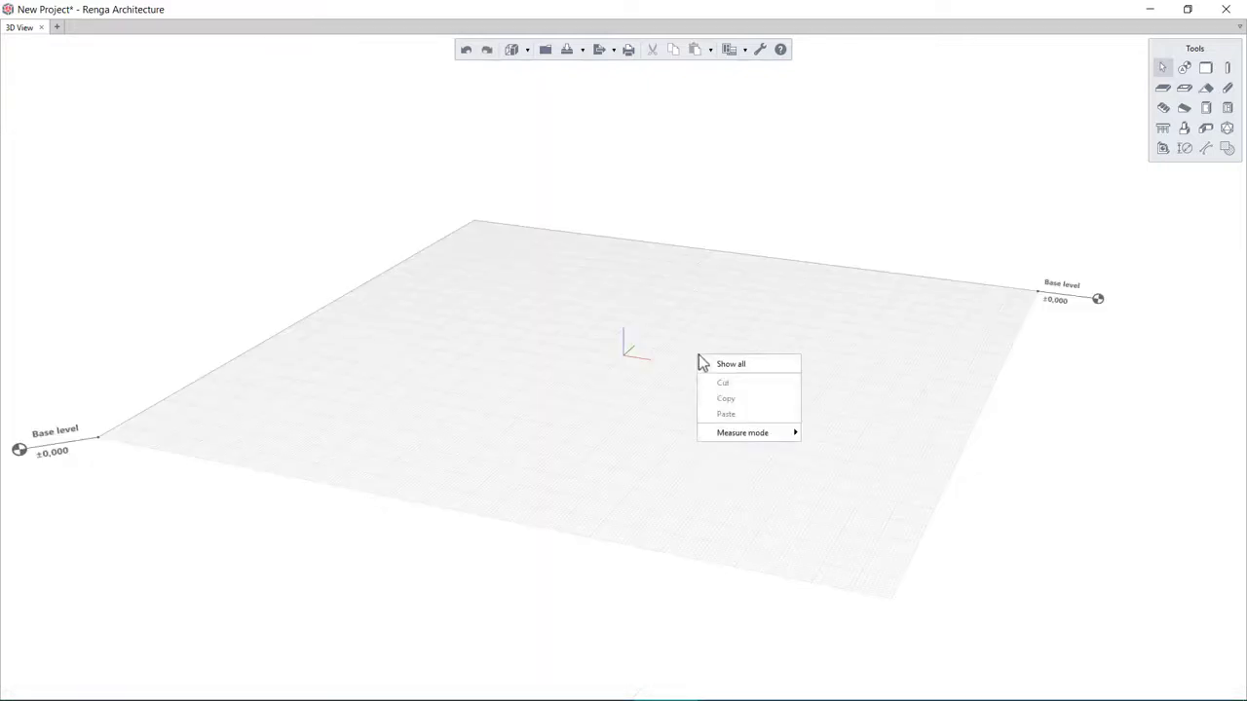
mouse_move(1184, 68)
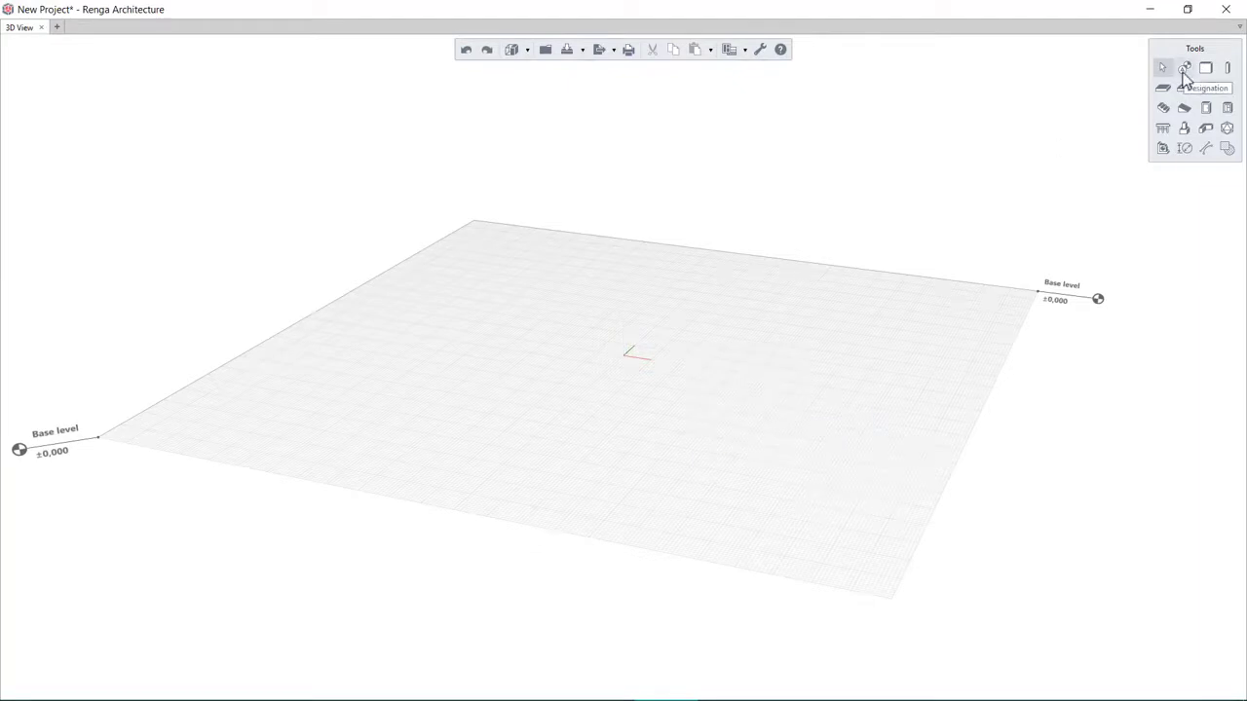
- Draw grid axis 1 and its parallel copy axis 2, then dimension the axis spacing
click(1185, 67)
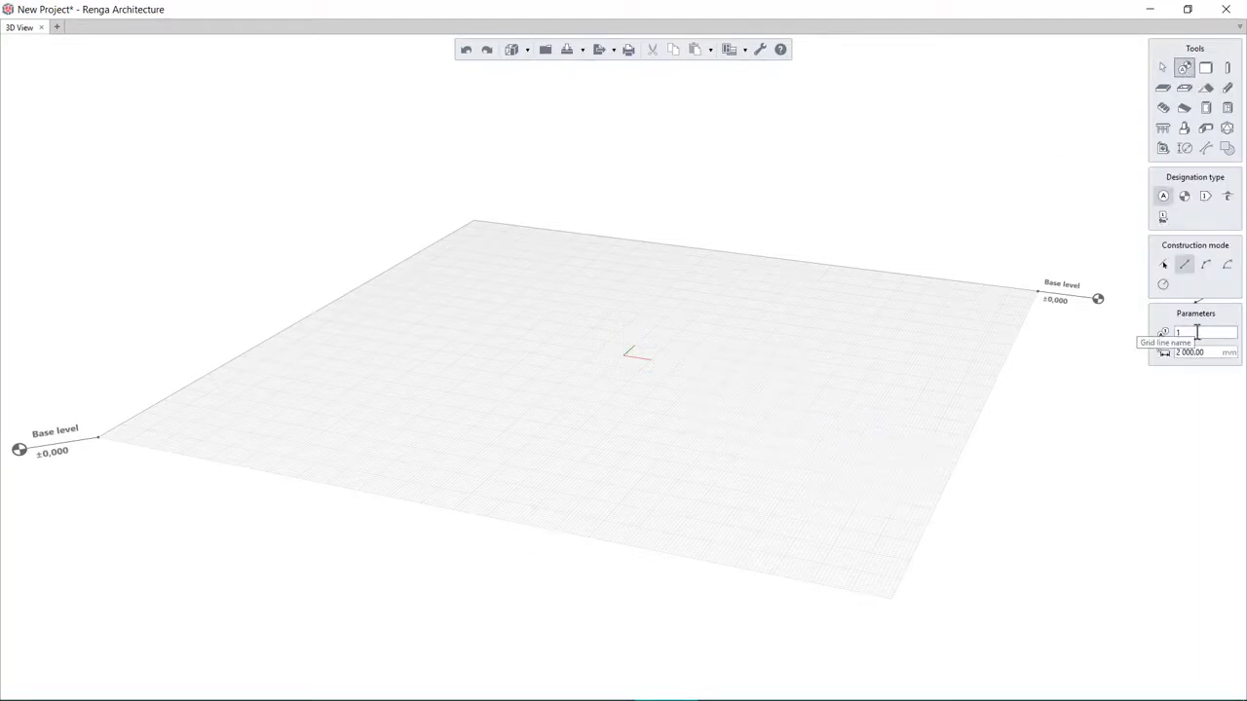
click(730, 267)
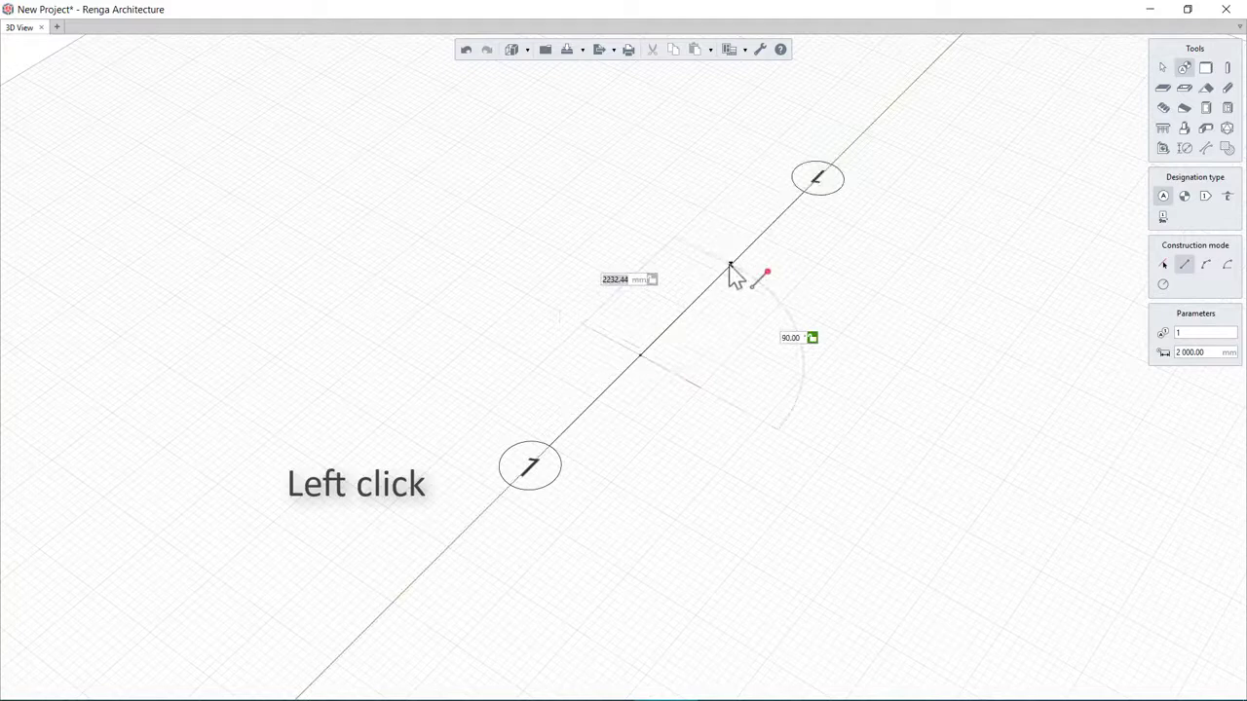
click(731, 265)
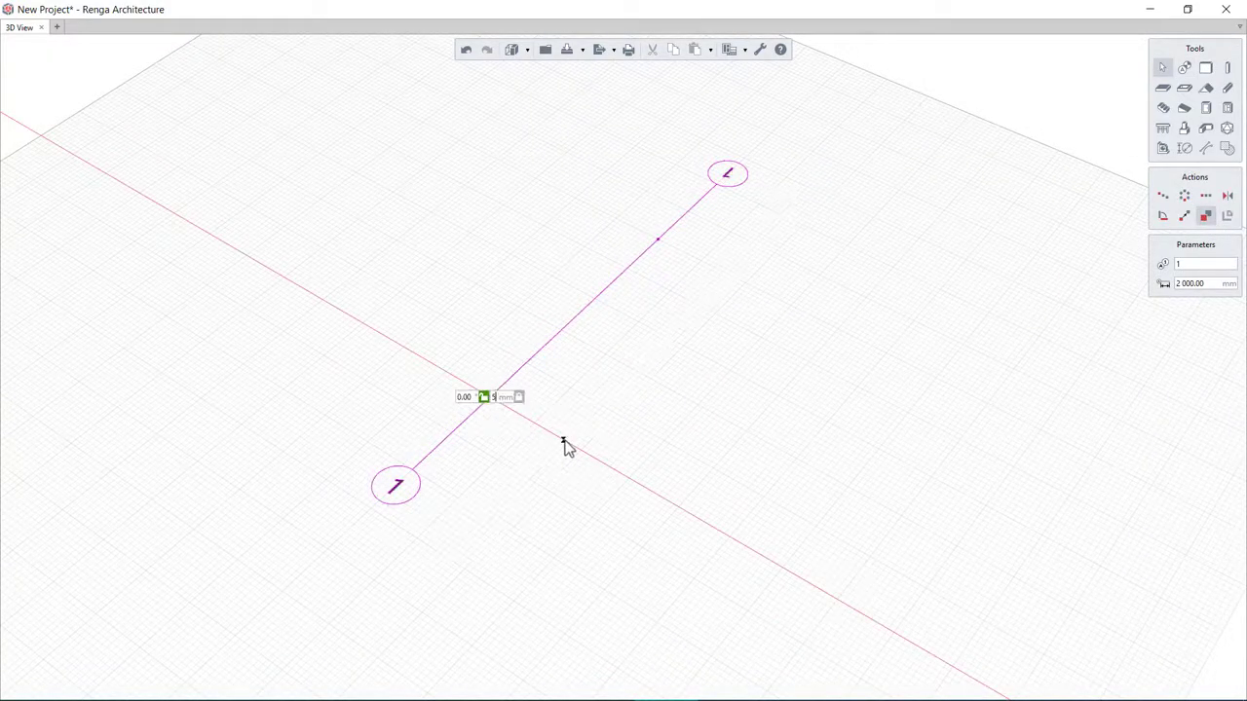
click(563, 446)
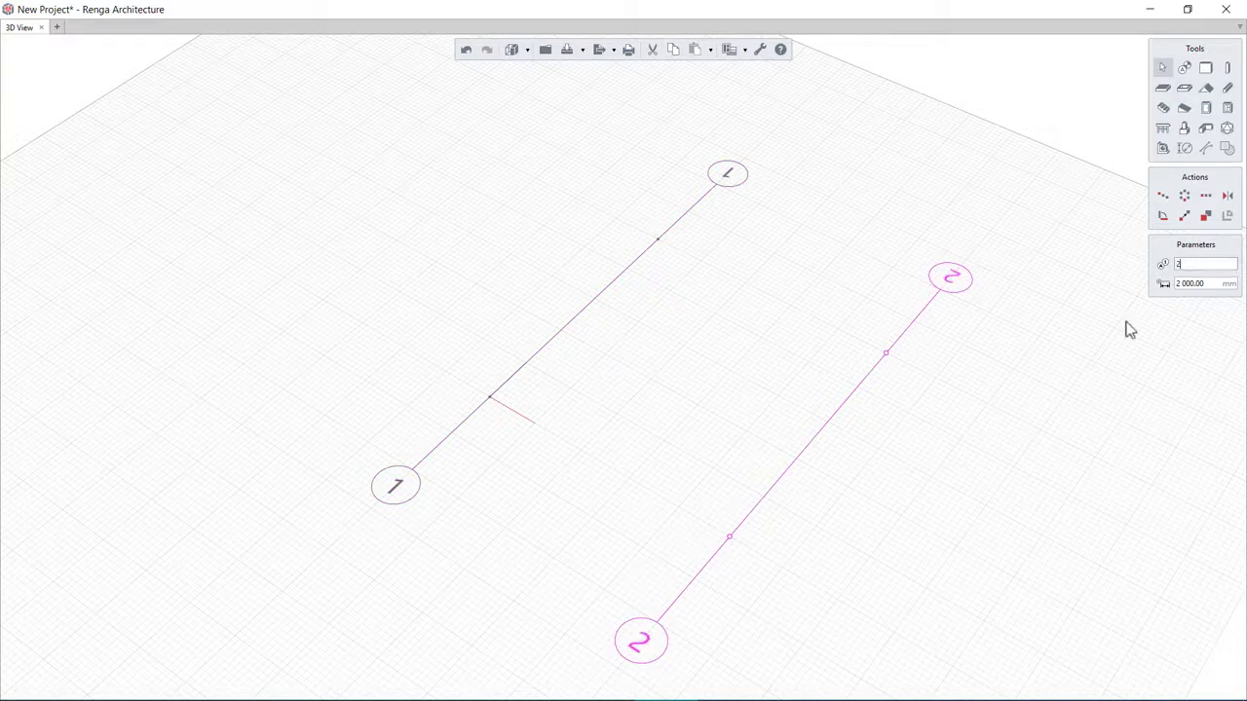
click(1185, 67)
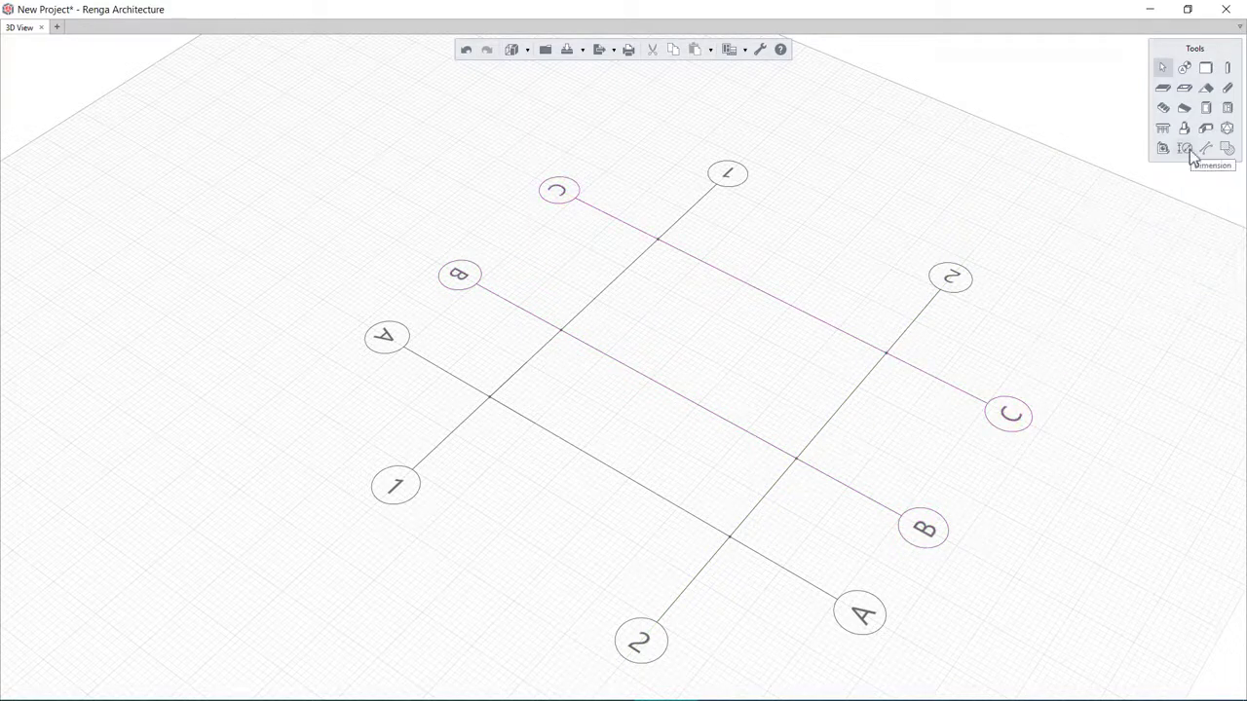
click(1185, 148)
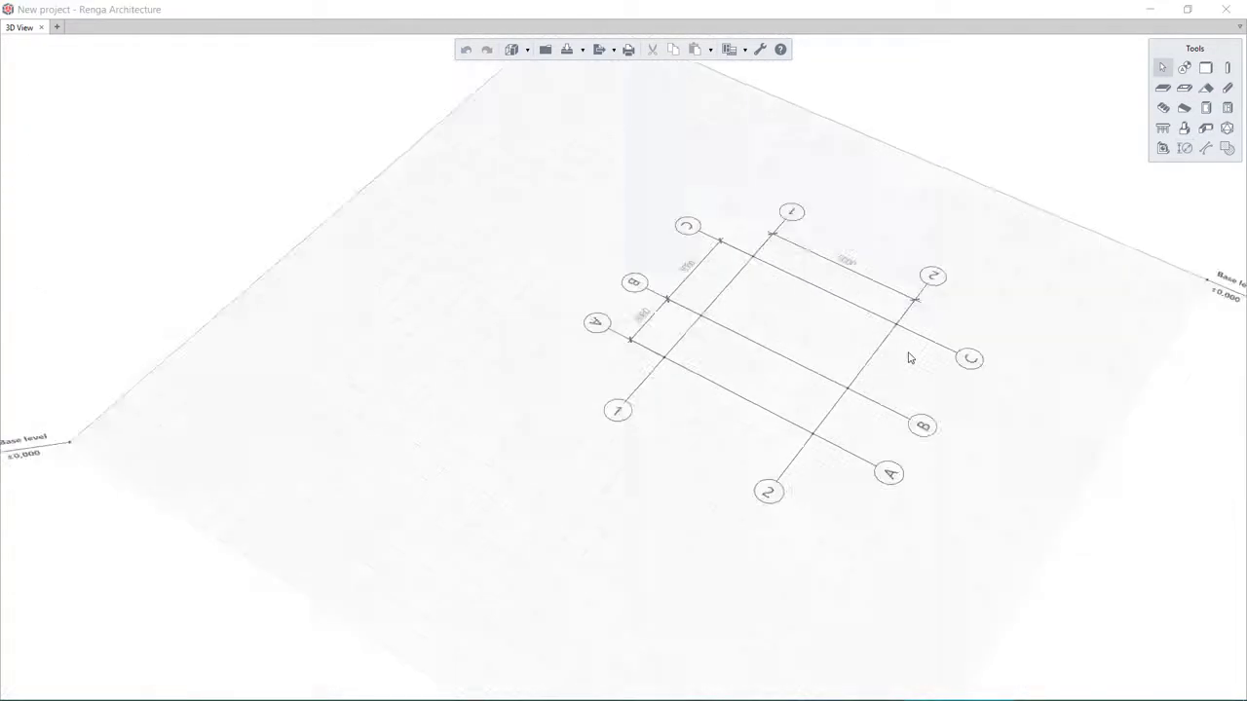
- Draw Left-aligned walls with no material and mark W1 along axis C, including a curved wall
click(1205, 67)
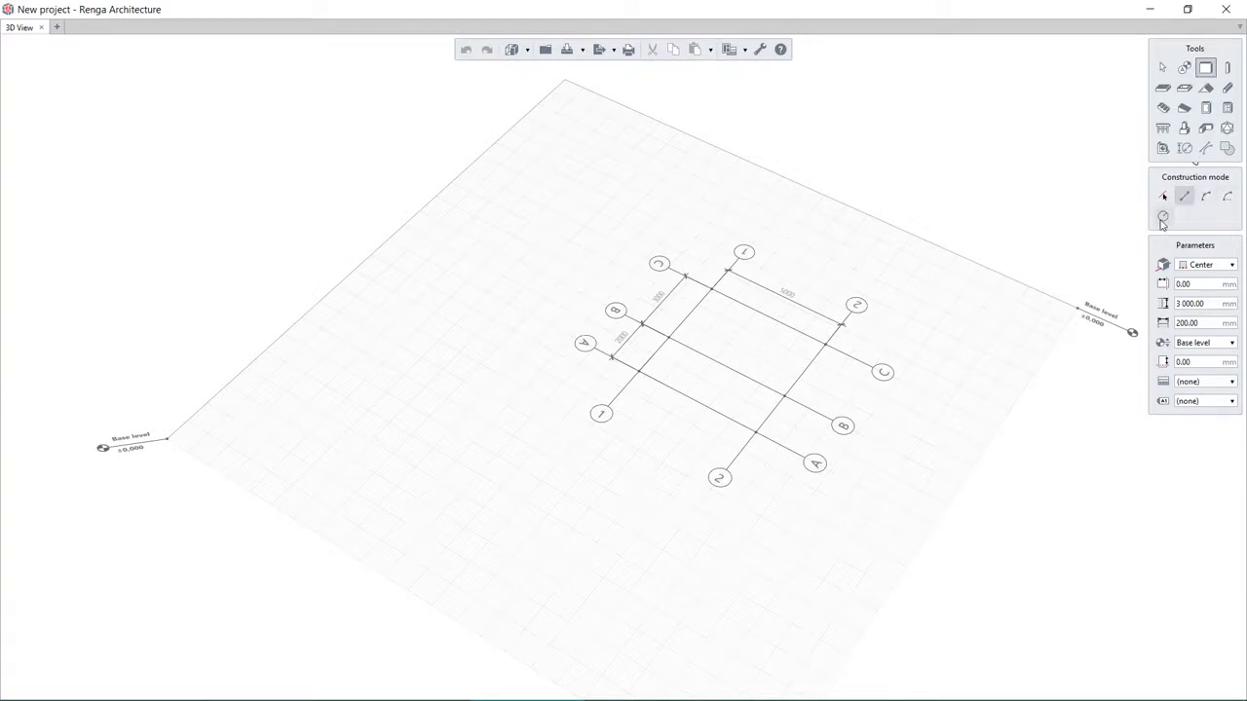
mouse_move(1208, 265)
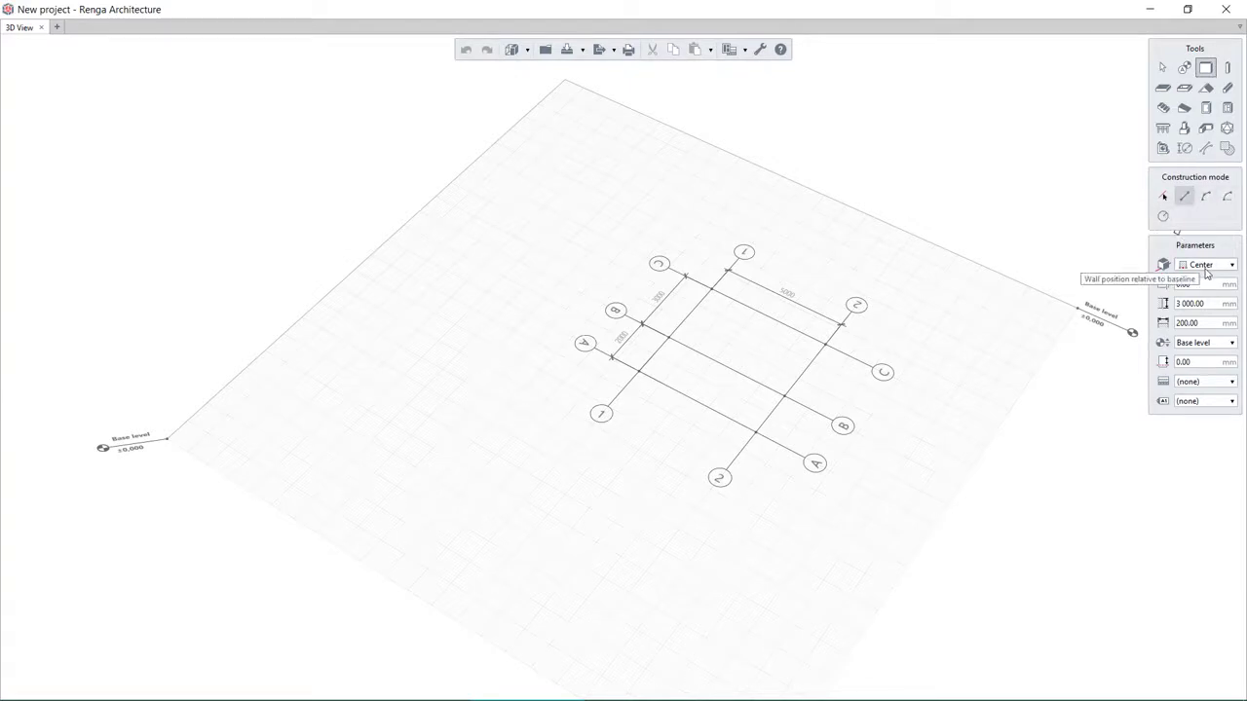
click(1231, 264)
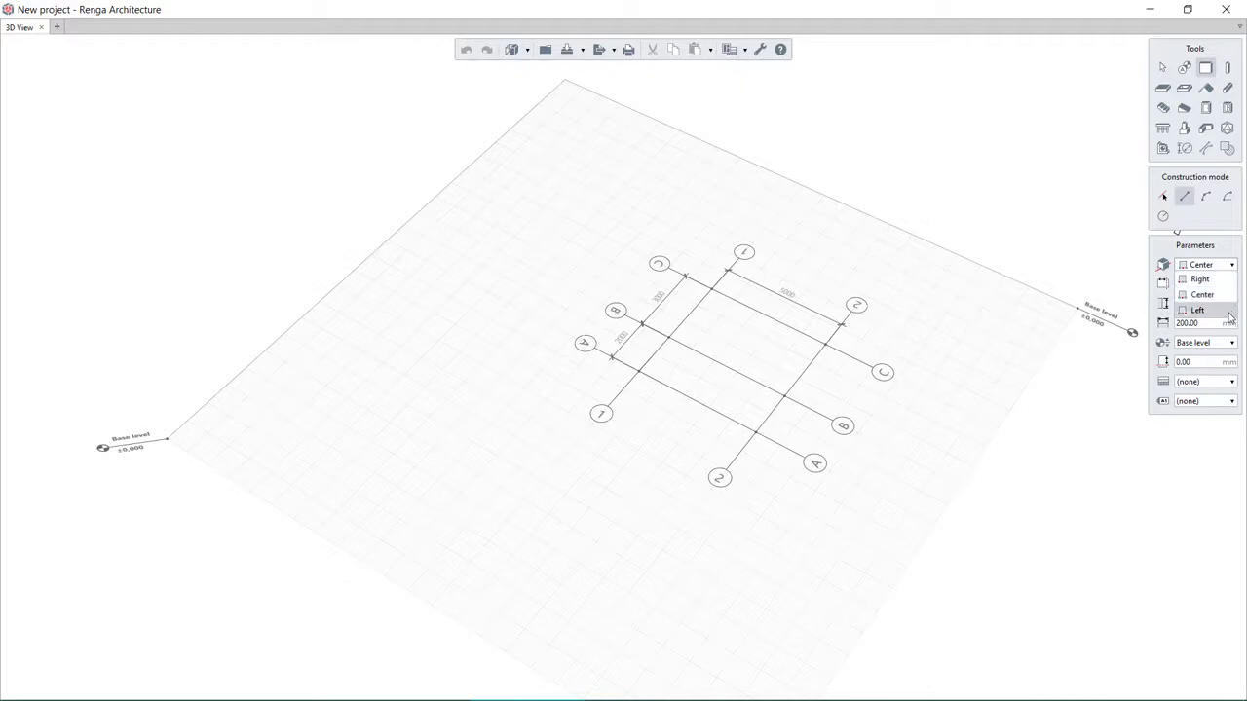
click(1197, 310)
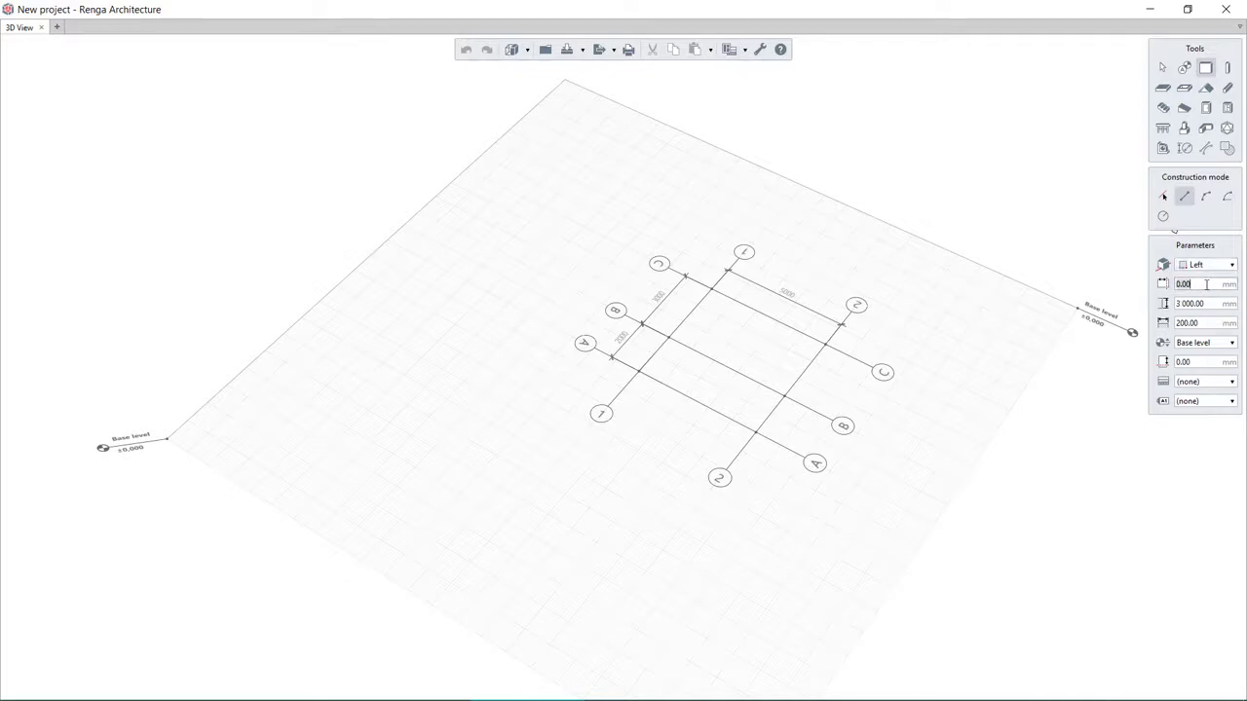
mouse_move(1188, 303)
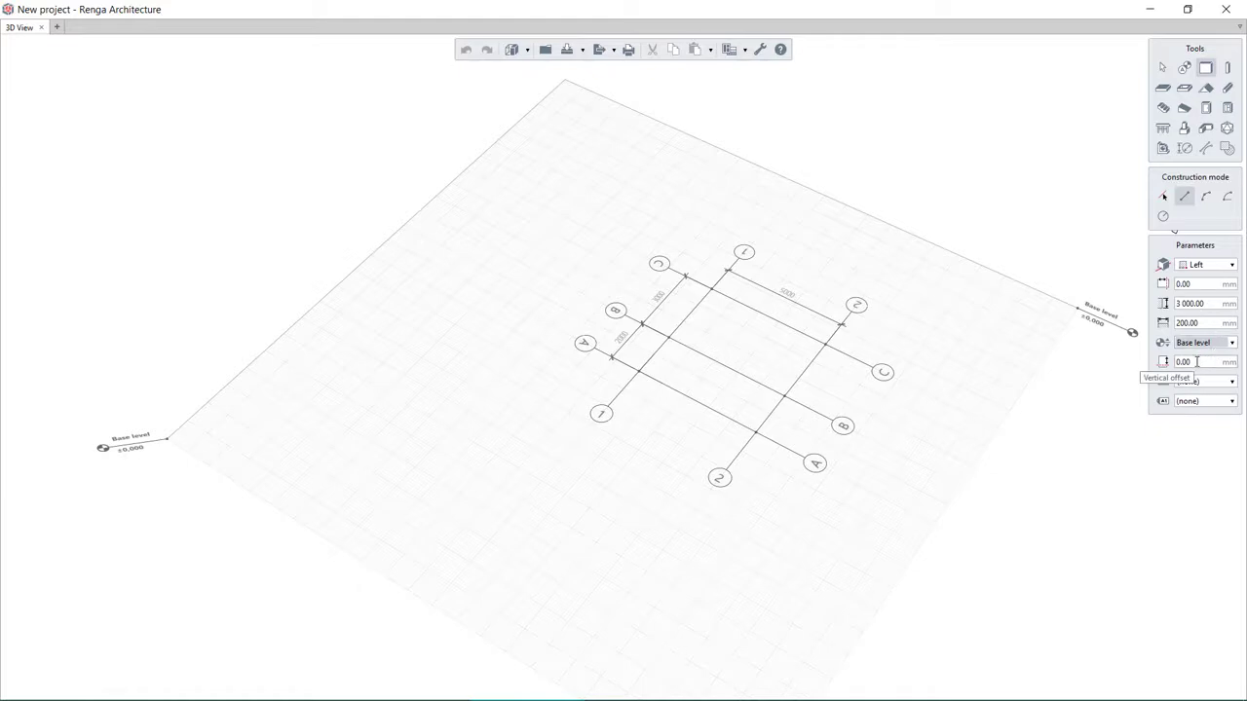
click(1232, 381)
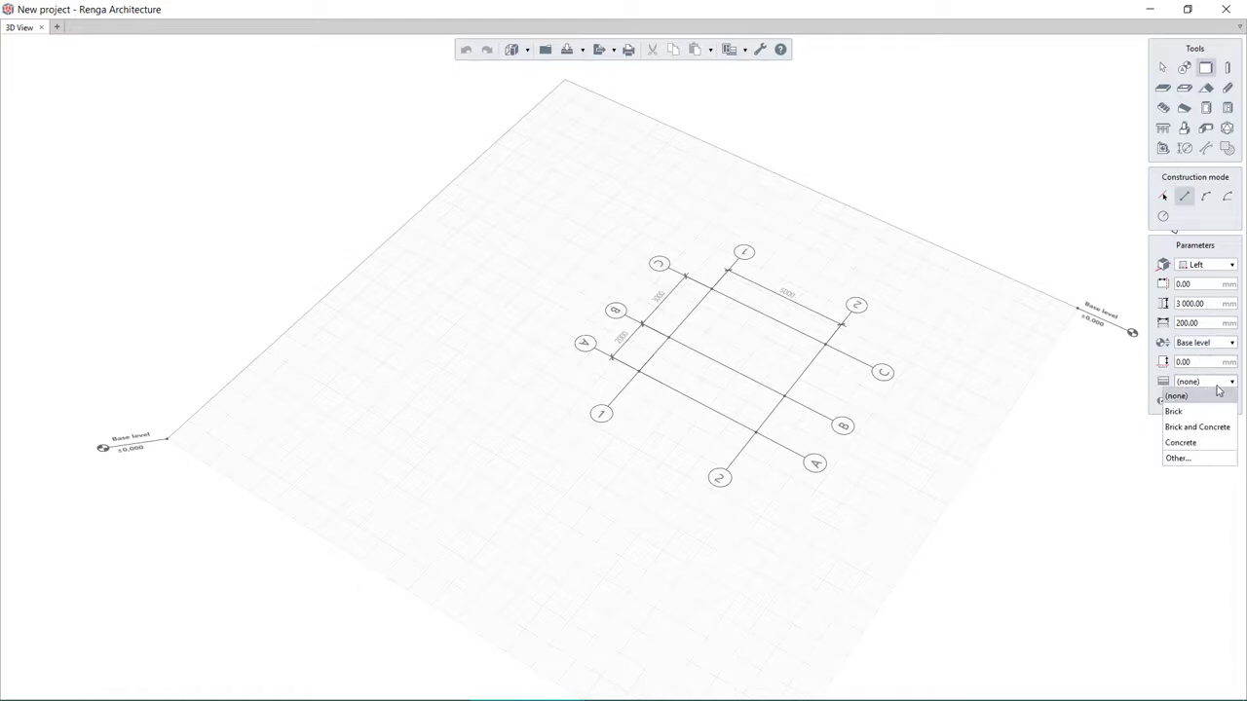
click(1177, 396)
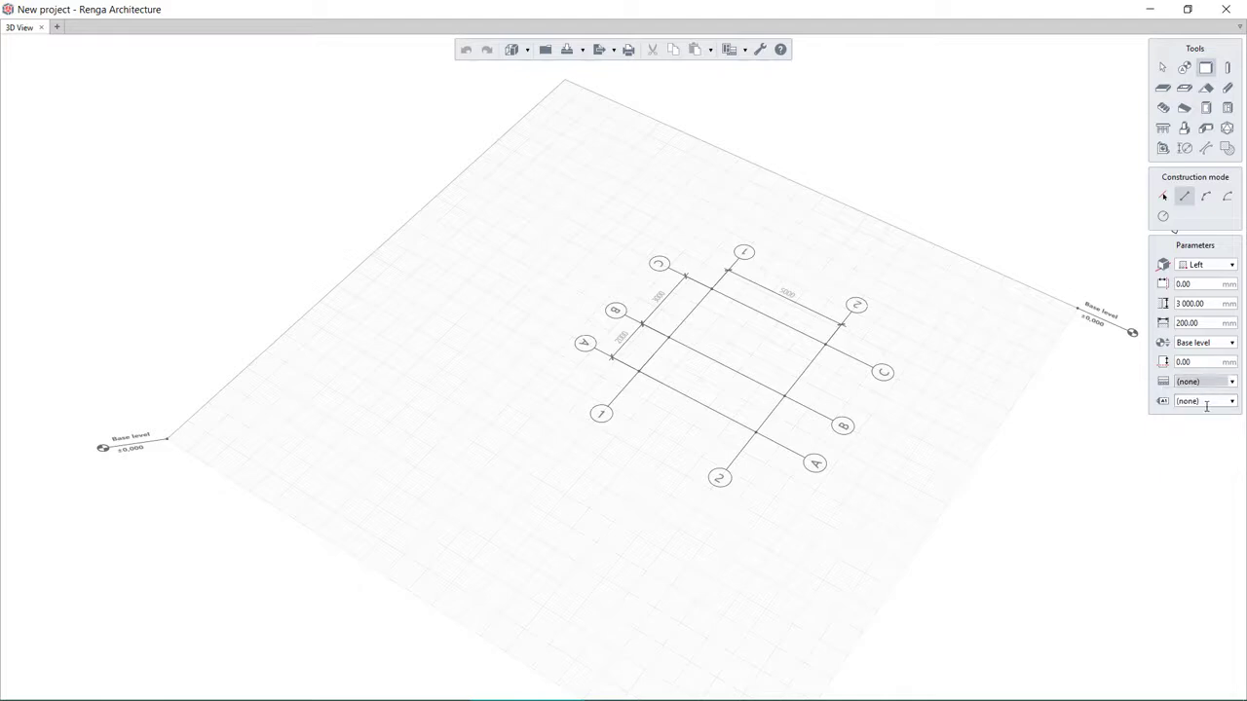
click(1202, 400)
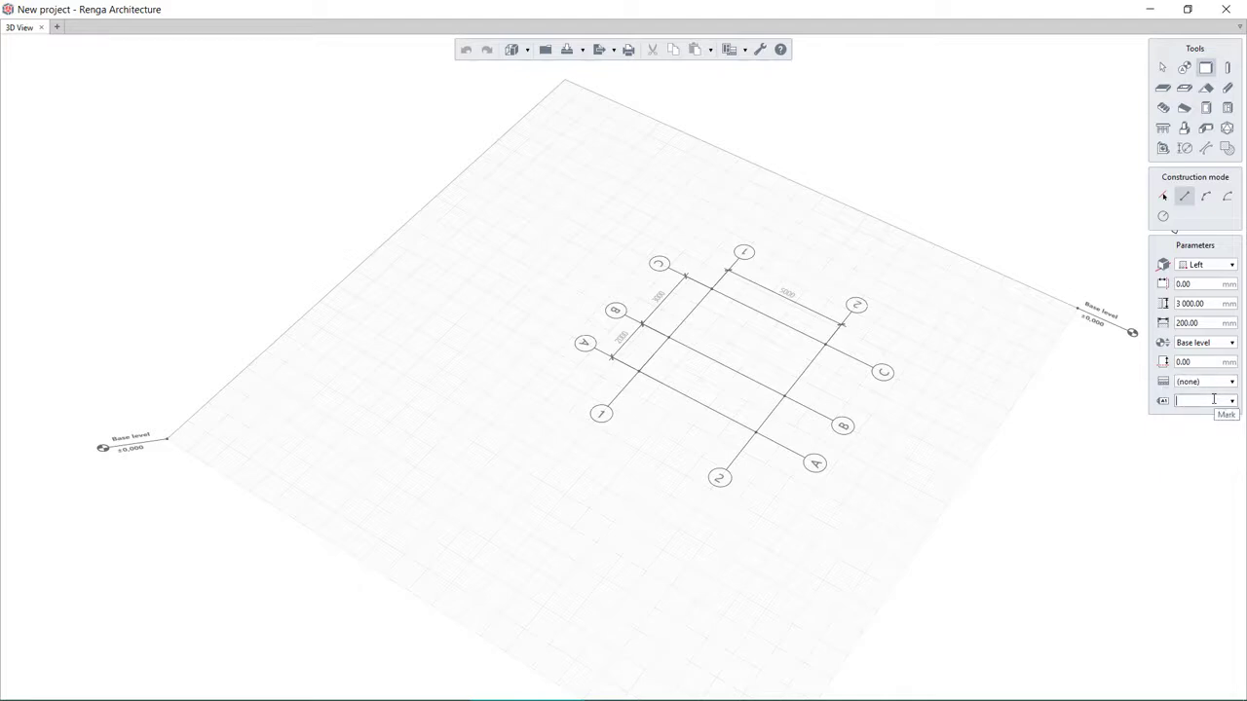
text(W1)
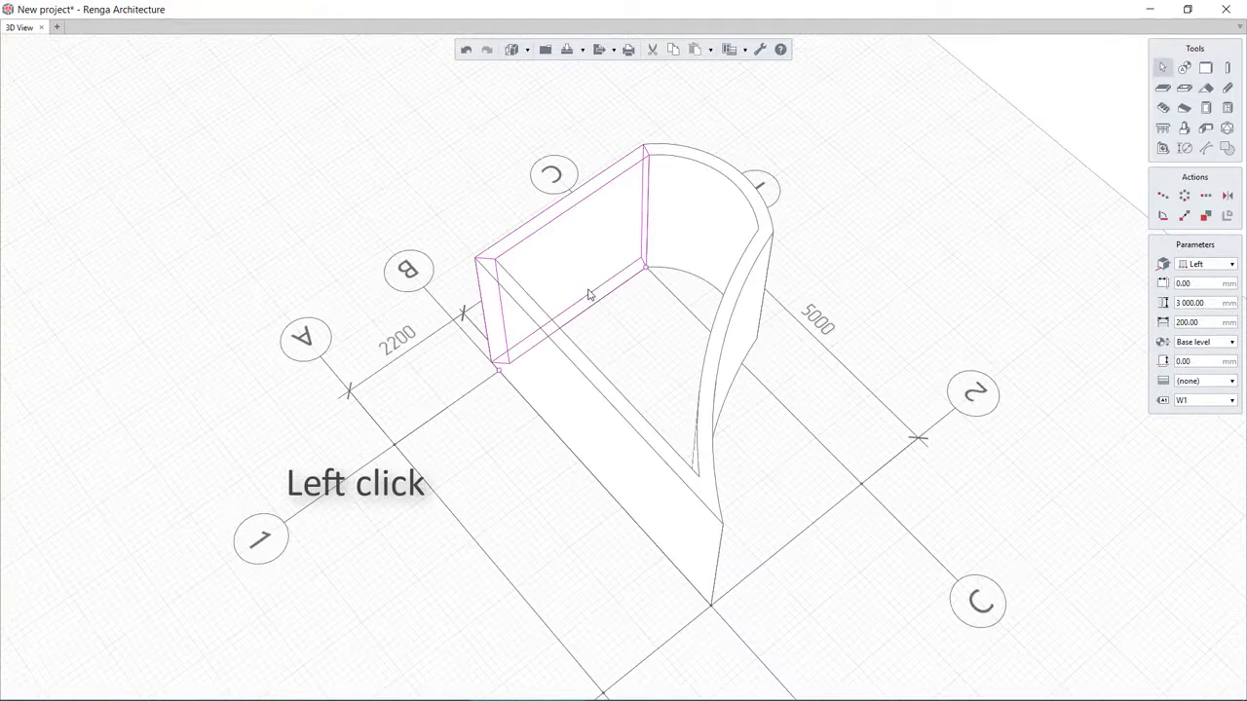
click(645, 267)
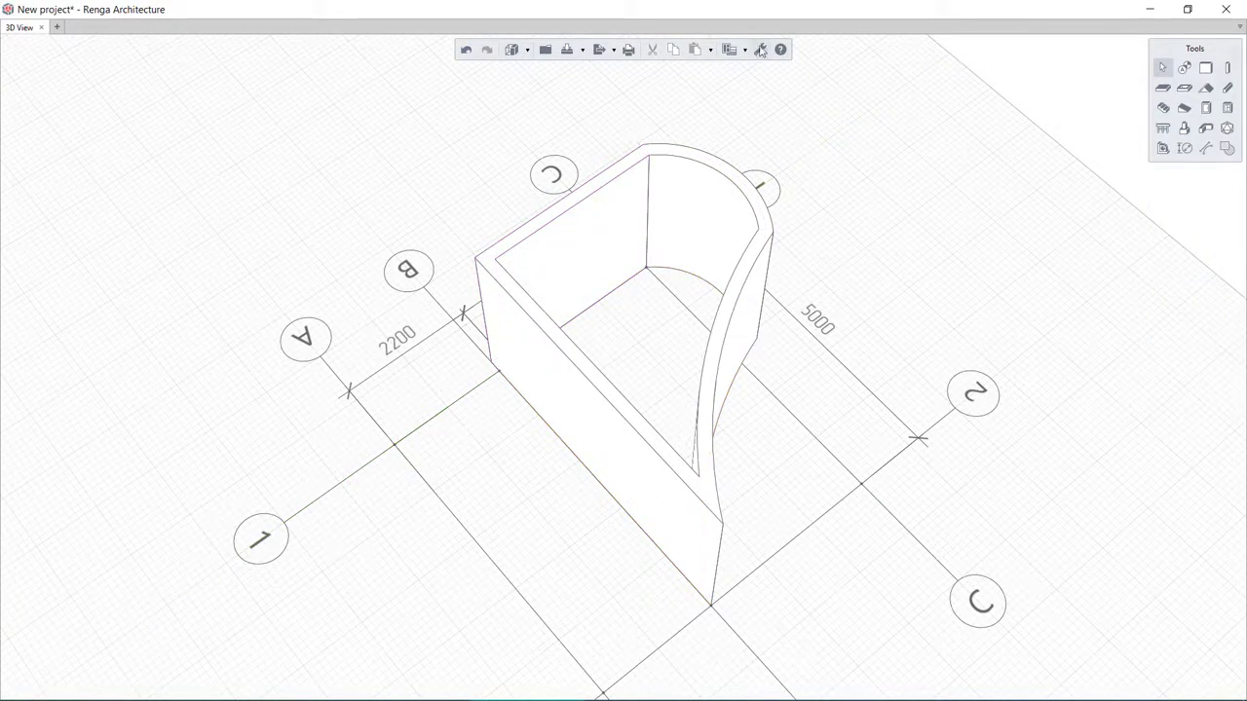
- Browse the Brick and Insulation entries in the materials library
click(727, 49)
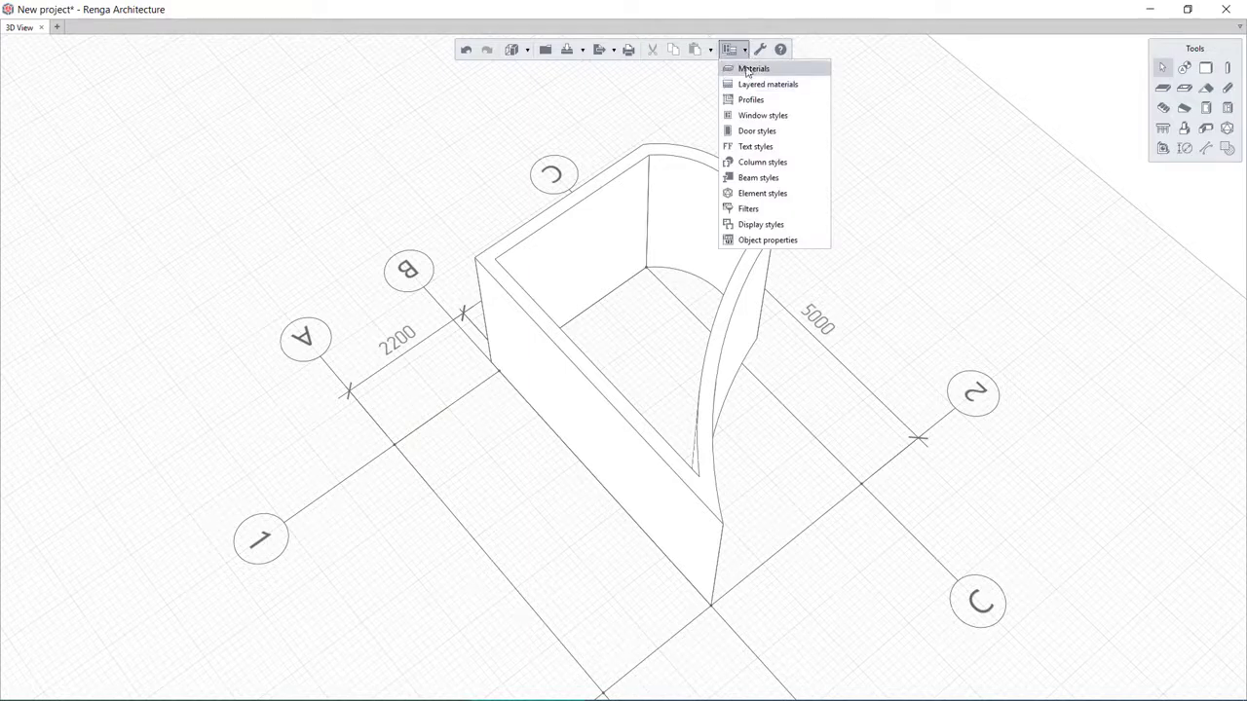
click(753, 68)
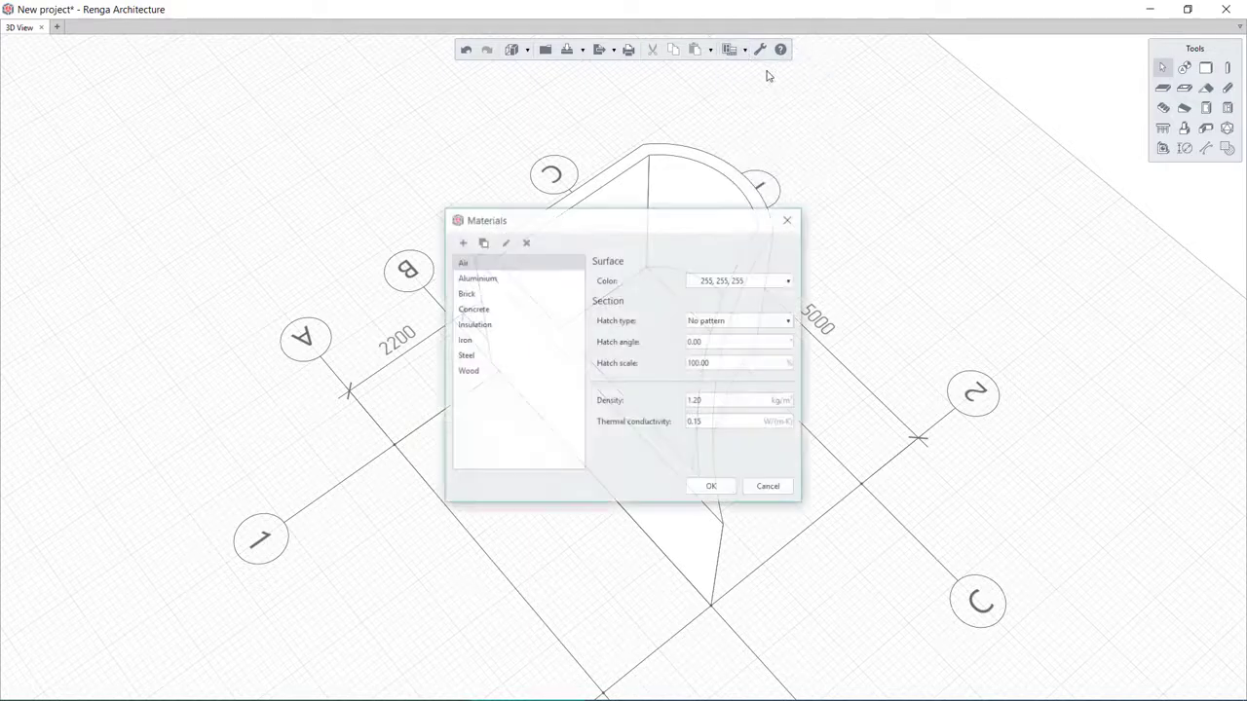
click(464, 293)
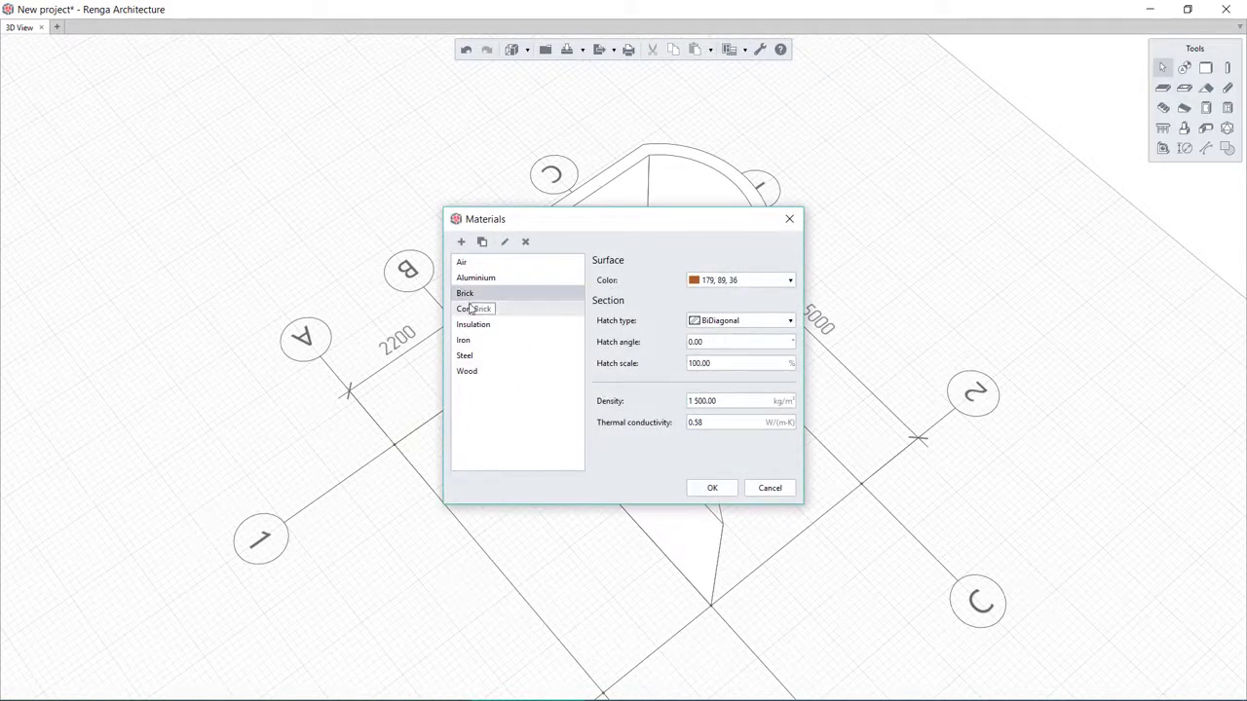
click(473, 325)
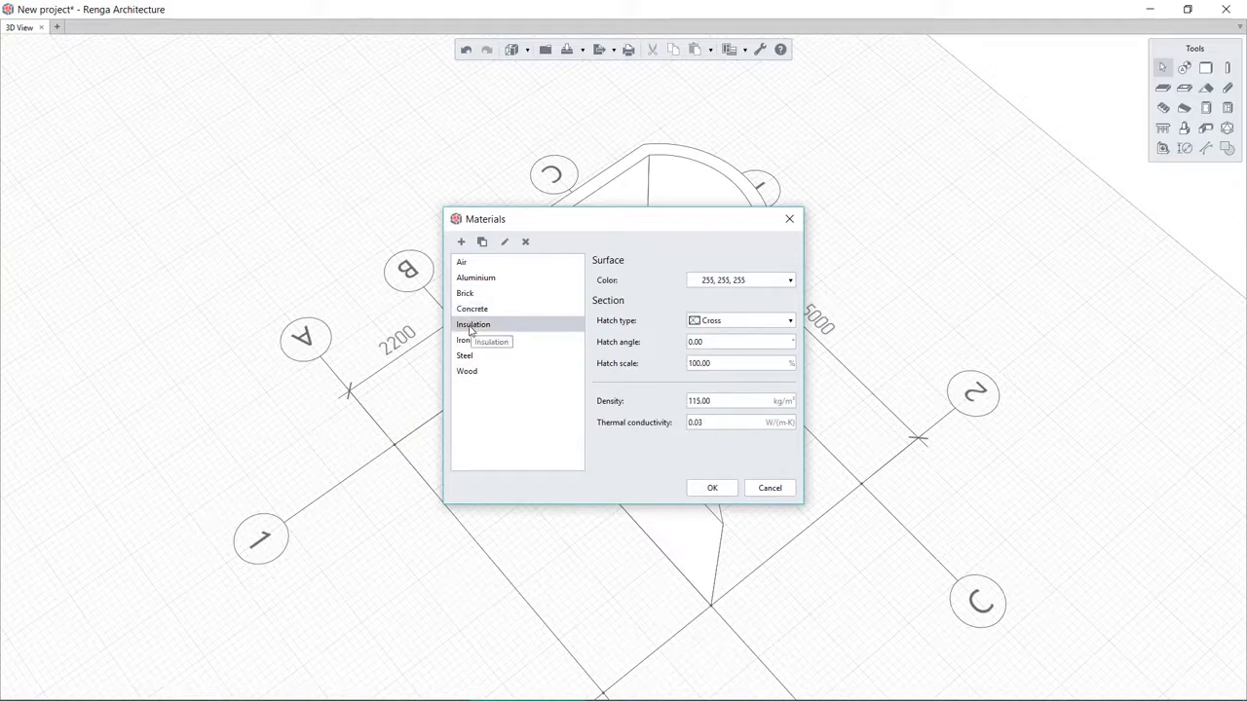
click(789, 279)
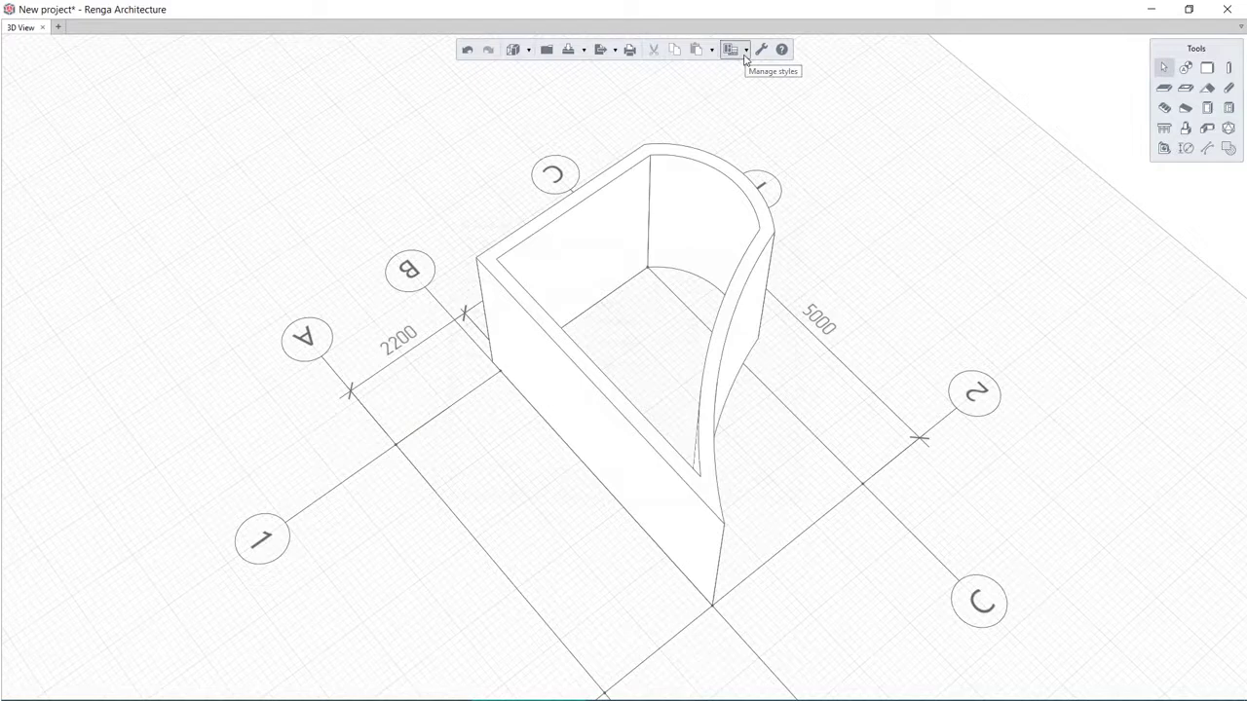
- Browse the Brick and Concrete layered materials, then clear the wall selection
click(731, 49)
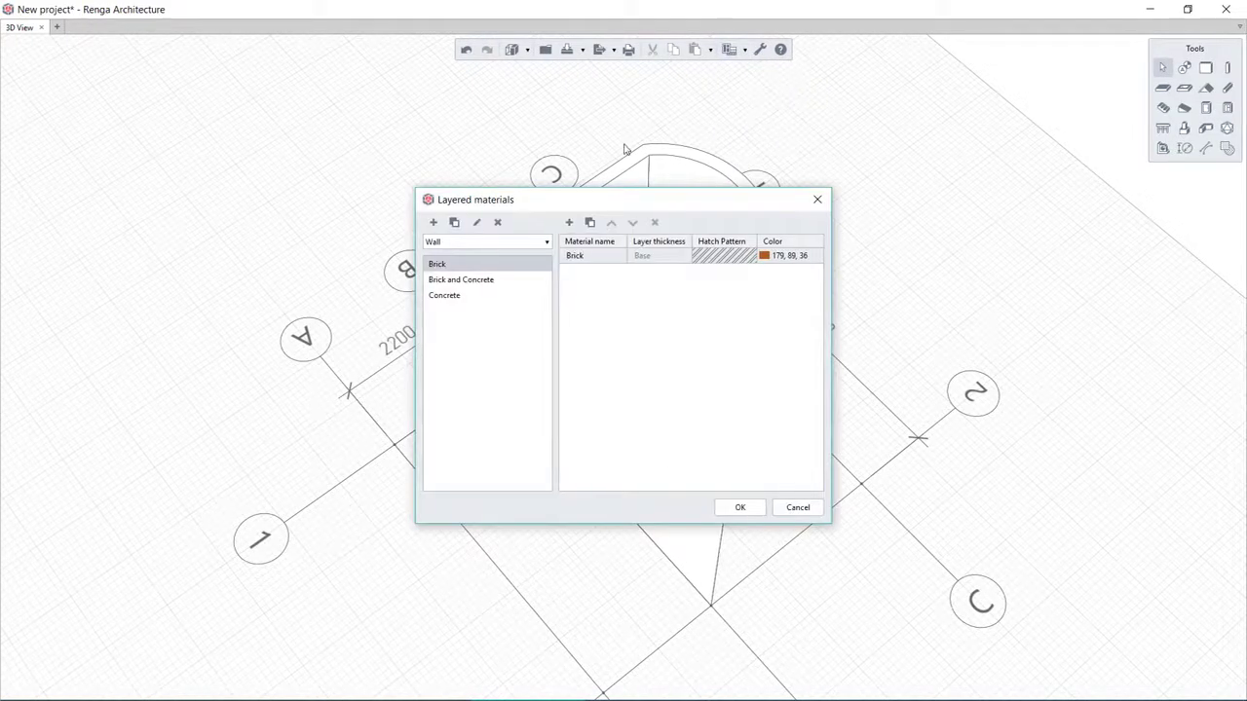
click(461, 279)
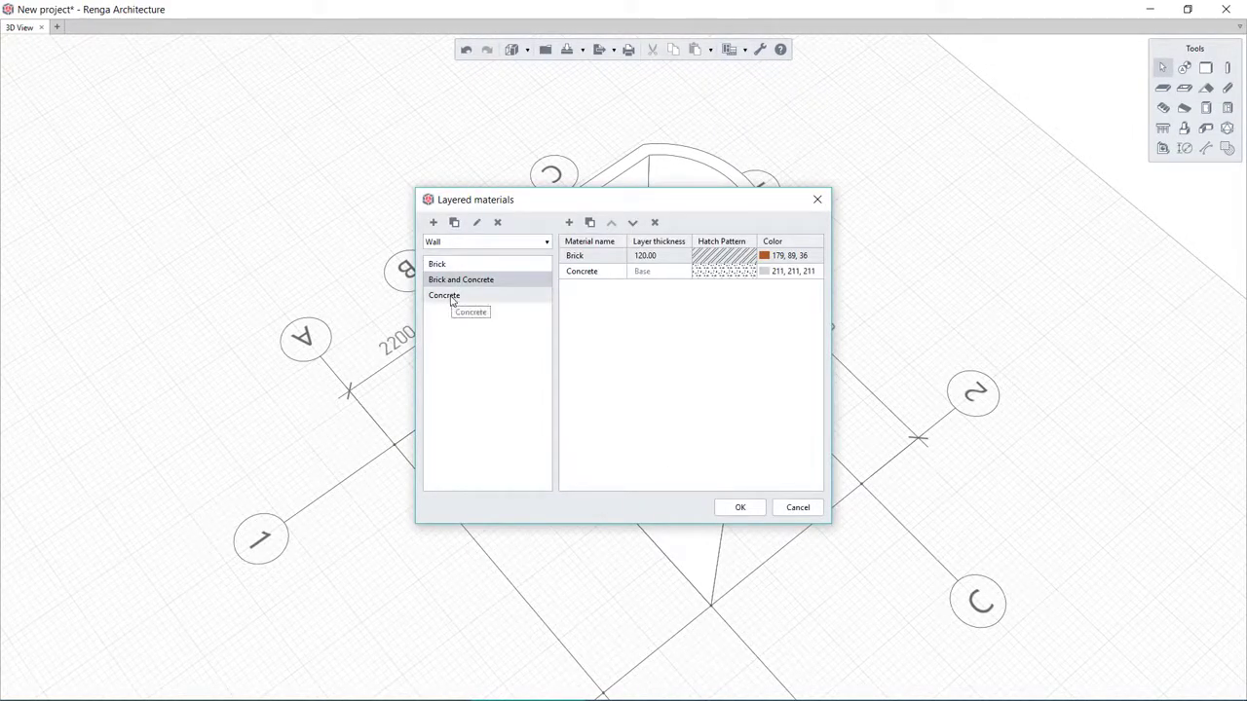
click(740, 507)
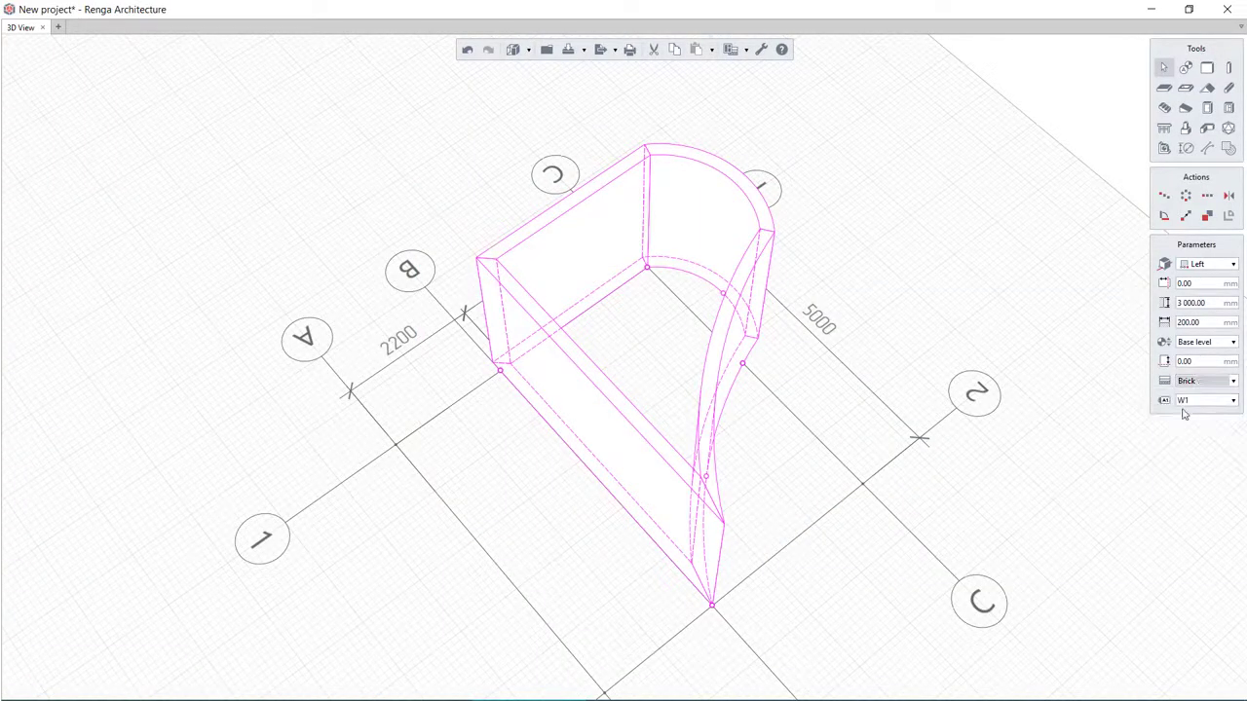
click(938, 290)
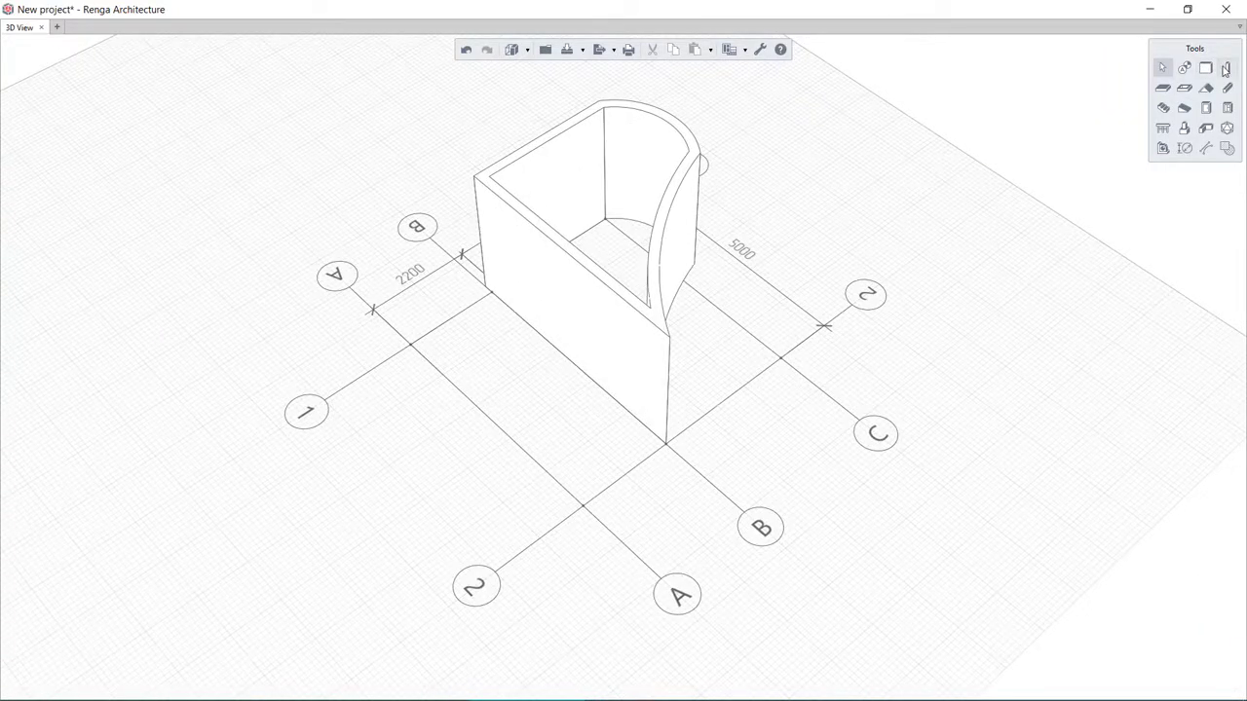
- Set a center-anchored column on the base level with zero offset and rotation, listing profiles
click(1206, 196)
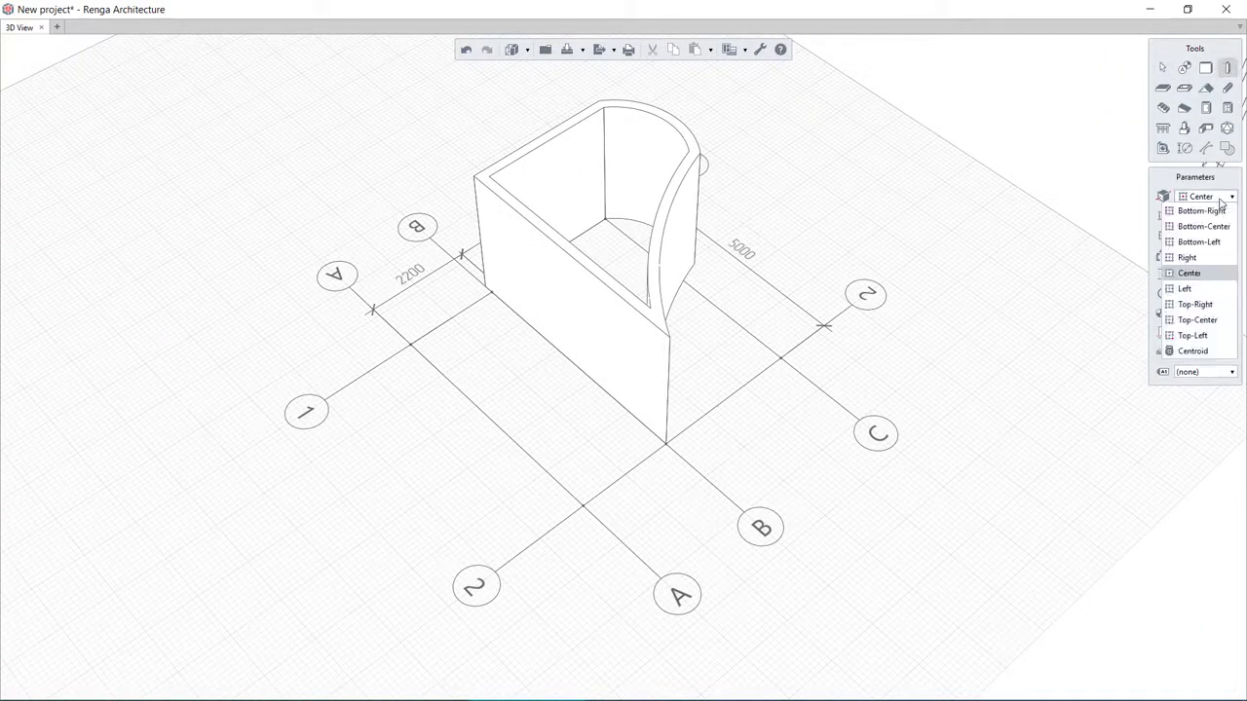
click(1188, 273)
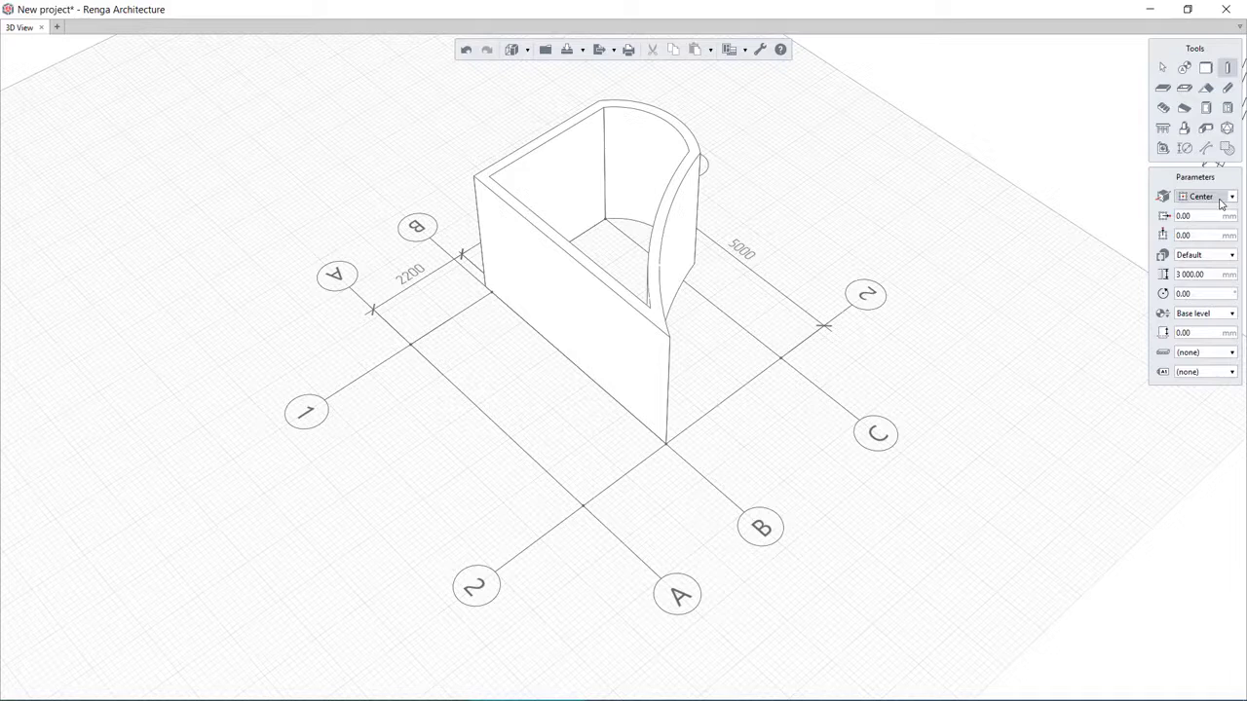
click(1231, 312)
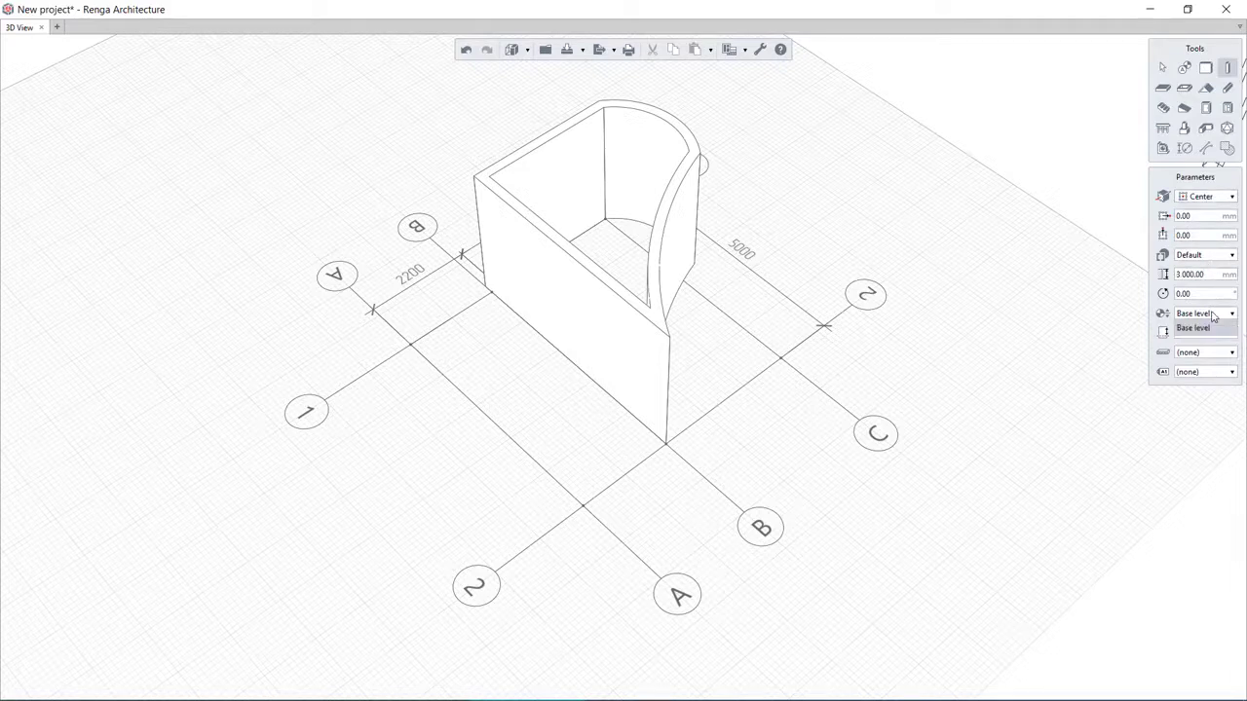
click(1193, 327)
text(C1)
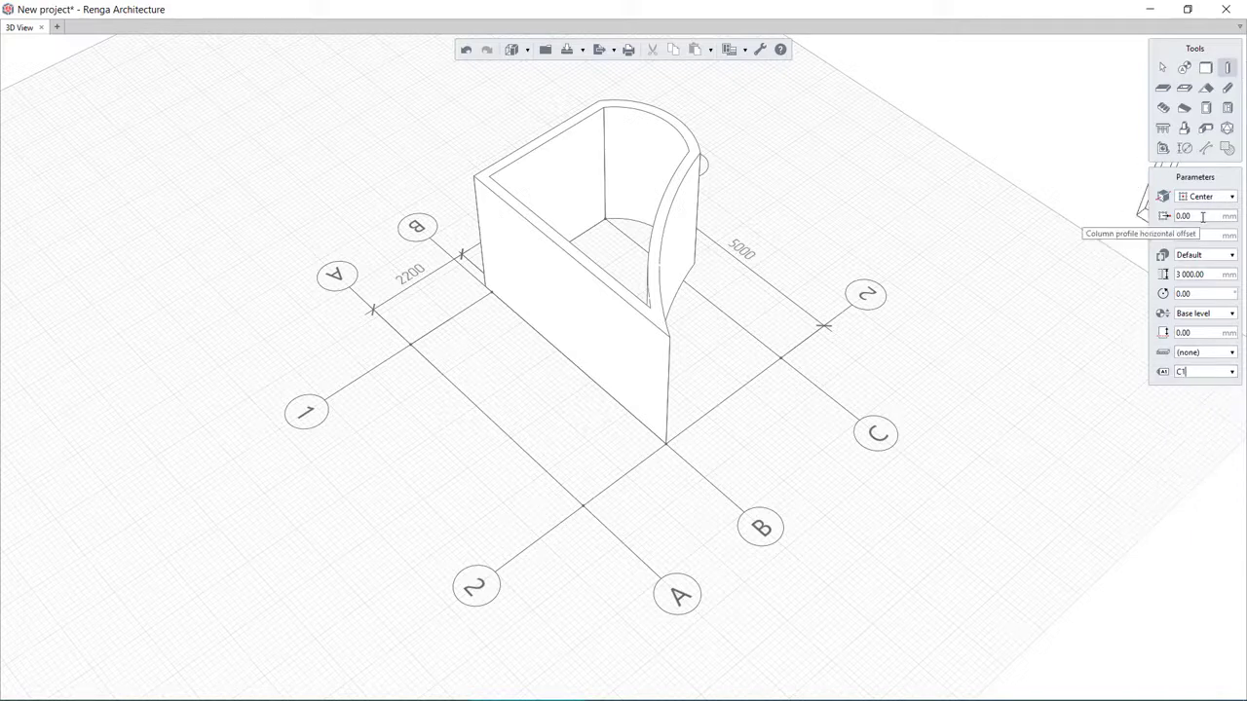
mouse_move(1199, 236)
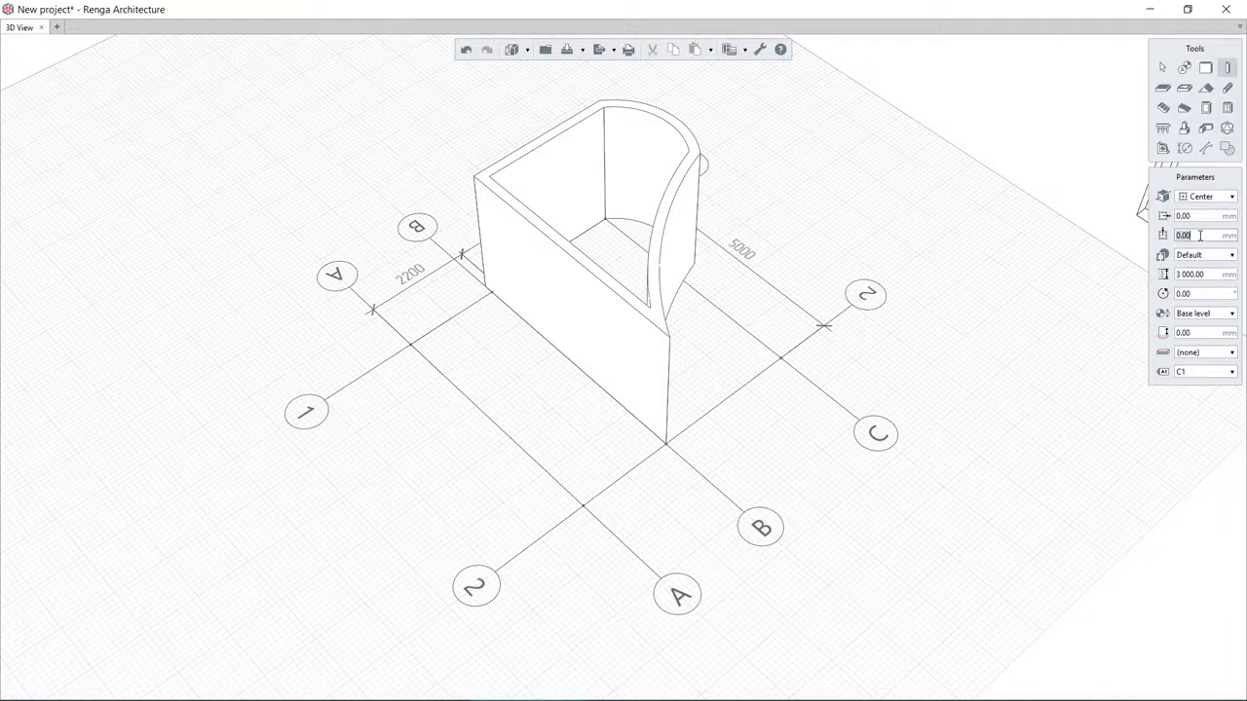
click(1231, 255)
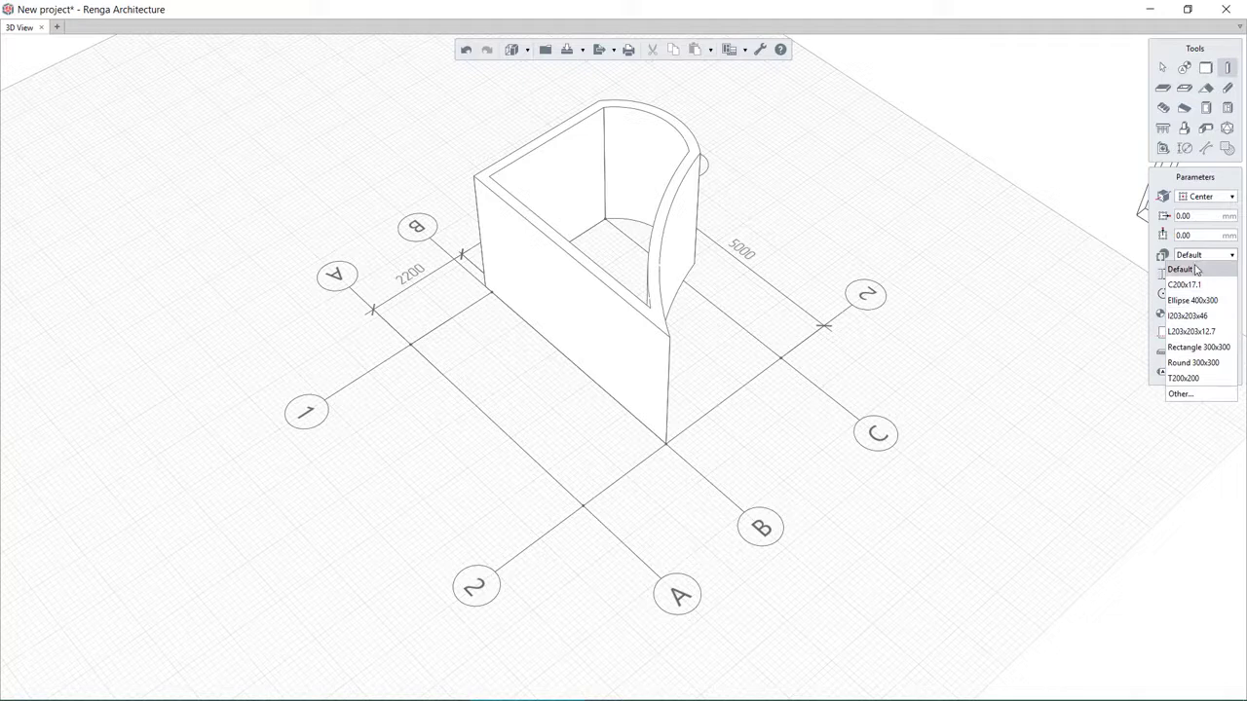
click(1180, 269)
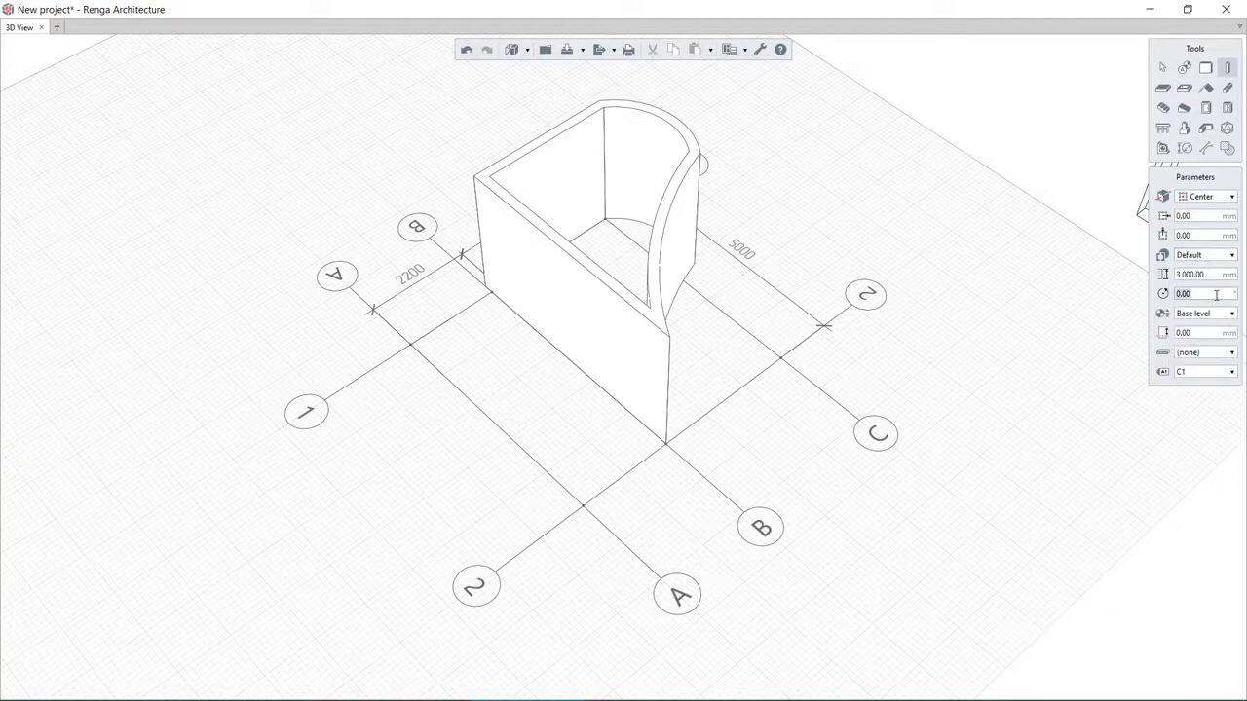
click(1231, 254)
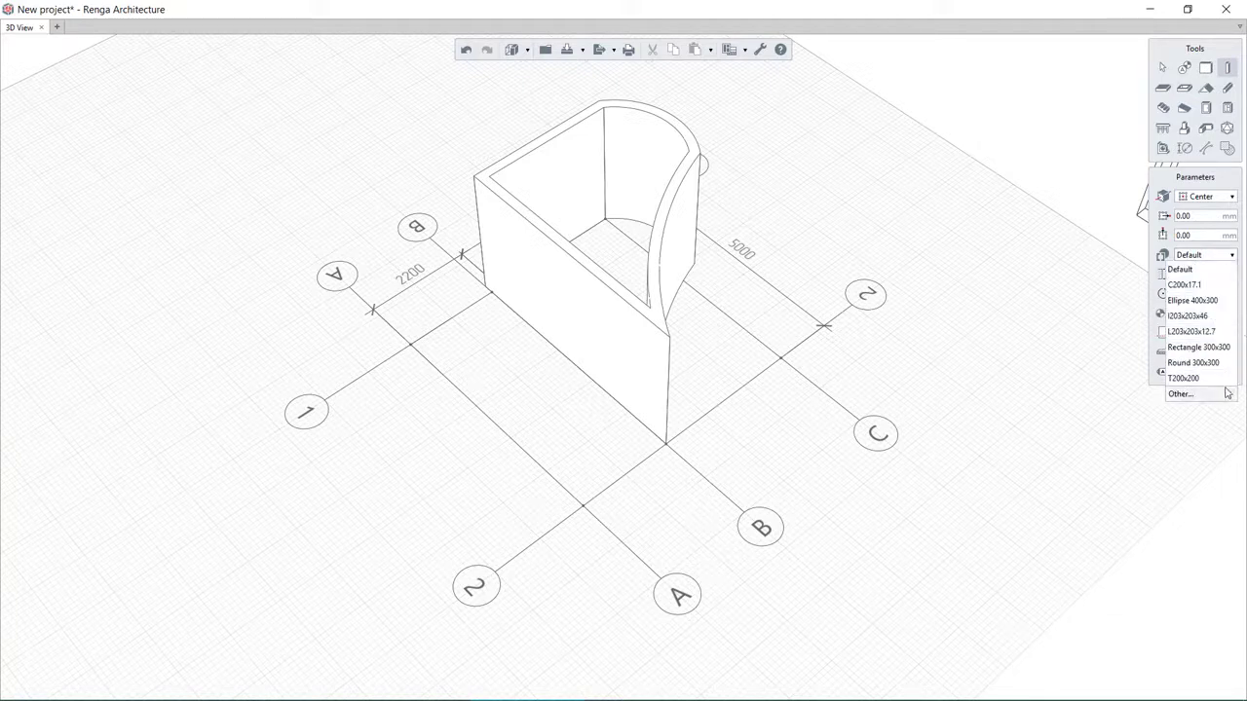
- Review T-shape and custom profiles in Column styles, then confirm a 400×400 rectangular profile
click(1179, 393)
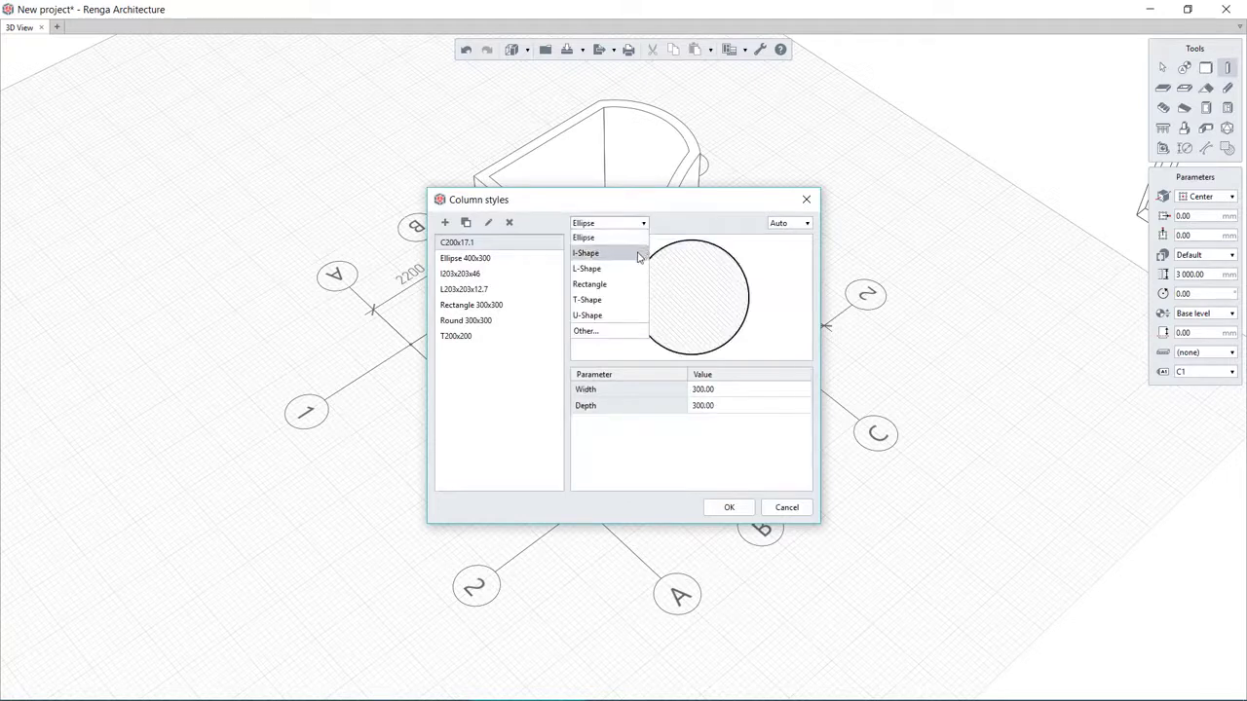
click(587, 299)
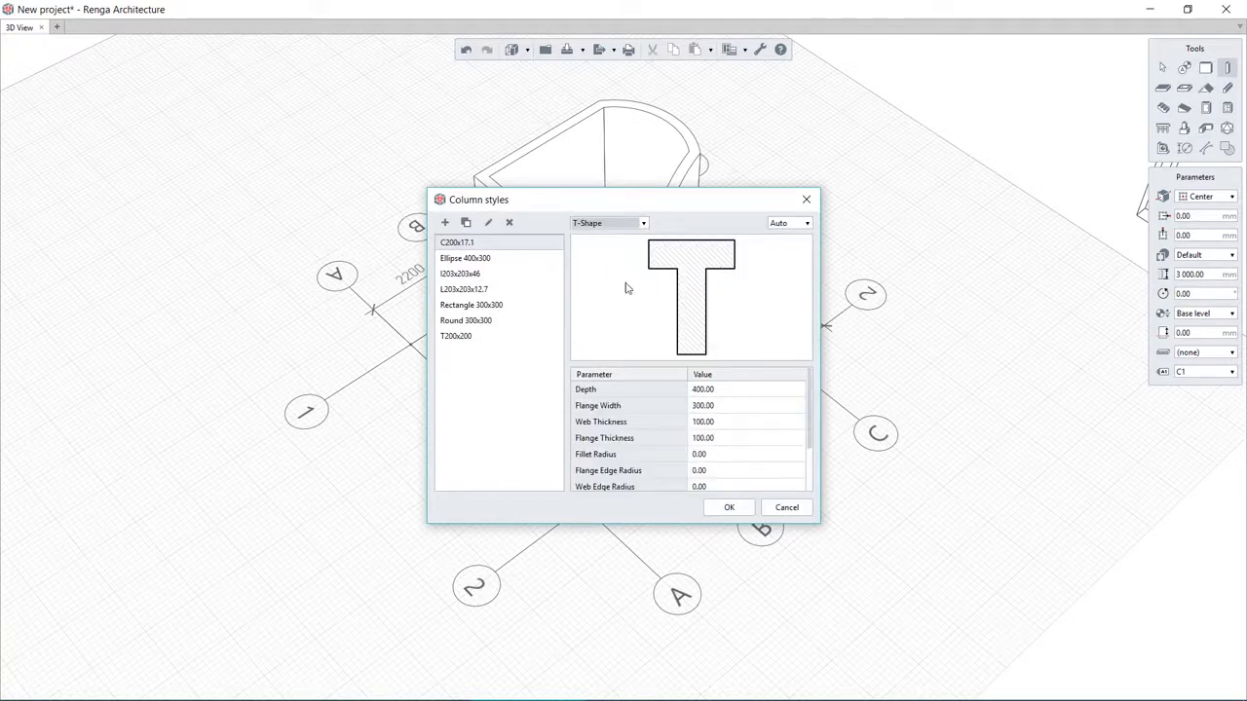
click(608, 223)
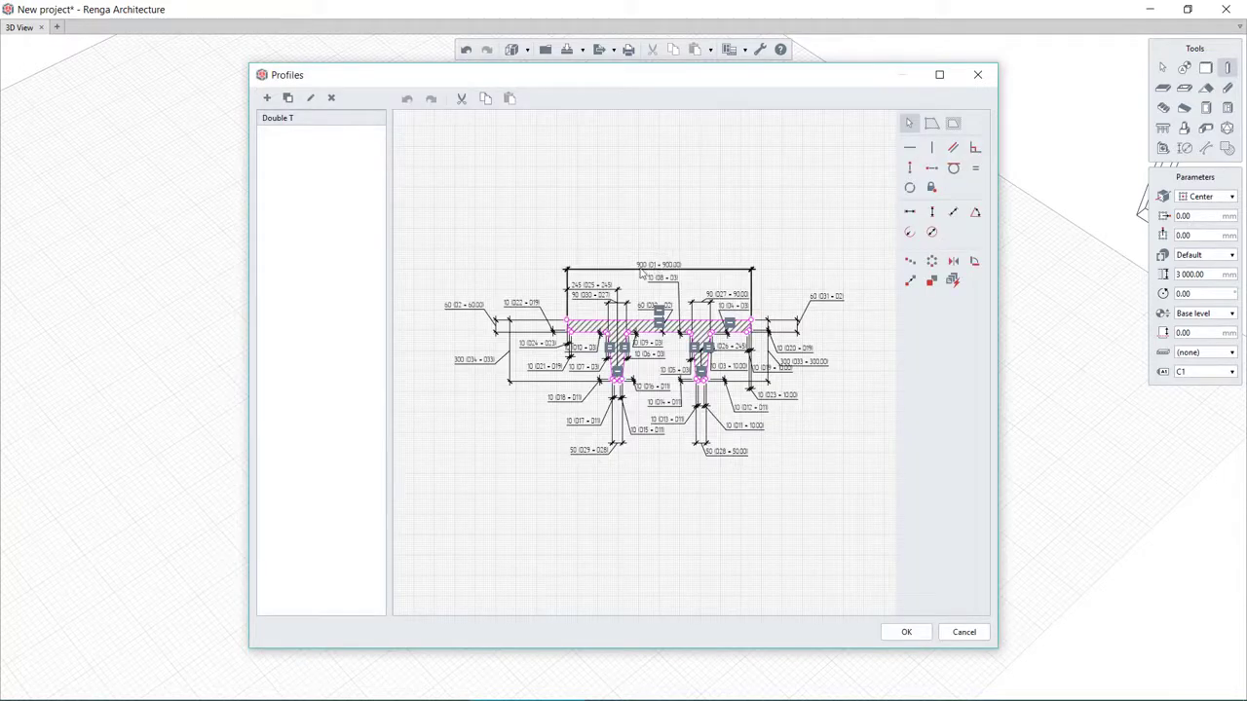
click(657, 265)
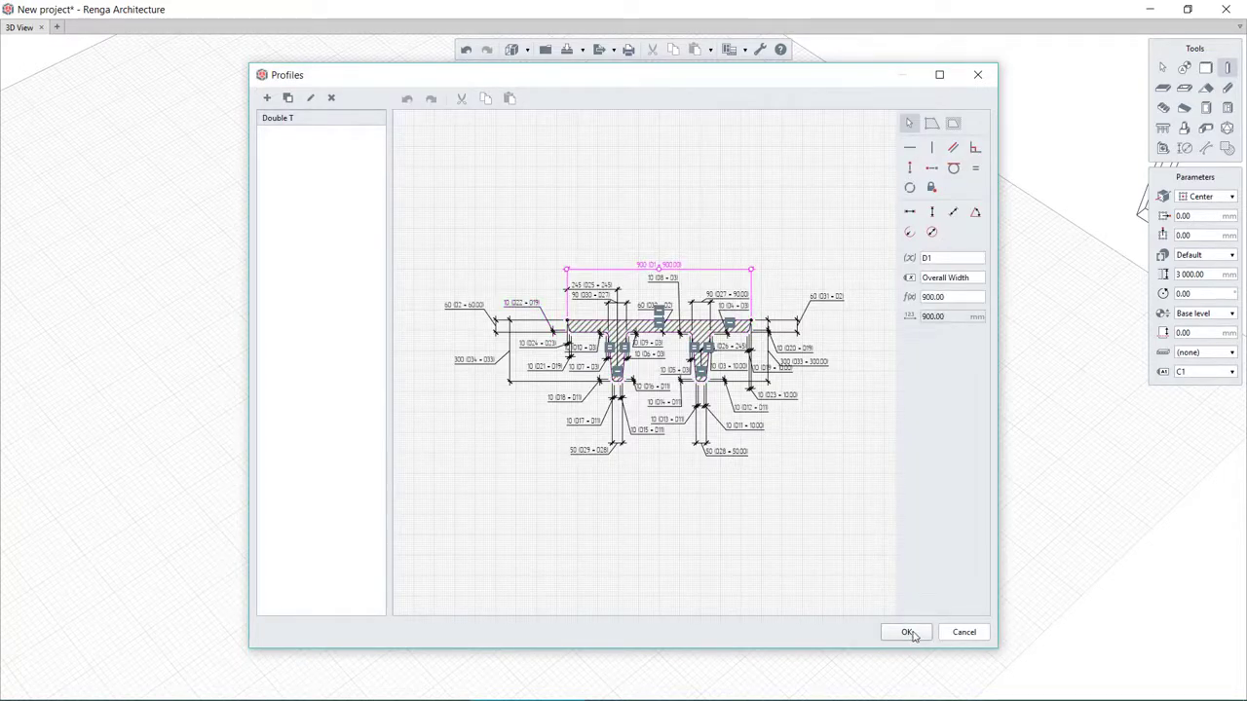
click(906, 632)
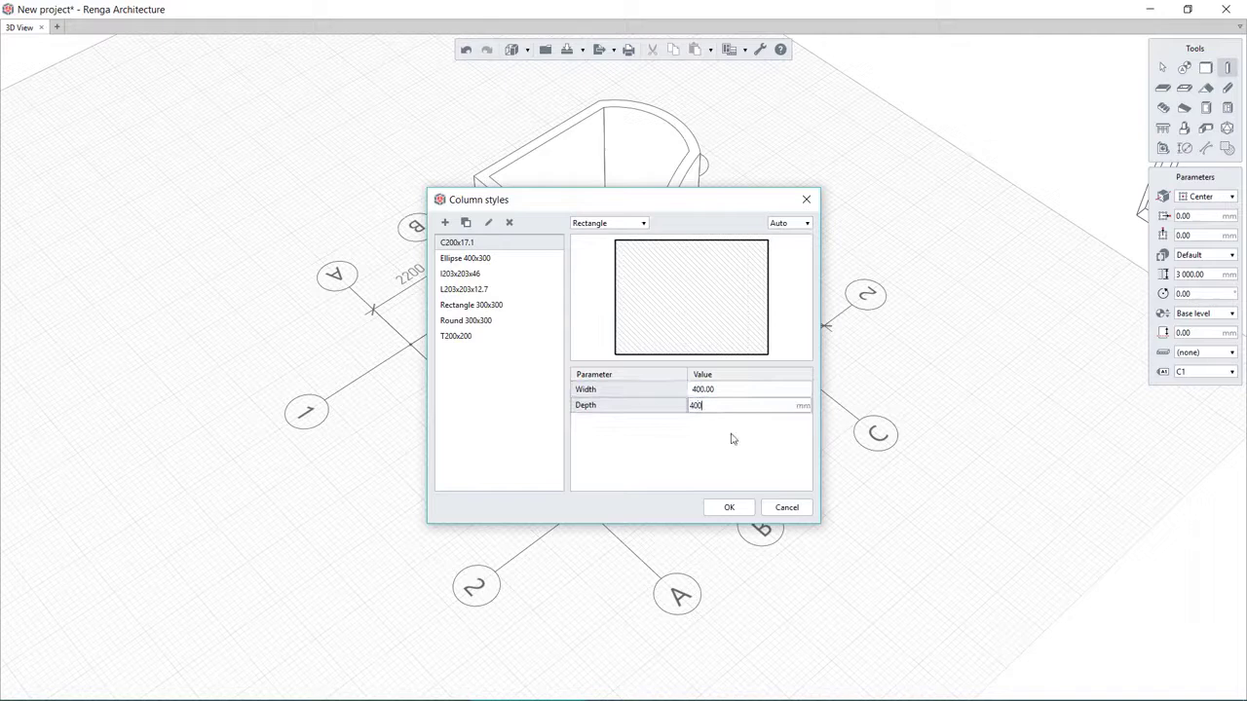
click(728, 506)
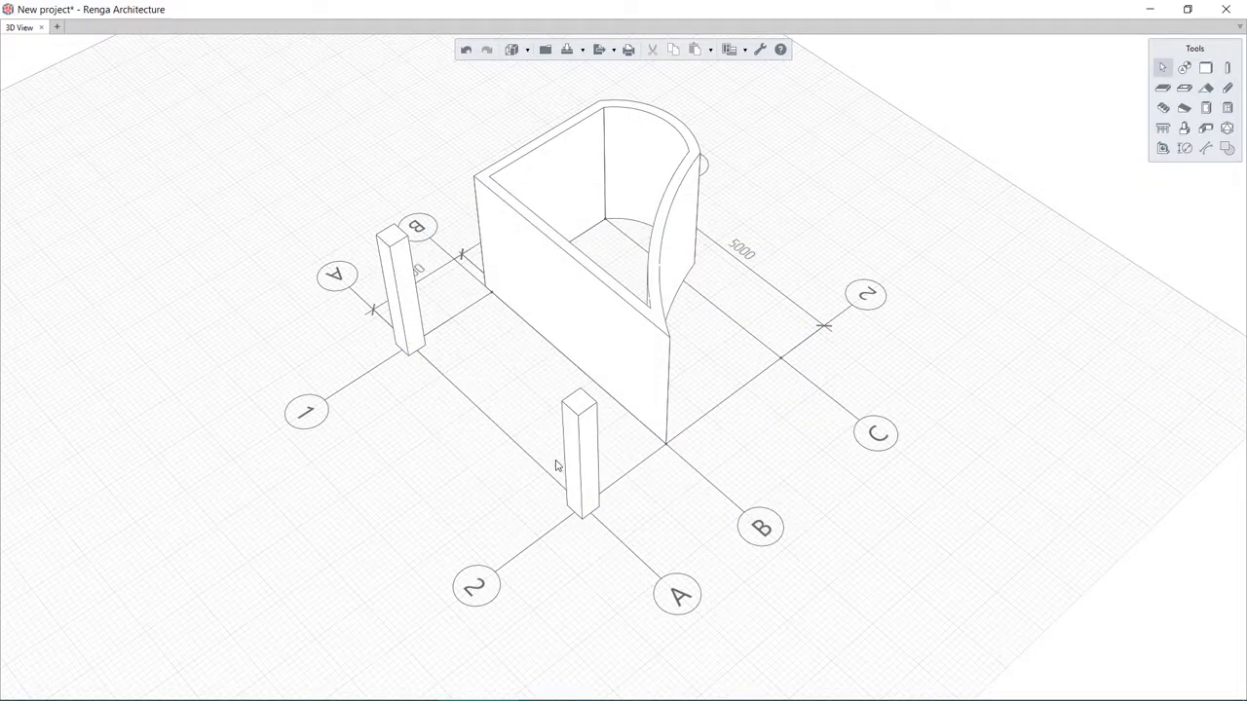
- Switch to the Beam tool and choose a beam orientation setting
click(1228, 88)
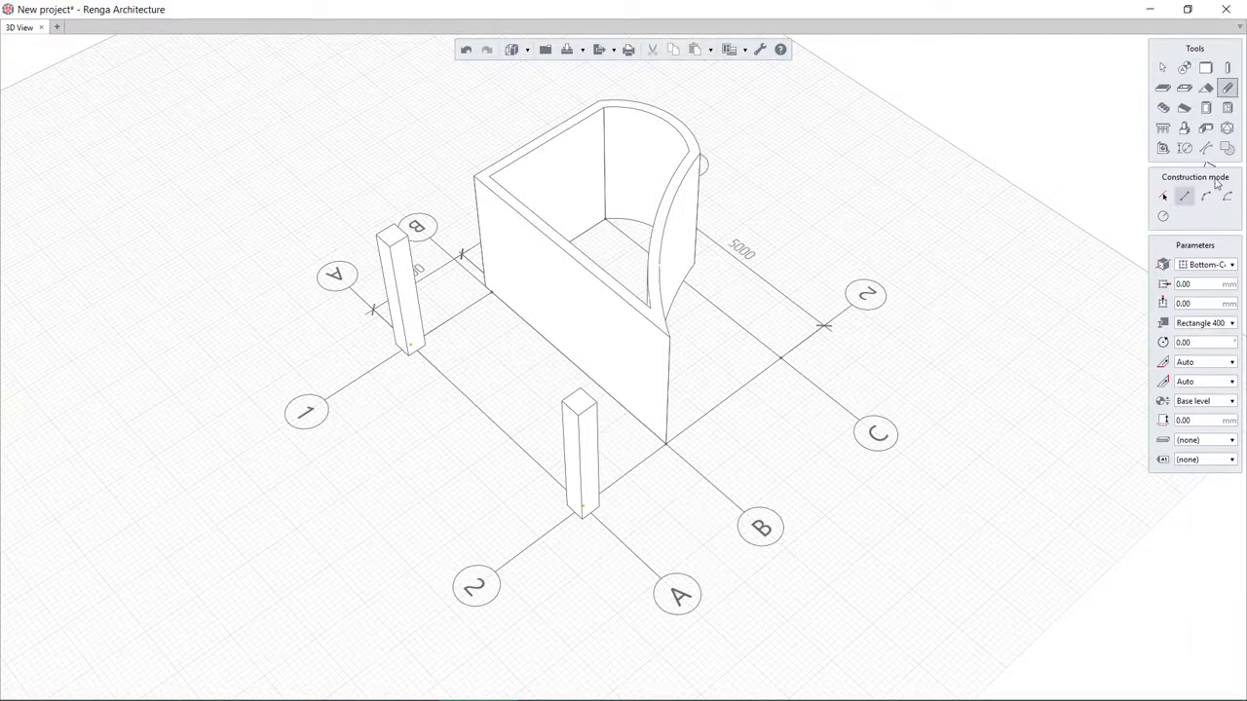
click(1231, 361)
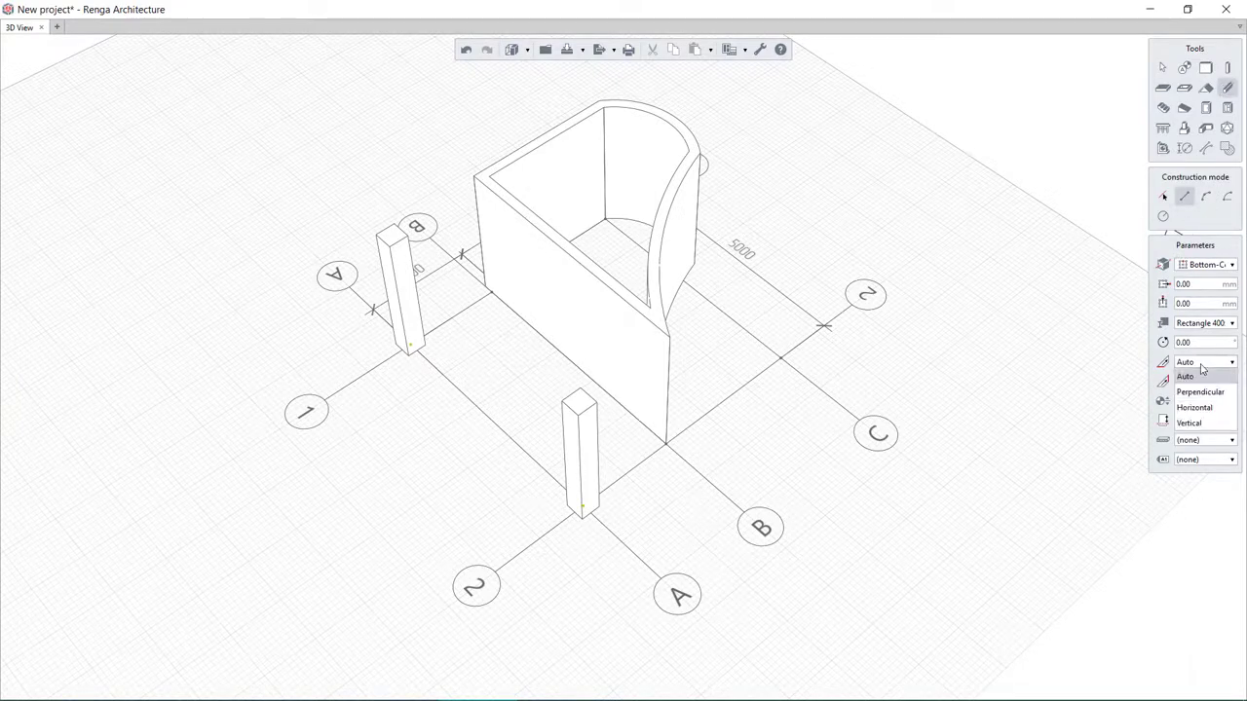
click(1185, 376)
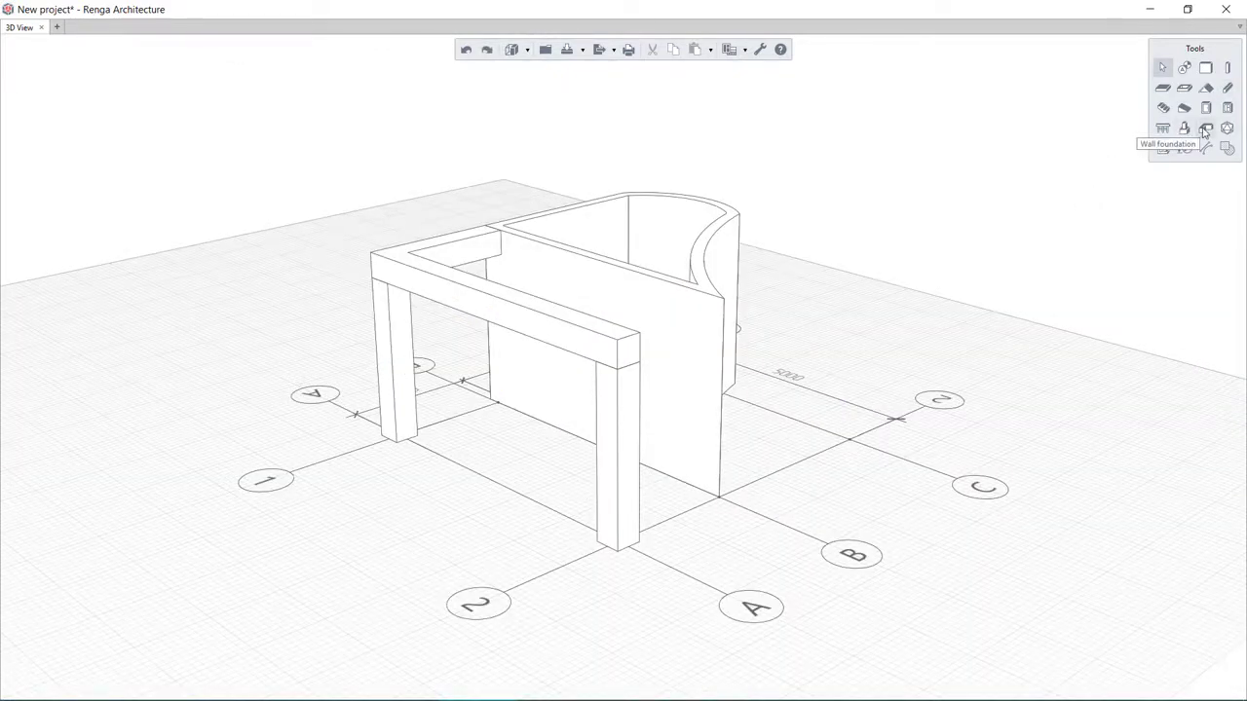
mouse_move(1185, 129)
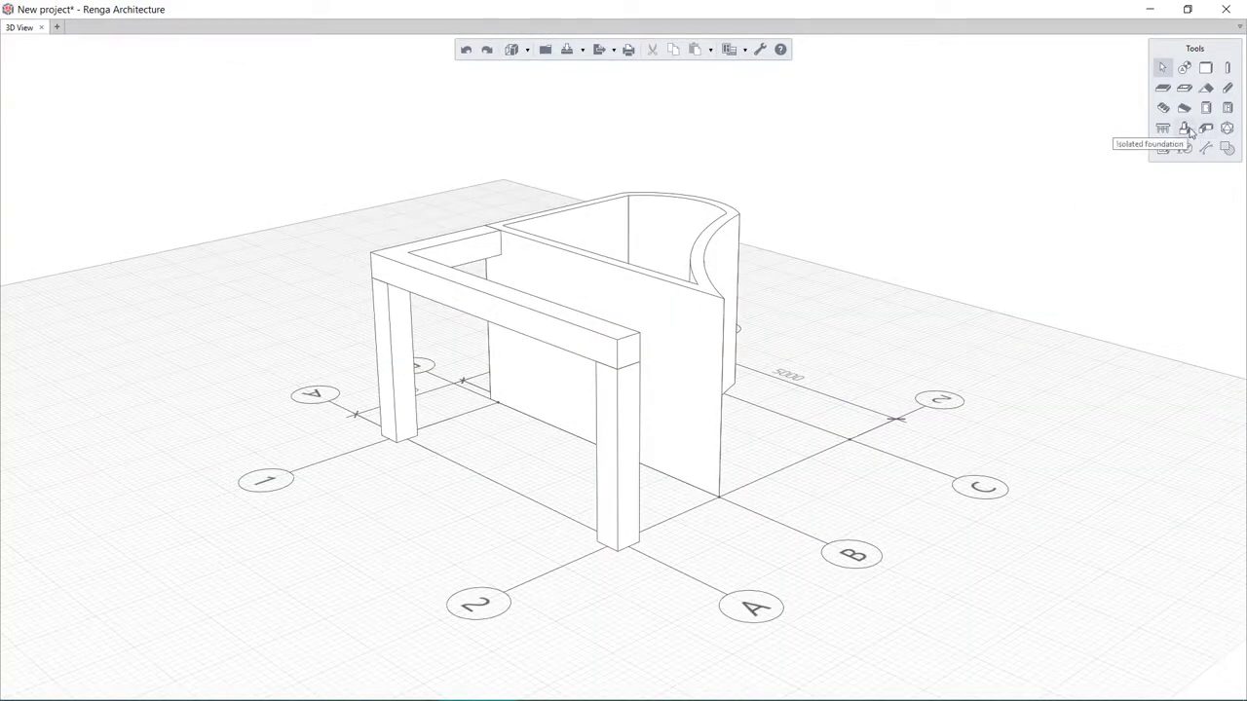
- Place concrete pad foundations 900 mm below base level under the columns and end the strip foundation
click(1184, 128)
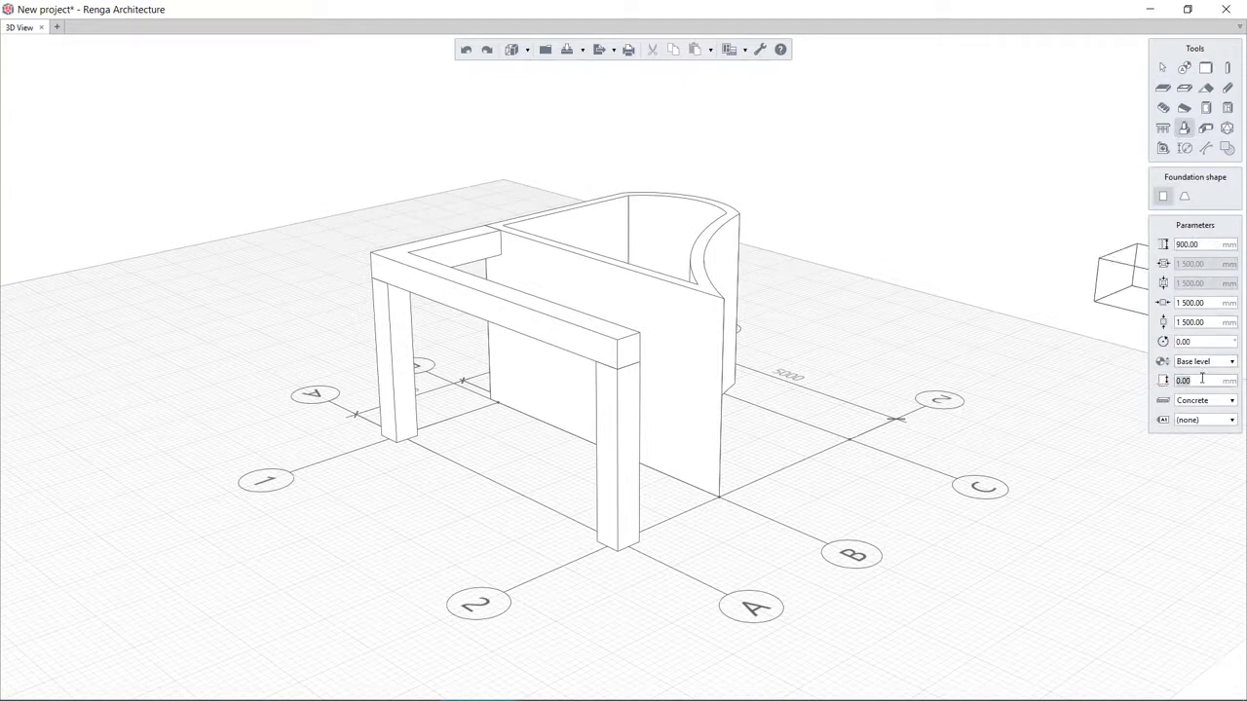
click(1206, 400)
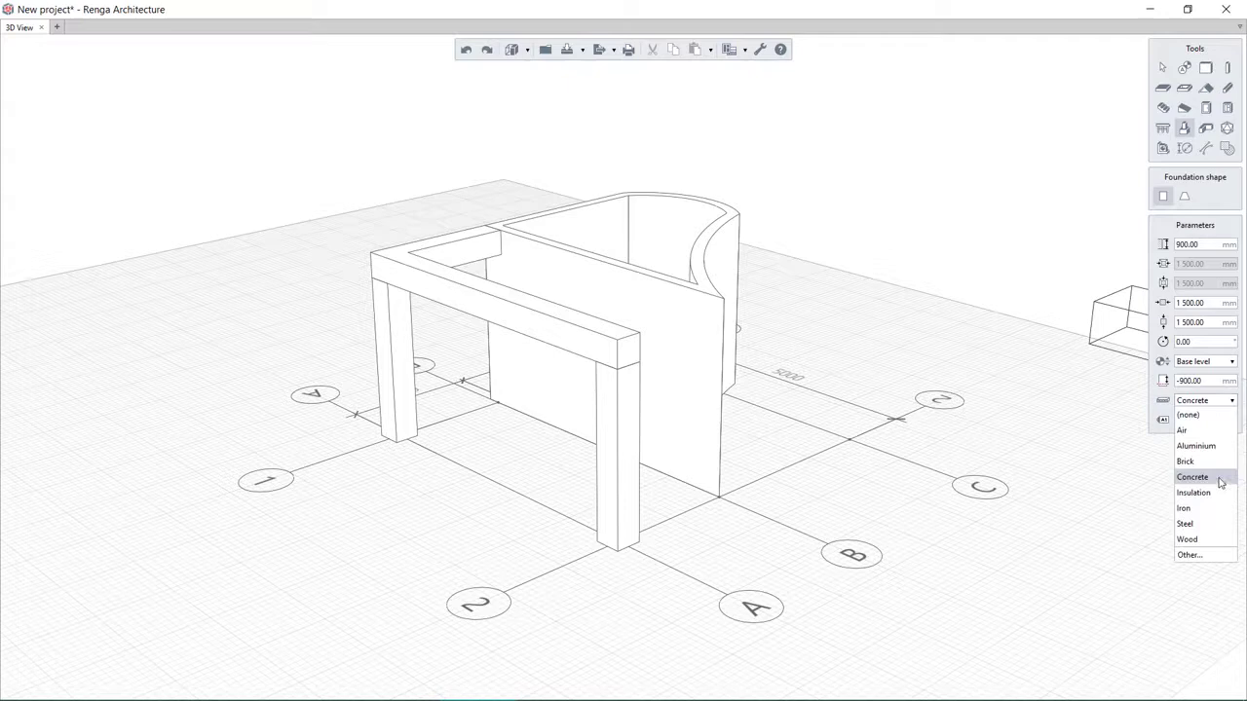
click(1188, 414)
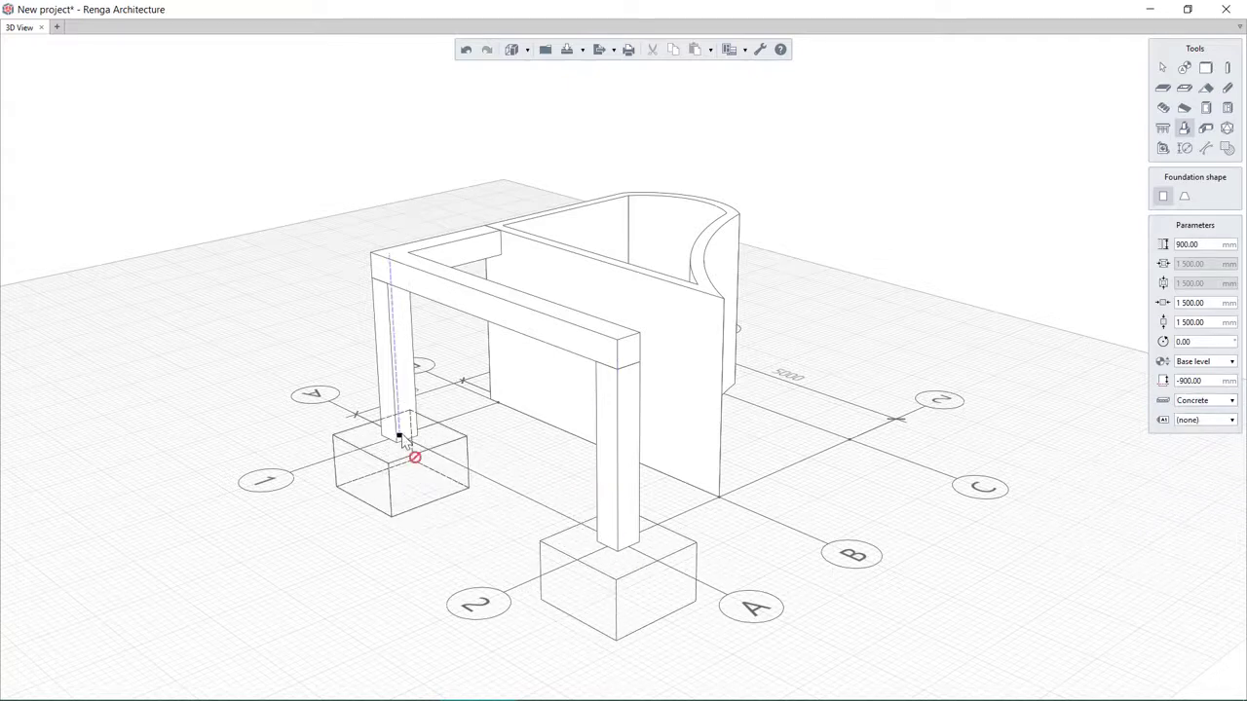
click(1206, 128)
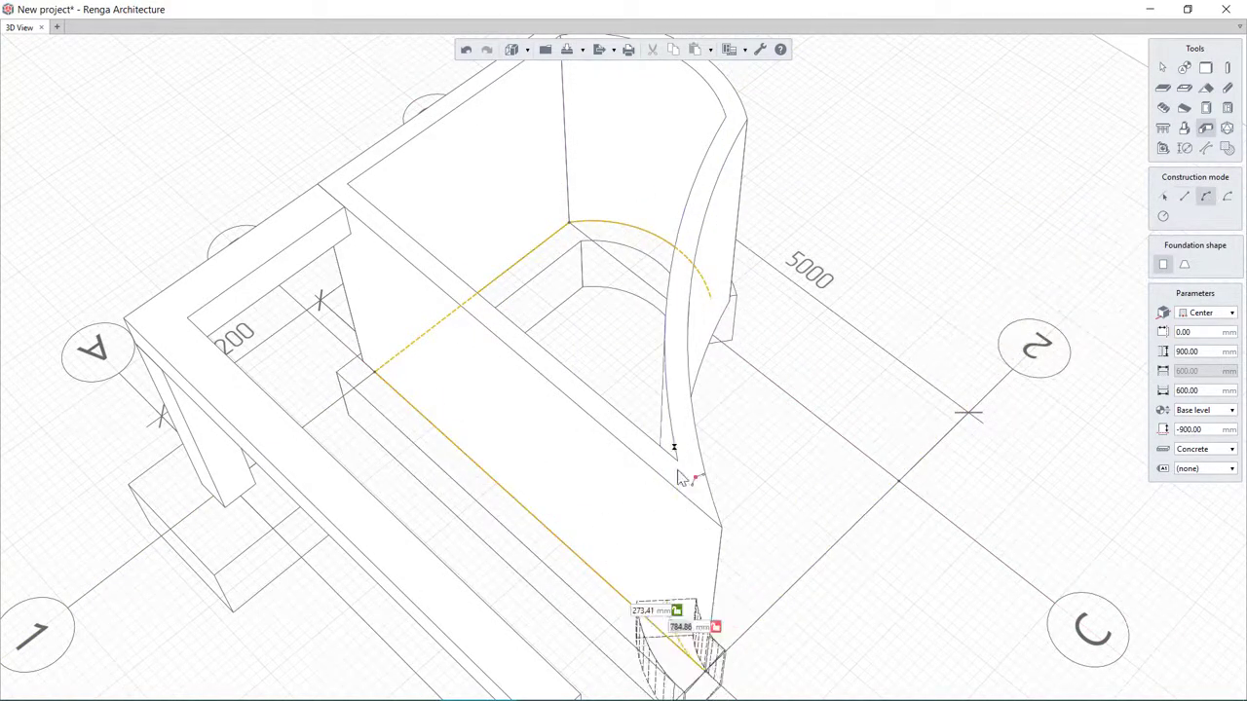
key(Escape)
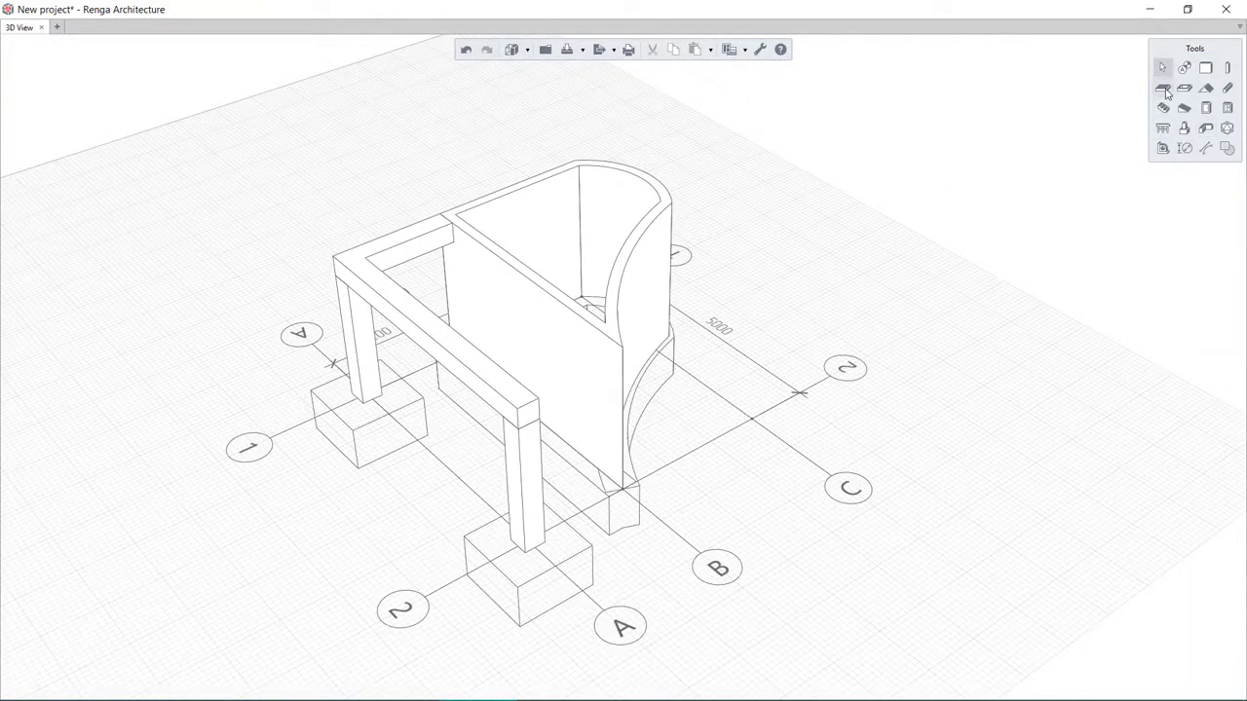
- Start a 200 mm floor slab at 3000 mm, adding outline points on the wall tops
click(1163, 88)
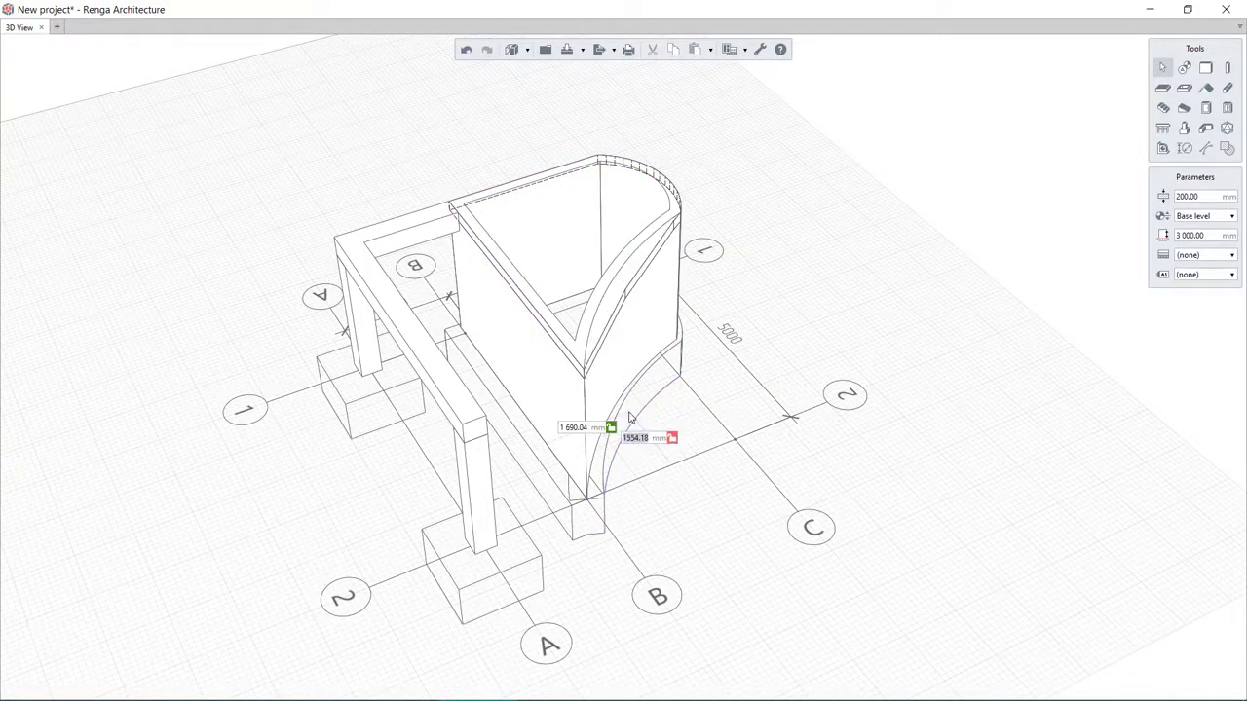
click(1226, 107)
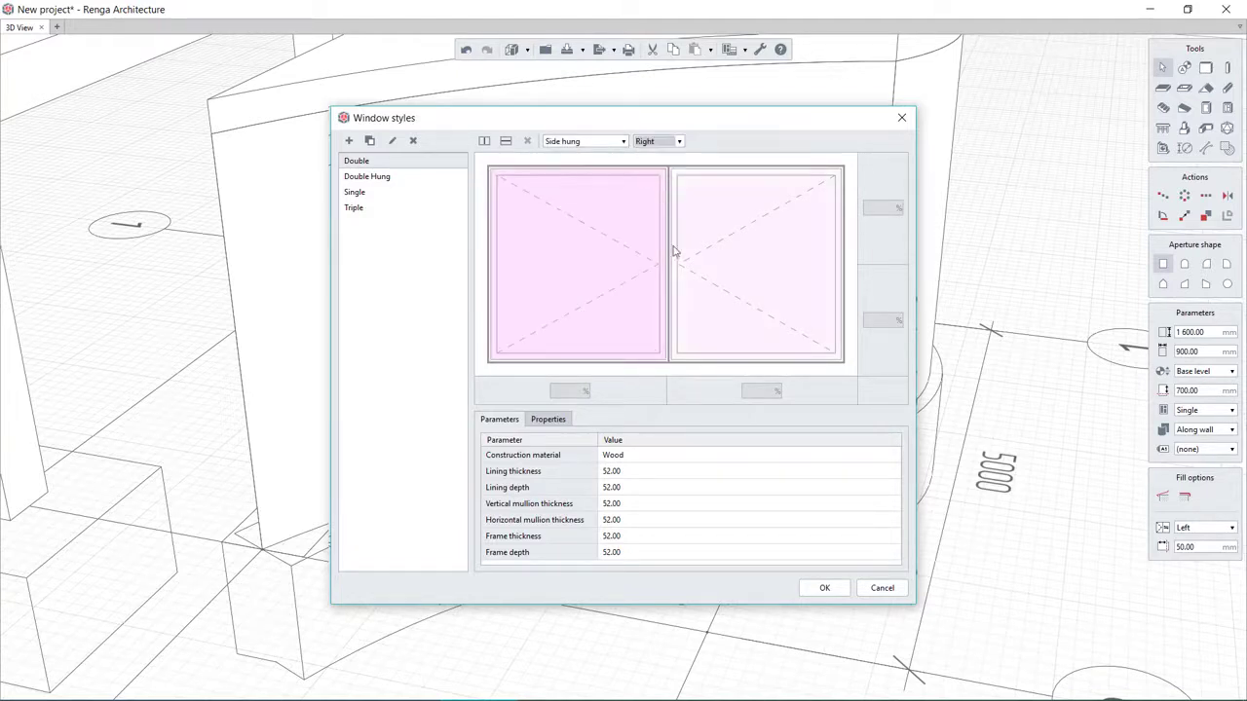
- Confirm the Double window style, give the opening an arched top, and set its fill side
click(824, 587)
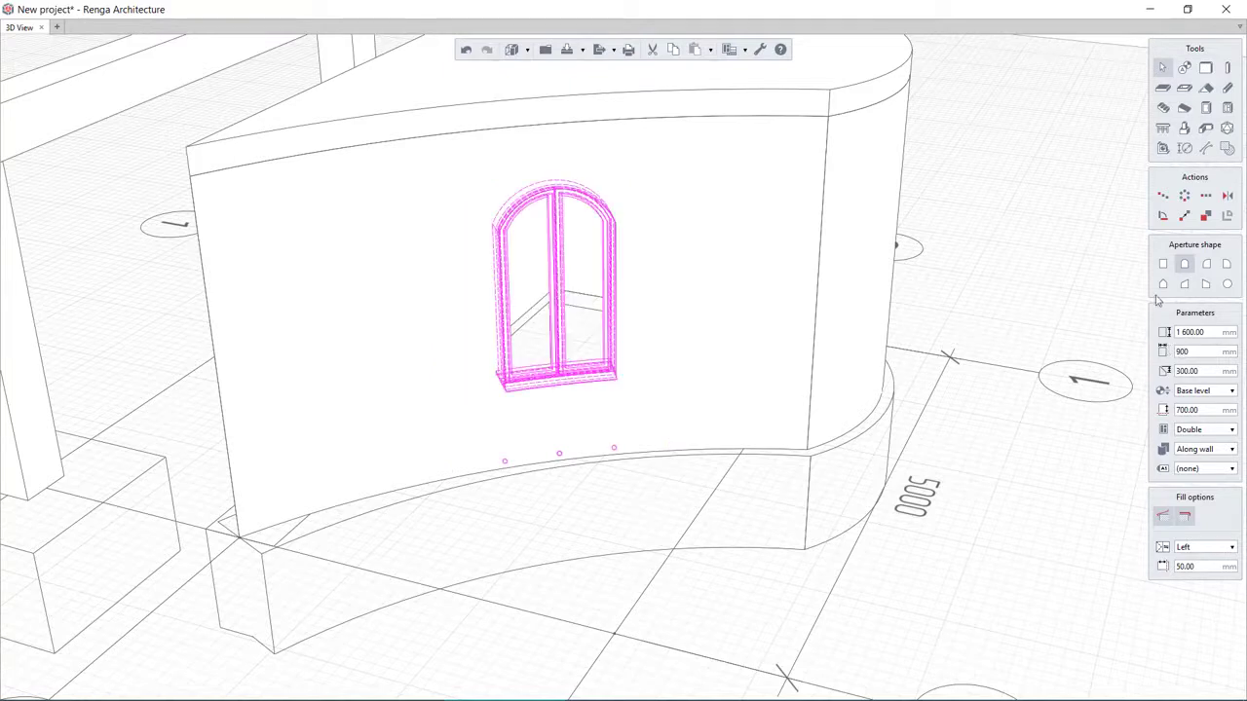
click(1183, 284)
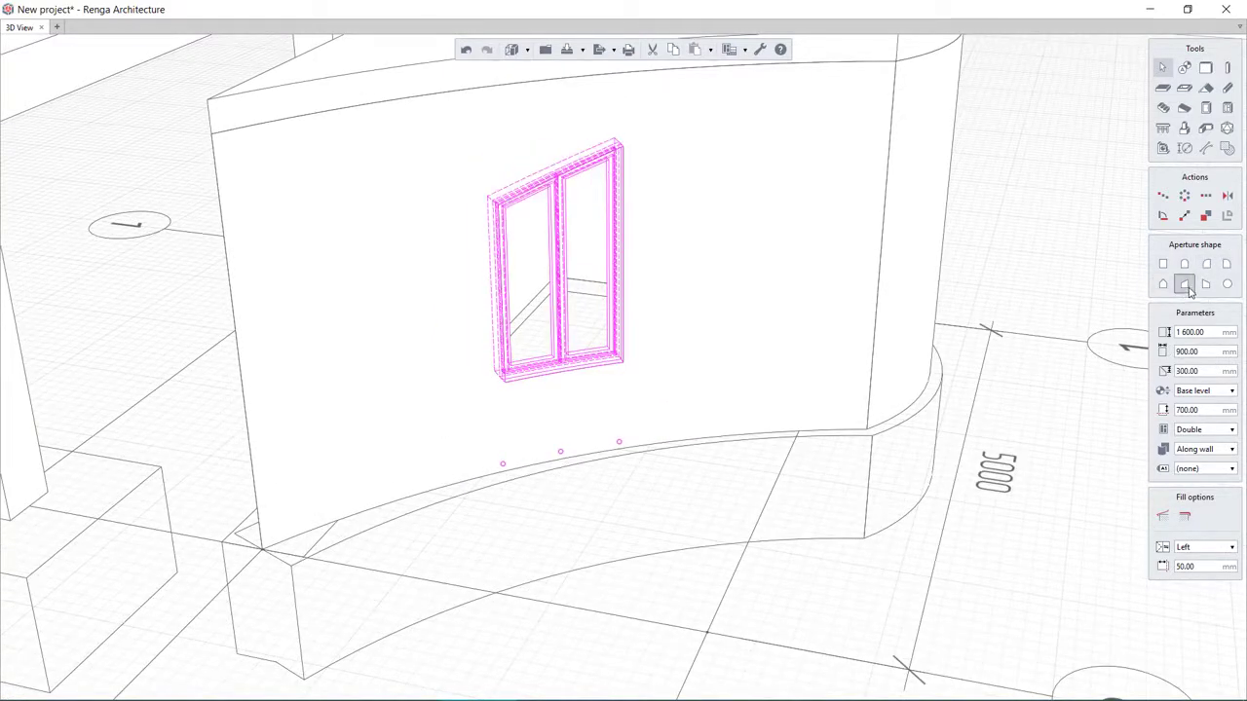
click(1184, 264)
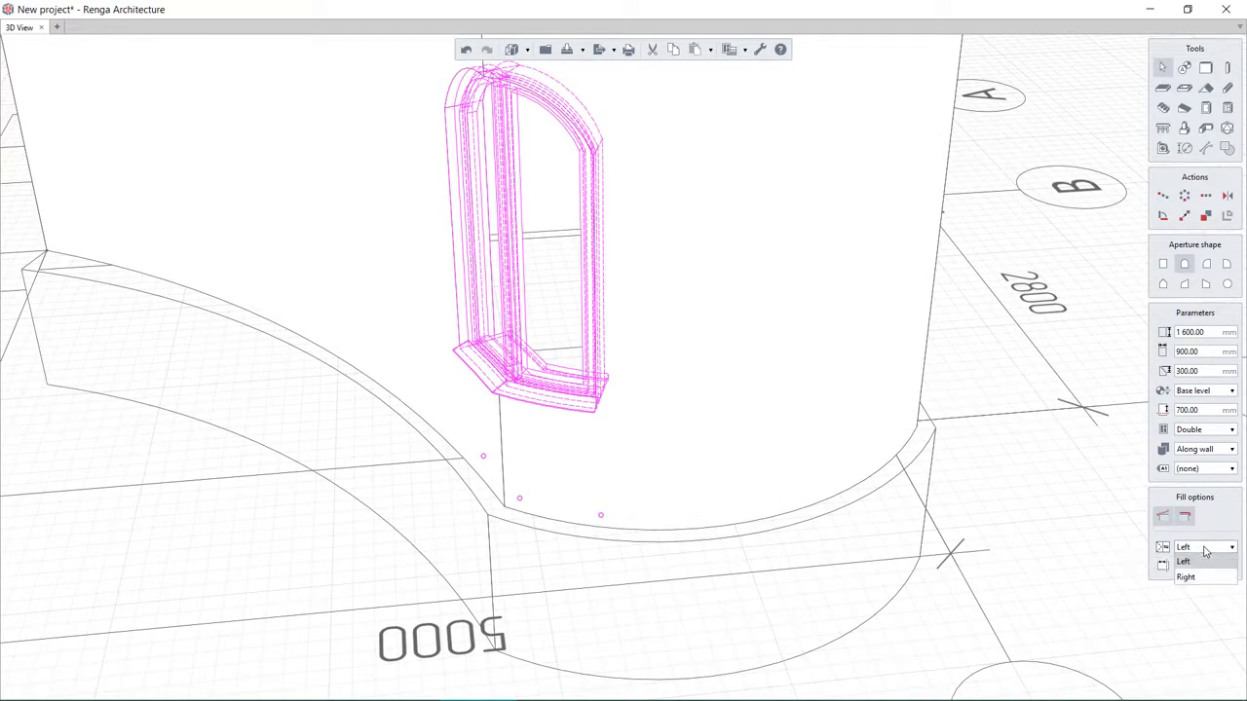
click(1183, 561)
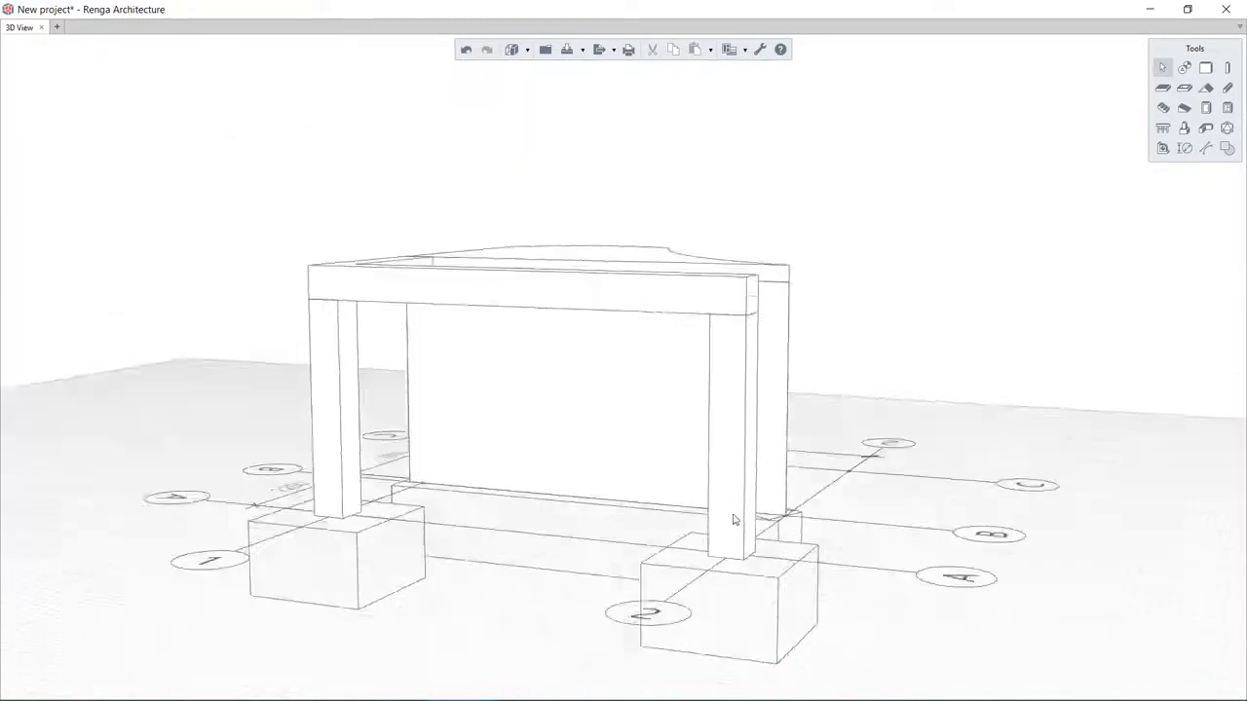
- Choose the Swing (Glass) door style with the leaf opening to the left
click(1206, 107)
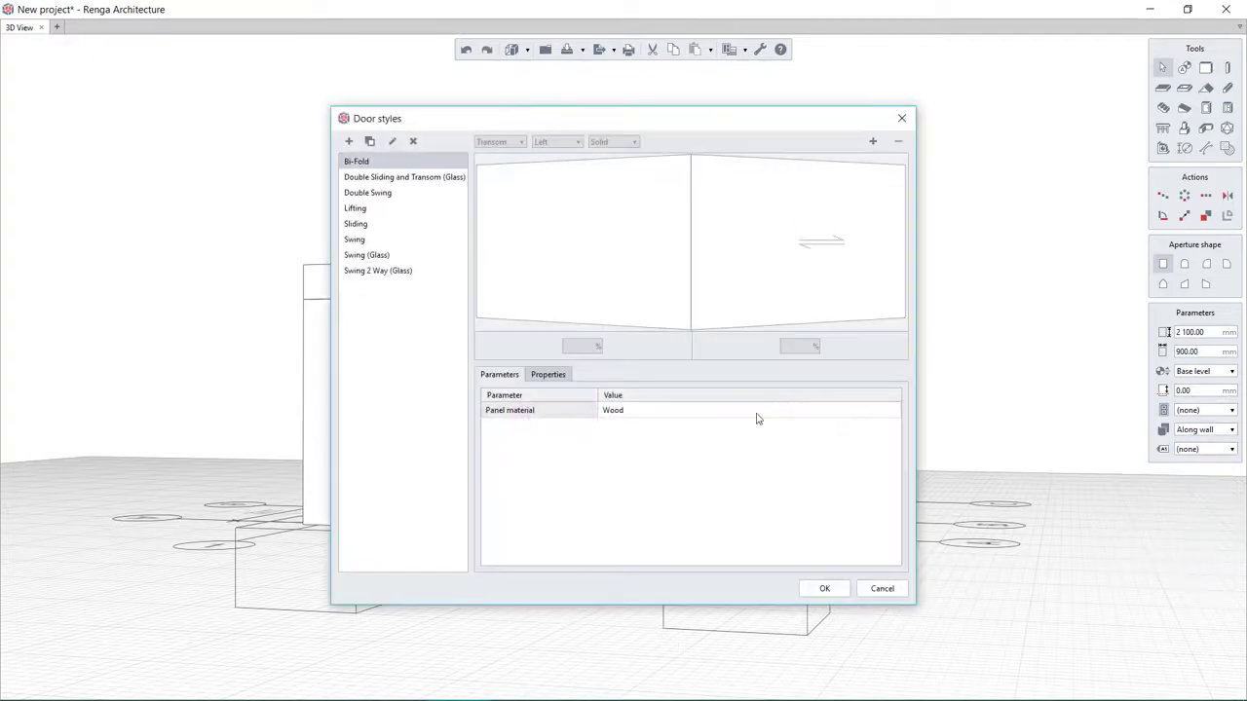
click(355, 240)
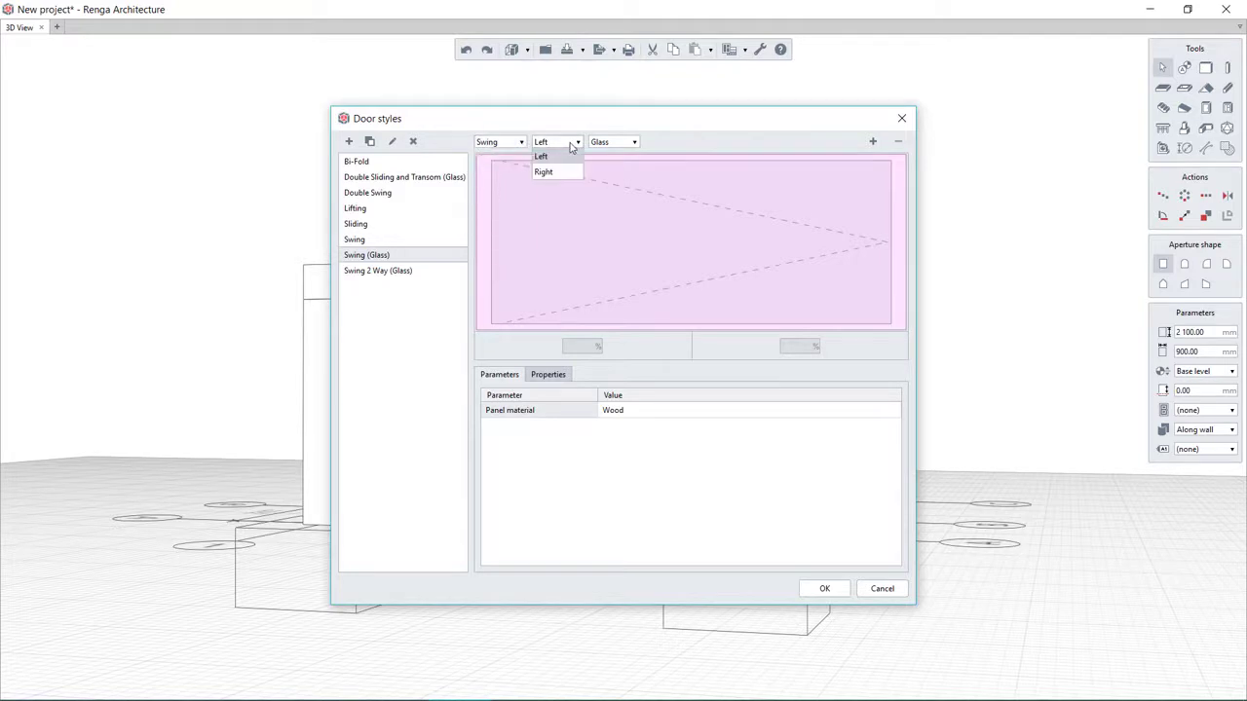
click(540, 157)
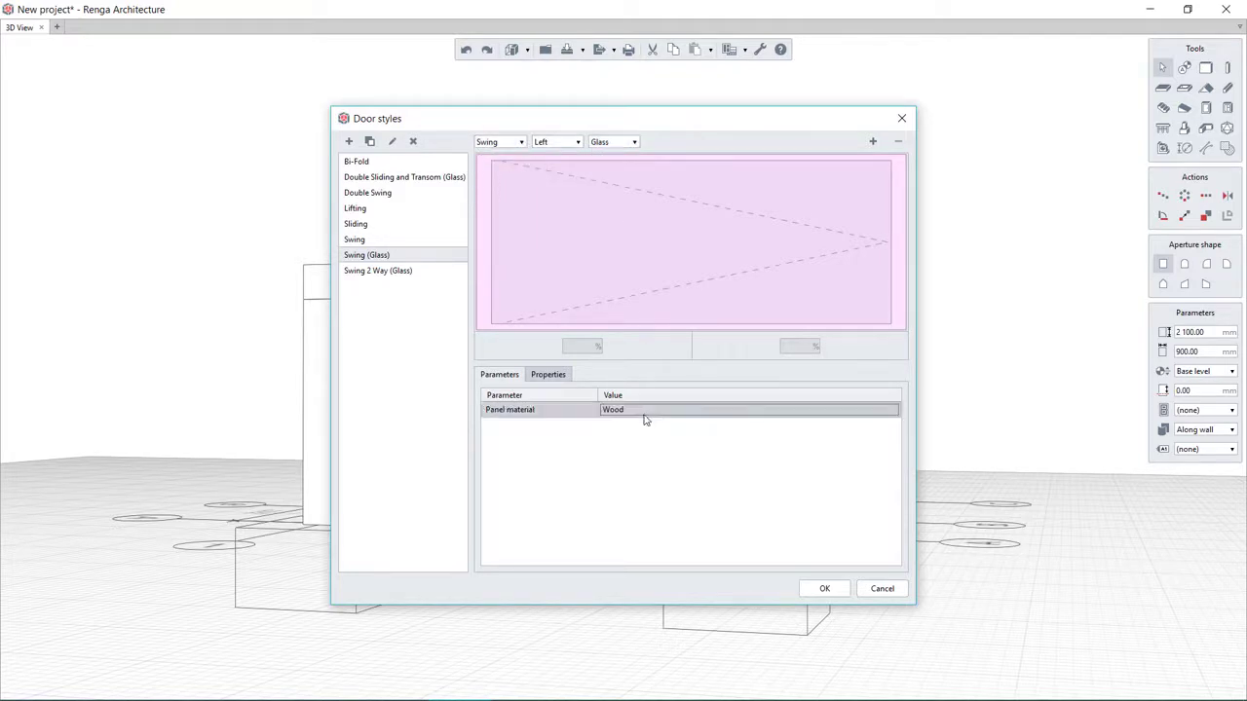
- Try a Glass (300 mm) transom on the porch door, then leave it plain
click(824, 589)
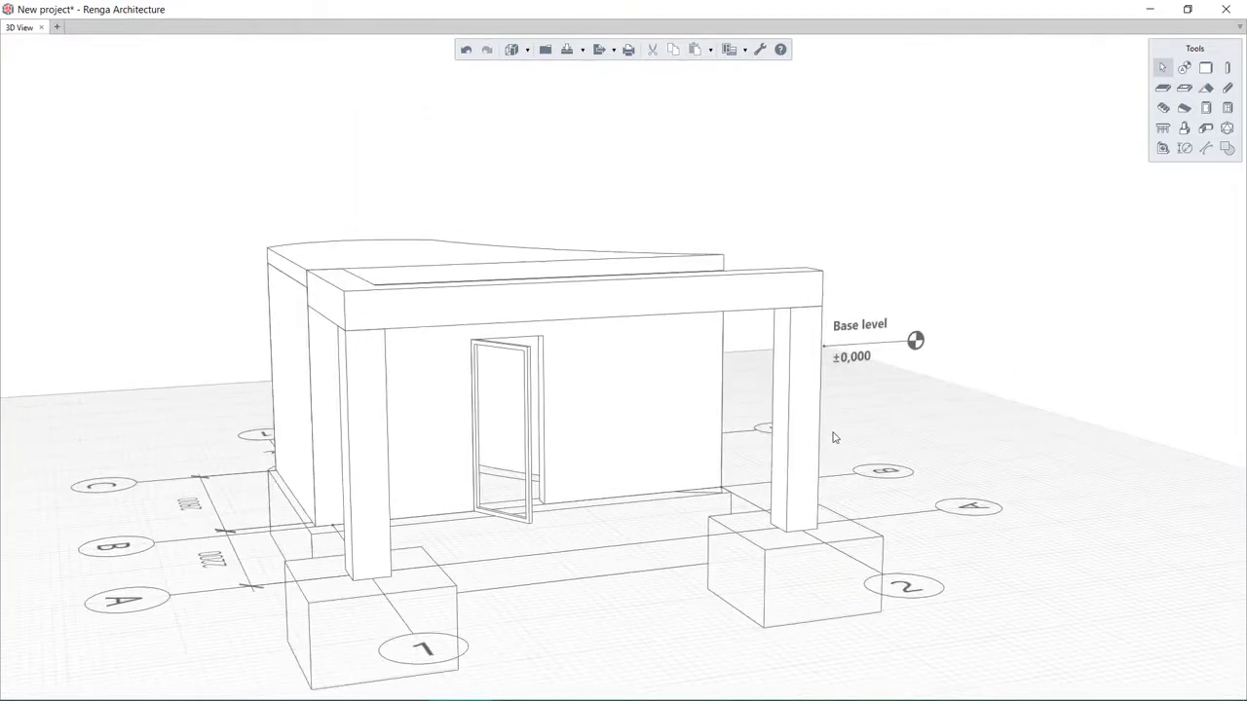
click(506, 429)
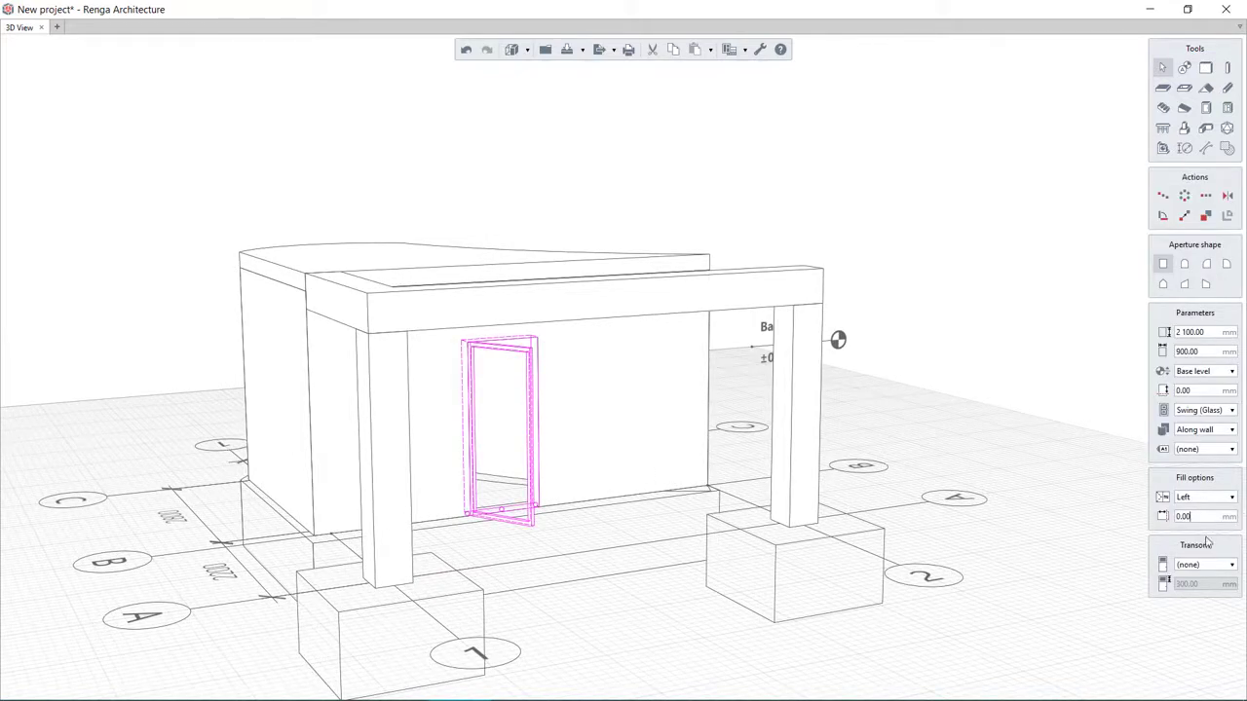
click(1203, 565)
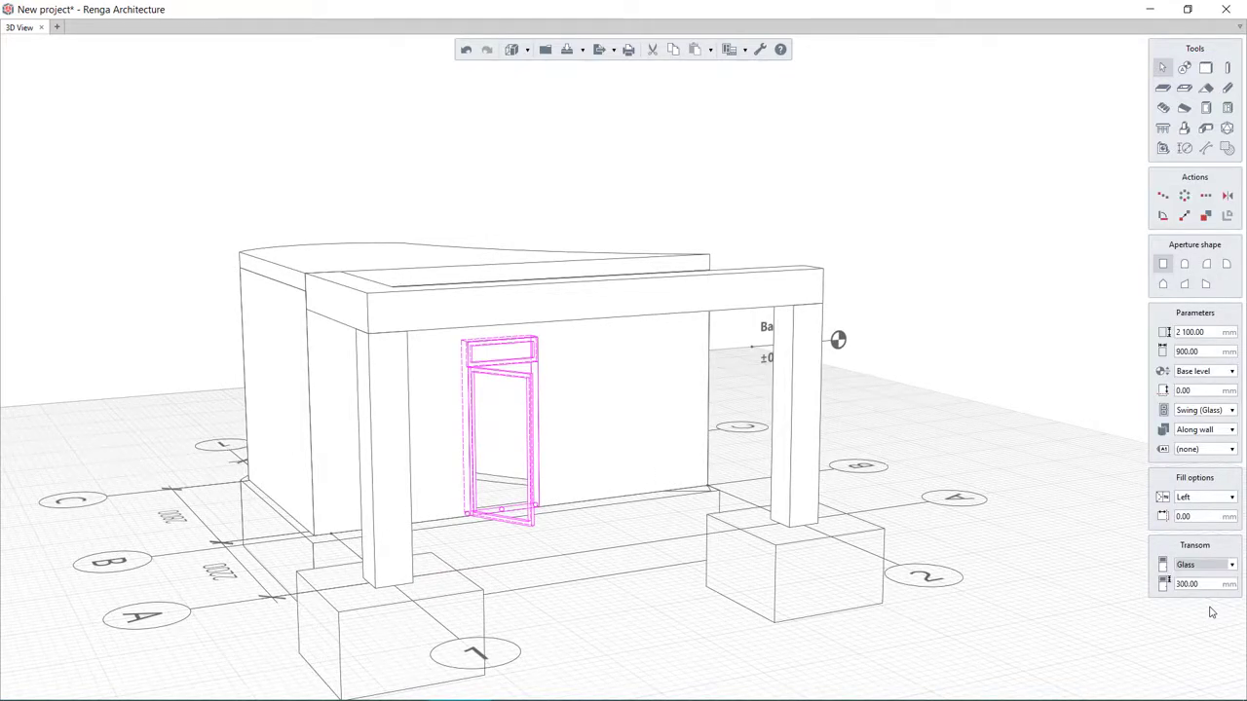
click(1064, 282)
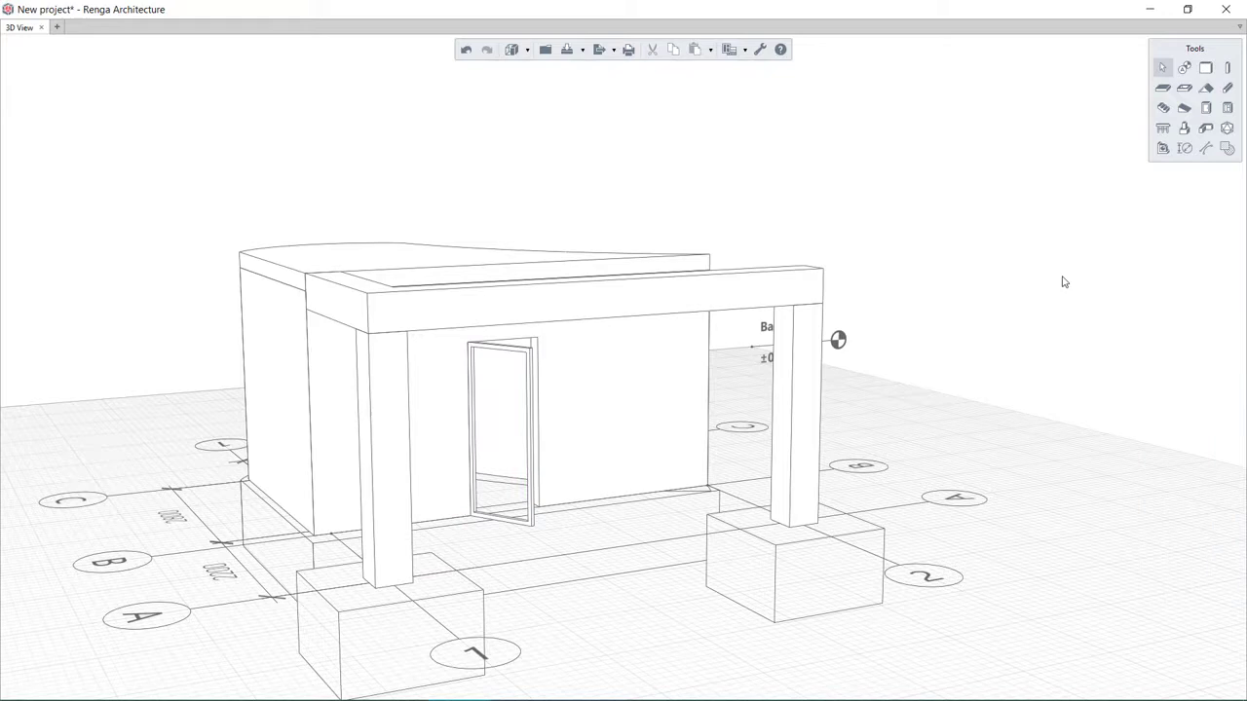
mouse_move(1185, 105)
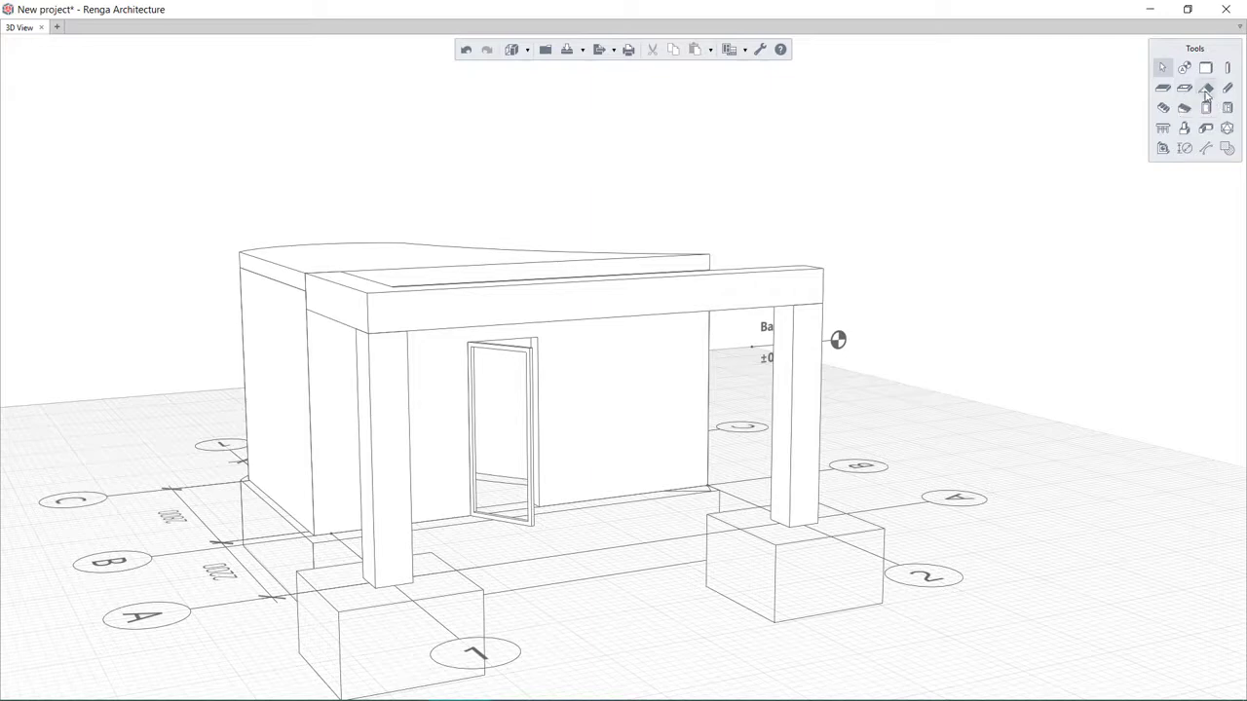
mouse_move(1162, 110)
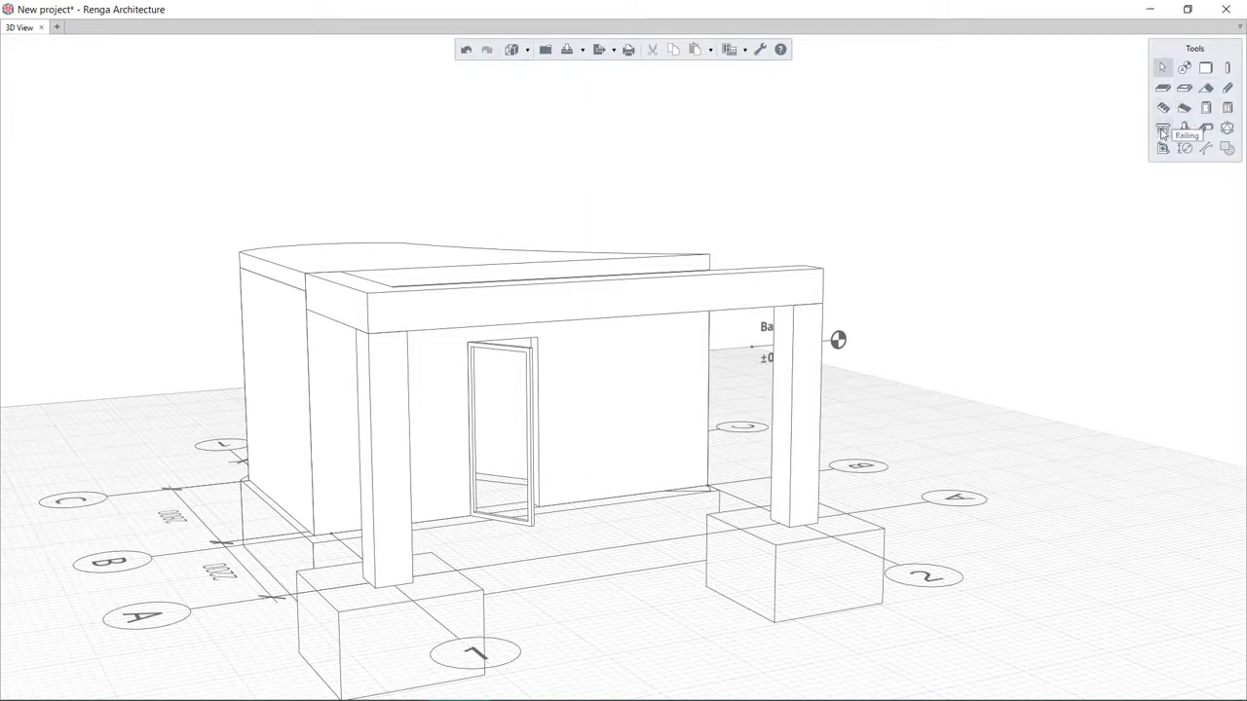
mouse_move(1206, 159)
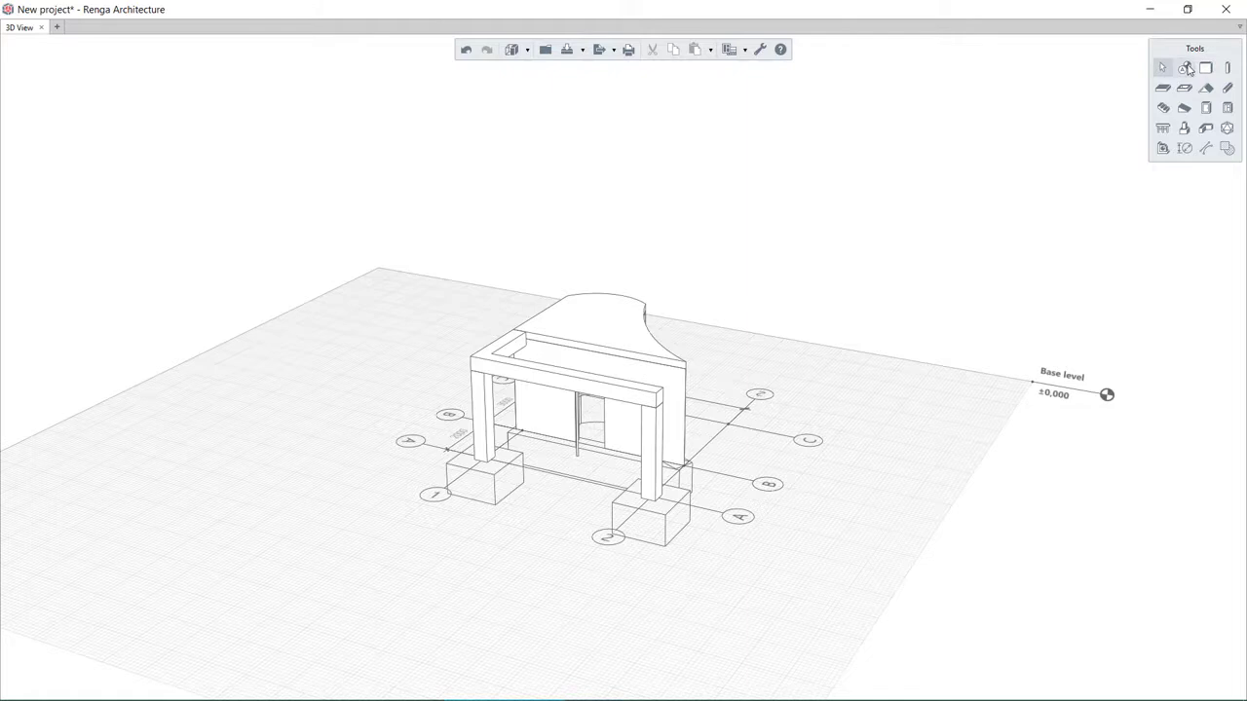
- Add the Foundation level at ±0.000, check the two foundation pads, then unhide the model
click(1183, 67)
text(F)
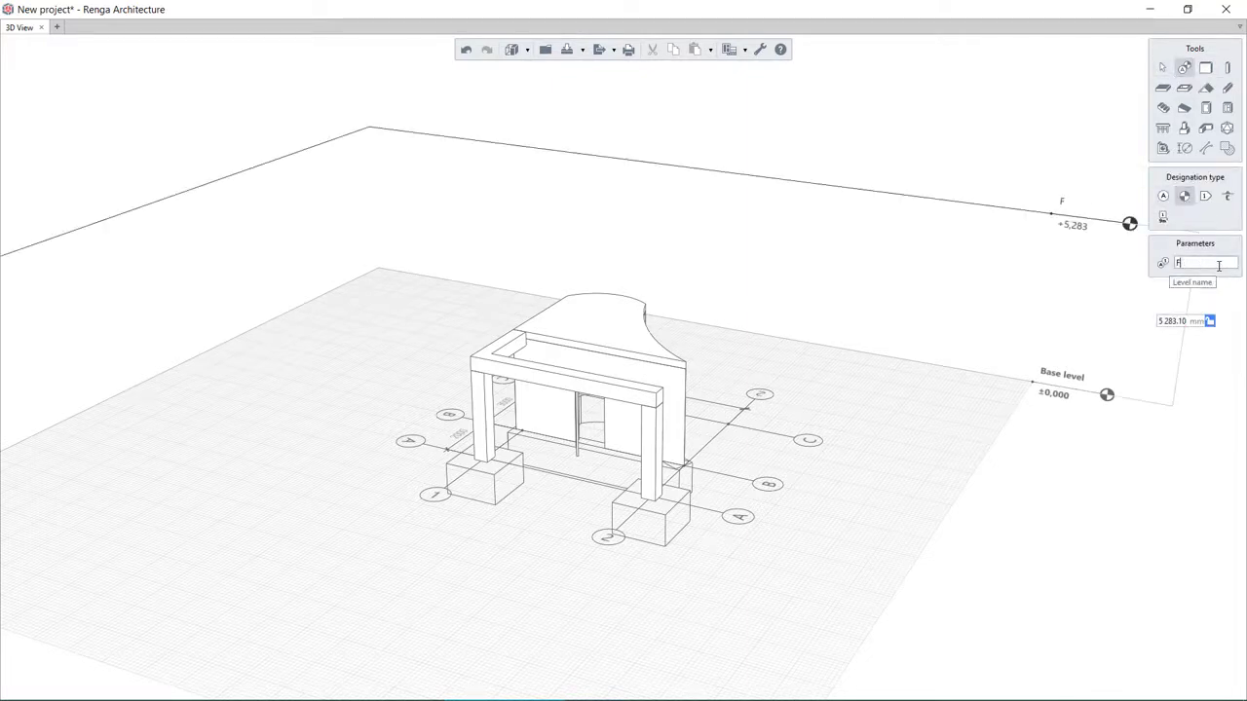
text(oundation)
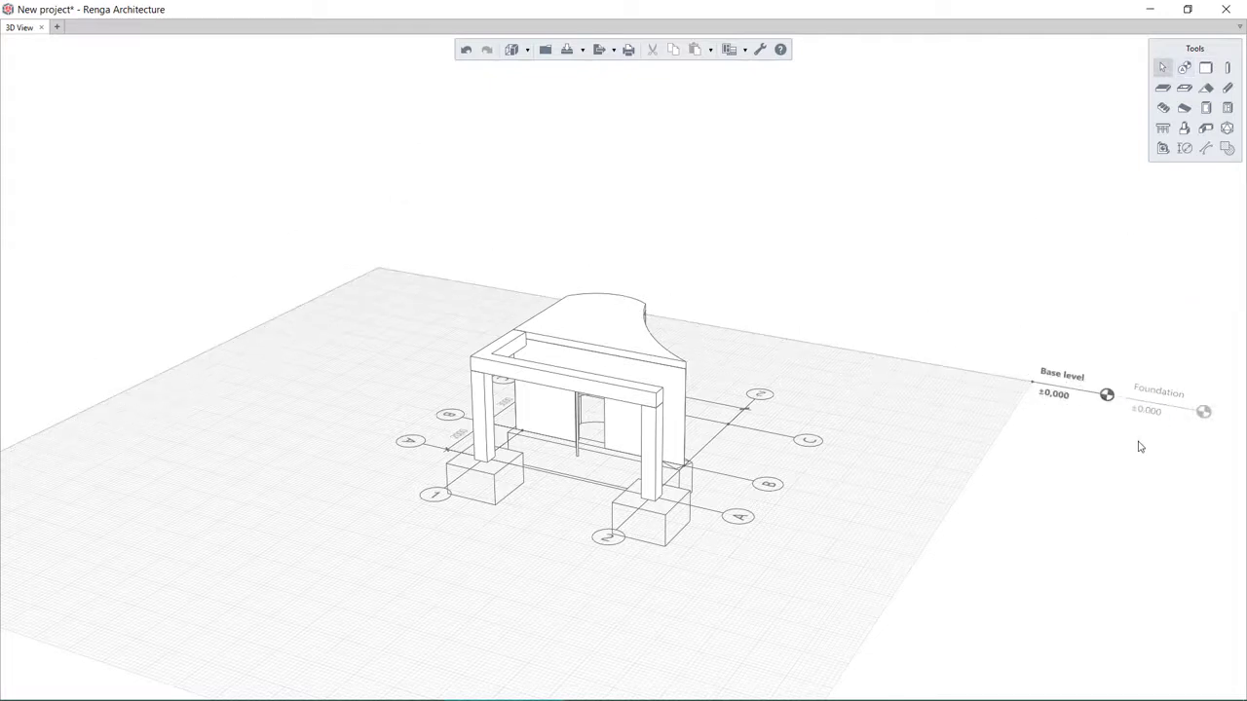
click(487, 483)
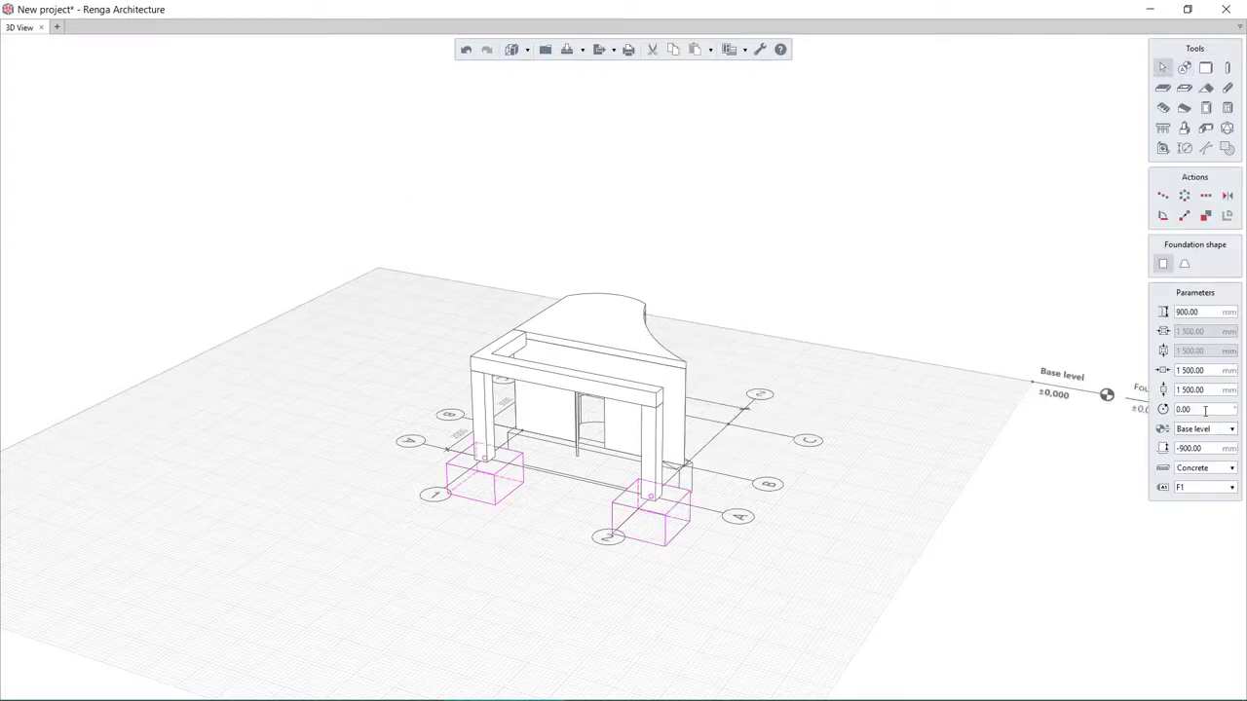
click(861, 428)
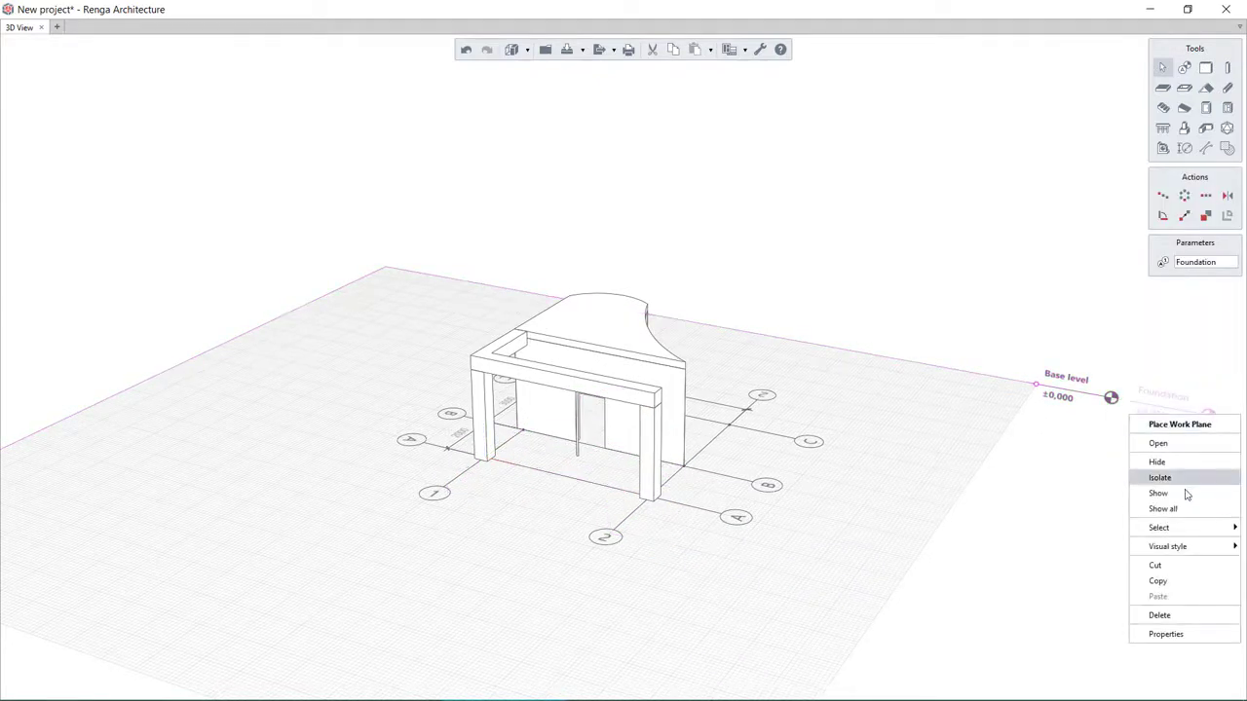
click(1163, 508)
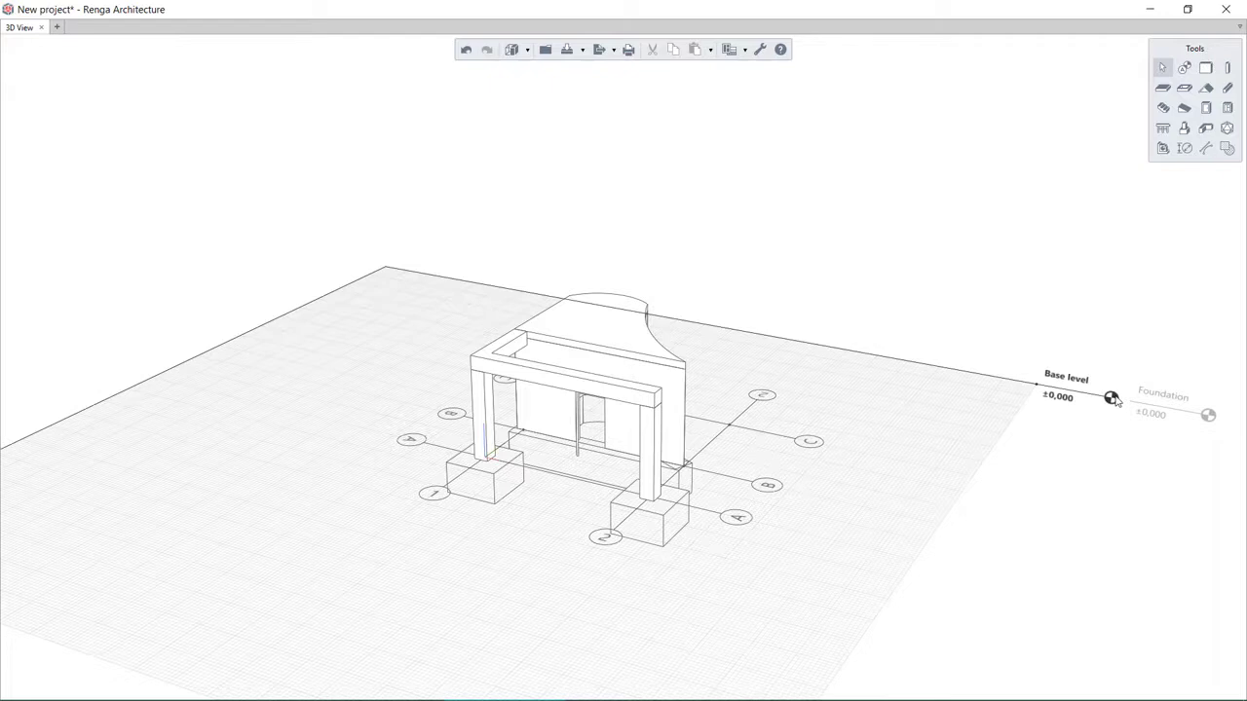
click(1111, 397)
text(15)
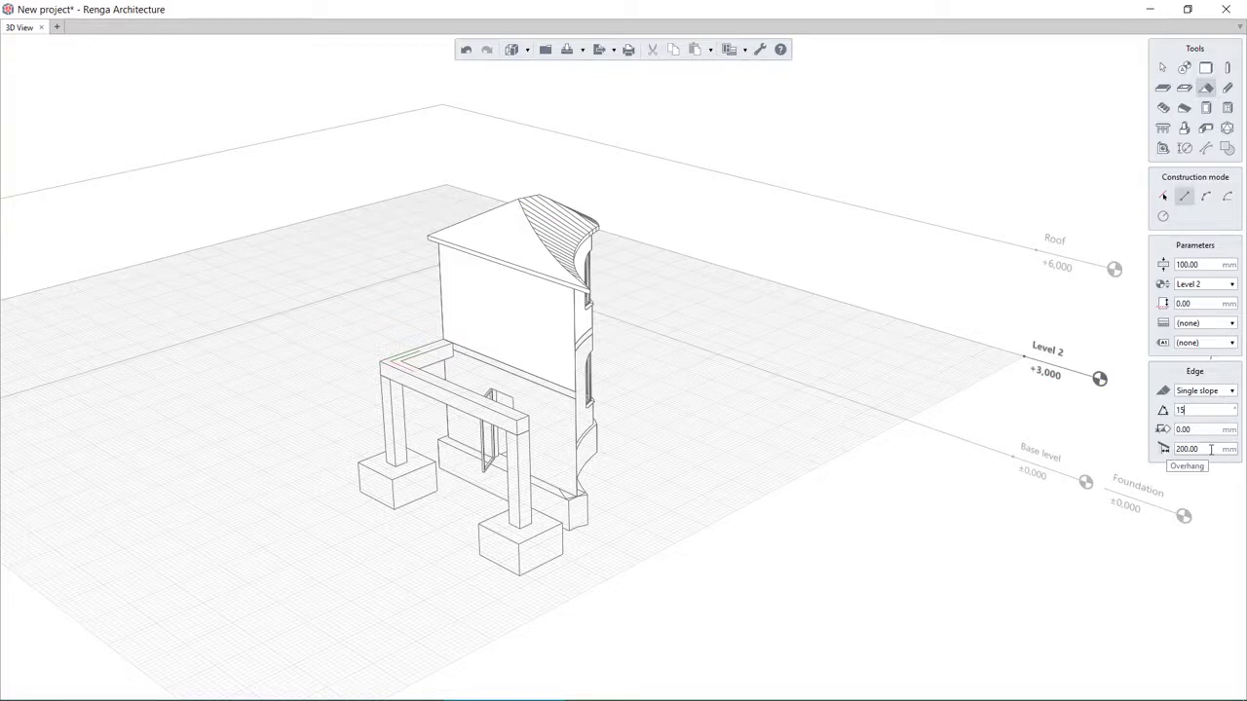
- Give the 15° single-slope roof a 200 mm edge overhang
click(1230, 391)
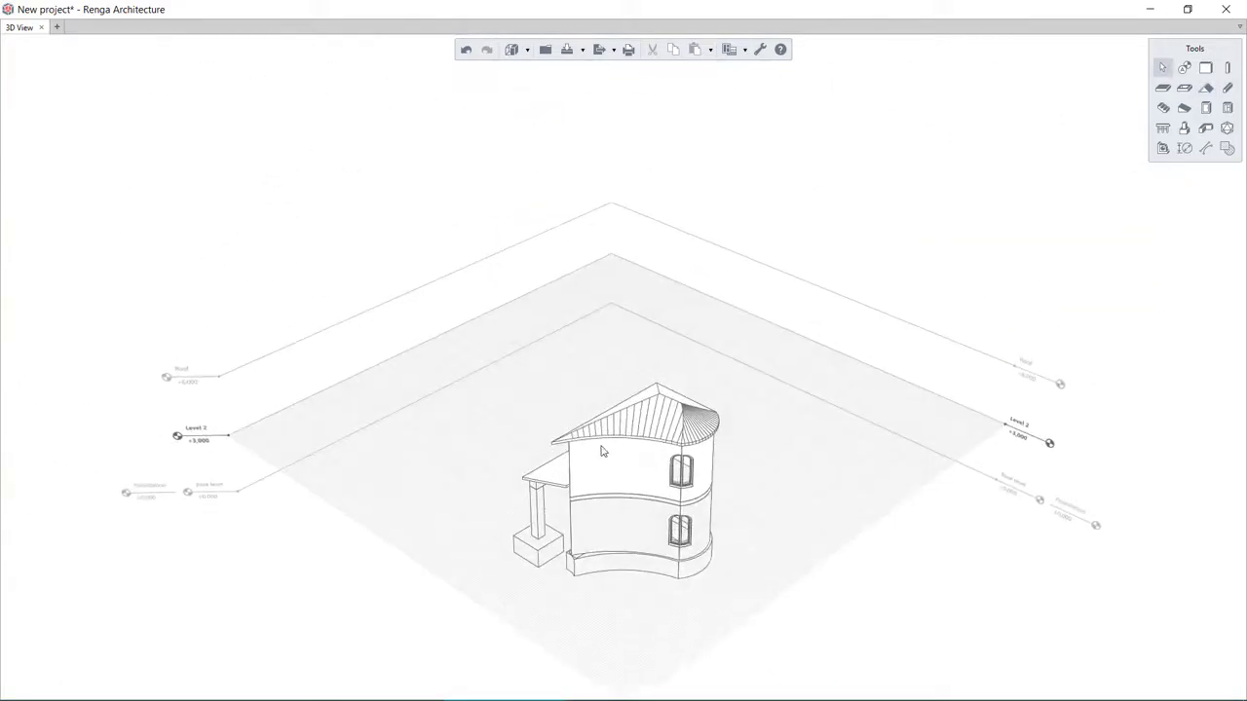
- Change the visual style from monochrome to Color
click(512, 50)
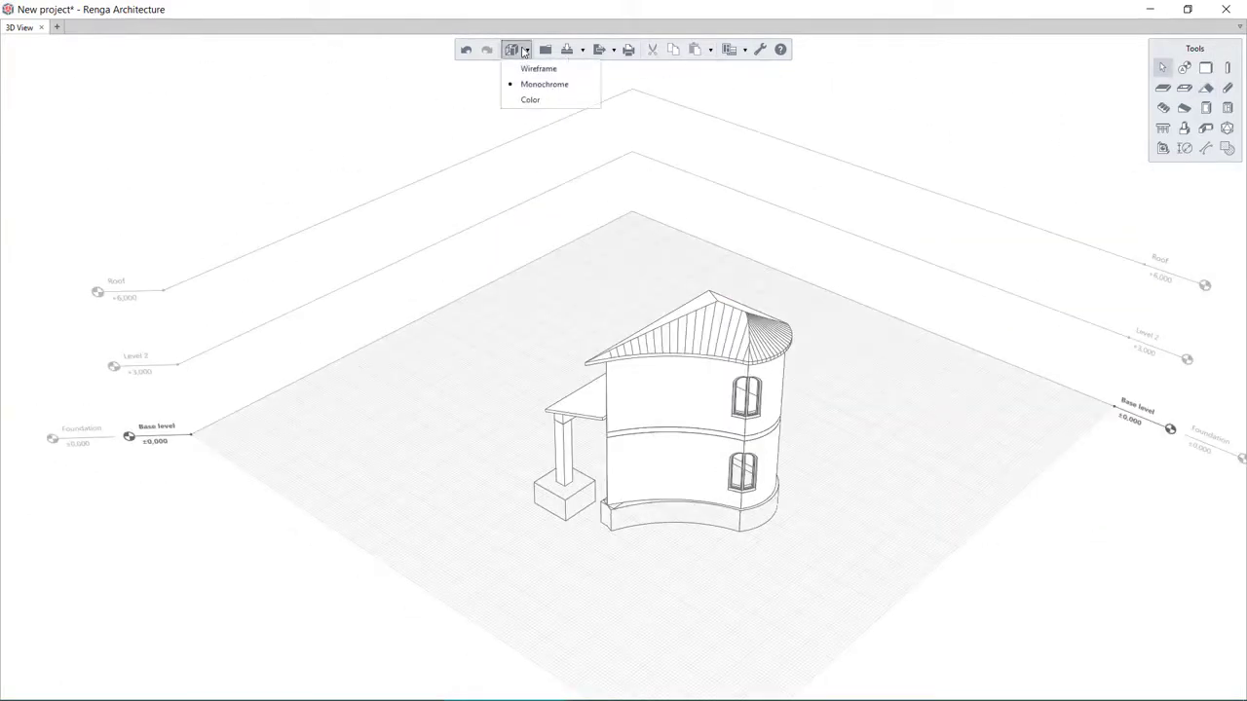
click(539, 68)
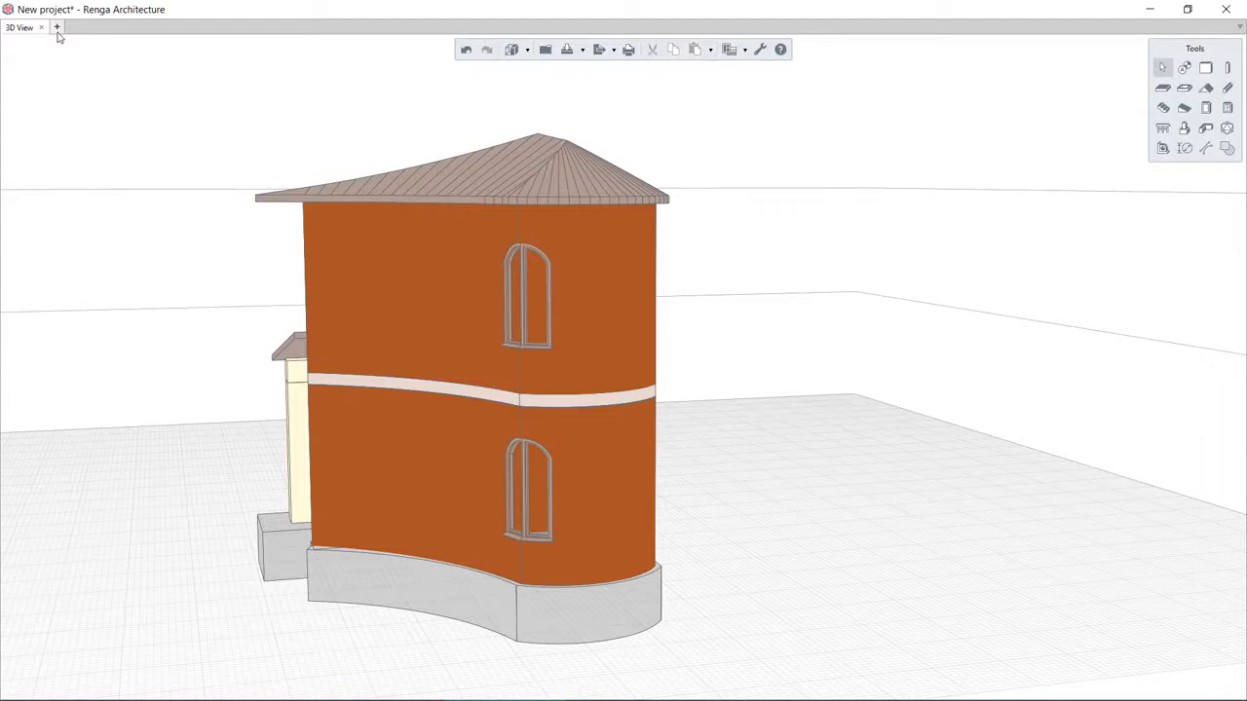
- Open the Foundation plan from a new Project Explorer tab and place a tapered pad at A-2
click(82, 27)
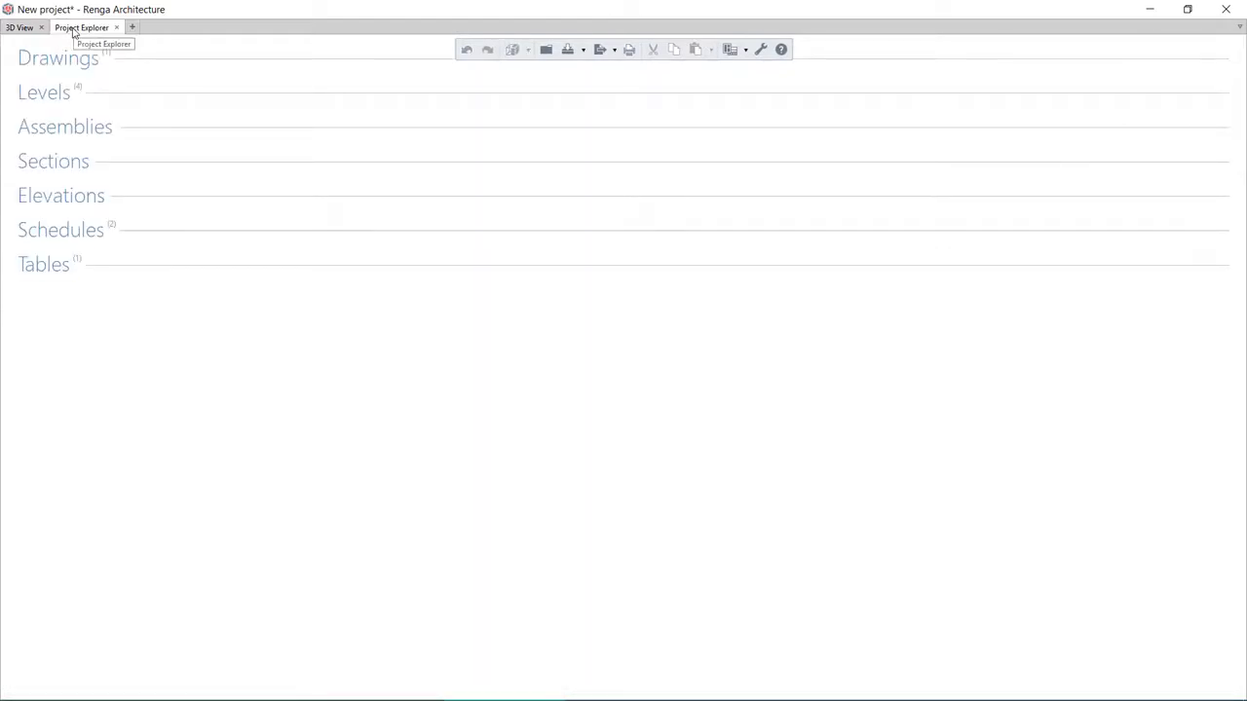
click(43, 92)
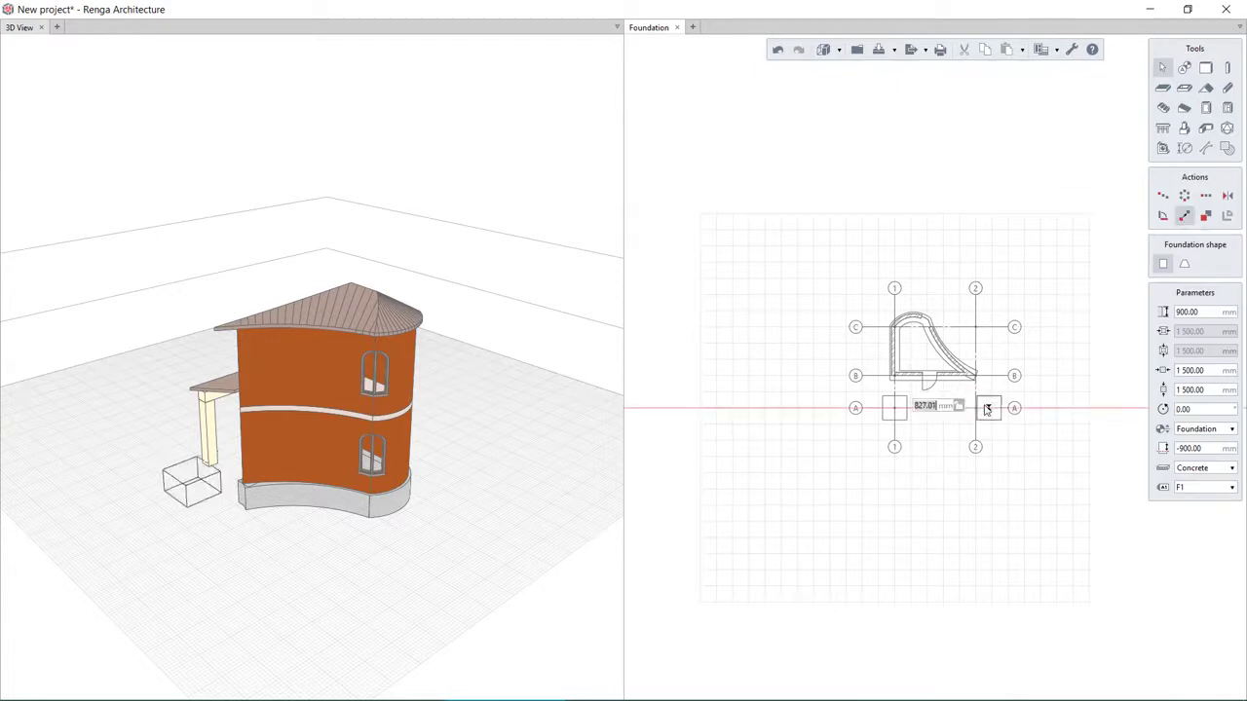
click(1184, 264)
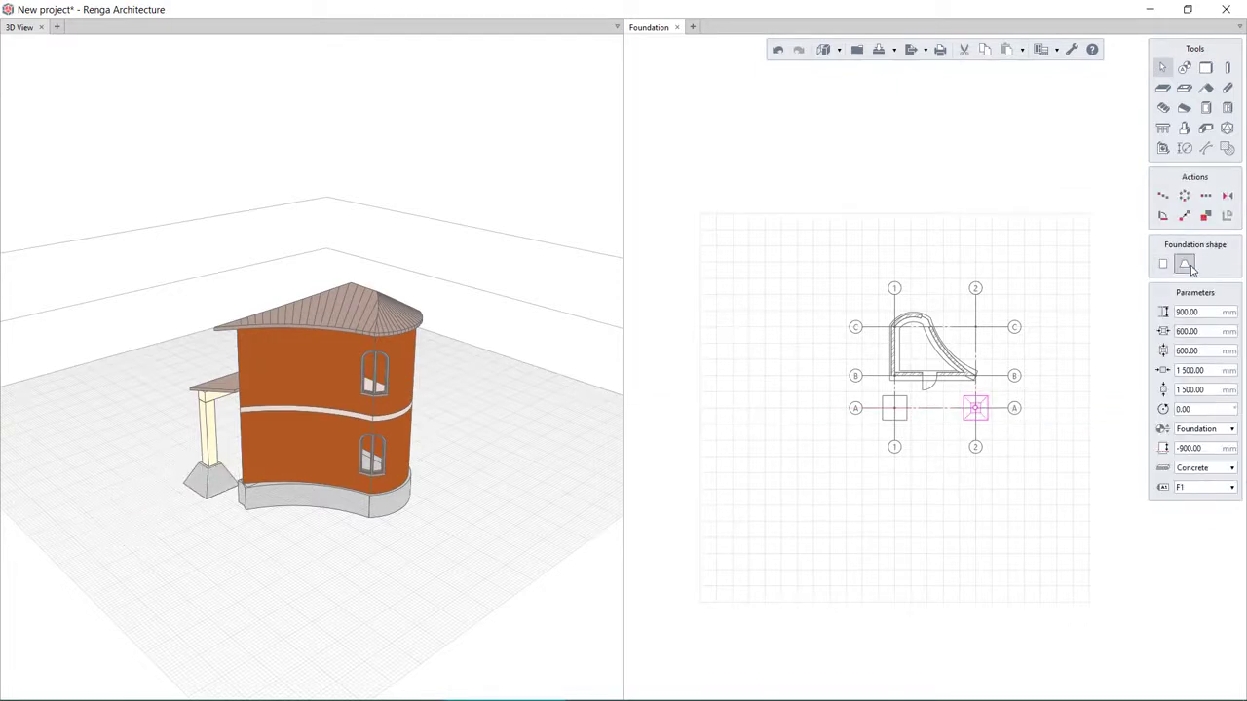
click(1226, 68)
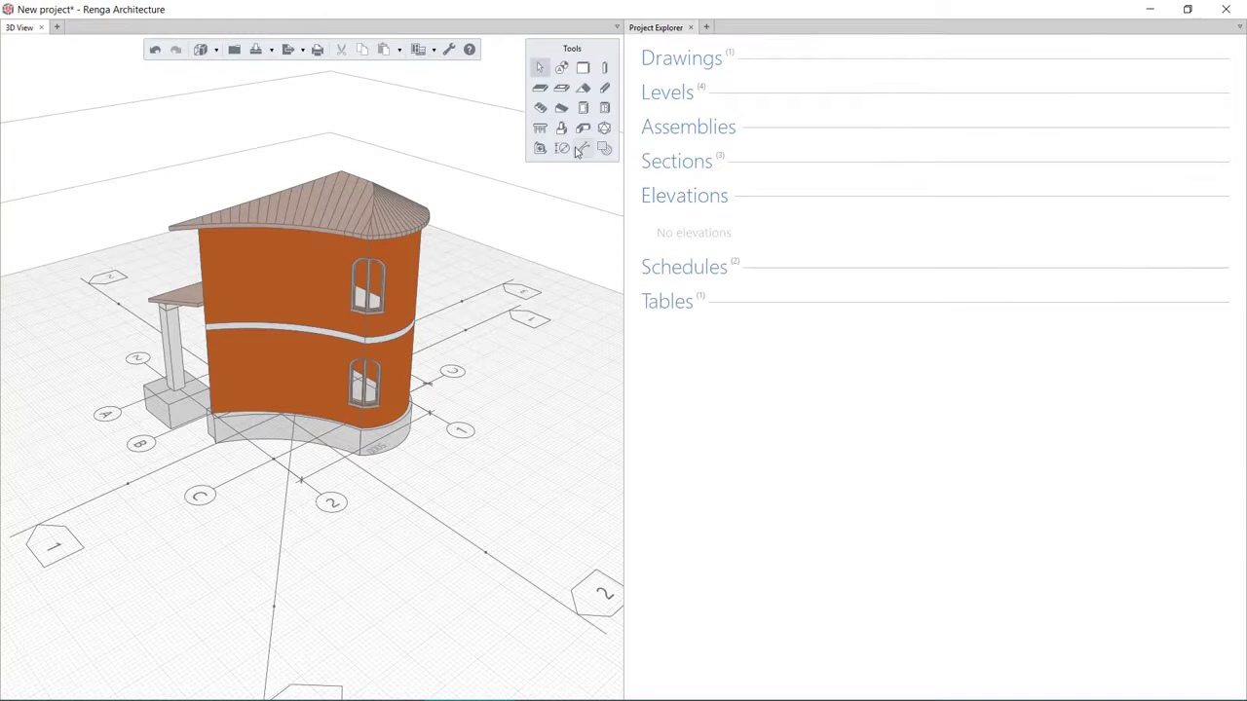
- Place elevation markers Elevation 1–4 around the house
click(583, 147)
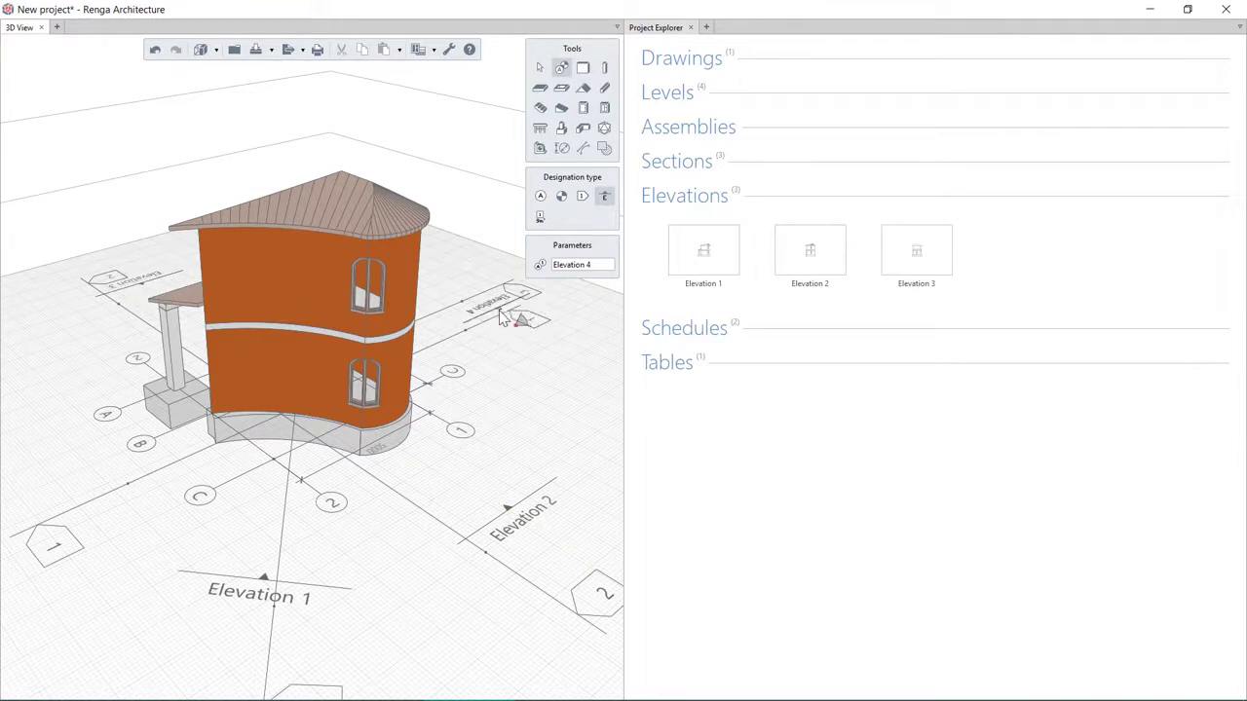
double_click(703, 250)
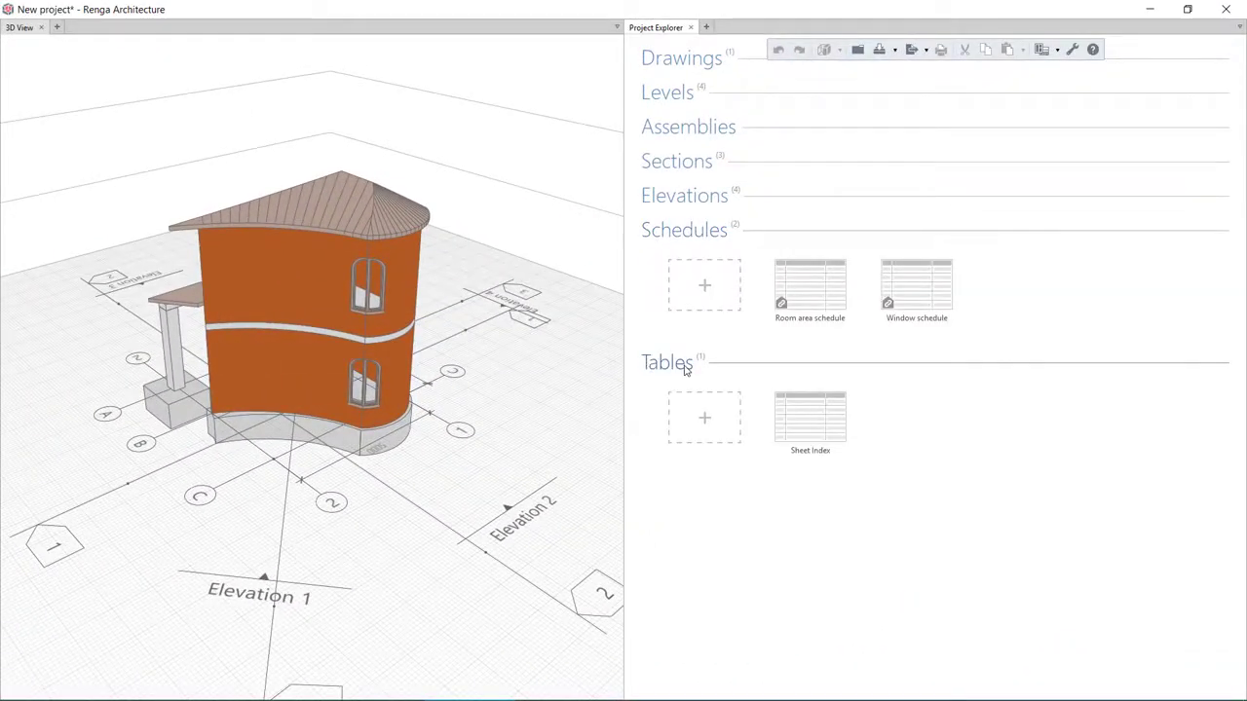
- Open the Room area schedule and try adding a Room column, then cancel
double_click(809, 418)
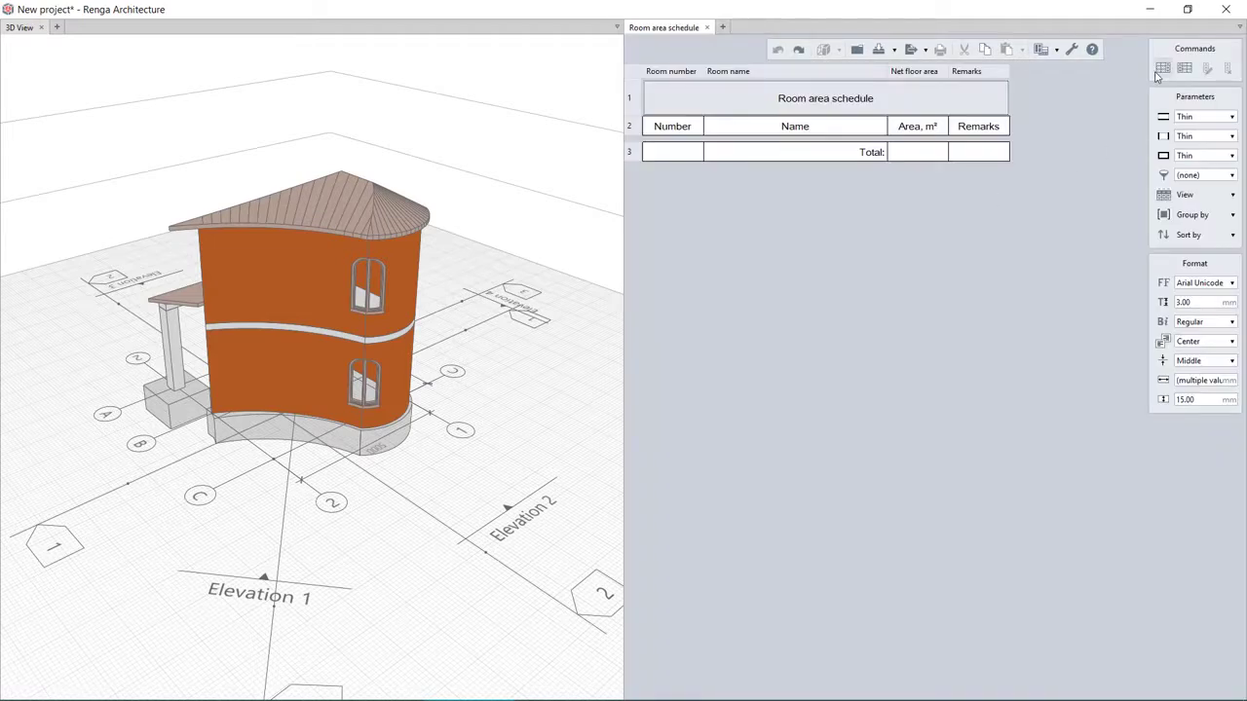
click(1161, 67)
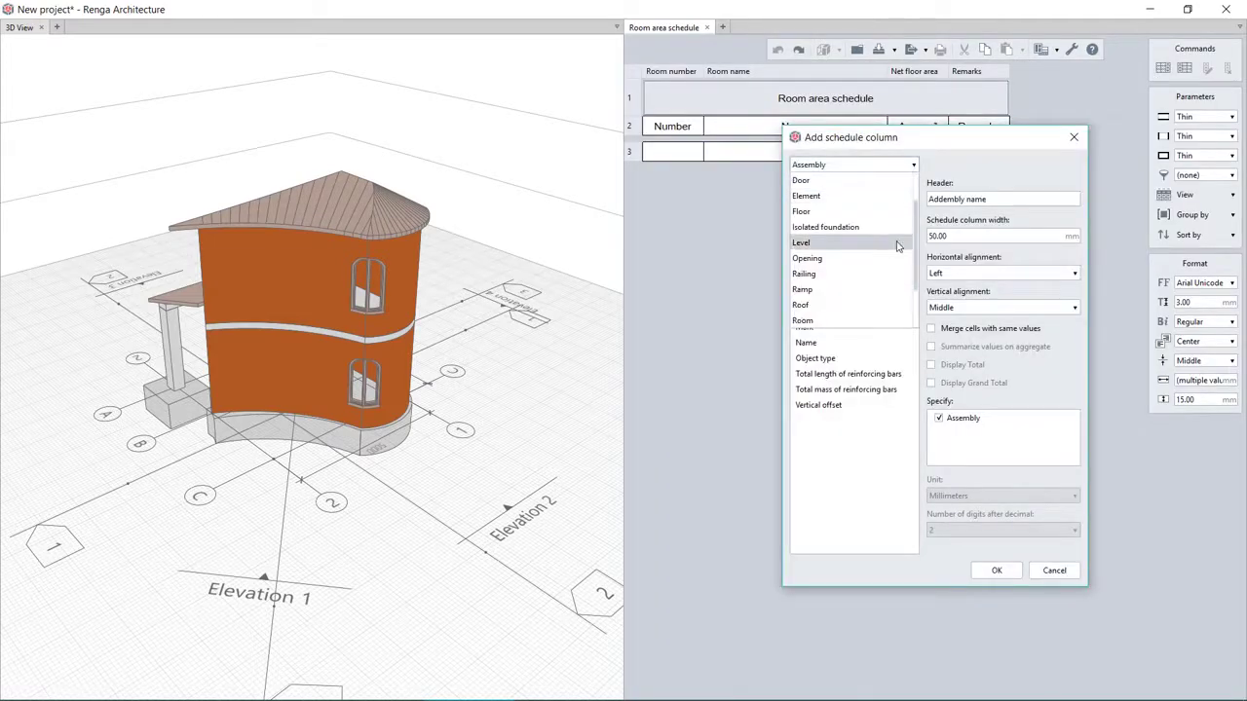
click(812, 319)
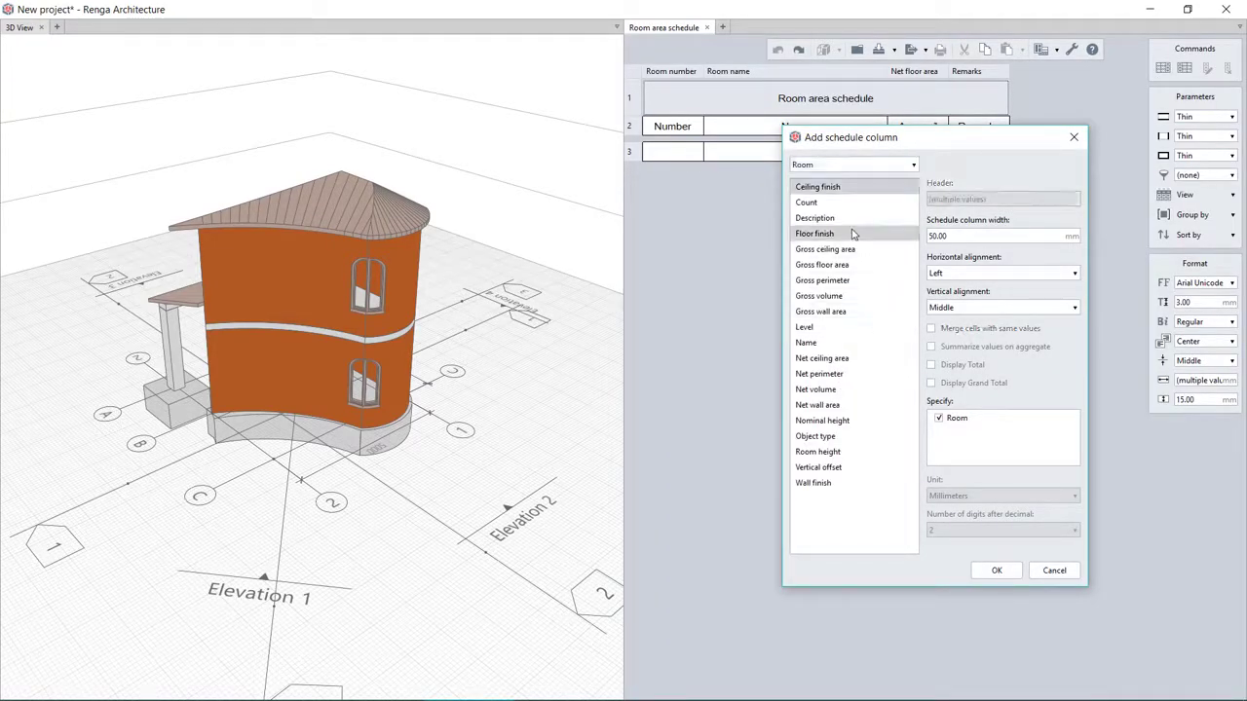
click(995, 569)
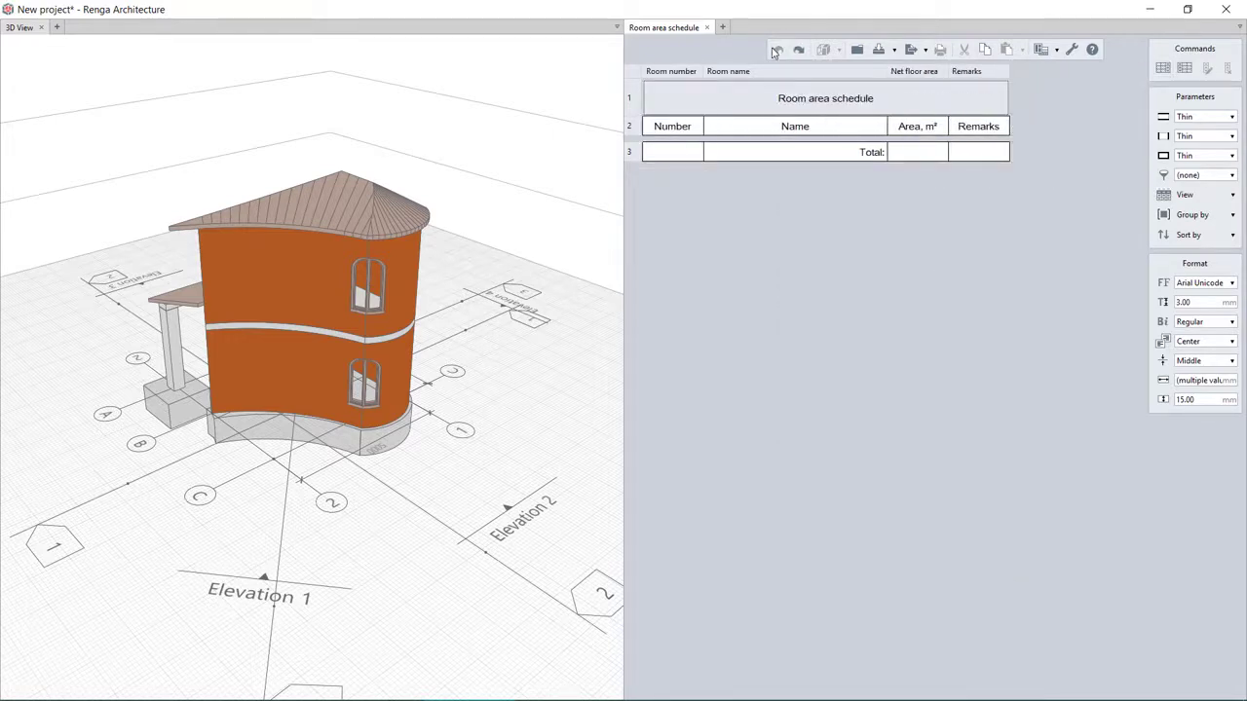
mouse_move(542, 238)
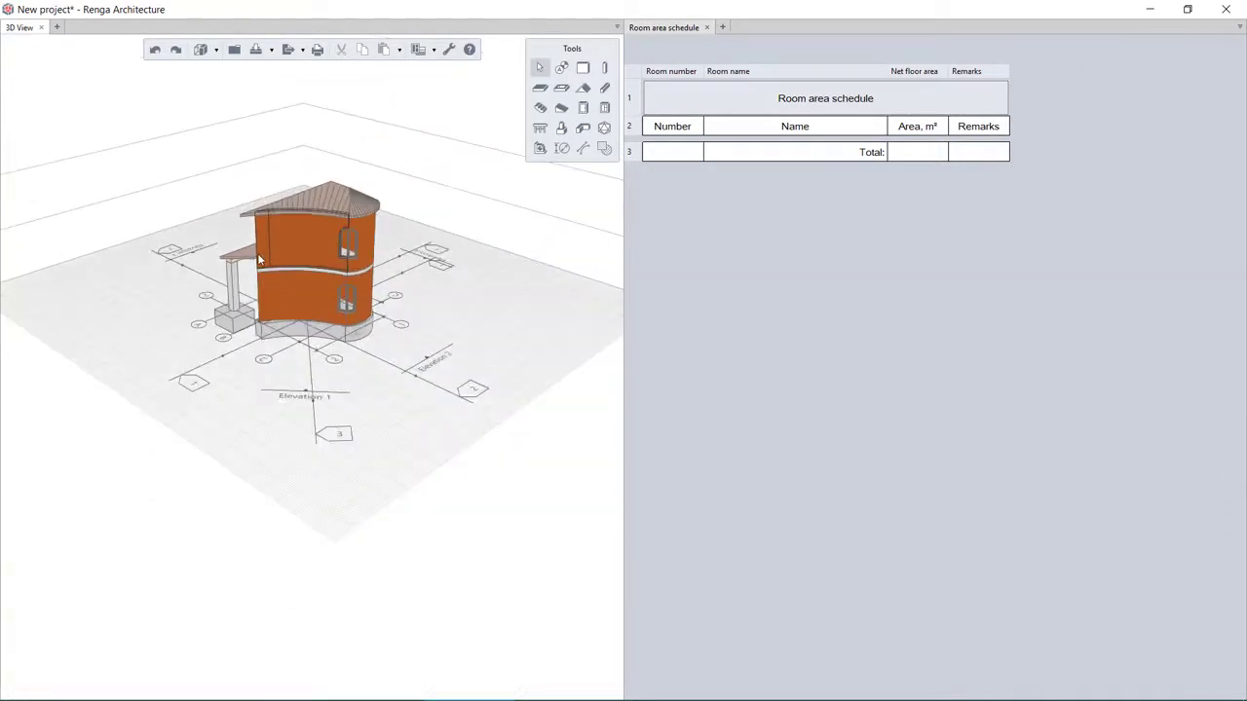
- Isolate Level 2 and place a room inside its walls, listed as 9.29 m²
right_click(260, 258)
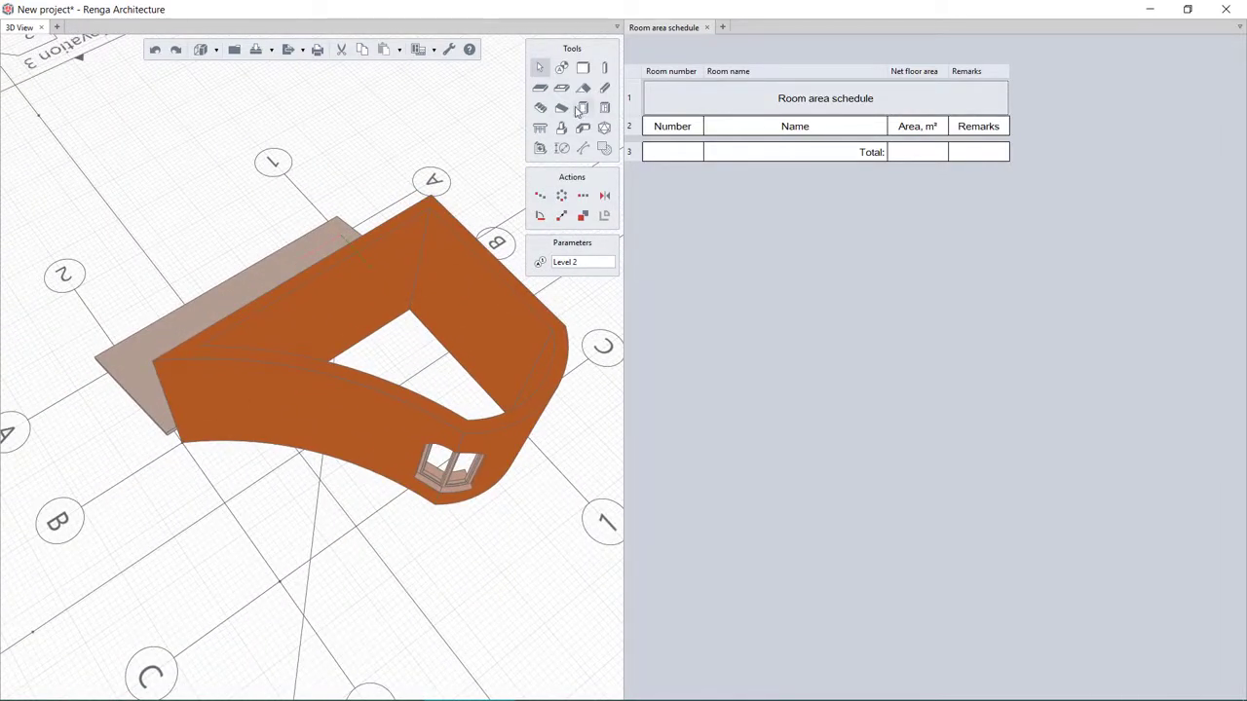
click(561, 68)
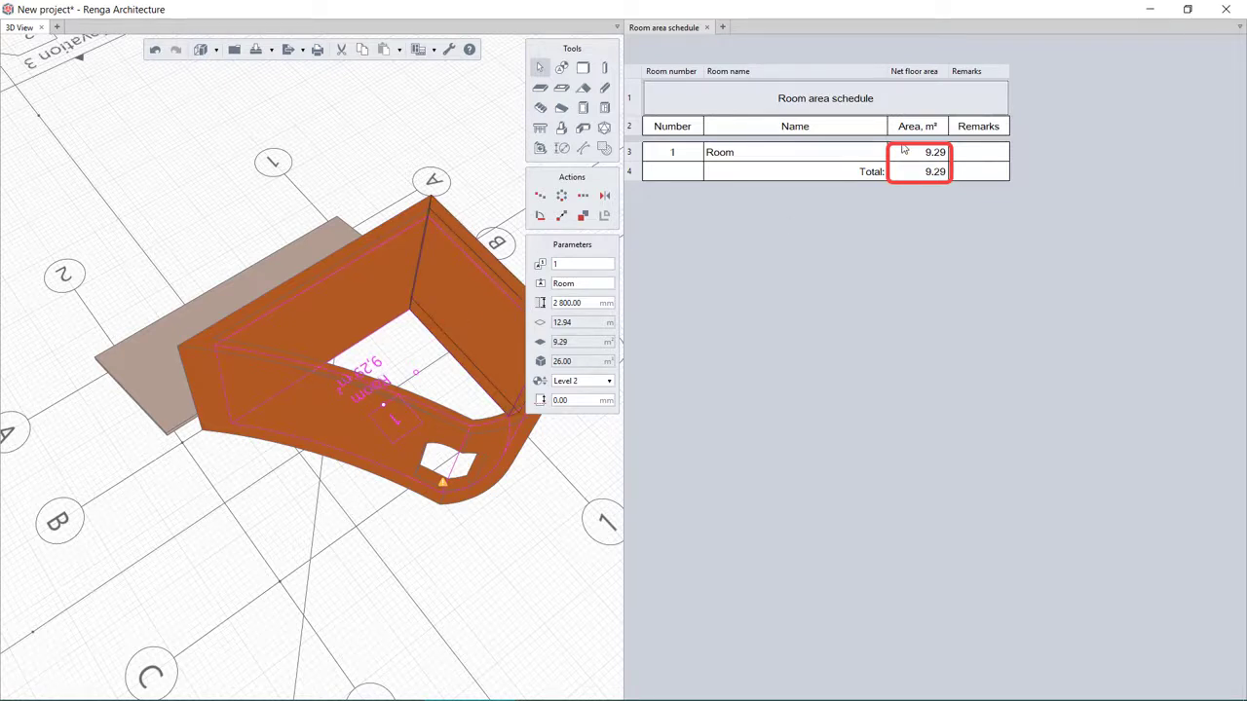
click(655, 26)
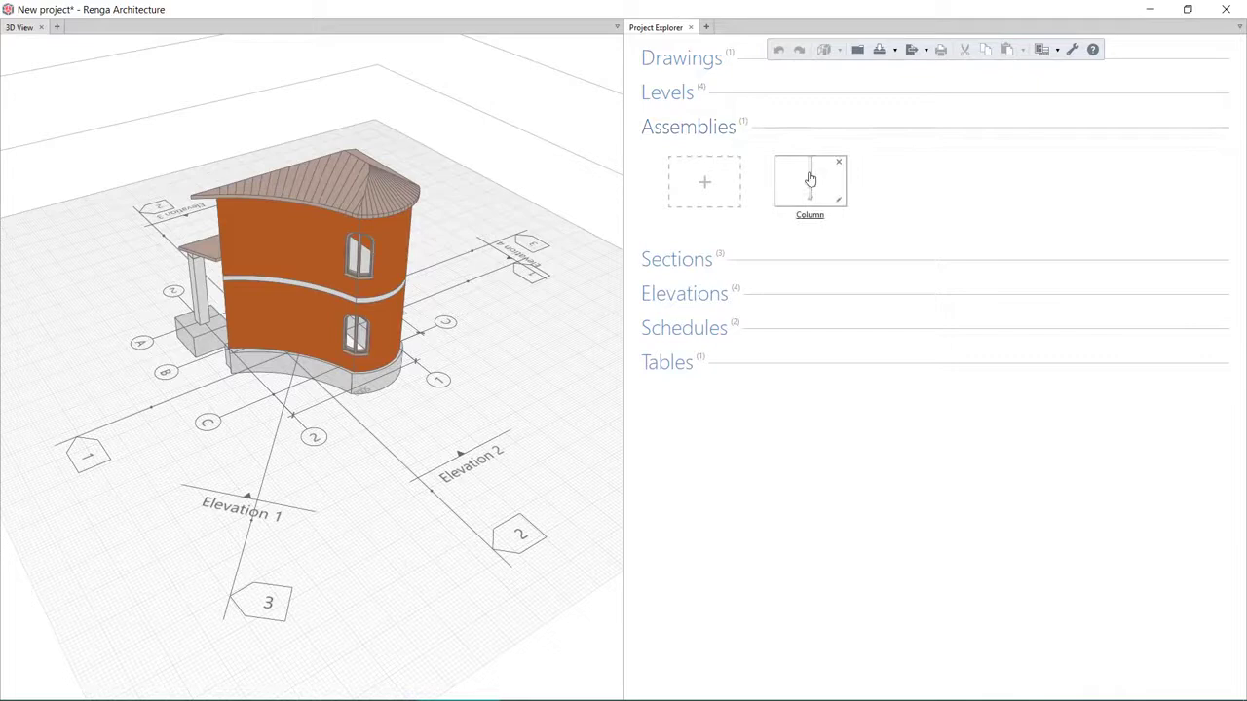
- Open the Column assembly, then return to the explorer to list the Template sheet drawing
double_click(809, 181)
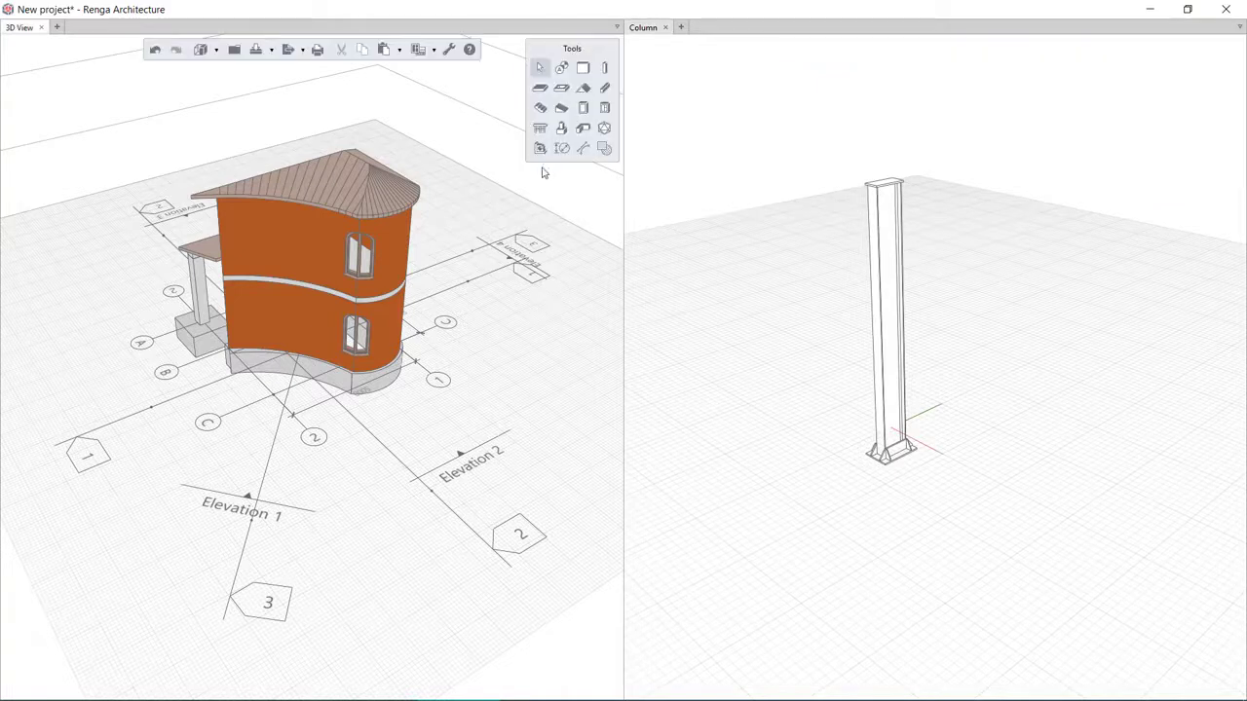
click(539, 148)
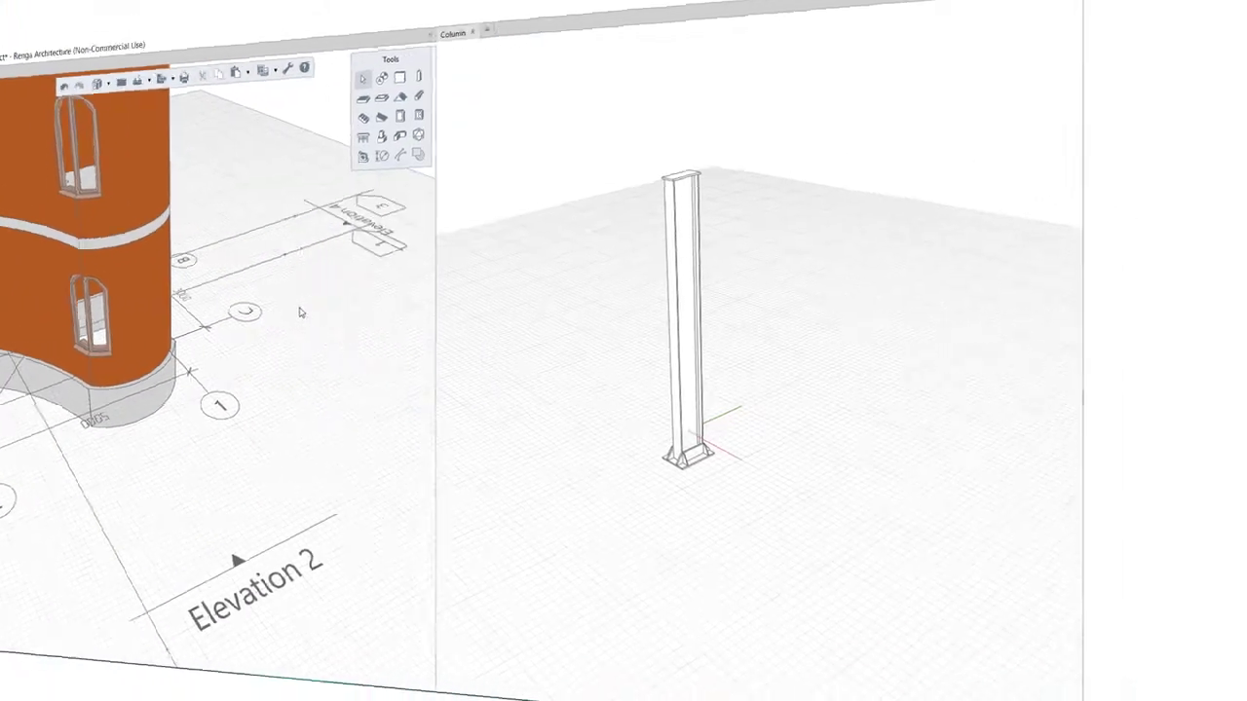
click(81, 28)
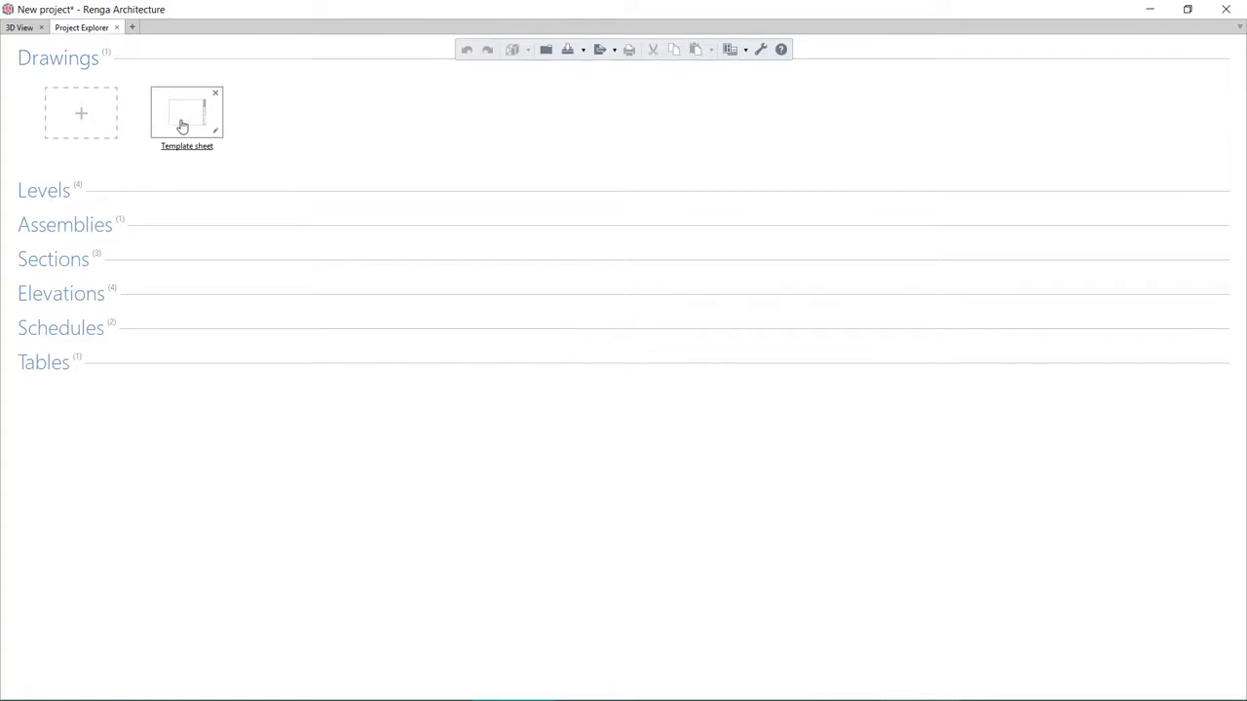
- Open the Template sheet and place the column view and Level 2 plan at 1:100
double_click(186, 110)
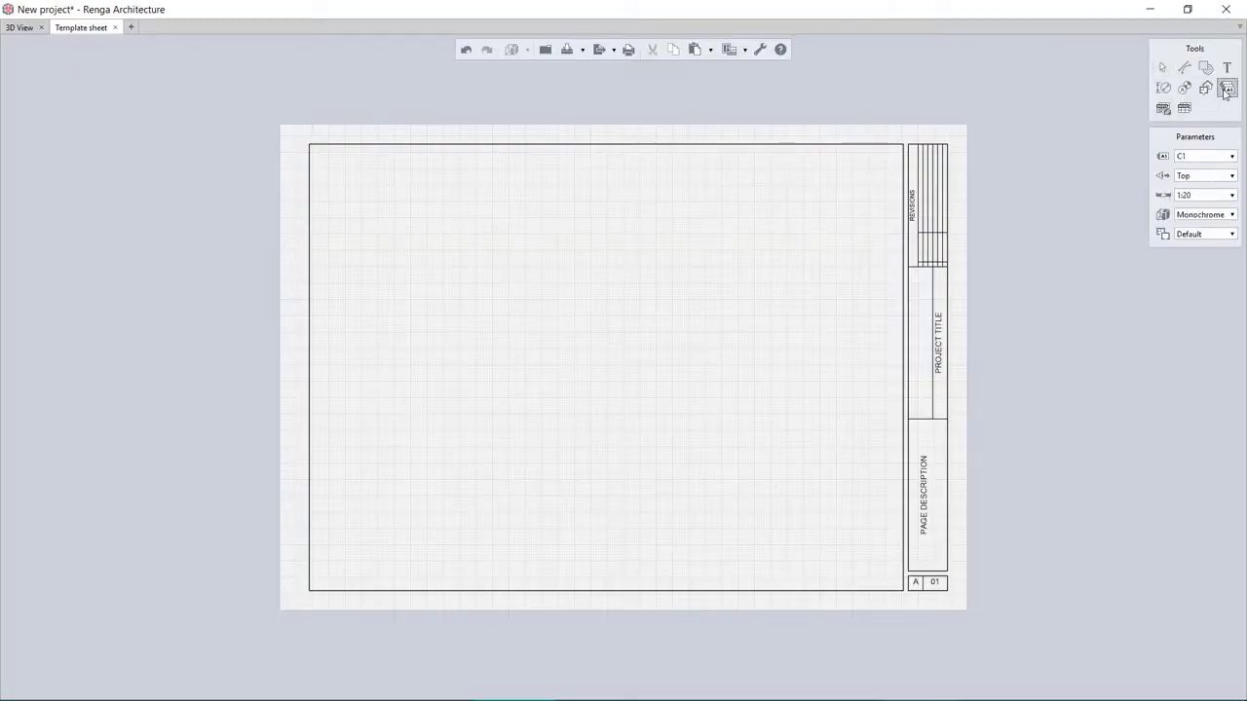
click(1228, 88)
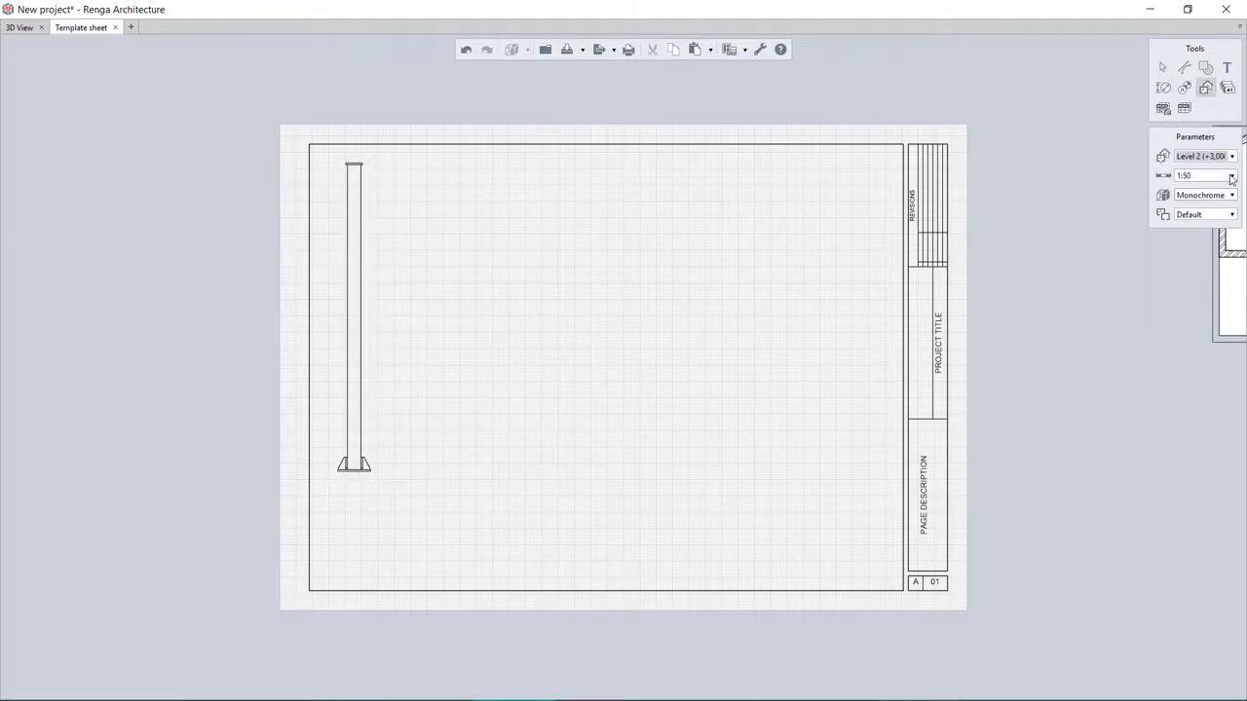
click(1232, 175)
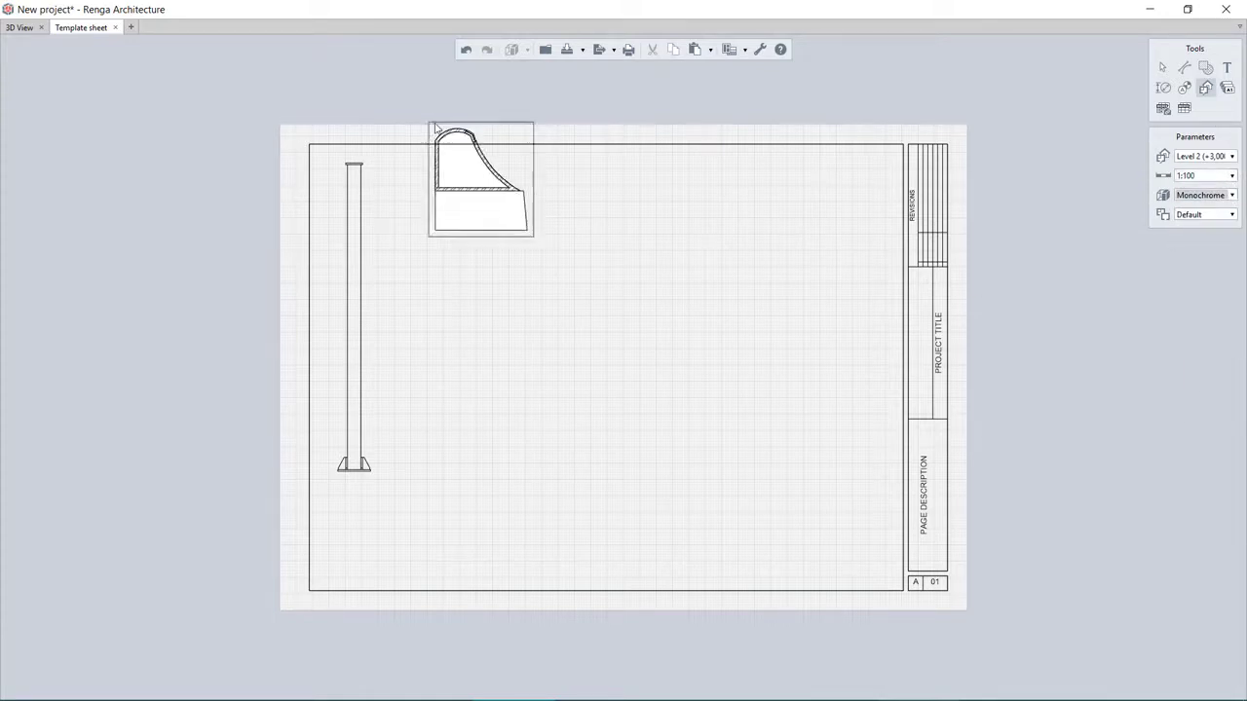
click(1205, 156)
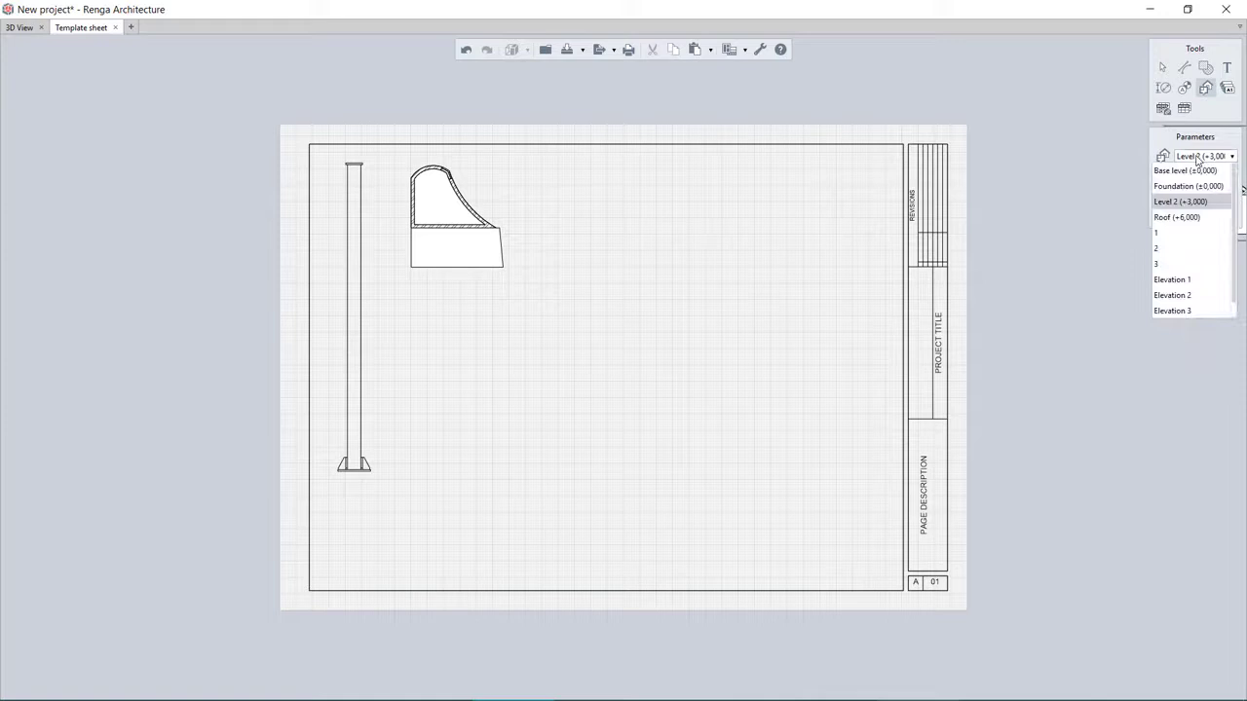
- Place section 1 in the sheet's lower left and choose a scale for Elevation 2
click(1156, 232)
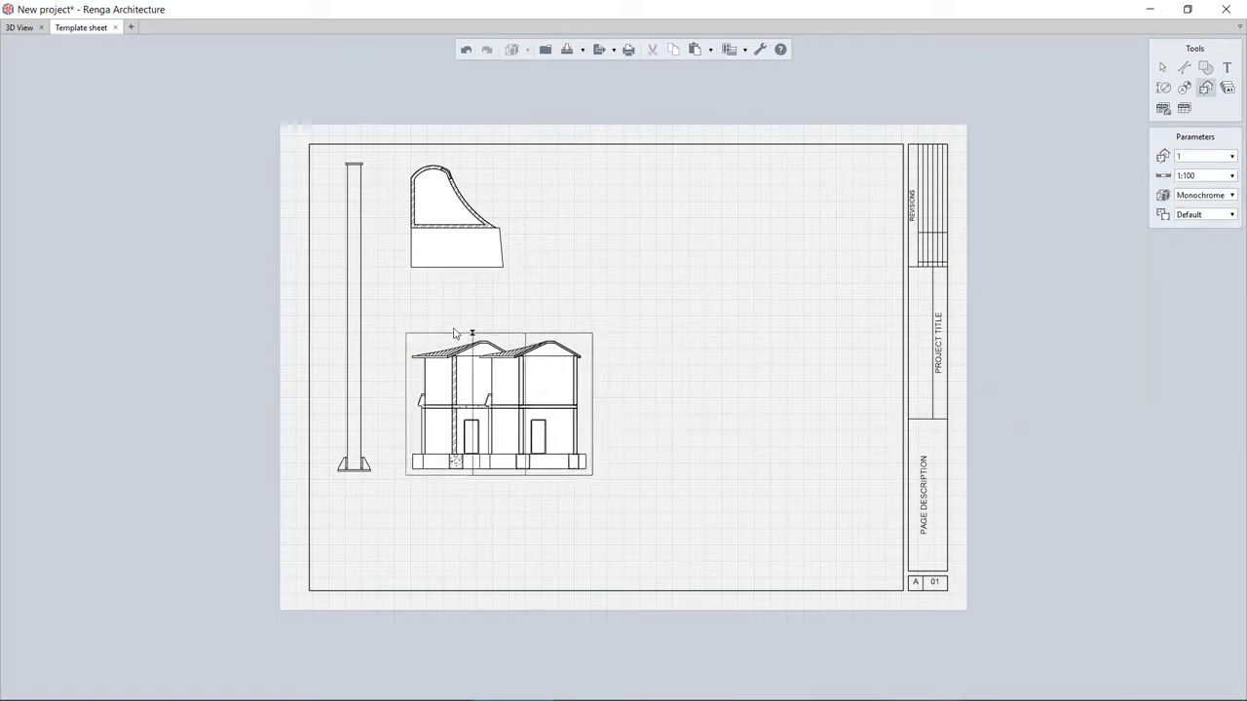
click(1231, 176)
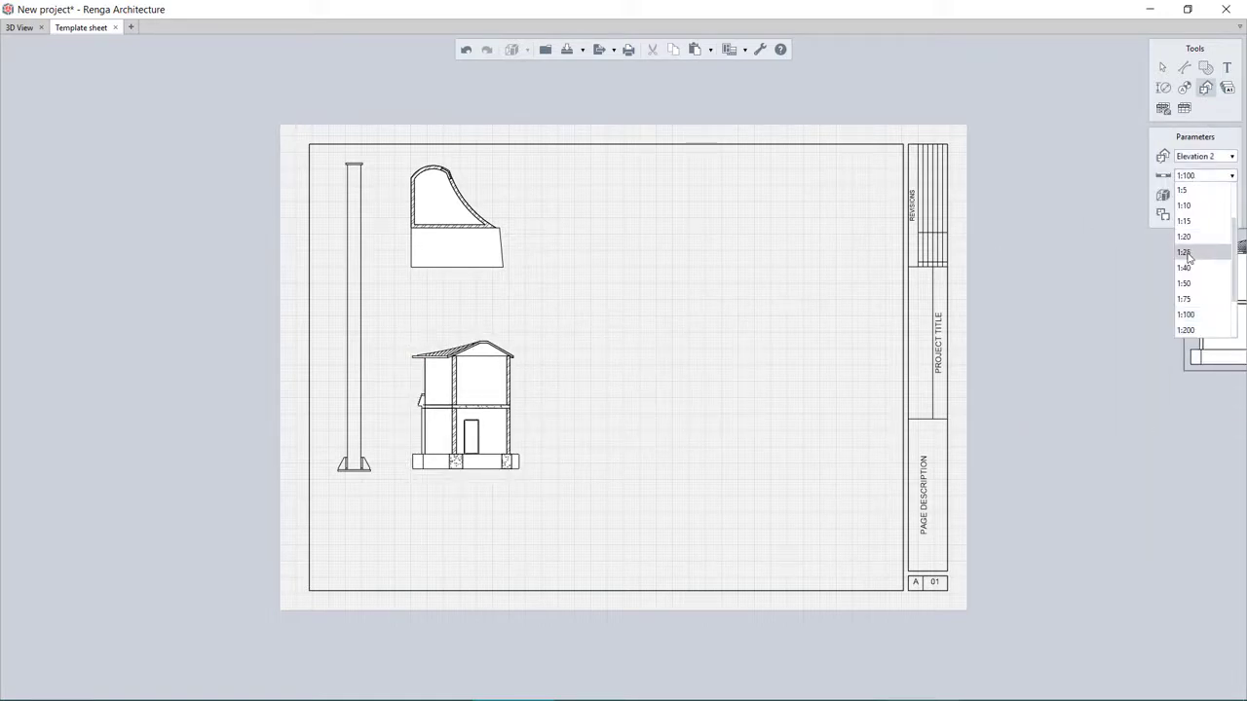
click(1184, 283)
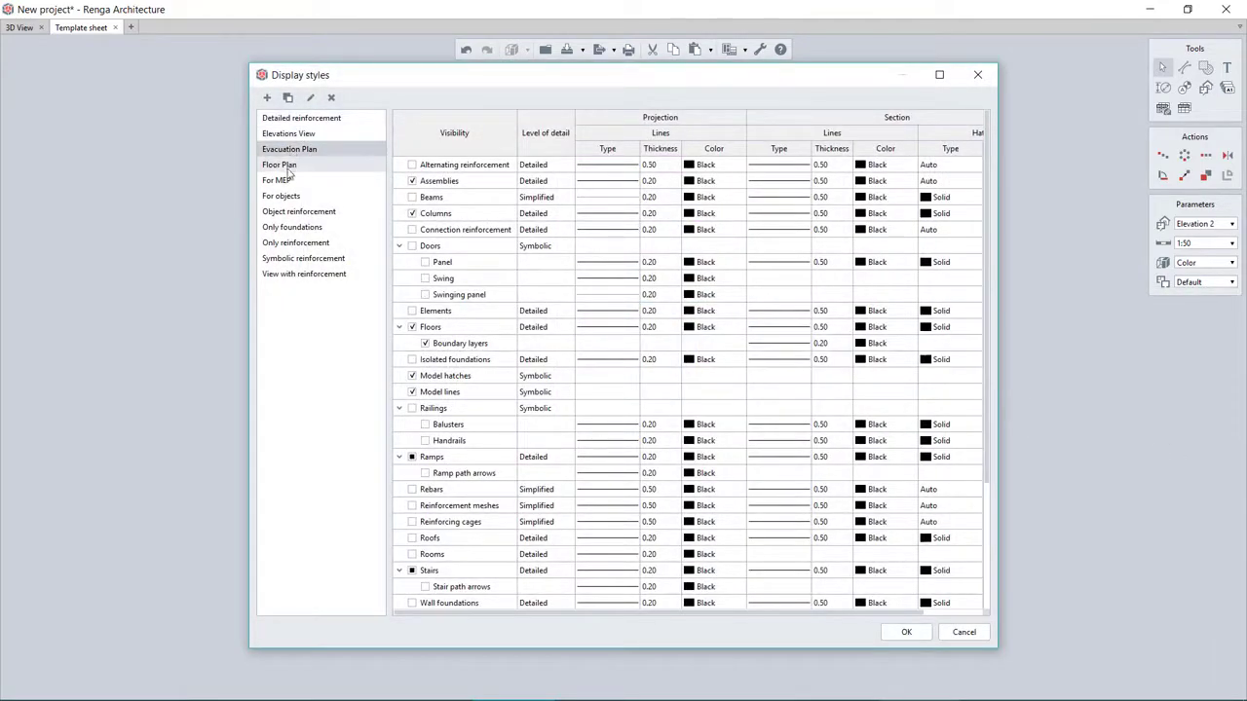
- Review the Floor Plan and View with reinforcement display styles, then close the dialog
click(303, 274)
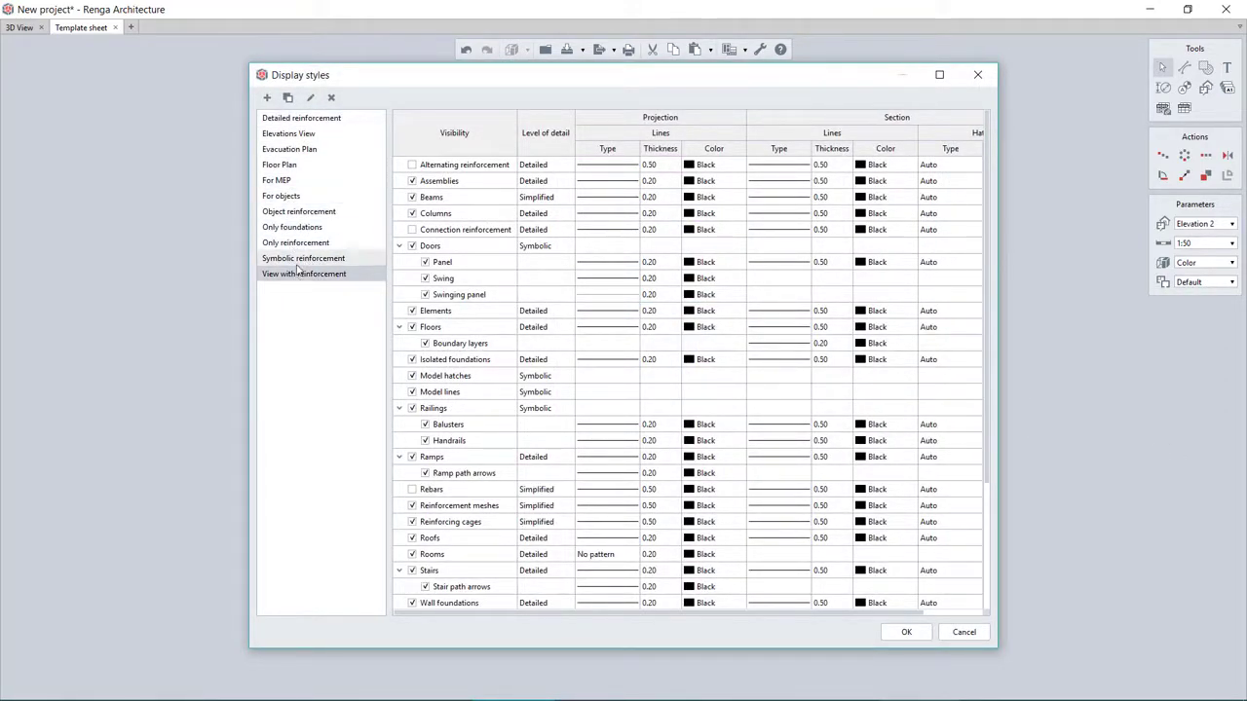
click(905, 631)
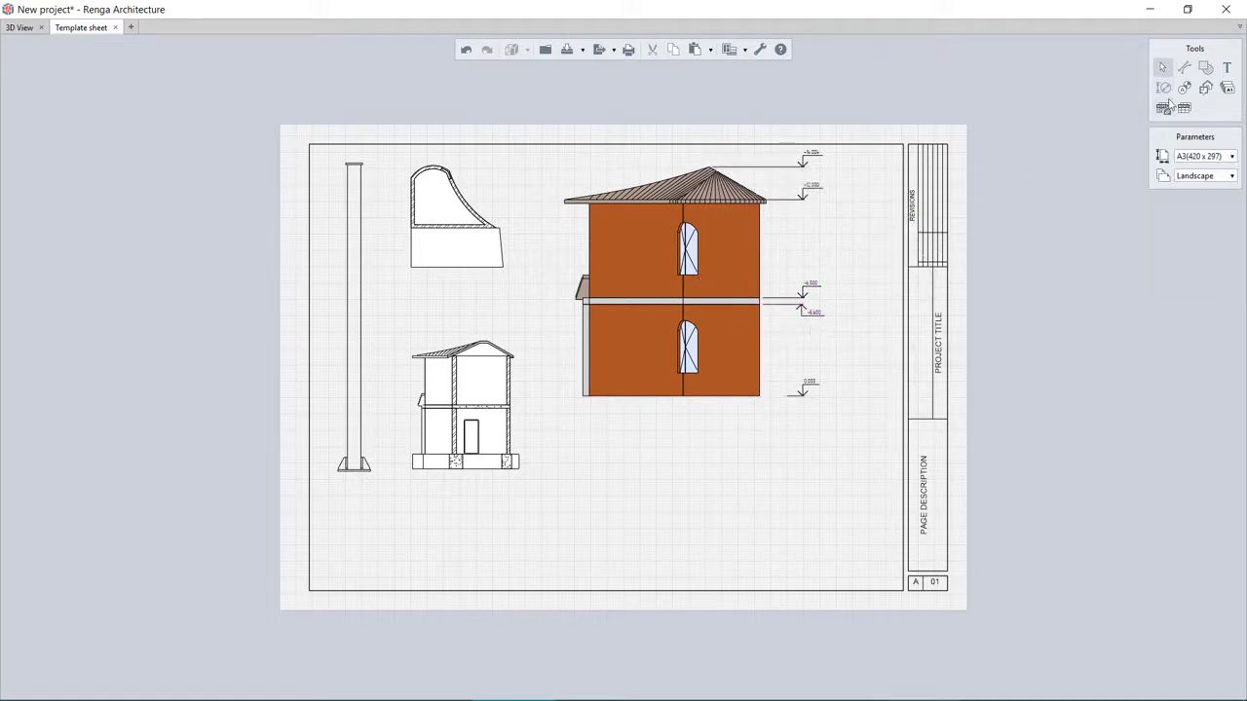
click(1162, 87)
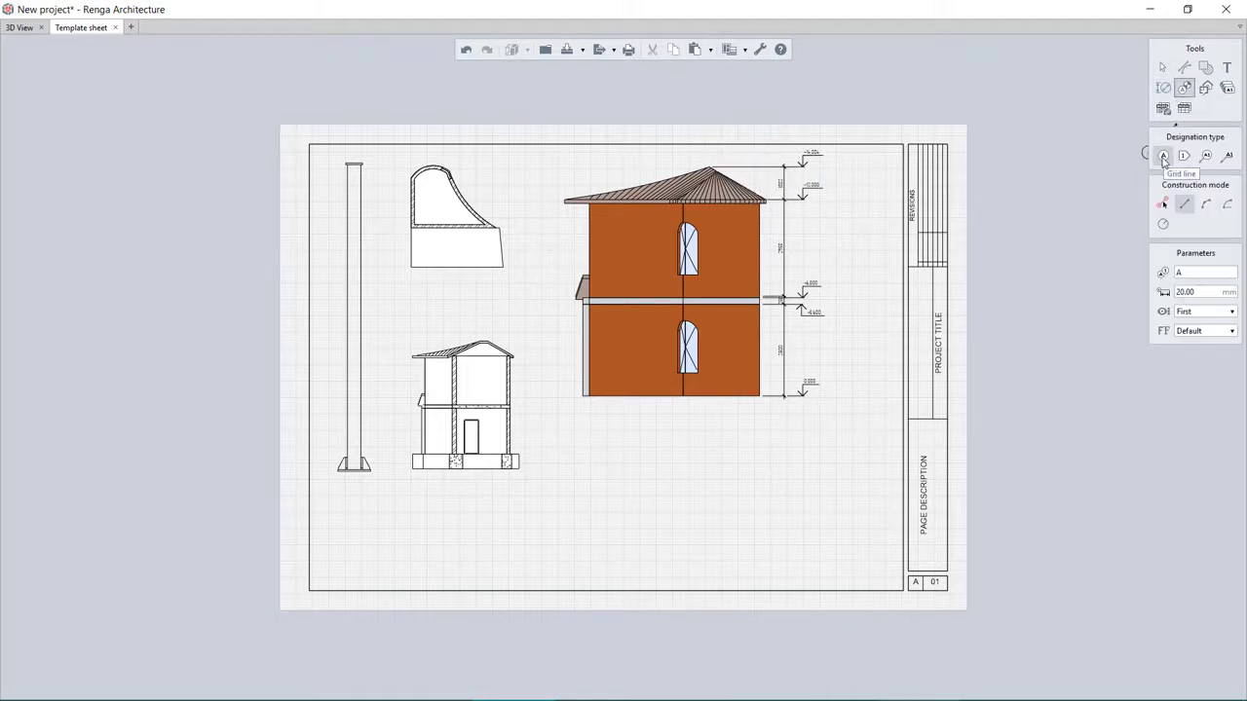
- Add grid line markers, section marks and leader labels to the sheet's section view
click(1163, 156)
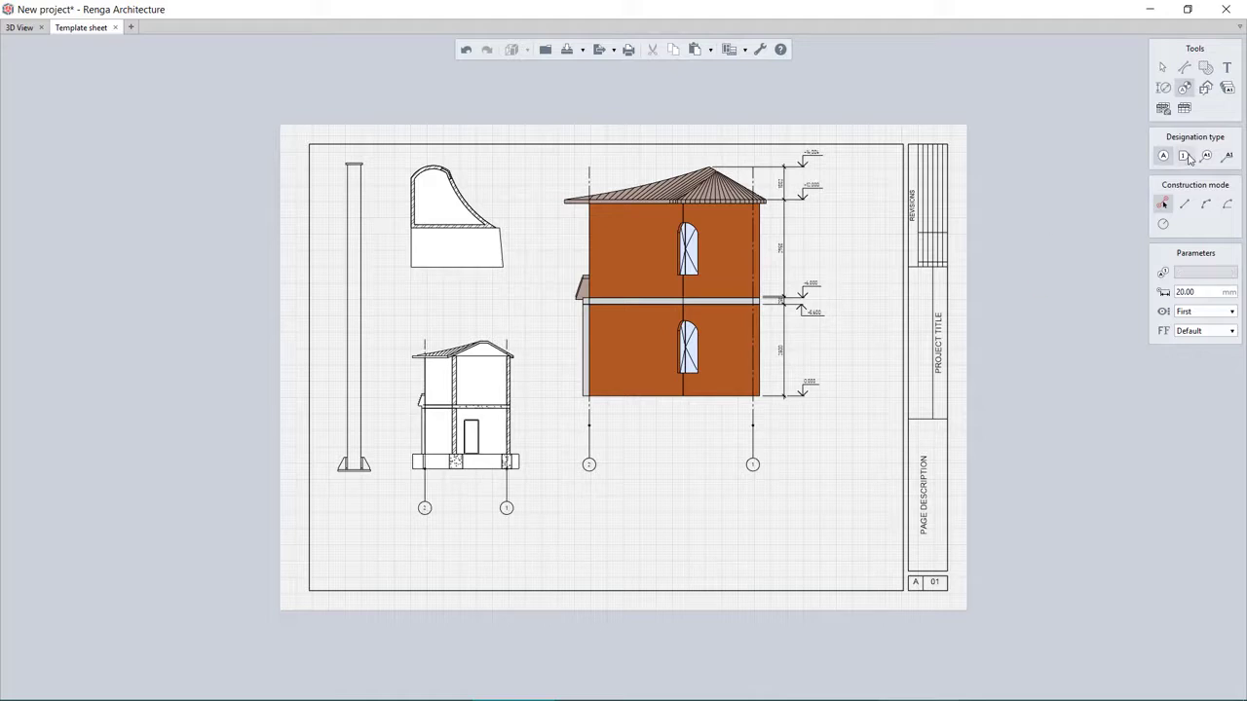
click(1182, 156)
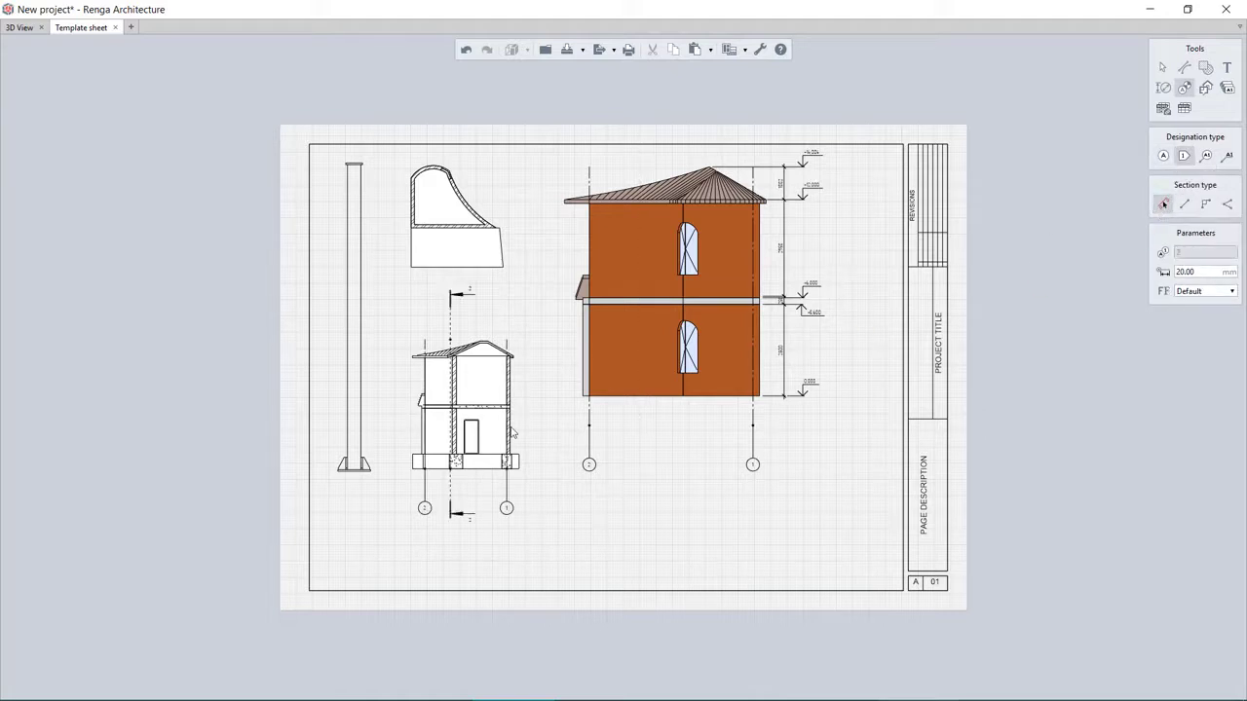
click(1206, 156)
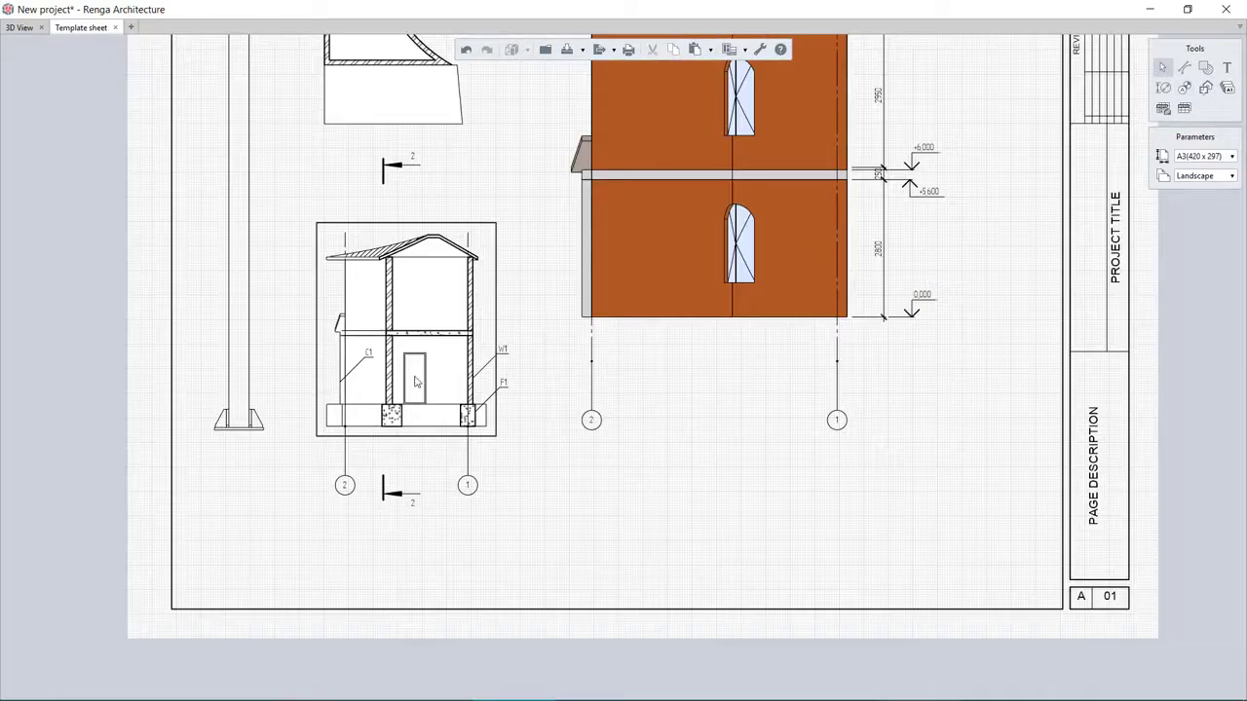
click(1232, 157)
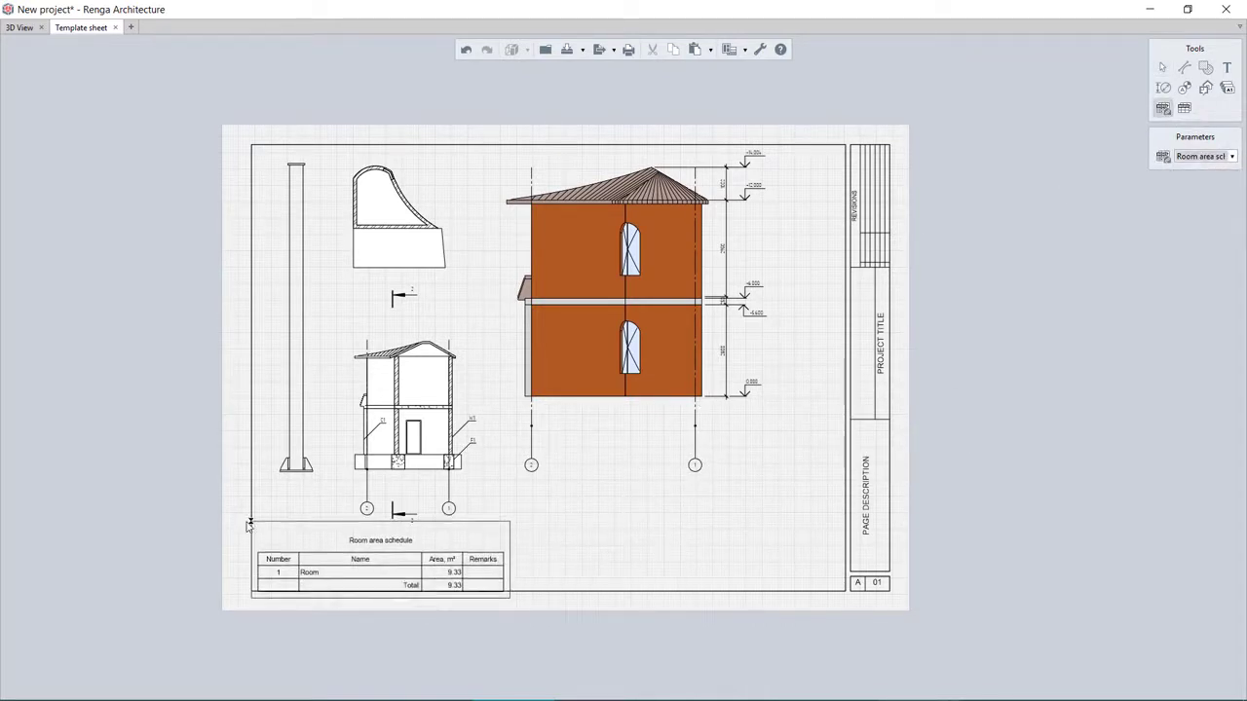
- Place the room area schedule and Sheet Index tables, then create a new A3 drawing
click(380, 560)
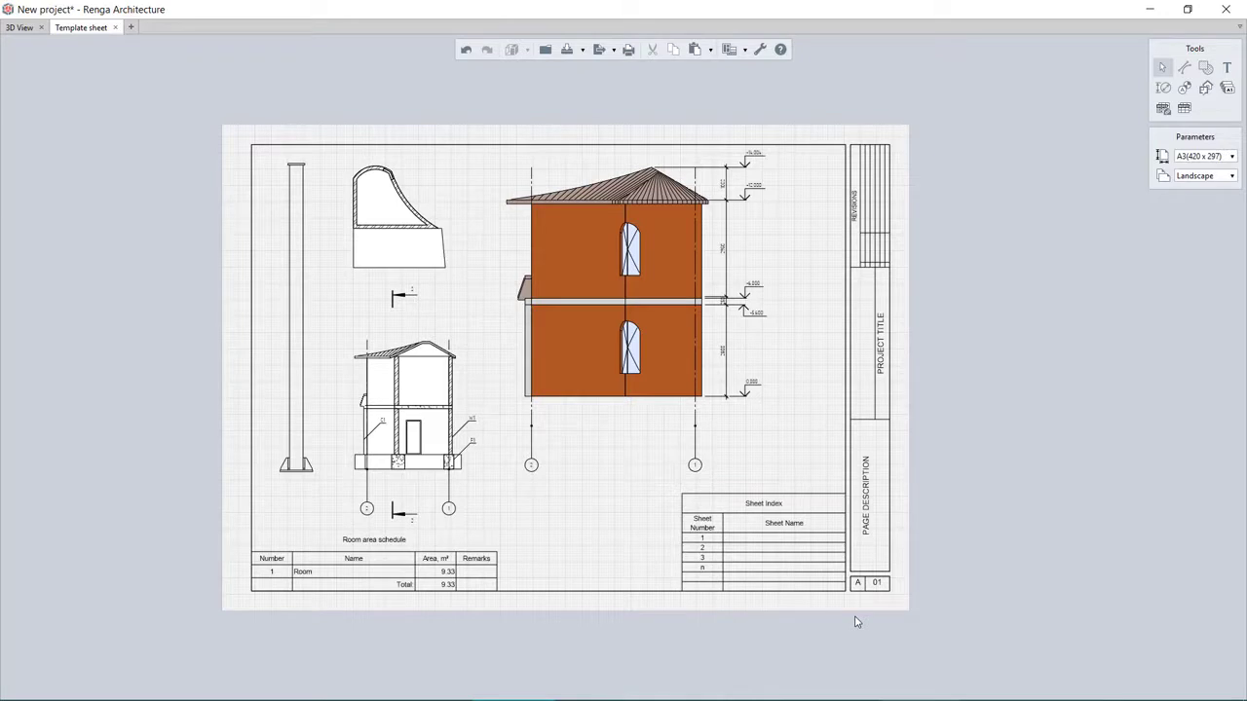
click(1184, 68)
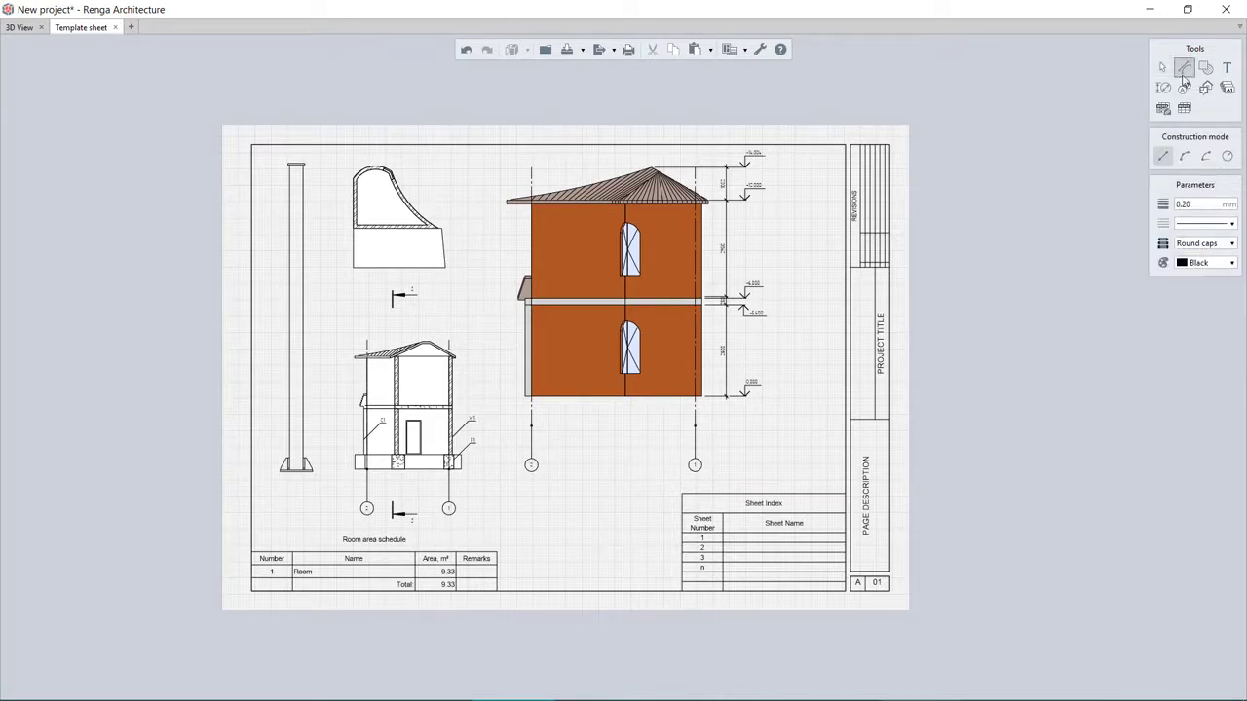
click(1226, 67)
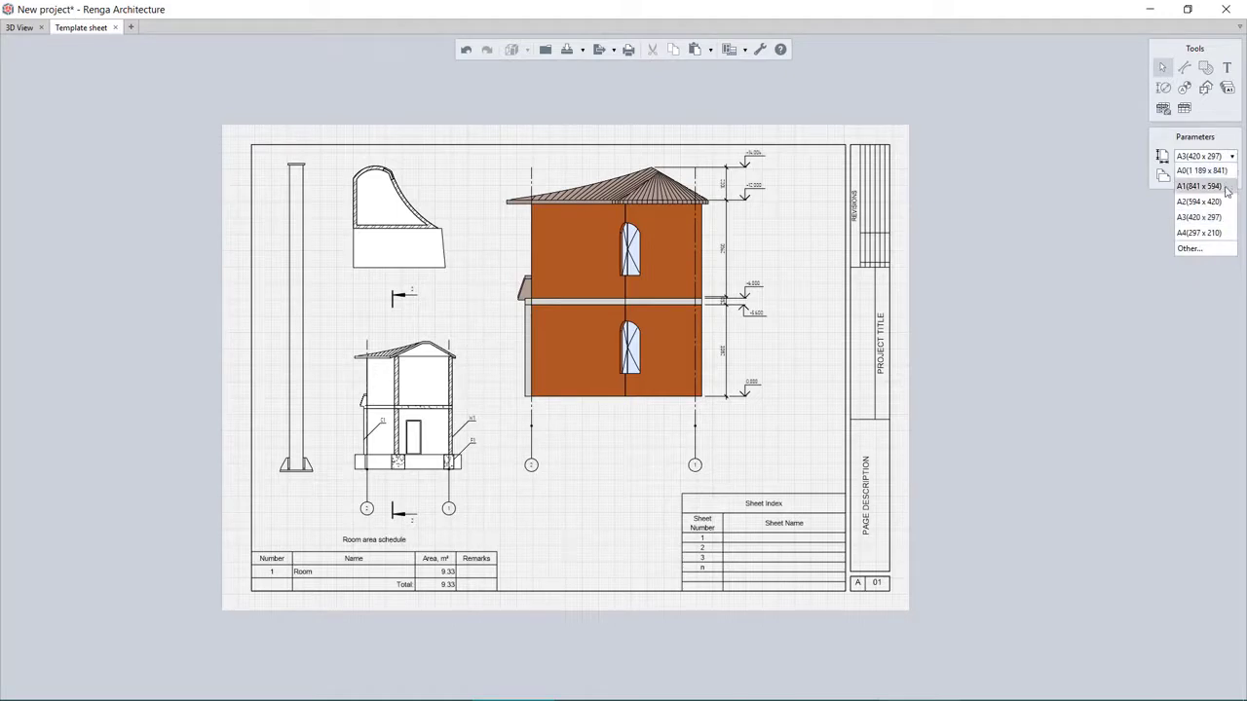
click(1200, 217)
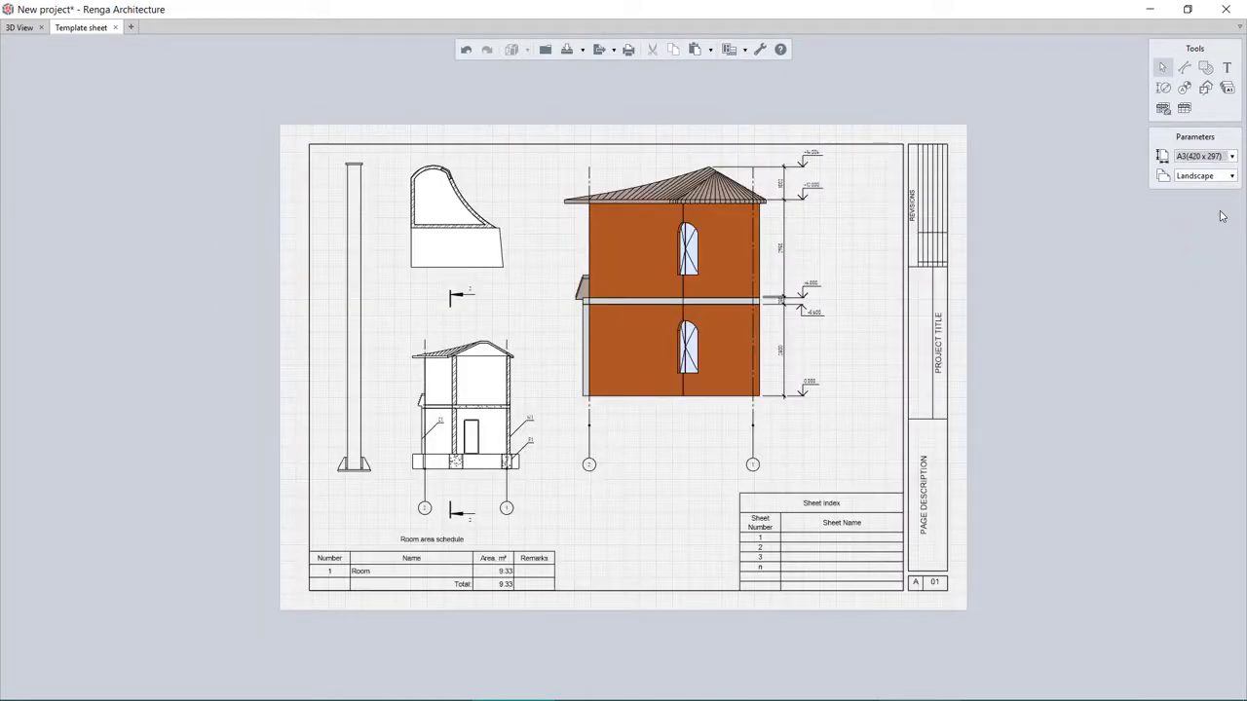
click(696, 50)
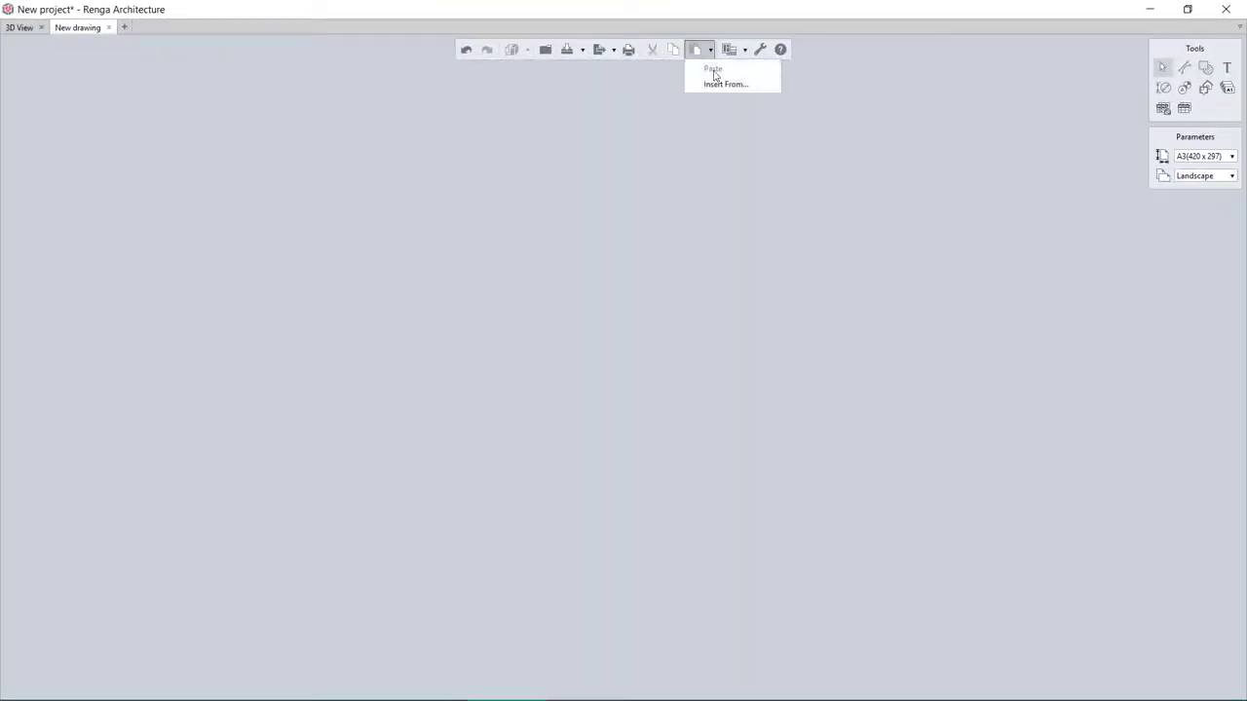
- Insert the S001.dwg typical column foundation detail using Insert From
click(726, 84)
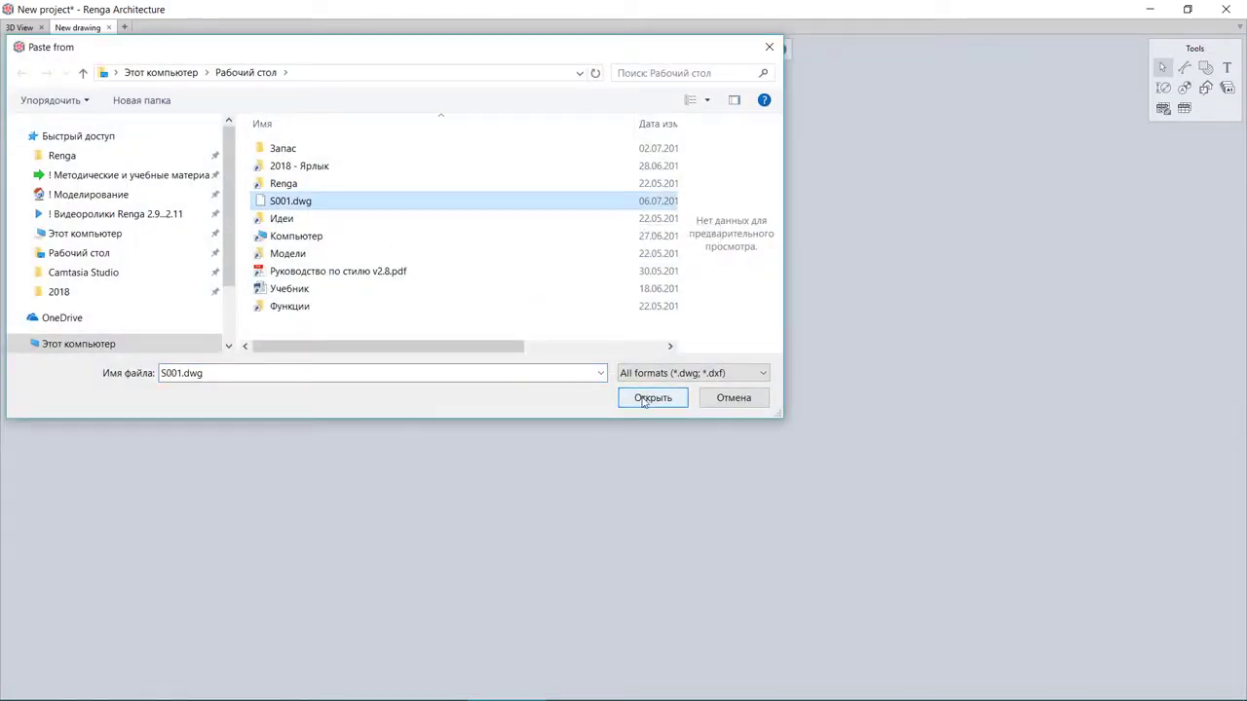
click(651, 397)
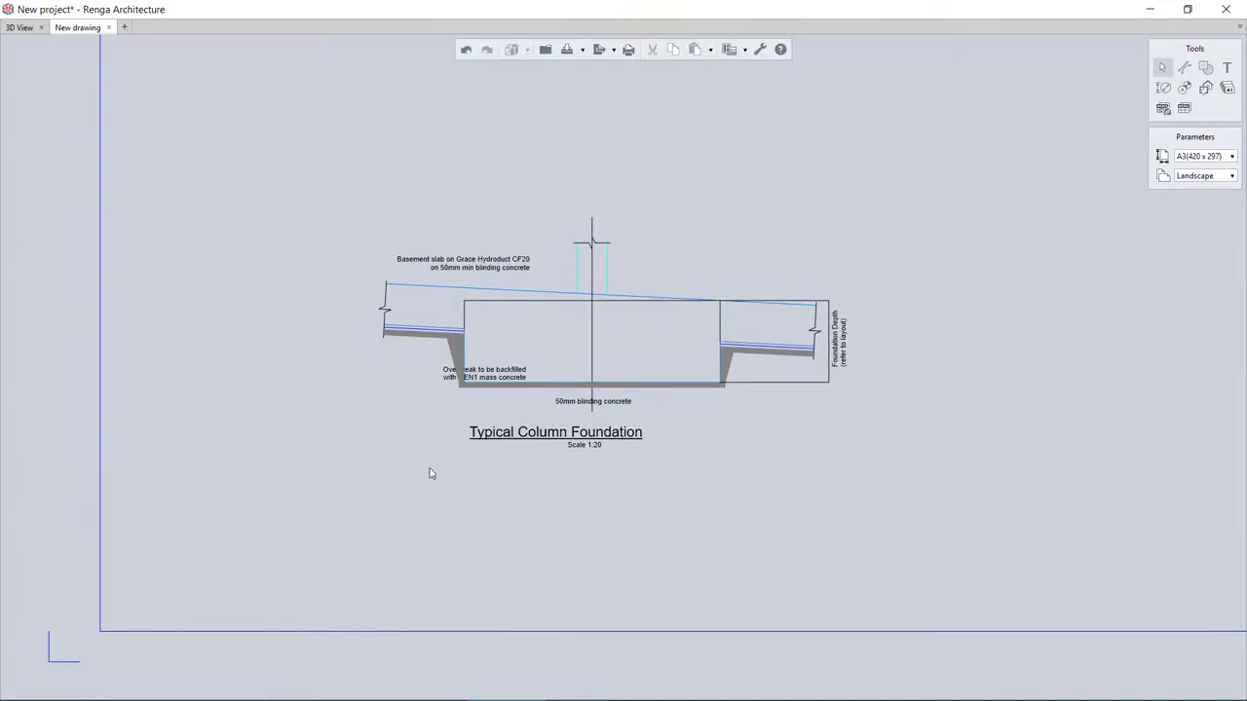
right_click(402, 477)
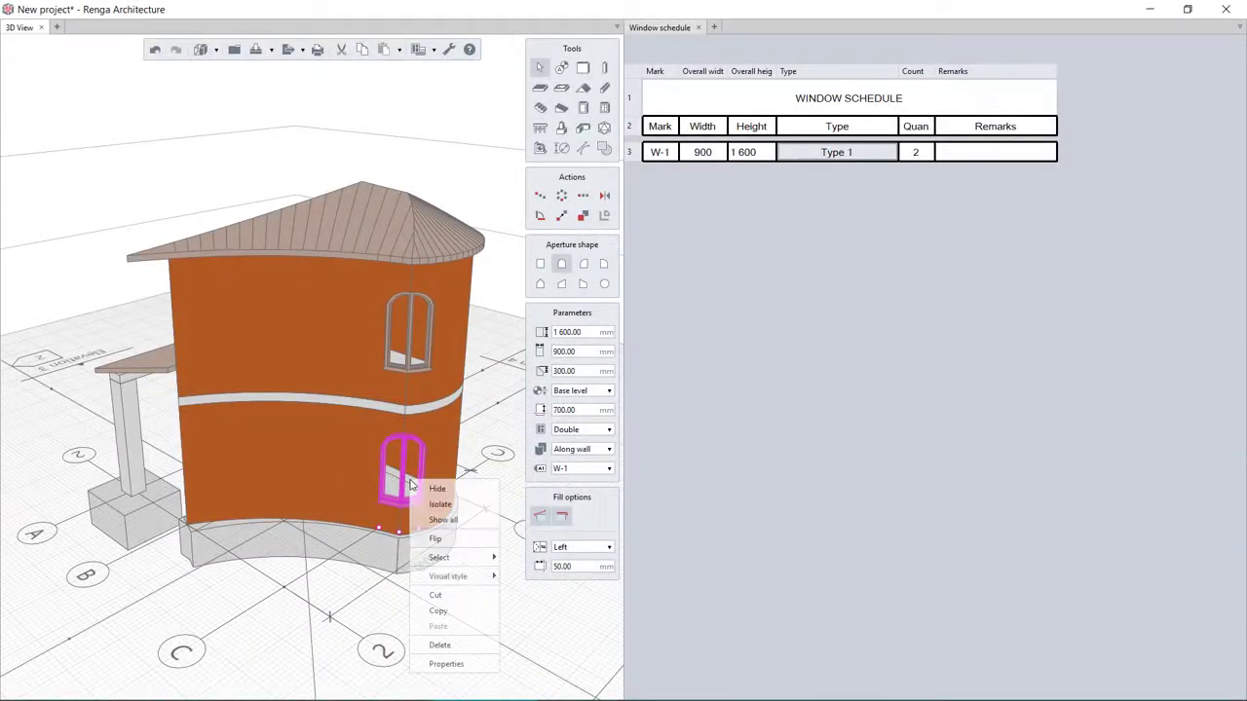
- Cancel the window property dialogs without adding properties, then close the Window schedule
click(446, 663)
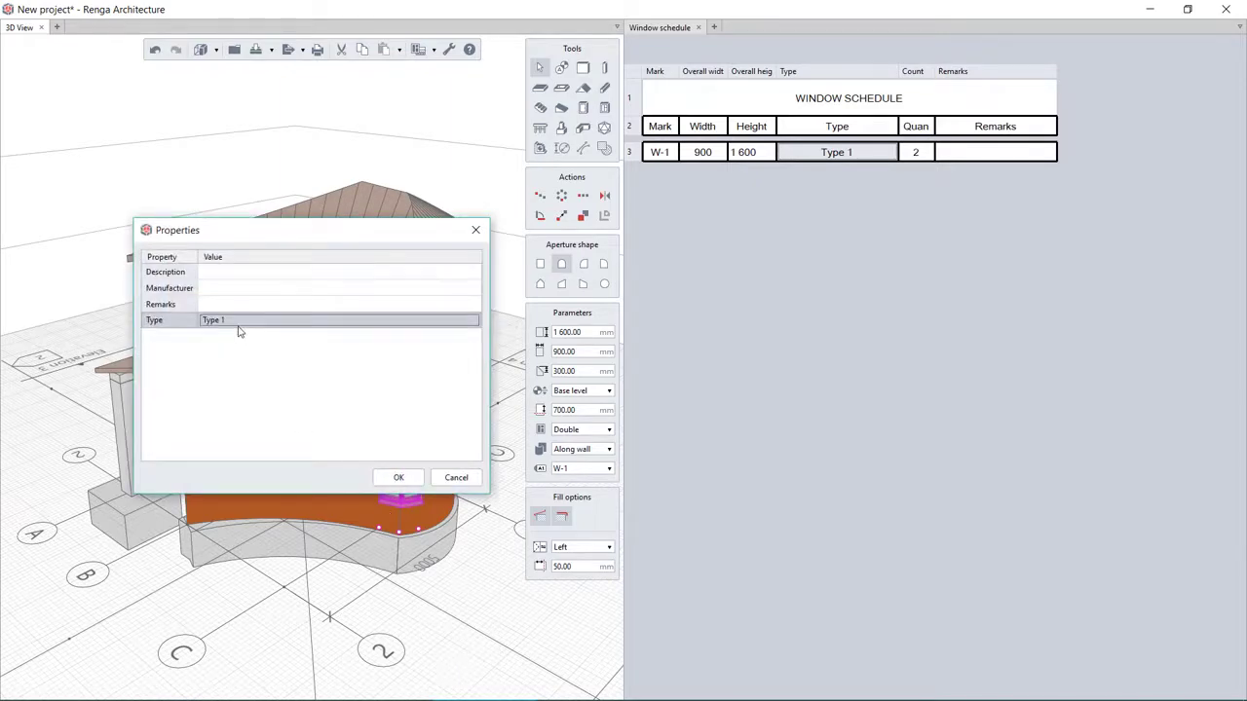
click(399, 477)
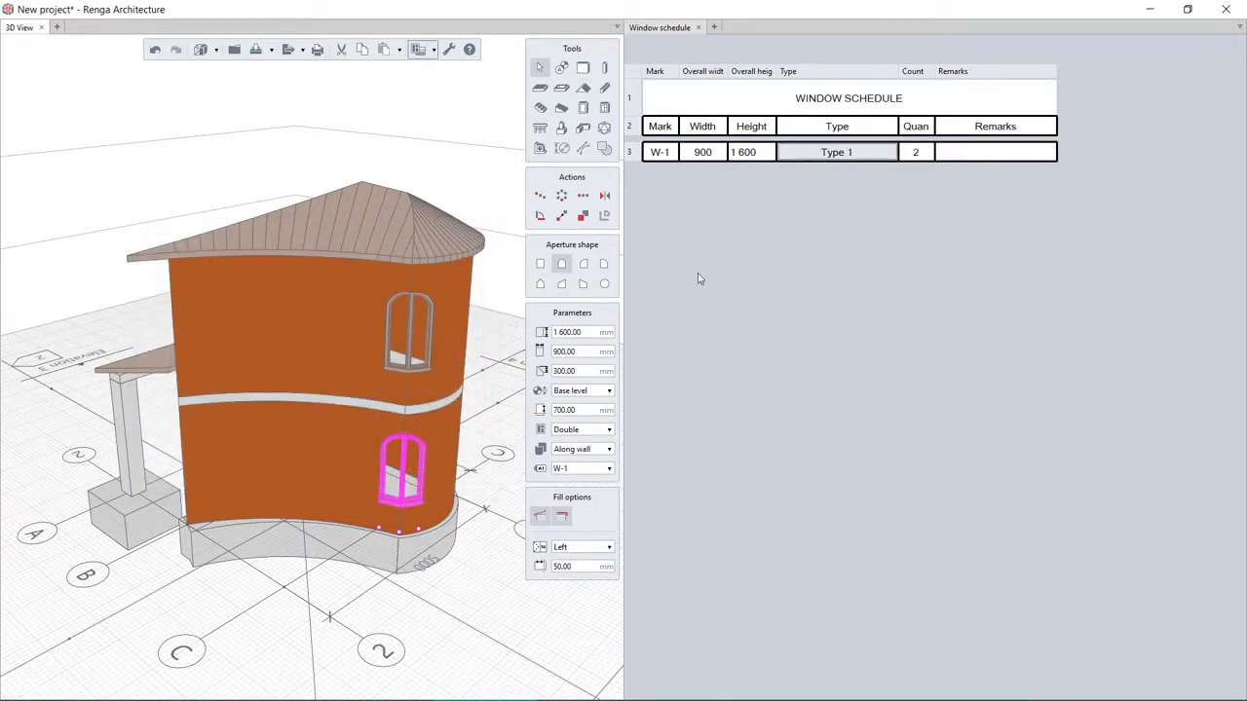
click(422, 48)
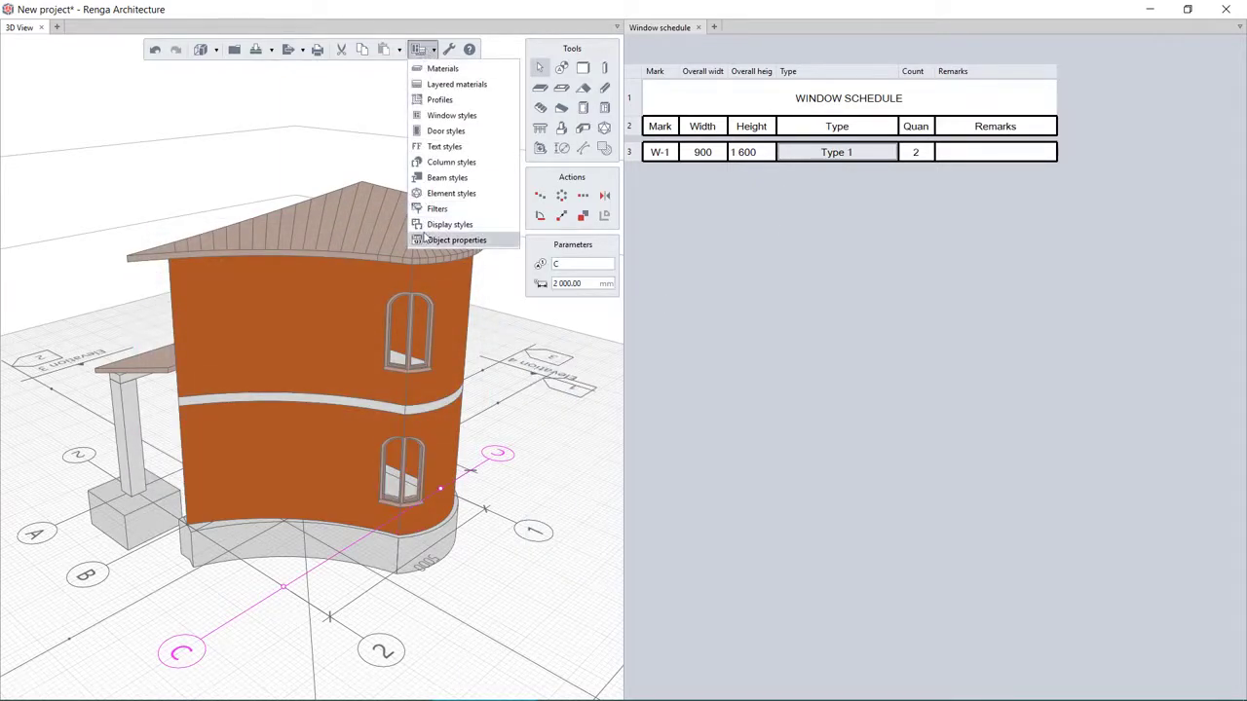
click(456, 240)
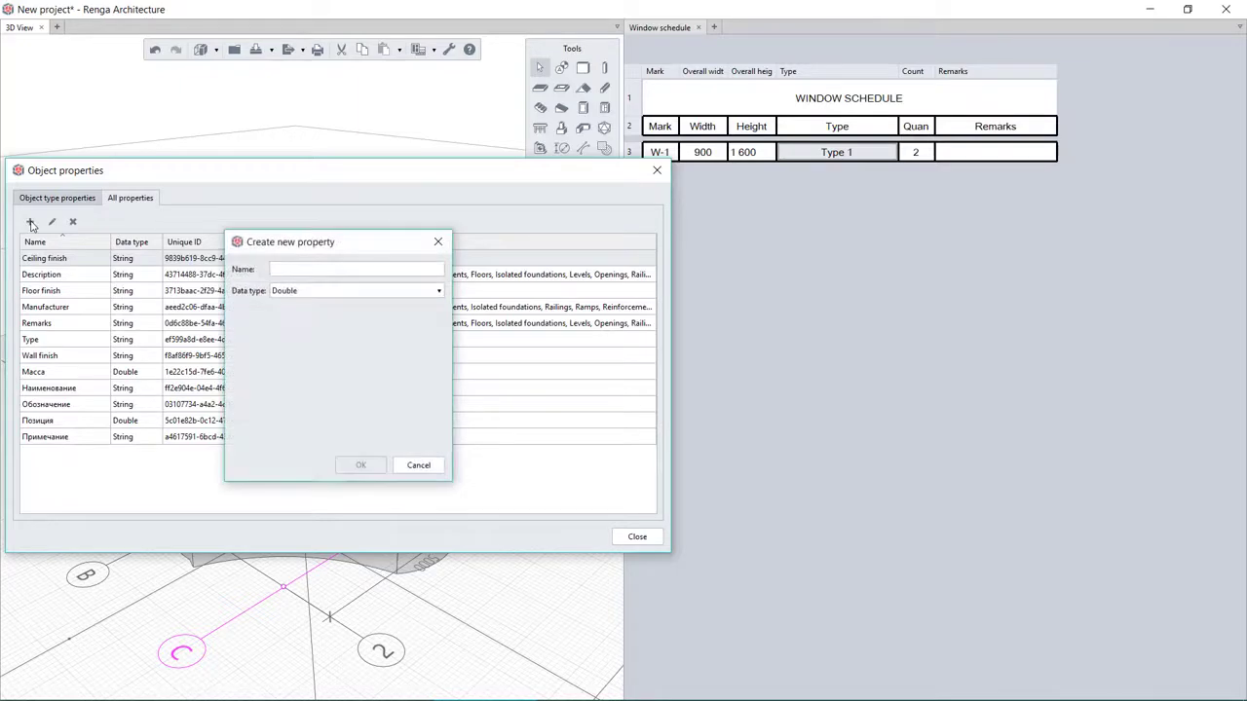
click(418, 465)
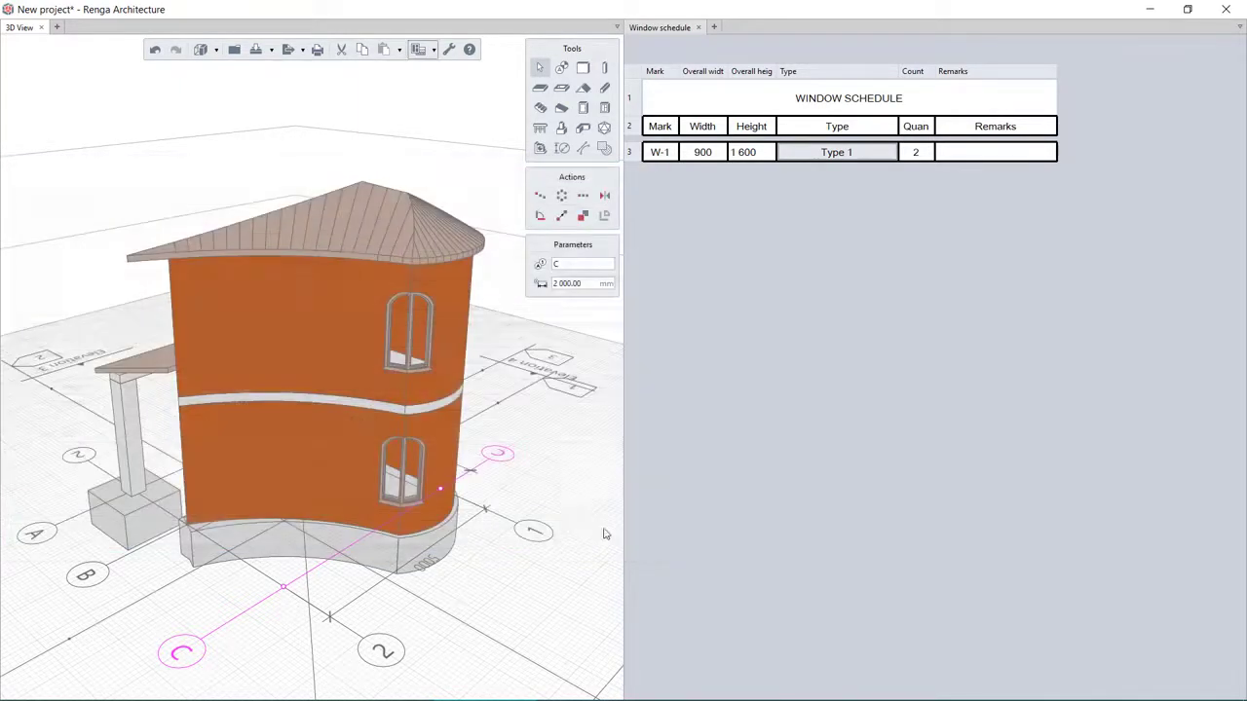
click(698, 28)
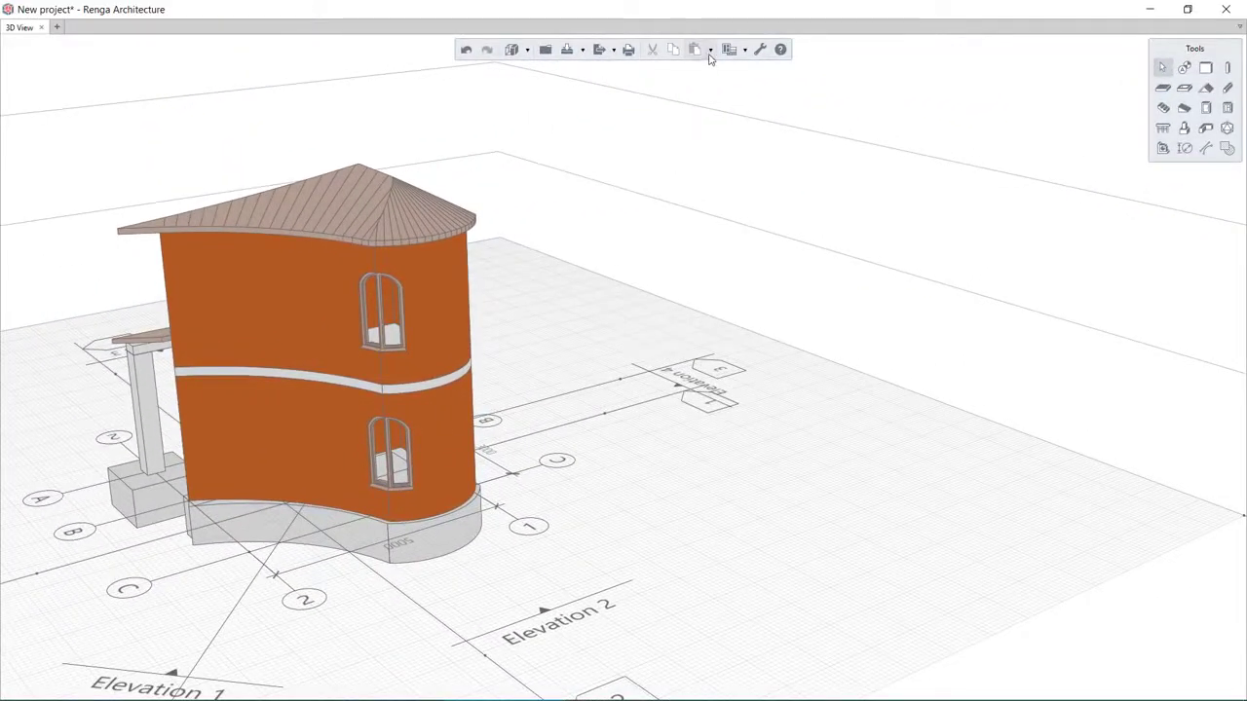
- Insert качели 2_улица.c3d from All supported files and accept the new element style
click(710, 50)
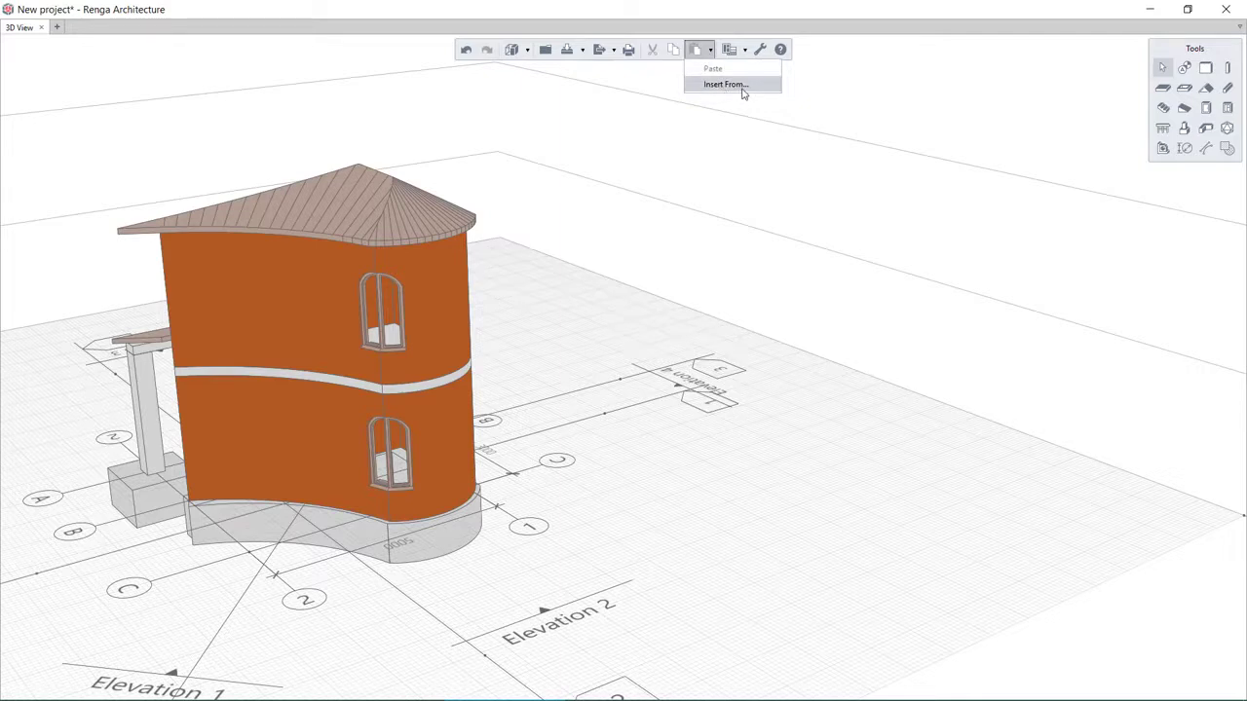
click(724, 84)
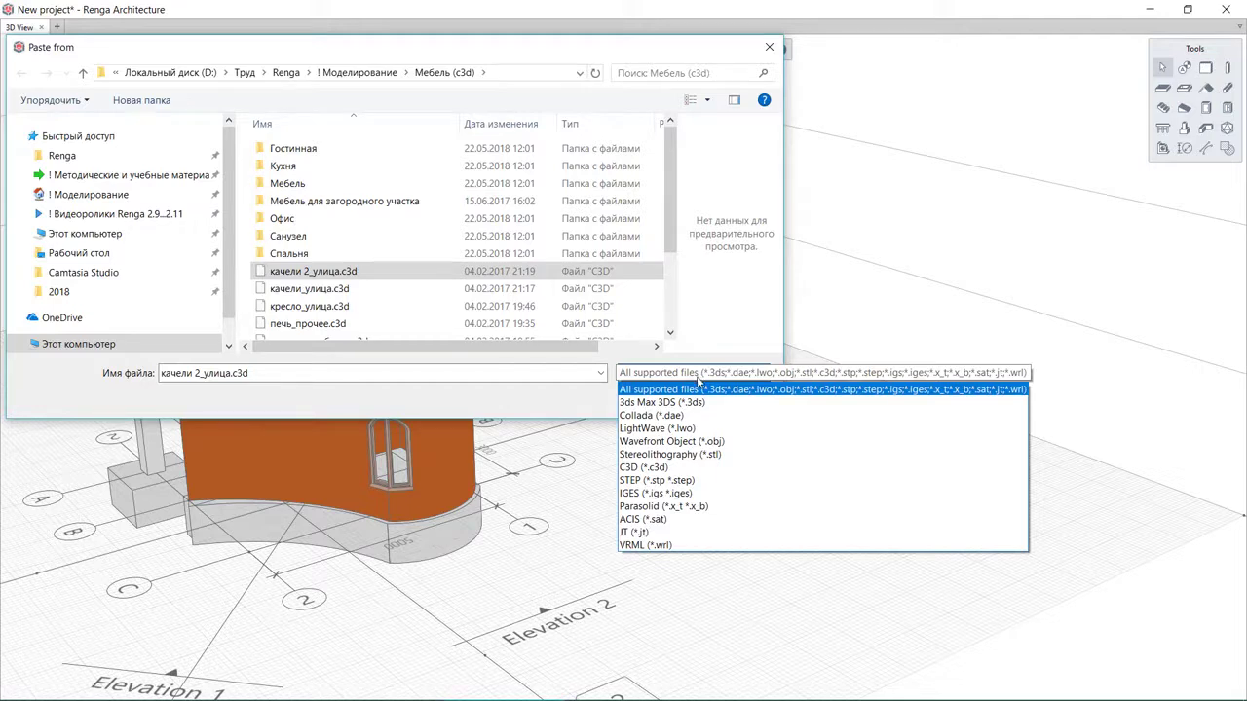
mouse_move(702, 415)
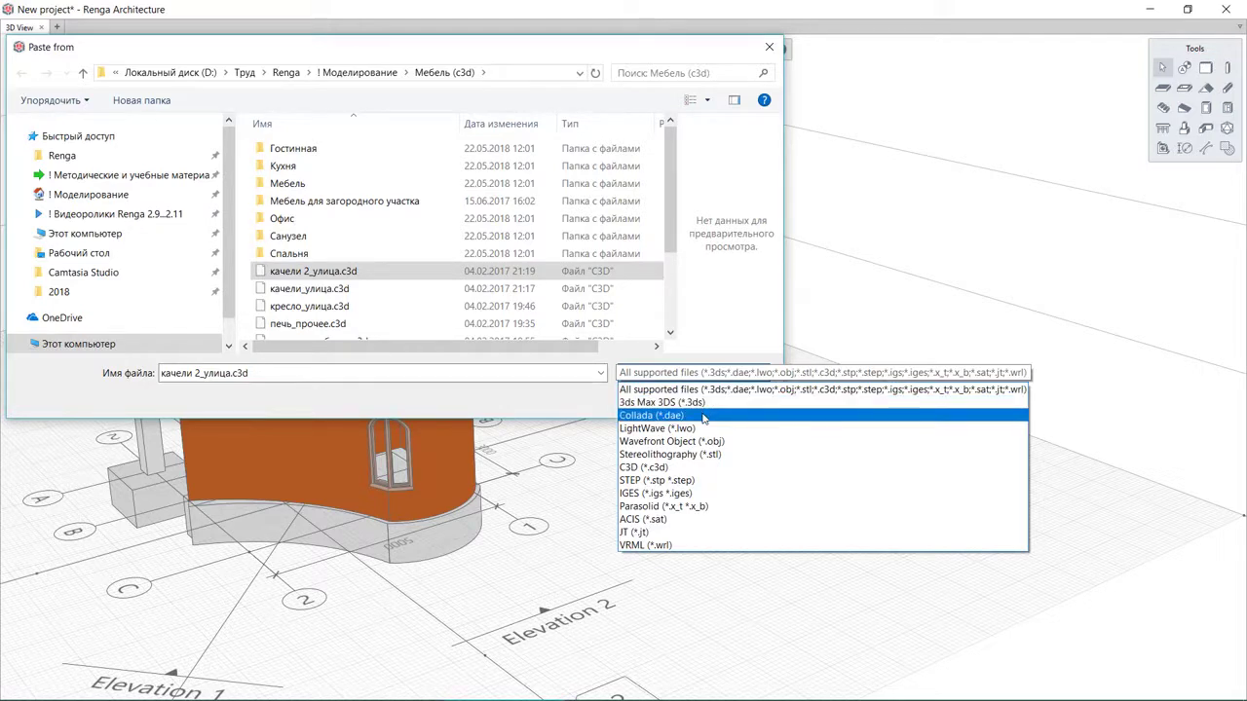
mouse_move(701, 441)
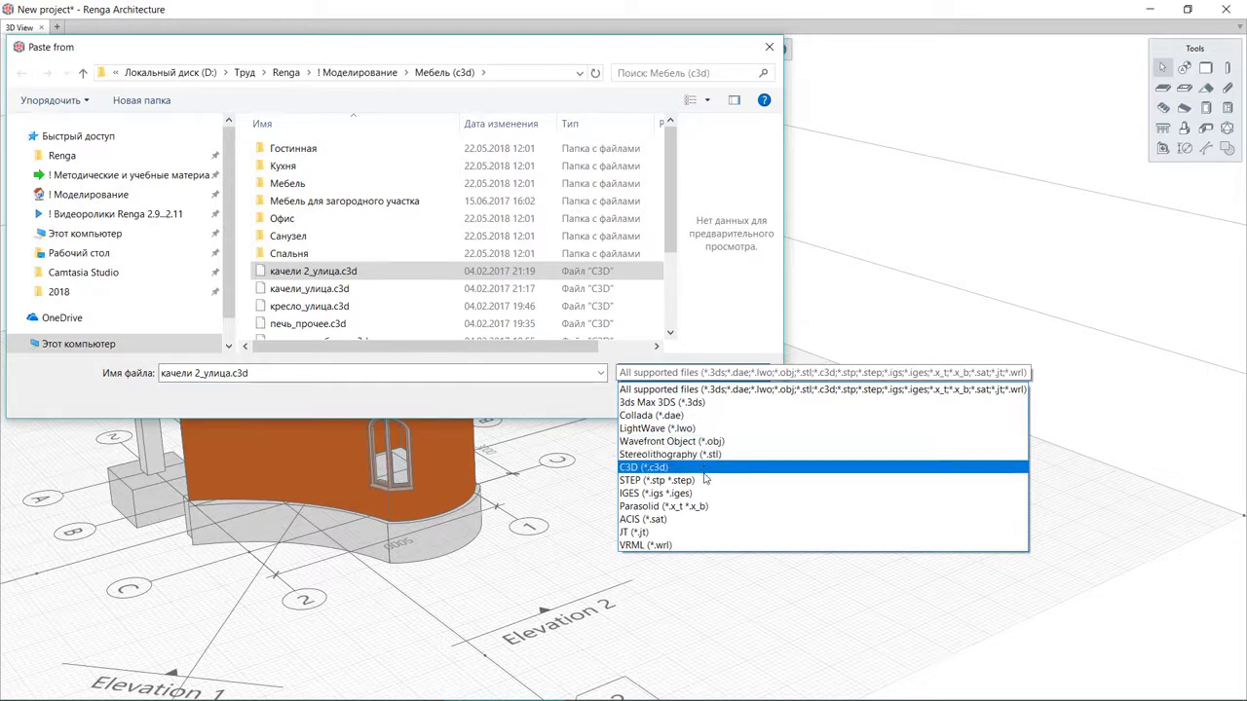
mouse_move(705, 505)
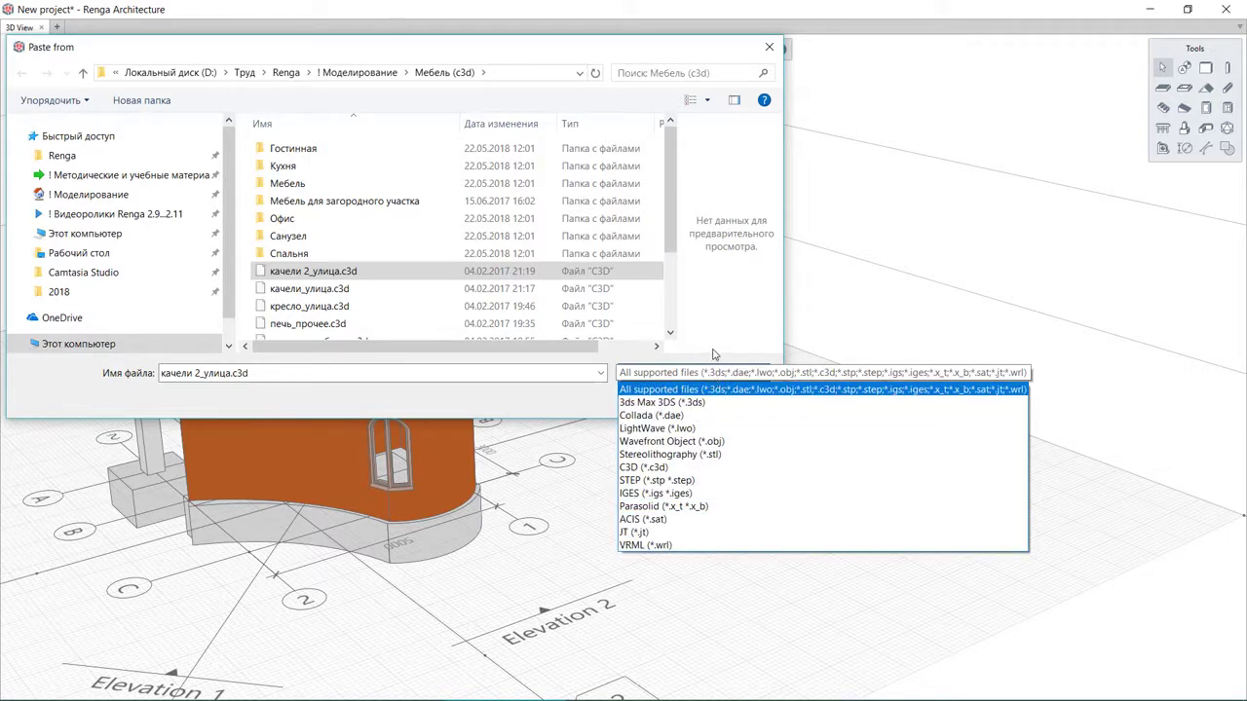
click(822, 372)
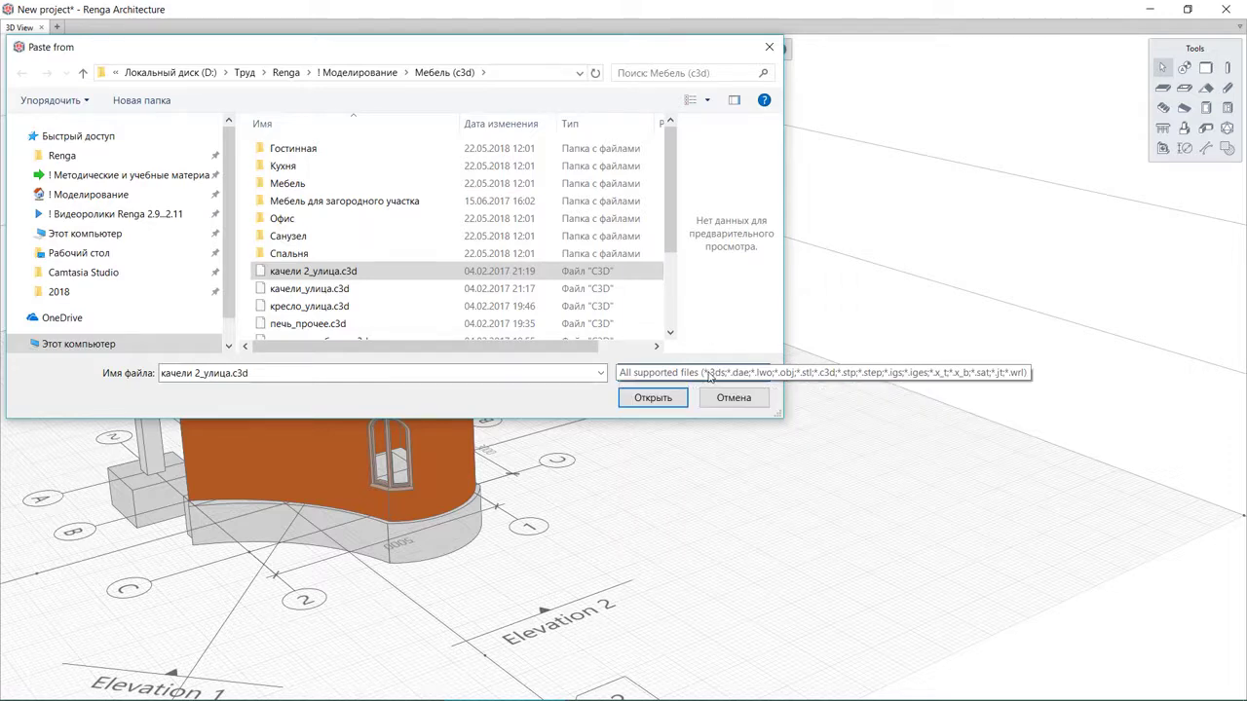
click(652, 397)
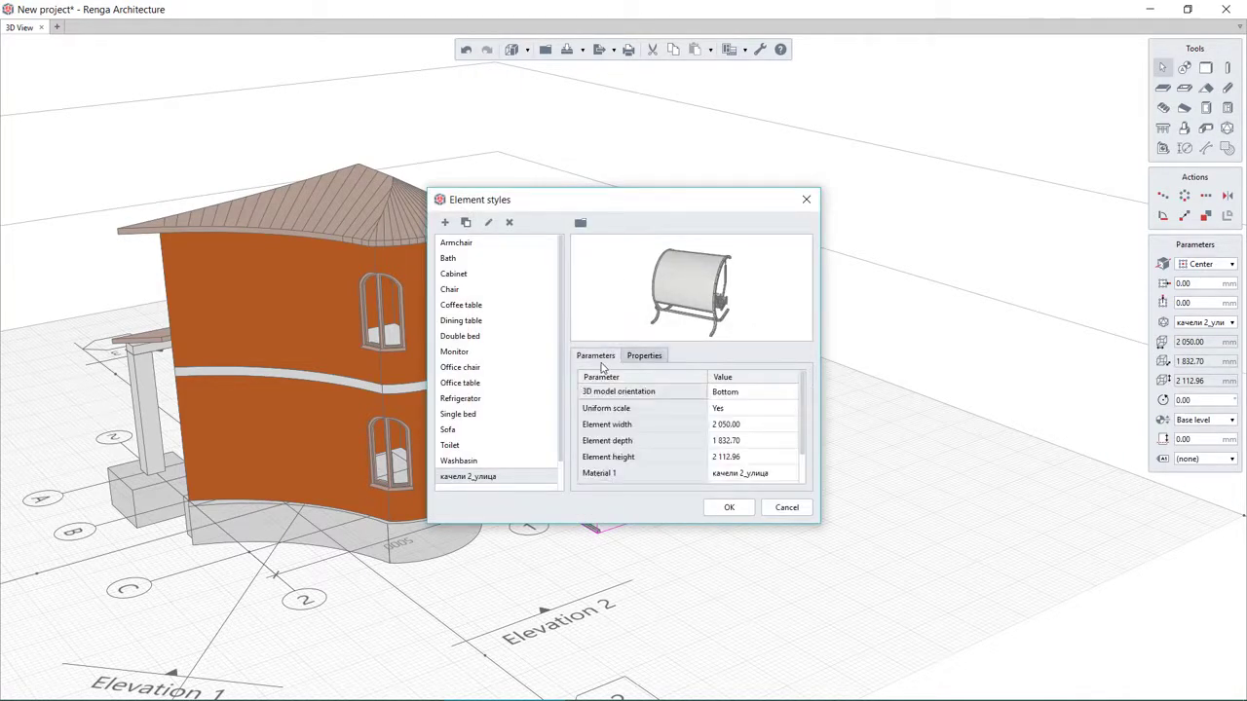
click(728, 506)
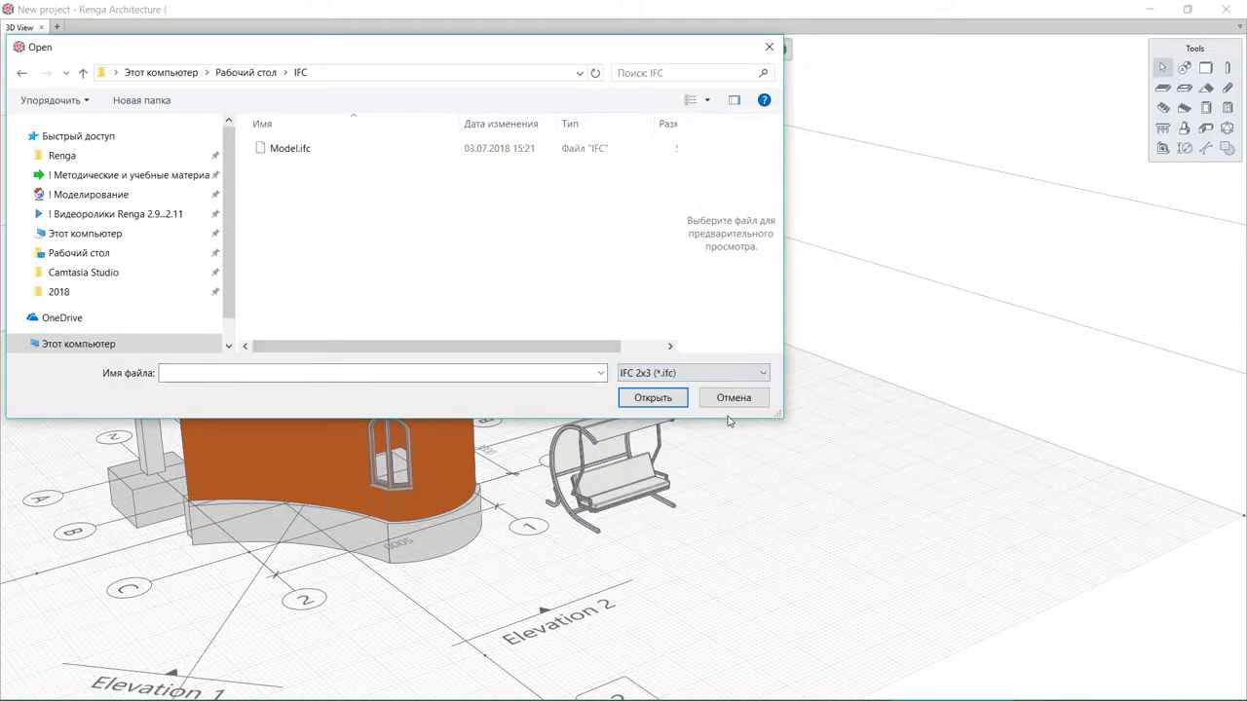
- Open Model.ifc and orbit around the house on its landscaped site
click(652, 398)
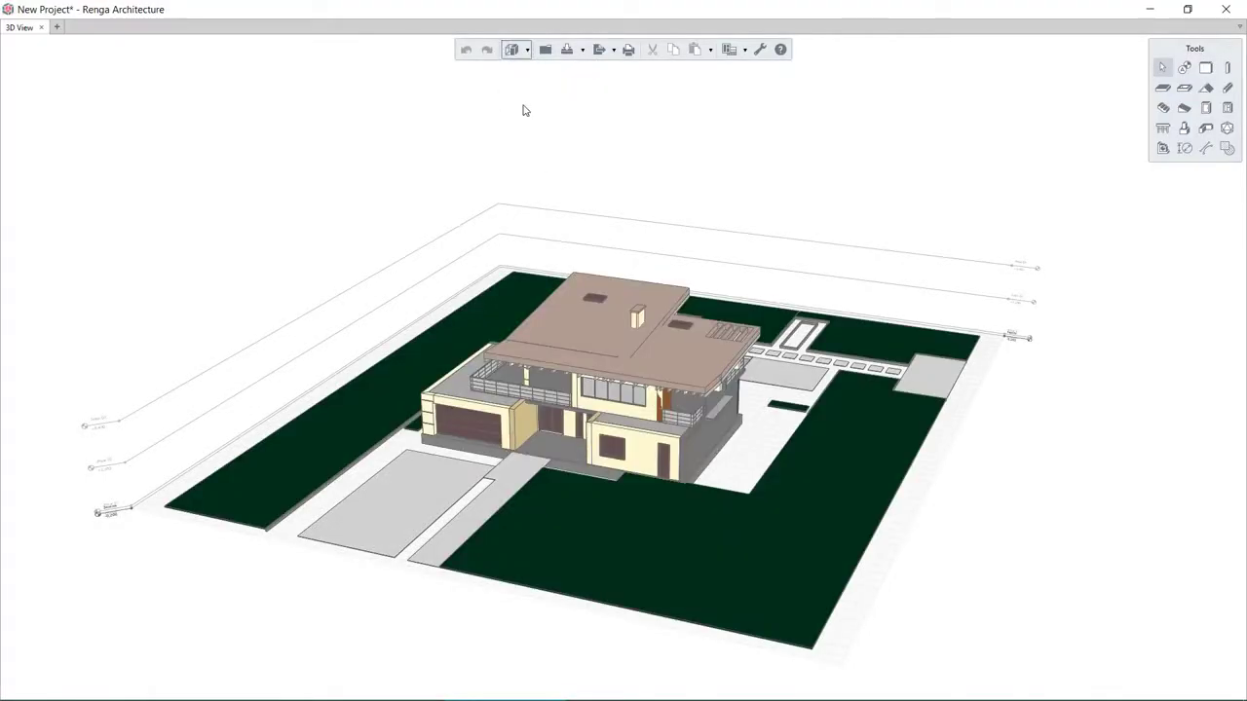
drag(526, 110, 594, 419)
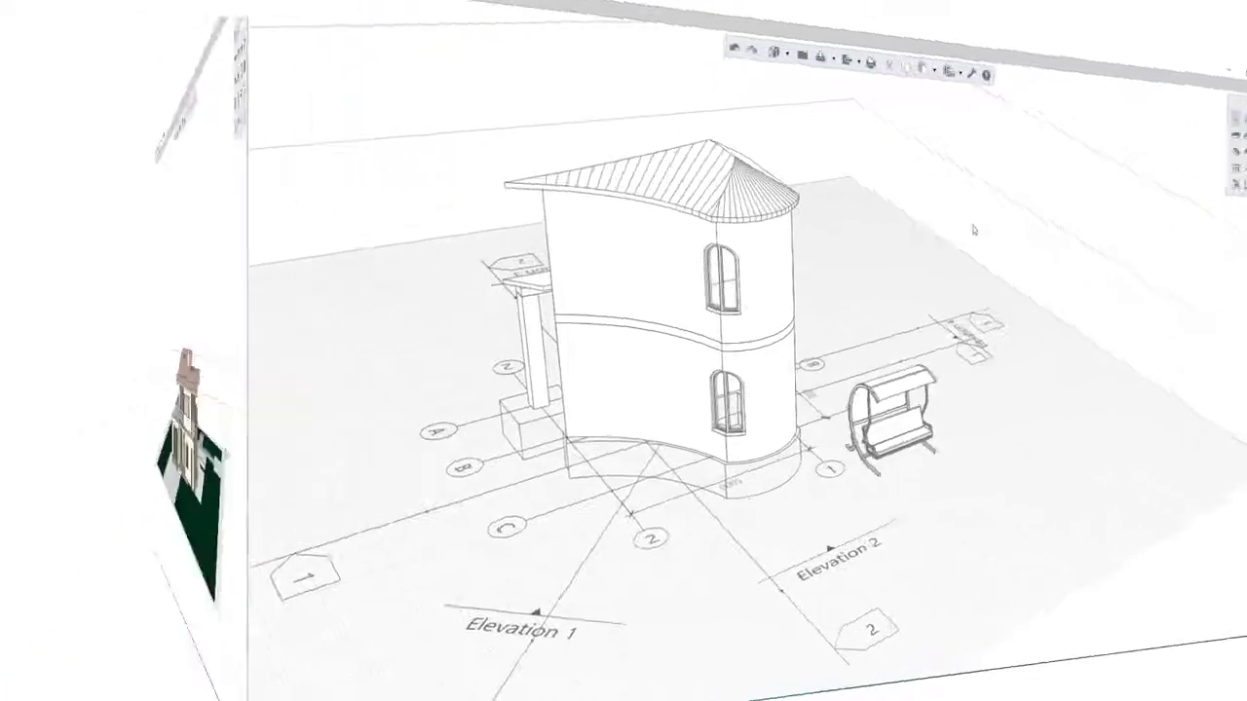
- Add a Monolithic structures filter matching concrete beams, columns, isolated and wall foundations
click(728, 49)
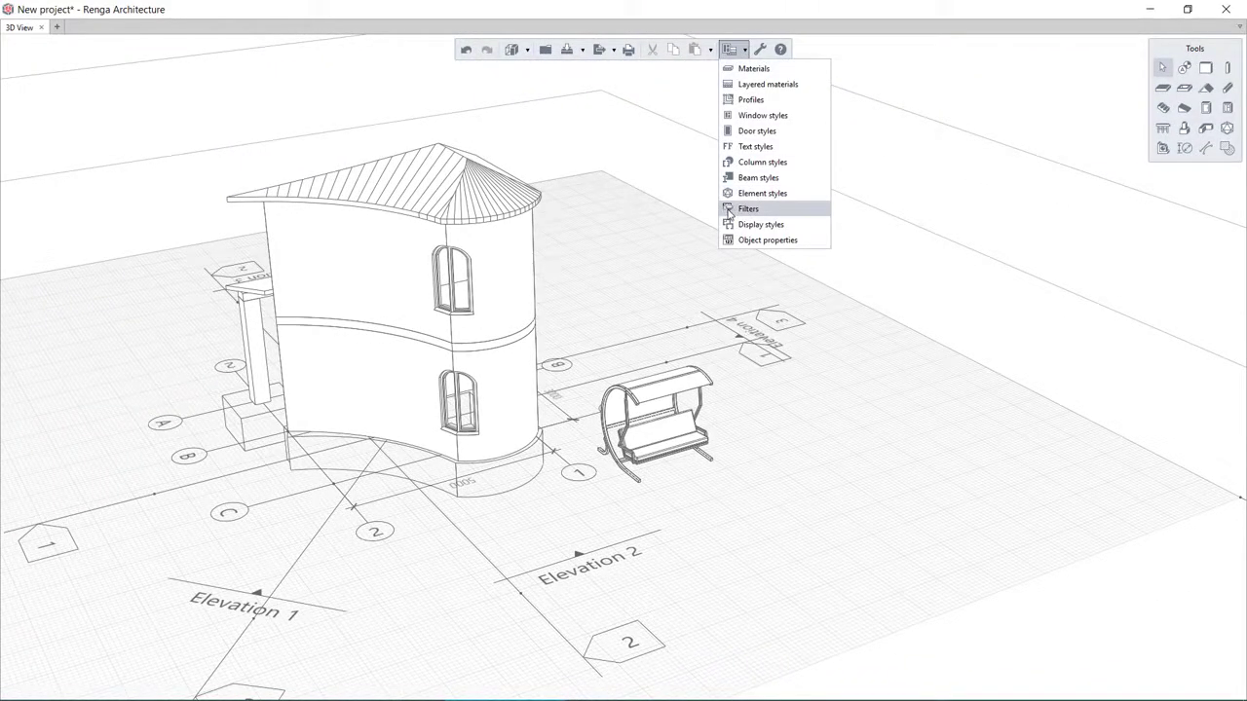
click(747, 208)
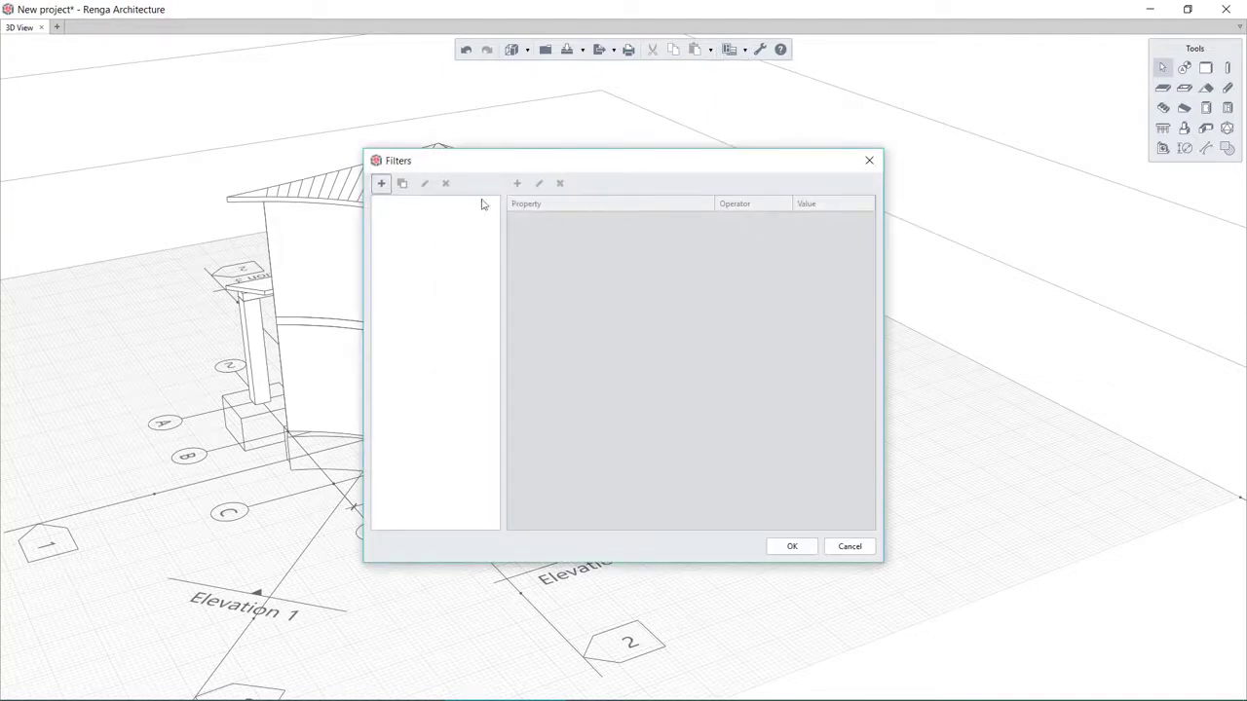
click(517, 183)
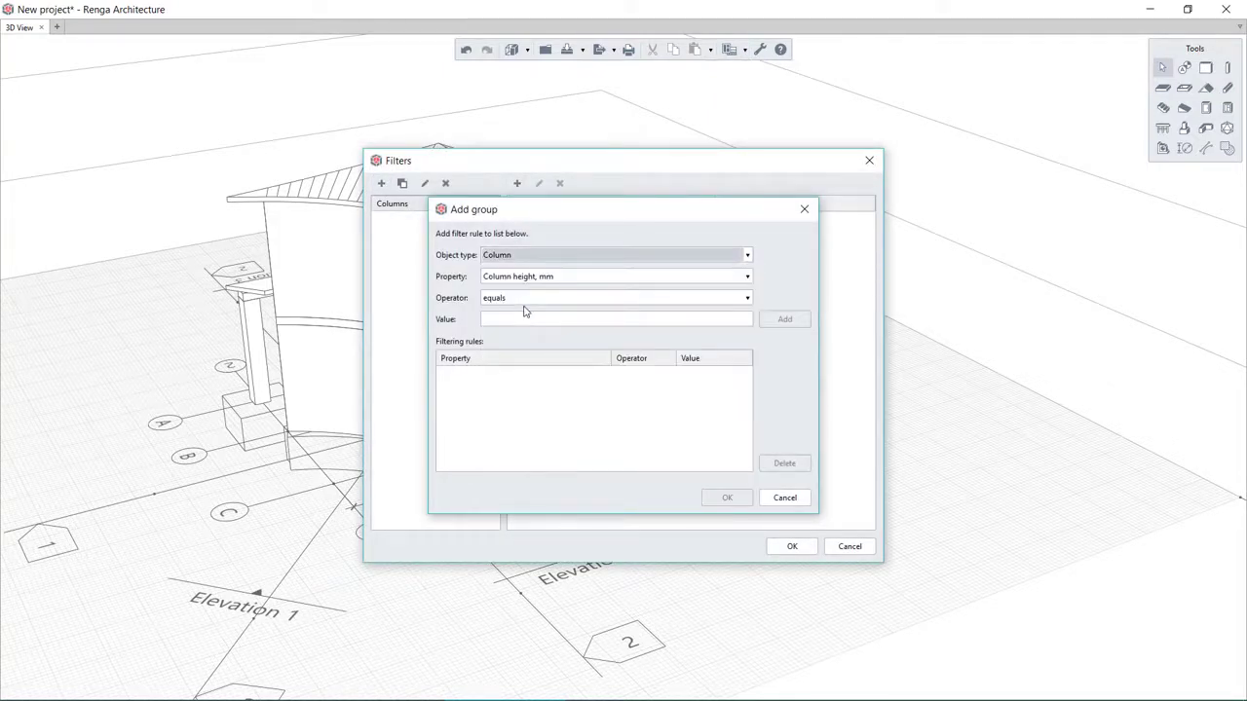
click(745, 298)
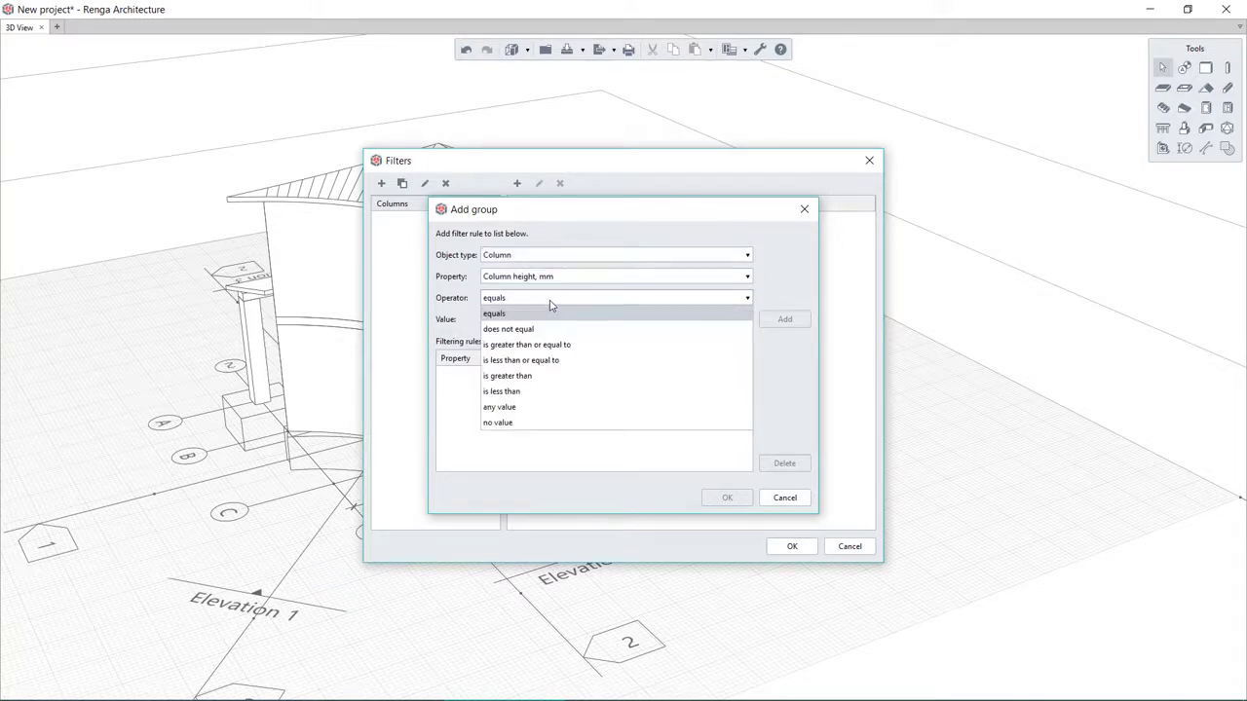
click(500, 406)
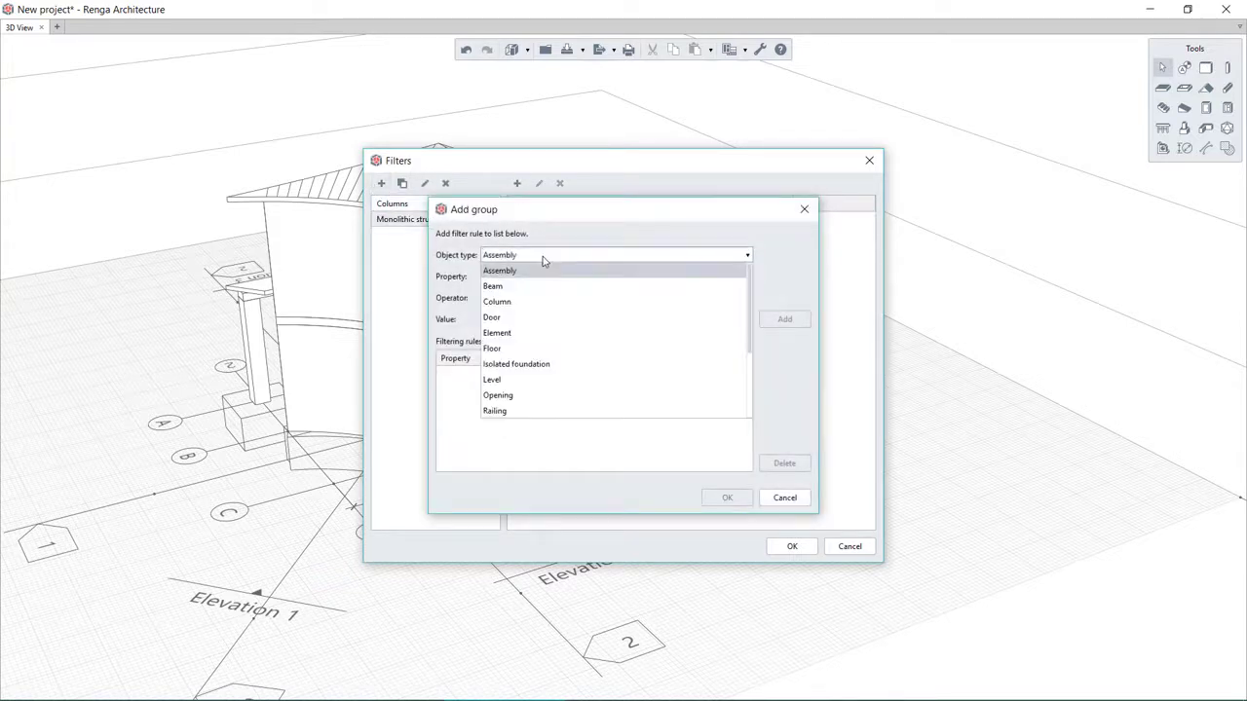
click(492, 285)
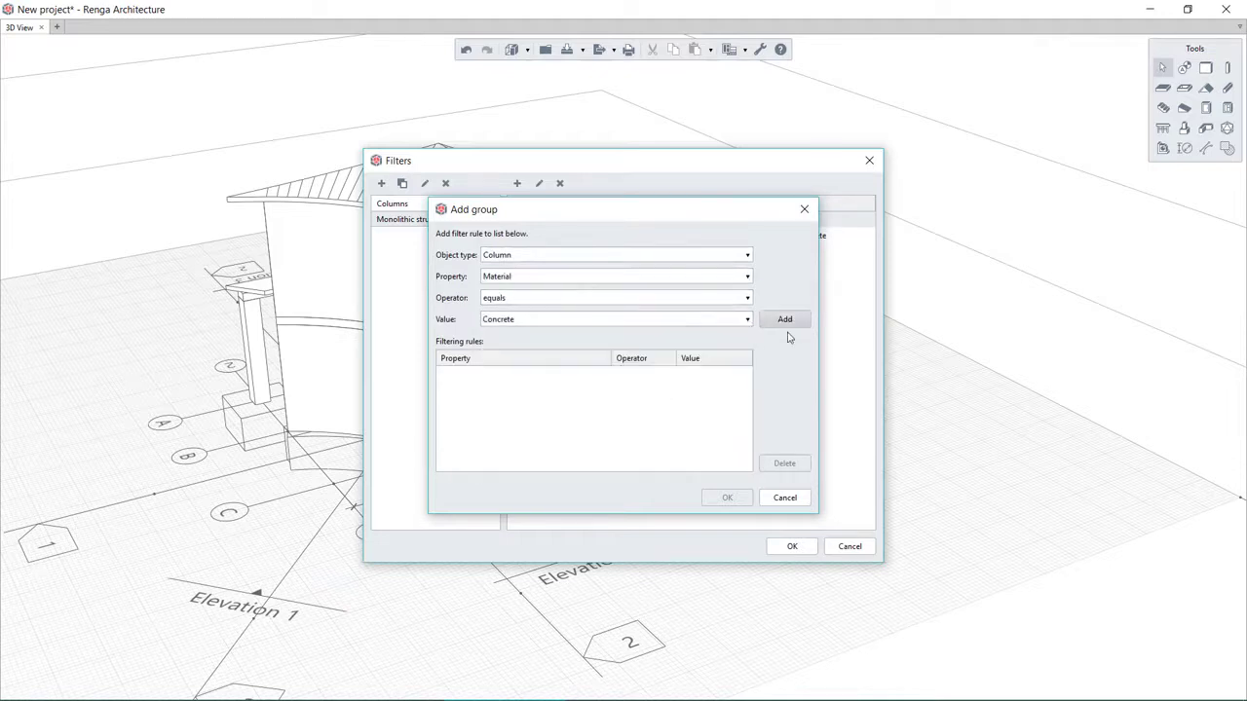
click(746, 318)
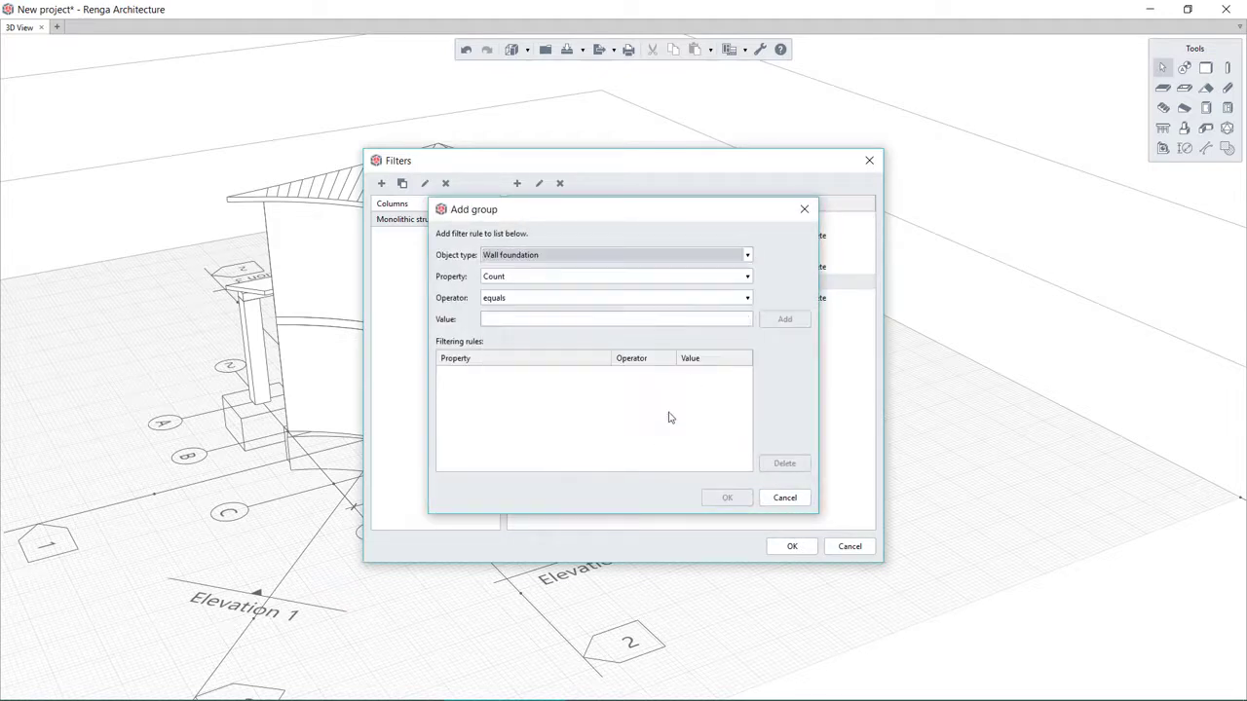
click(727, 498)
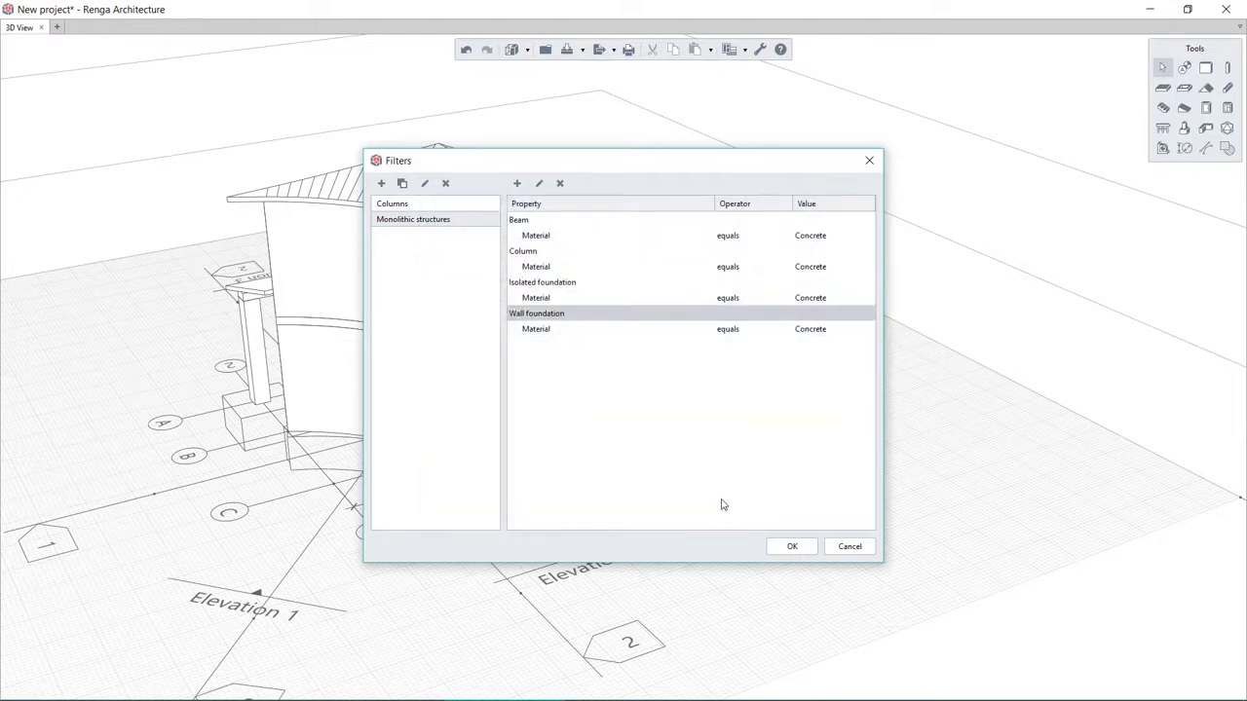
click(792, 546)
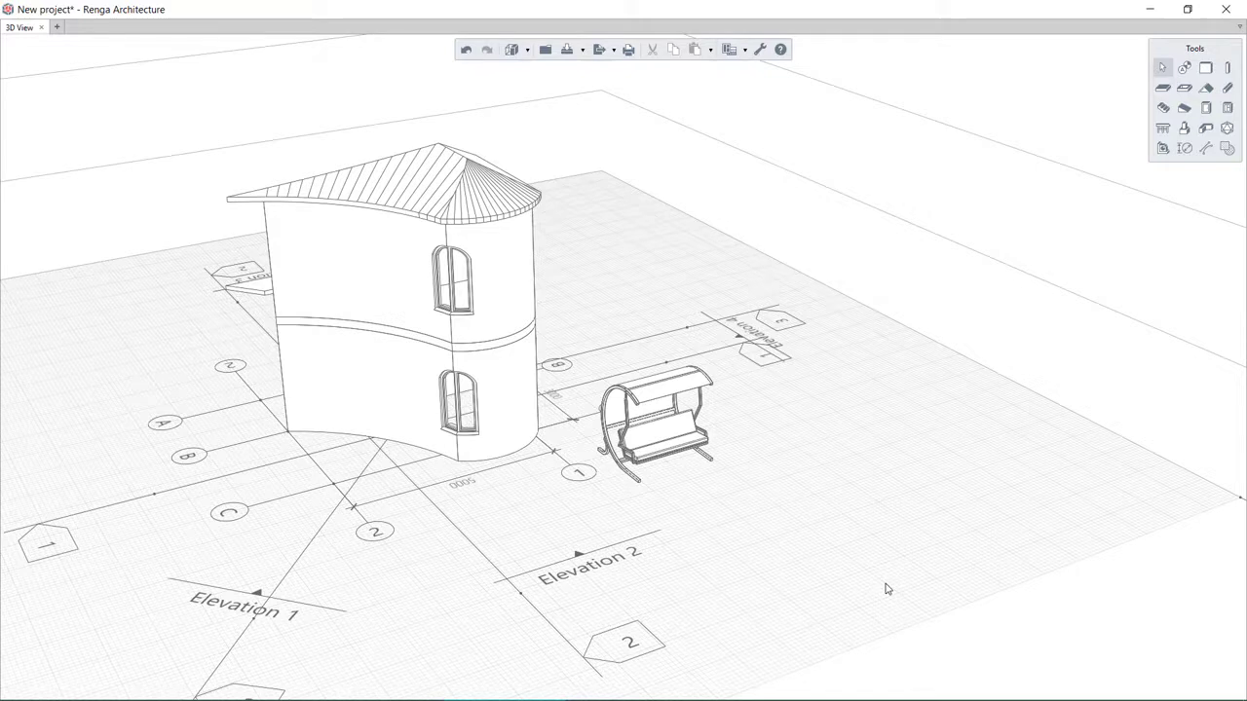
right_click(886, 589)
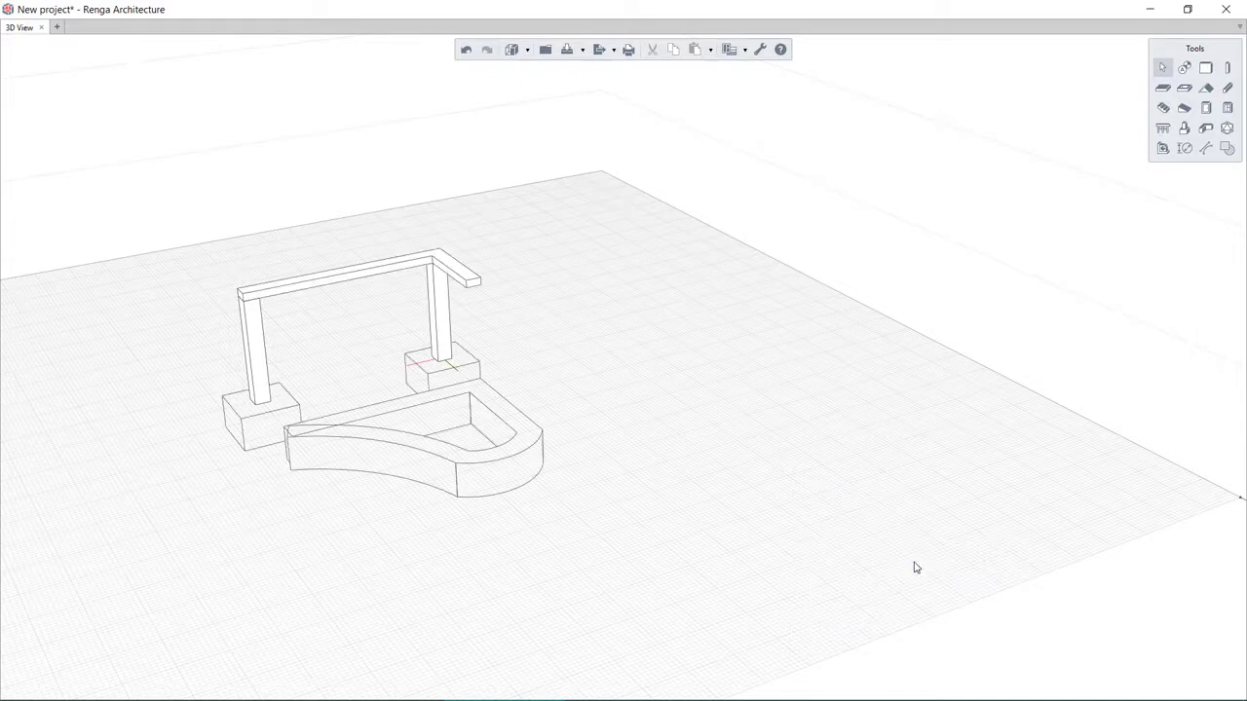
mouse_move(827, 502)
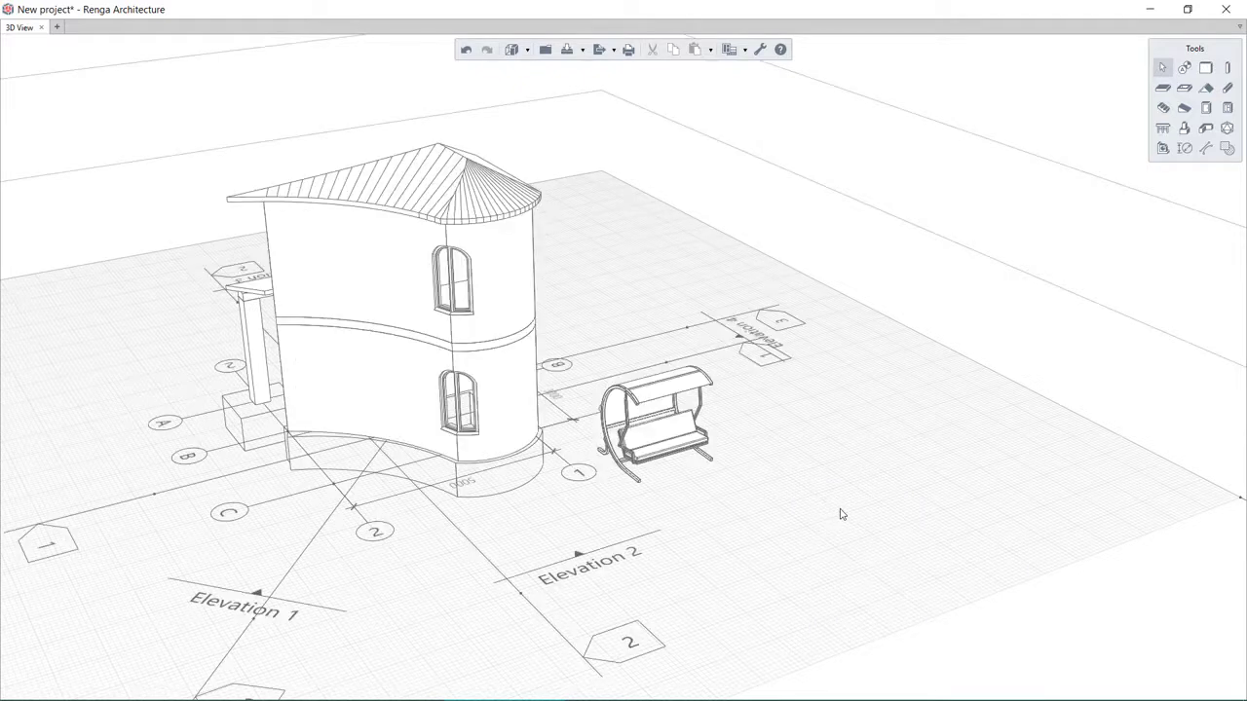
mouse_move(584, 49)
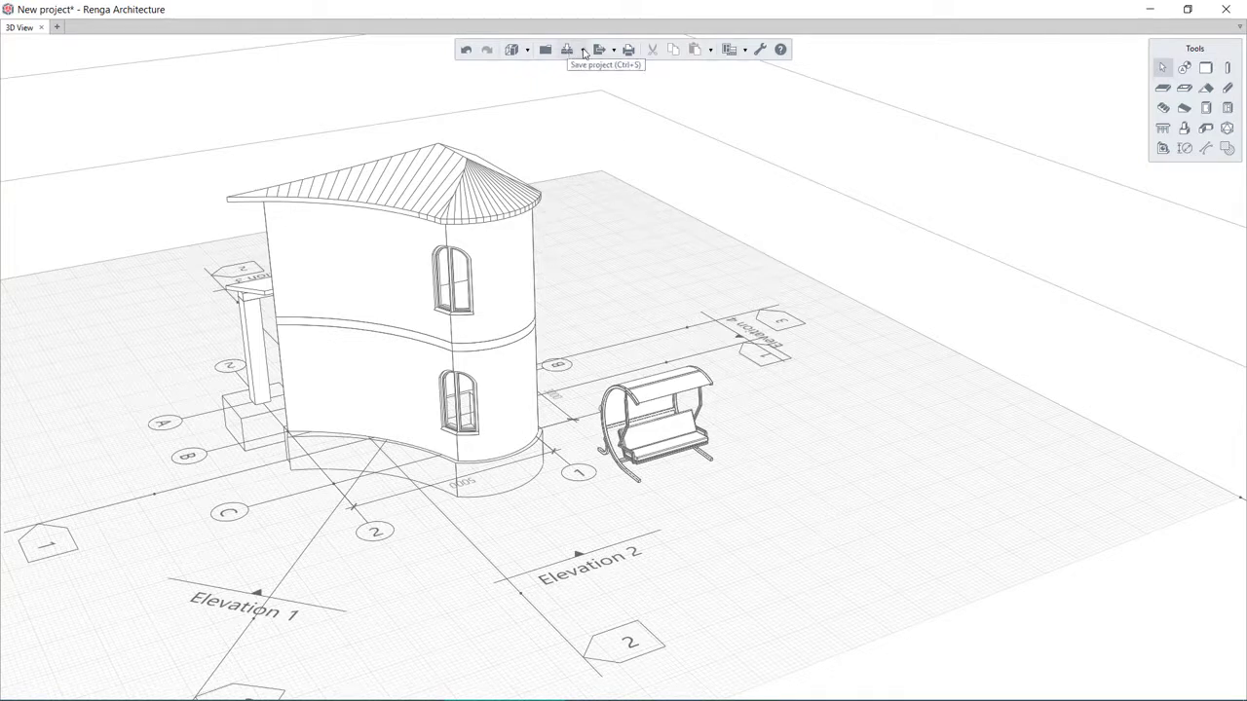
mouse_move(601, 50)
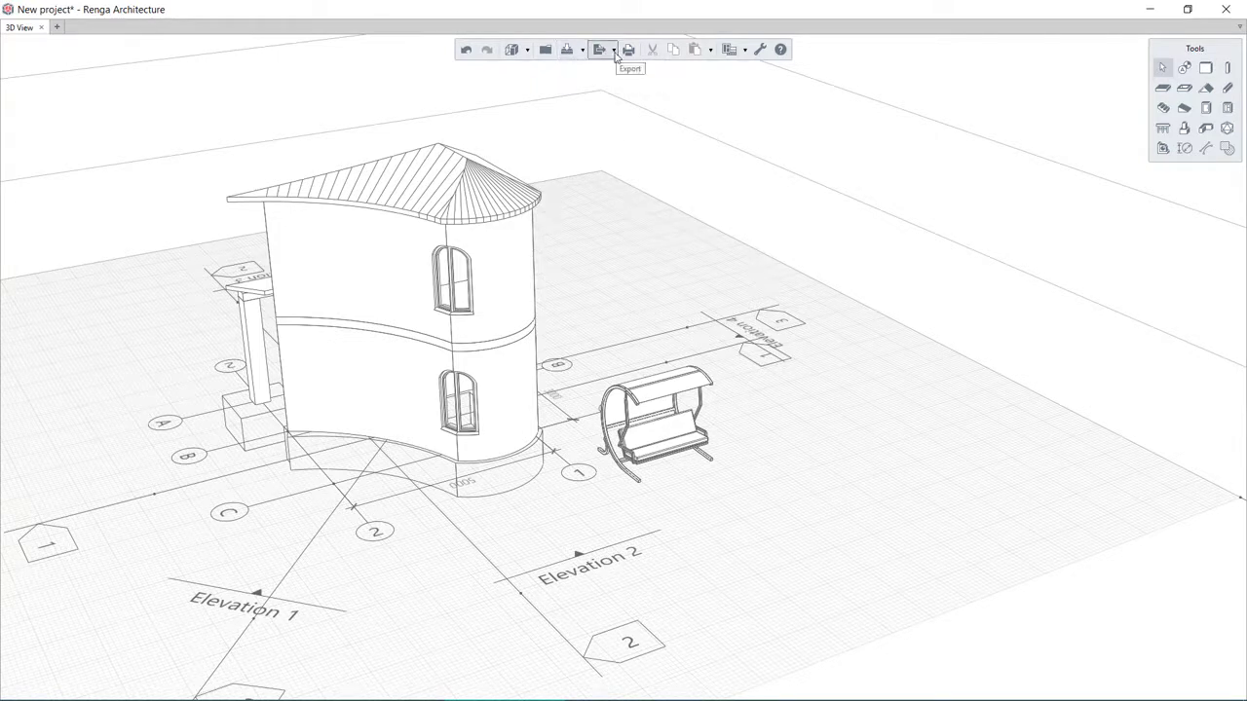
- Show the export format list: CSV, DWG/DXF, 3D, IFC and 3D PDF
click(602, 50)
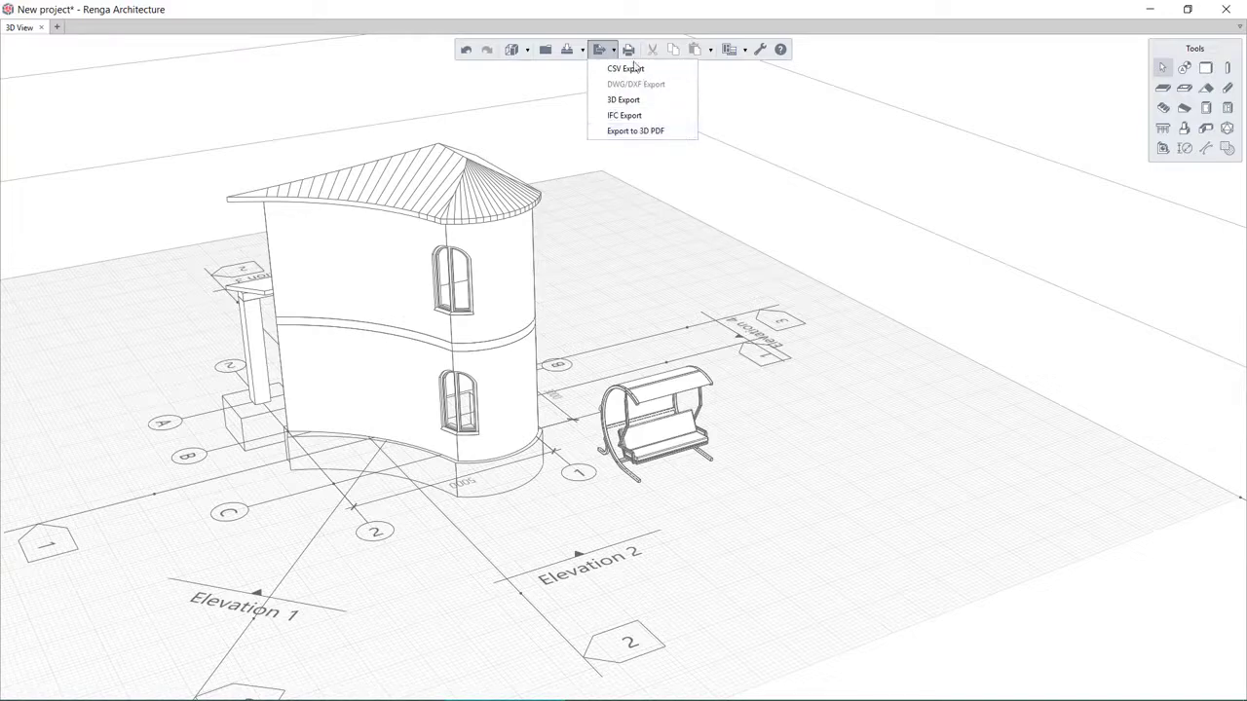